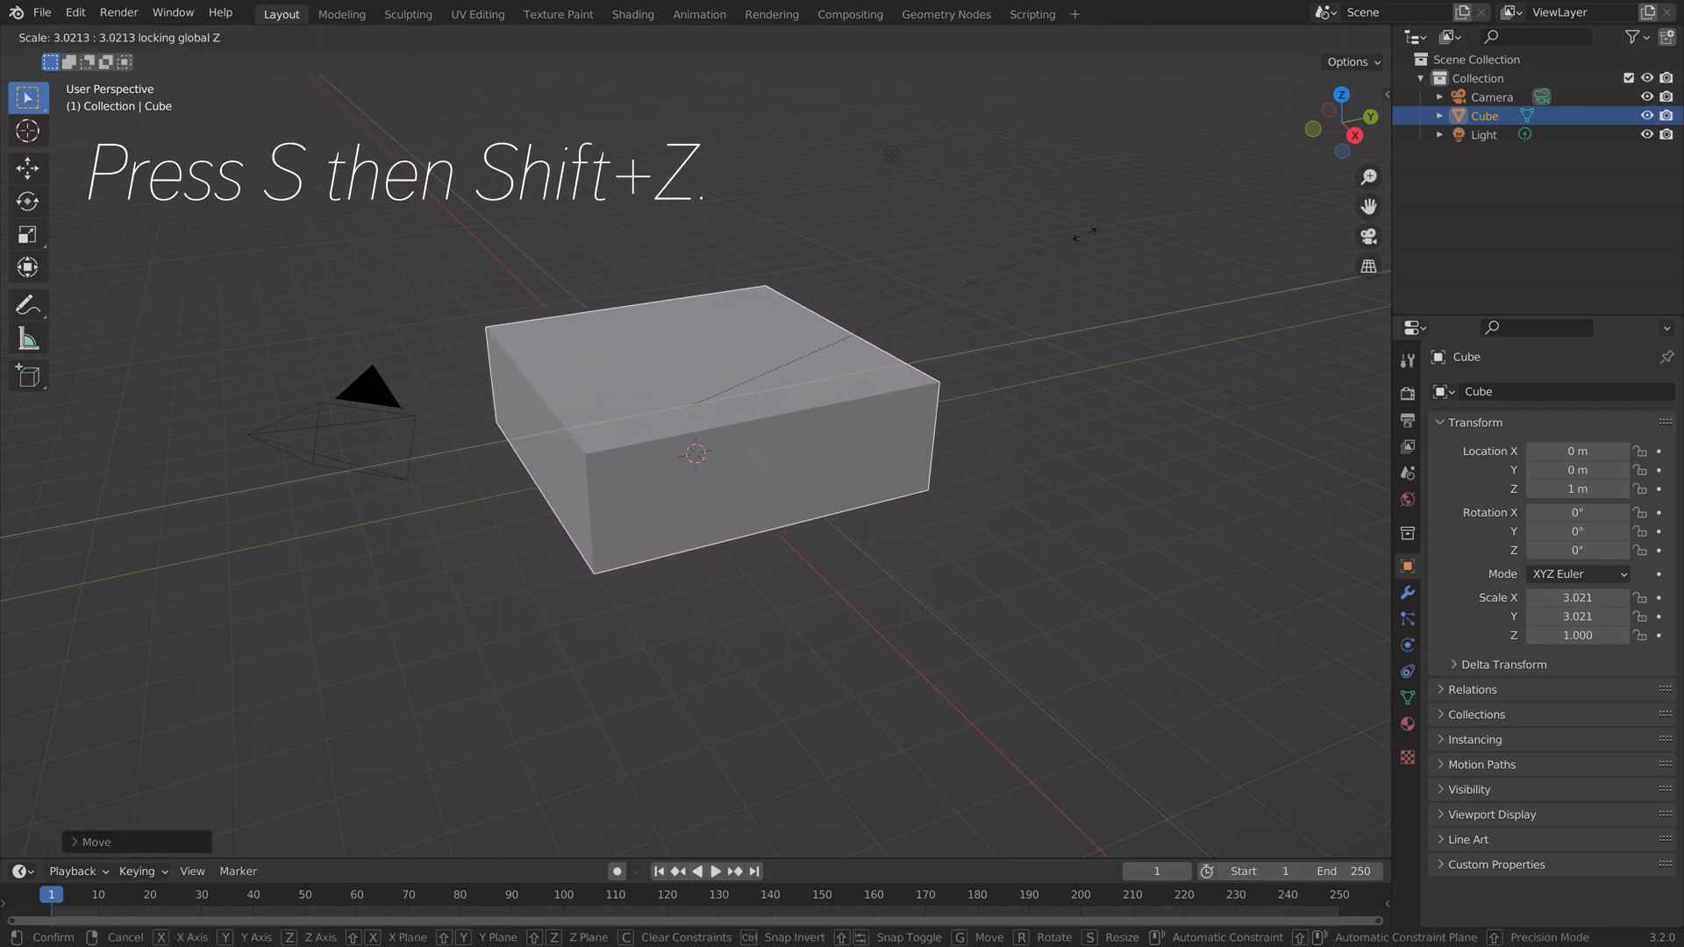
Scale the default cube wider in X/Y and raise it into a tall block.
key("Tab")
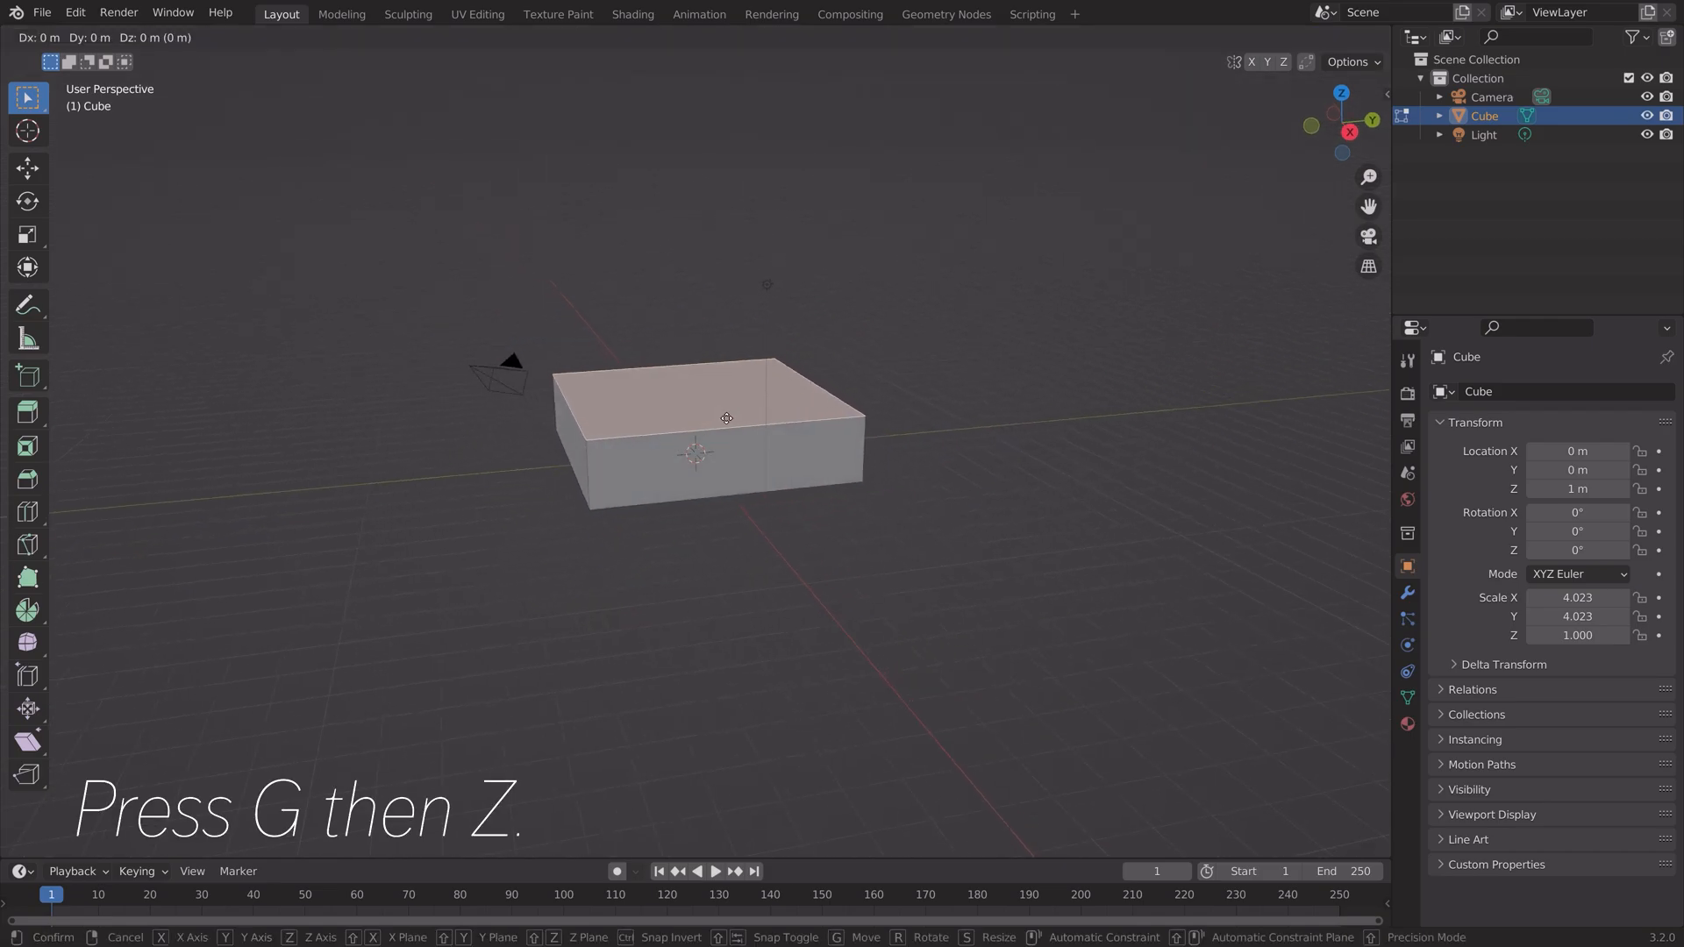
key("z")
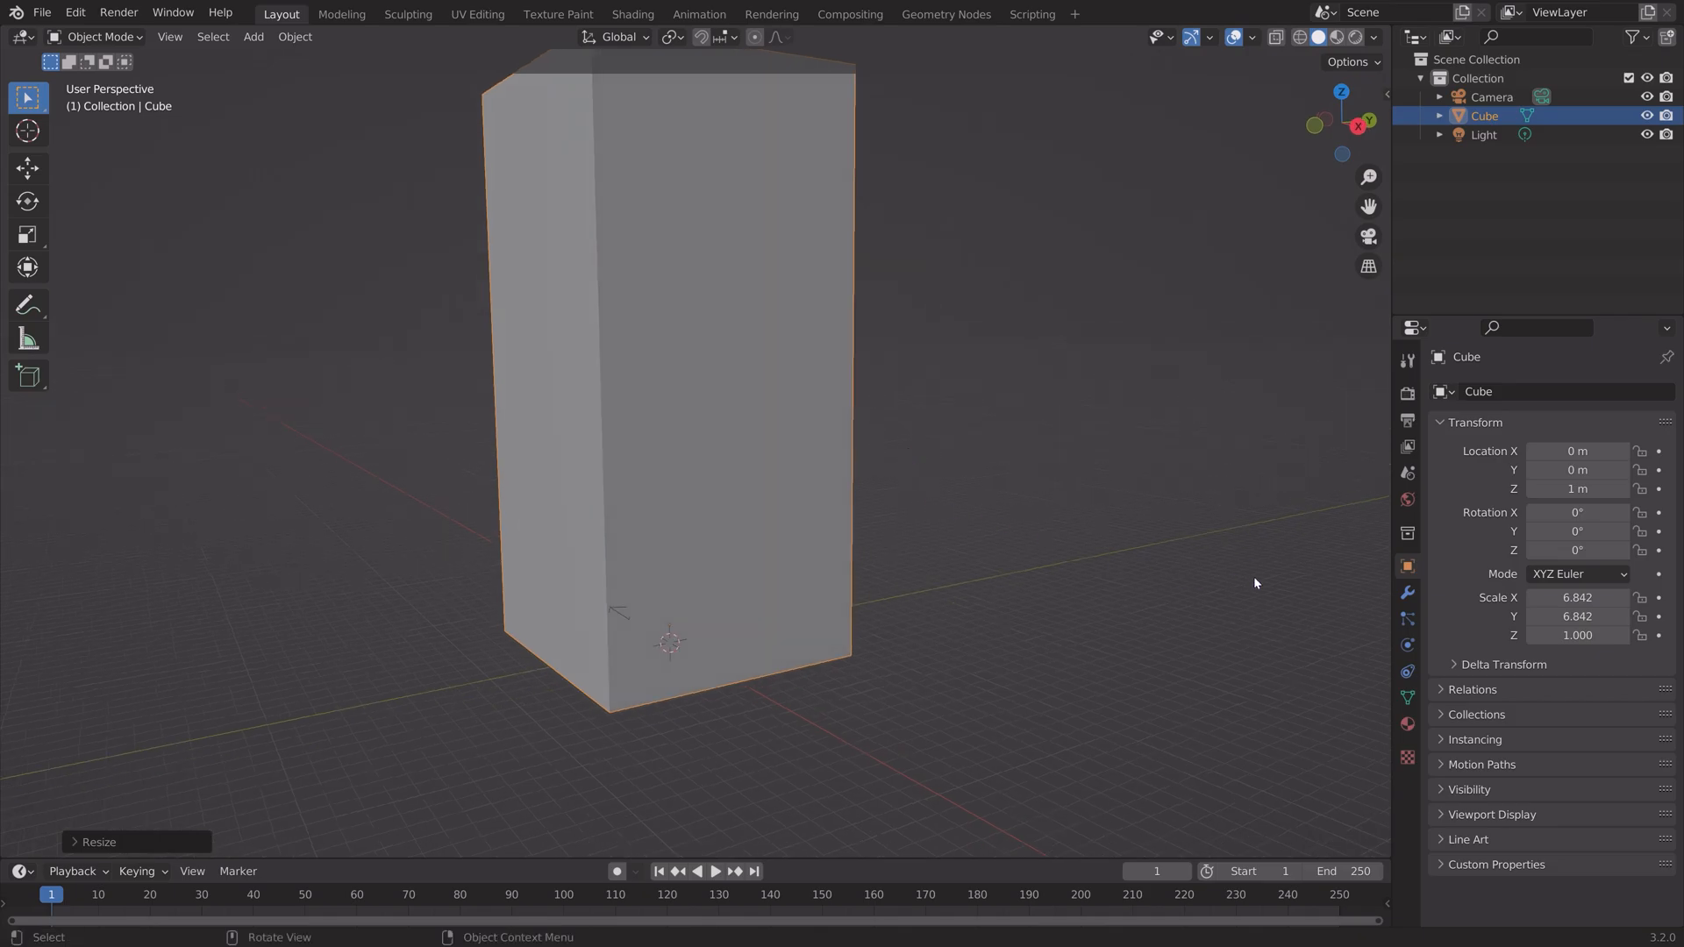
Set the box's FLIP Fluid type to Domain and save the scene as tut.blend.
left_click(1580, 620)
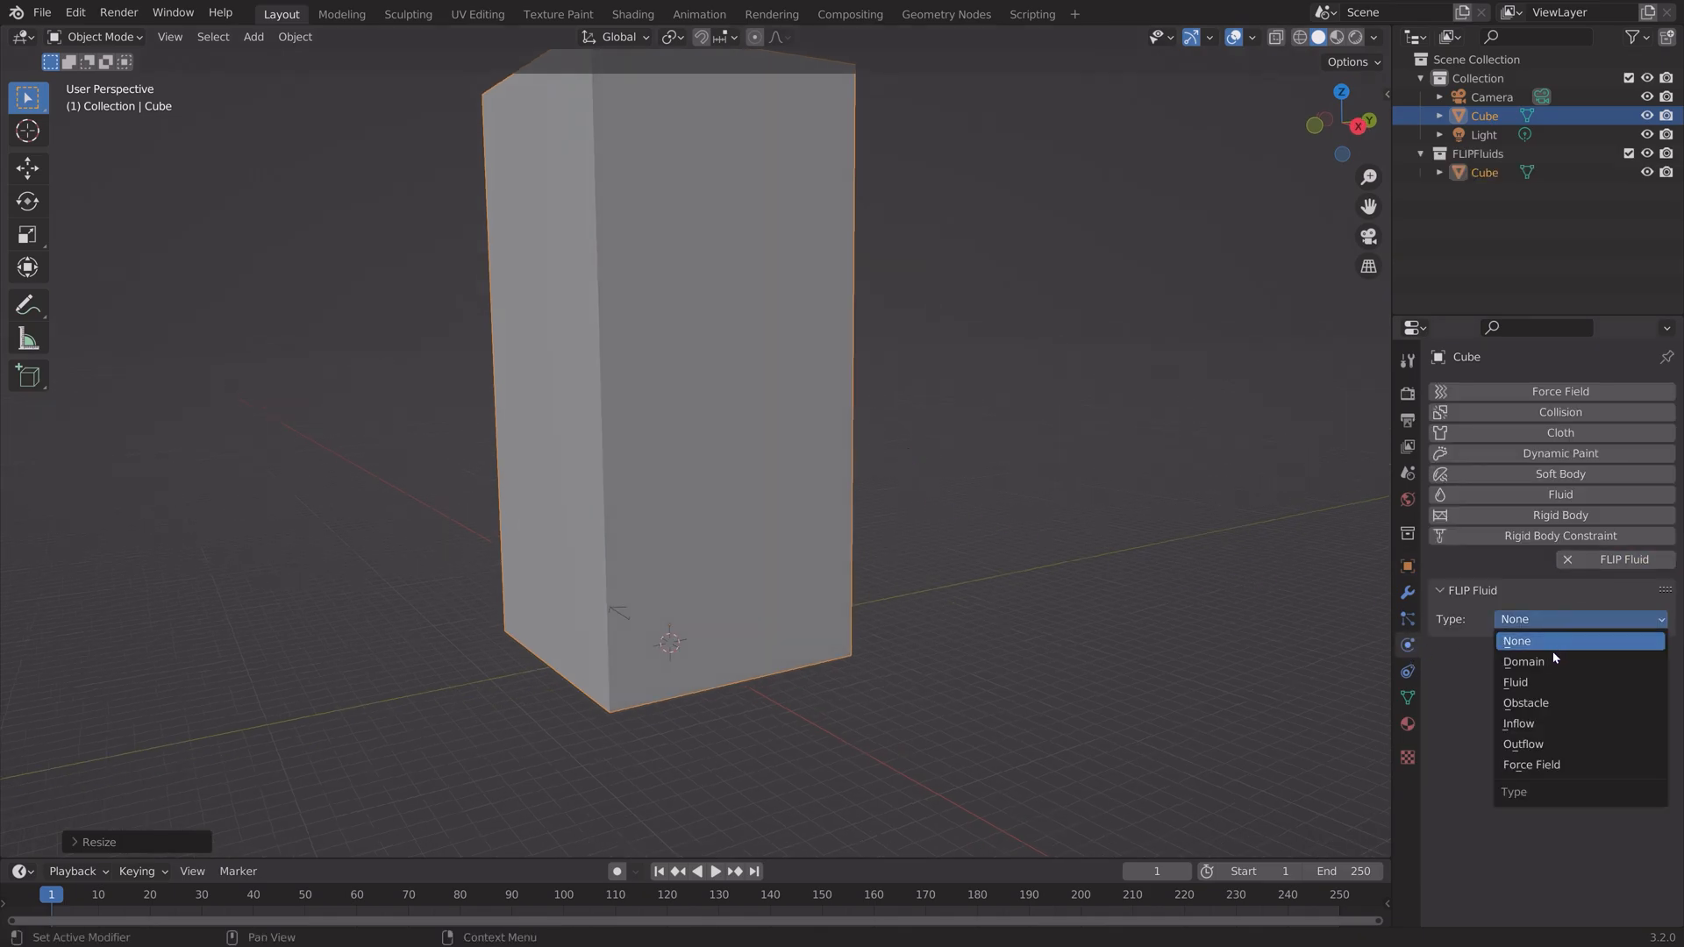
left_click(1525, 661)
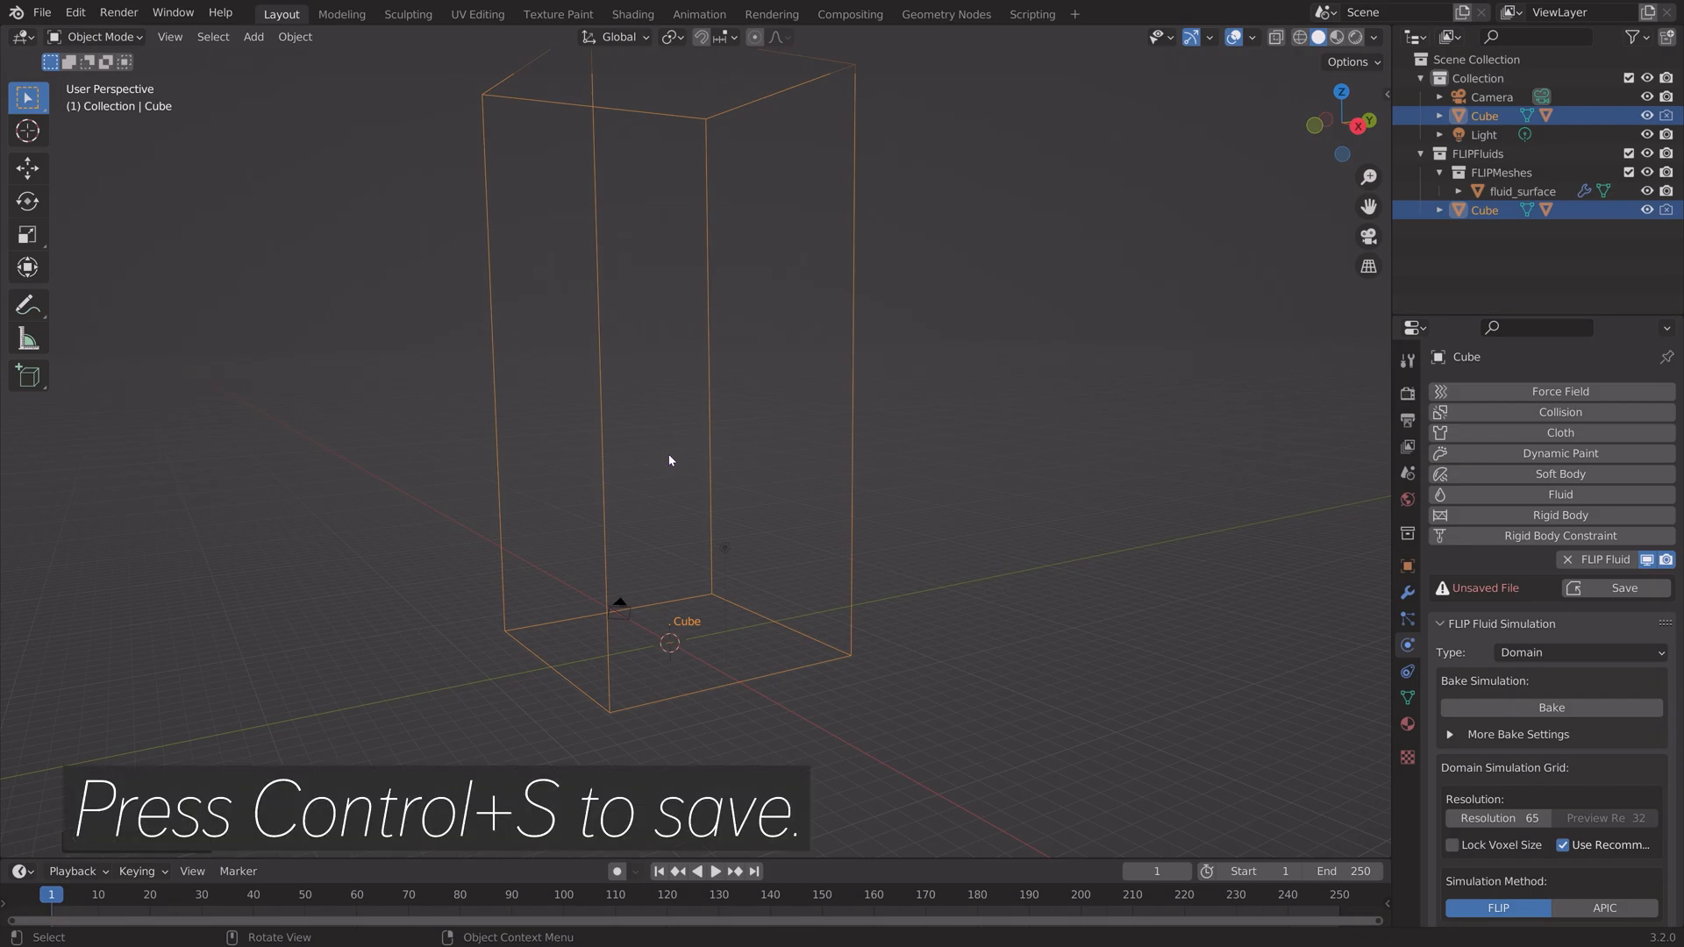
key("ctrl+s")
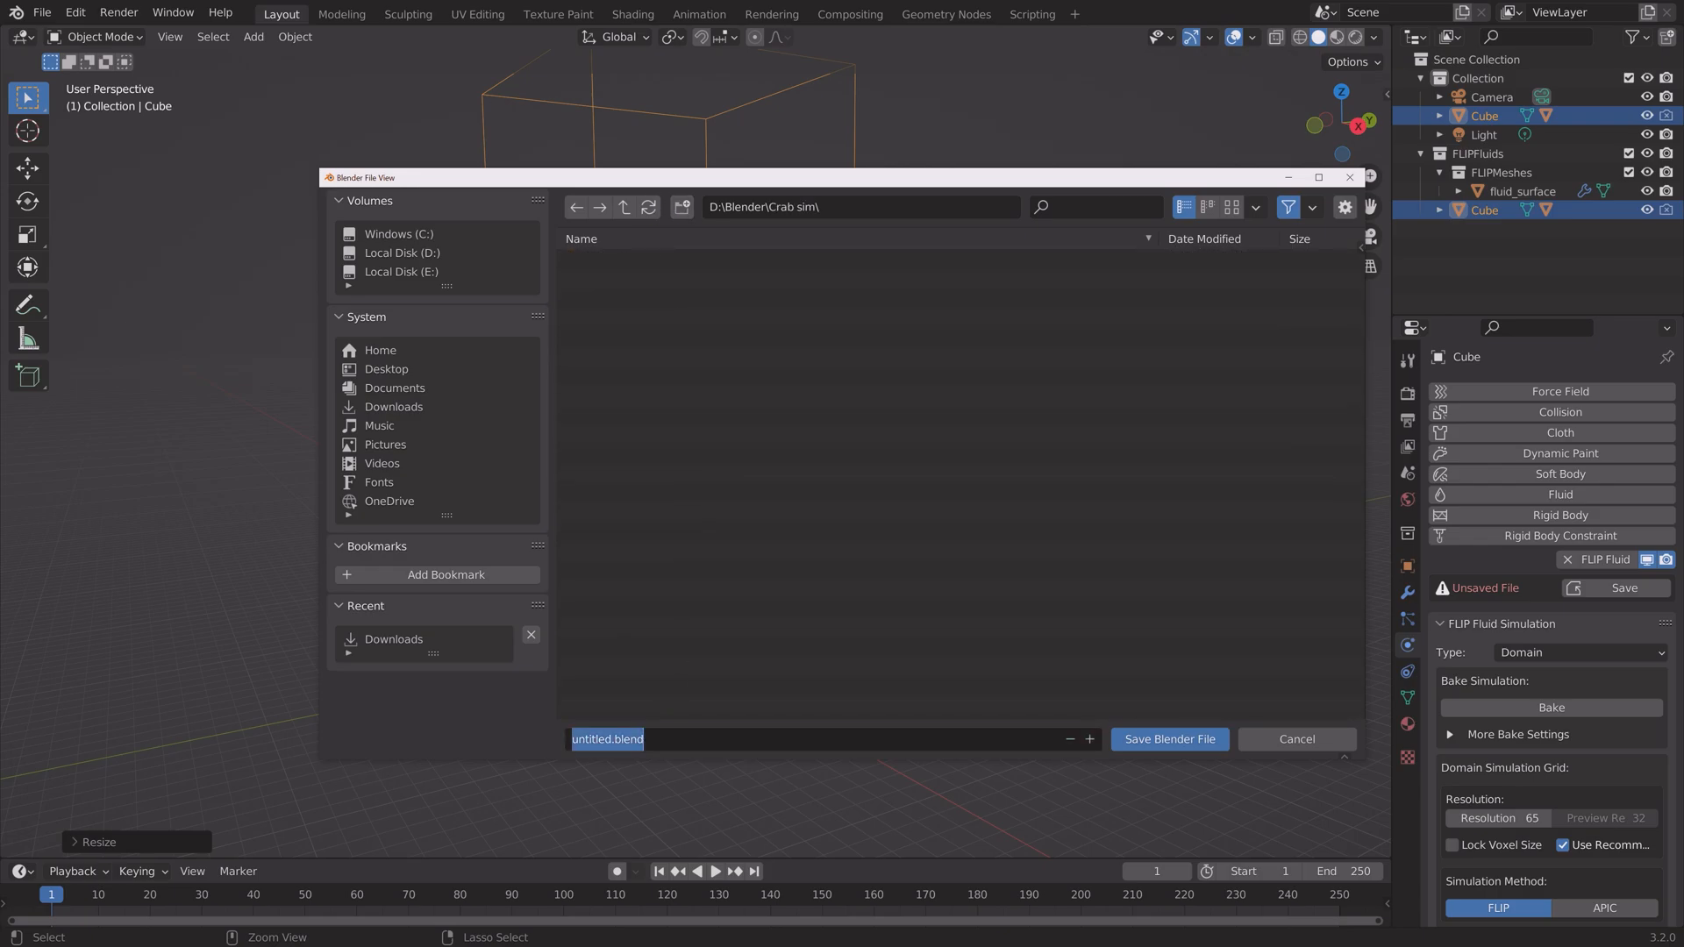
left_click(1169, 739)
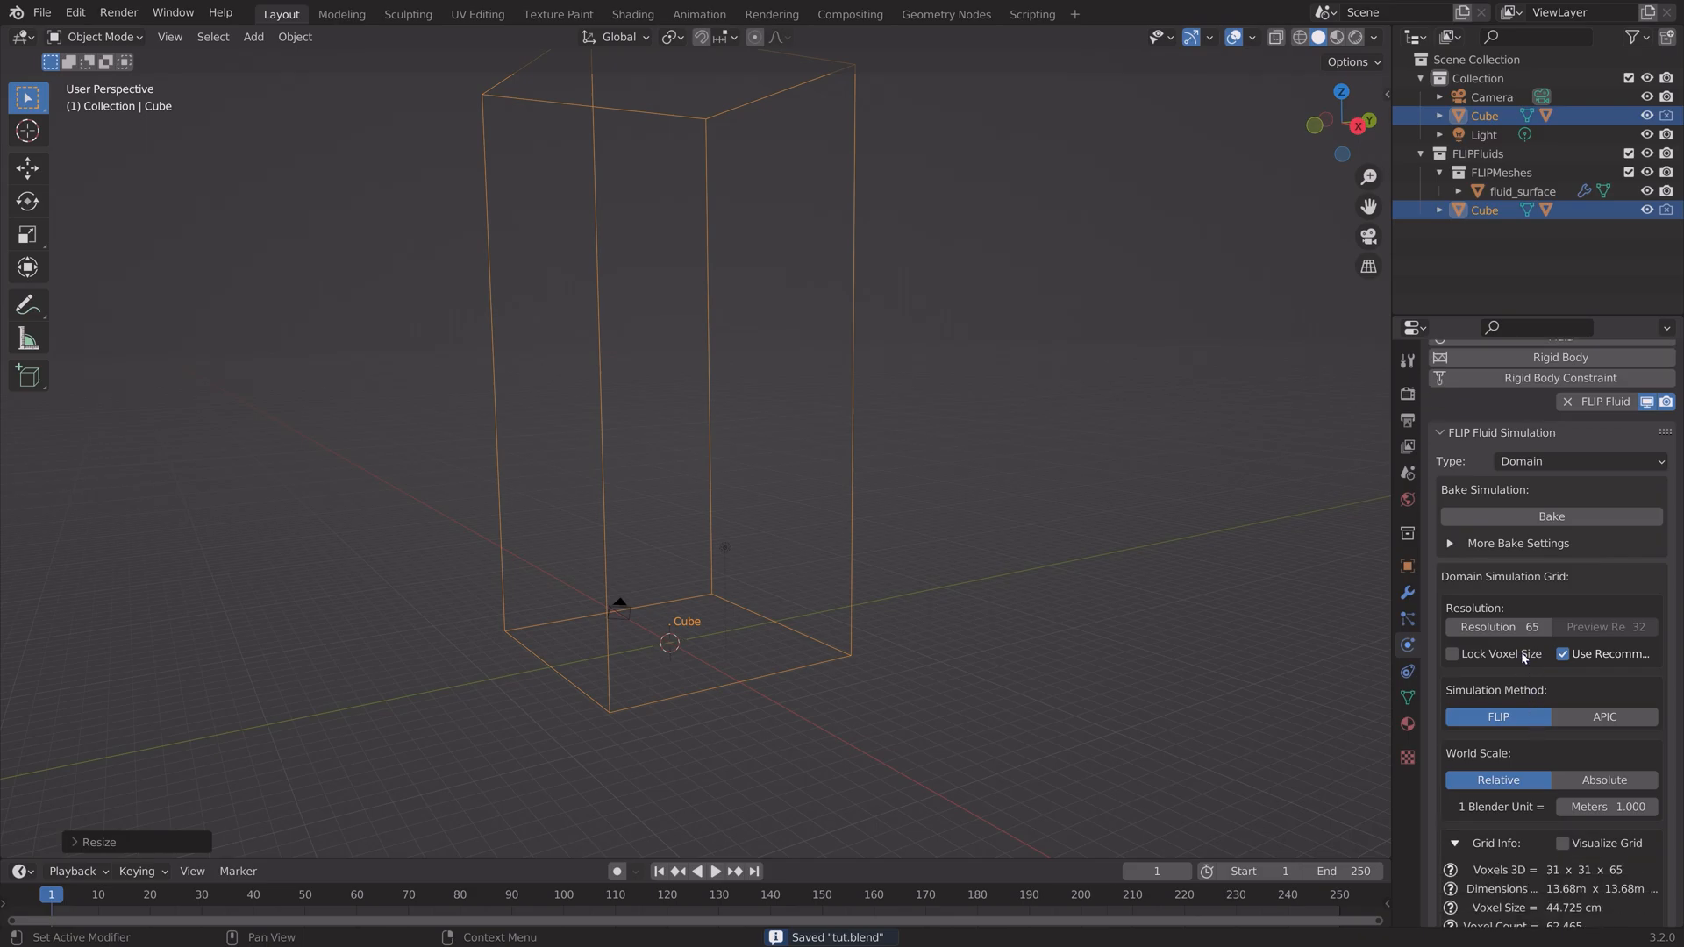
Set domain Resolution and Preview Resolution to 300 and scale the domain wider.
left_click(1497, 629)
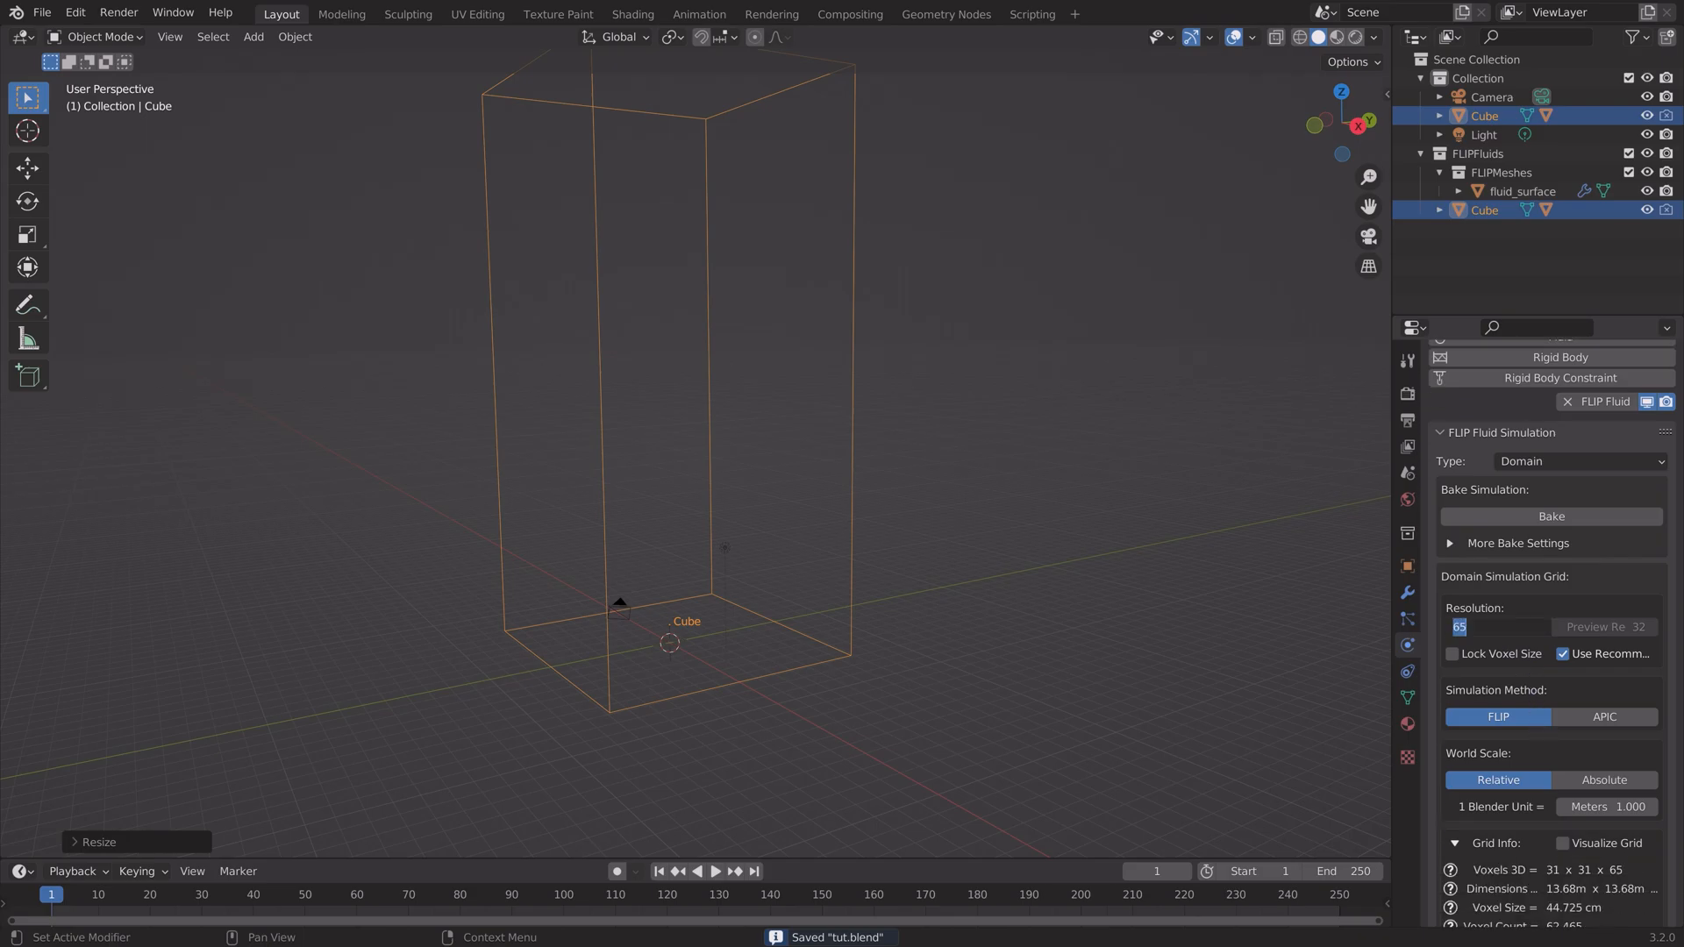
type("2")
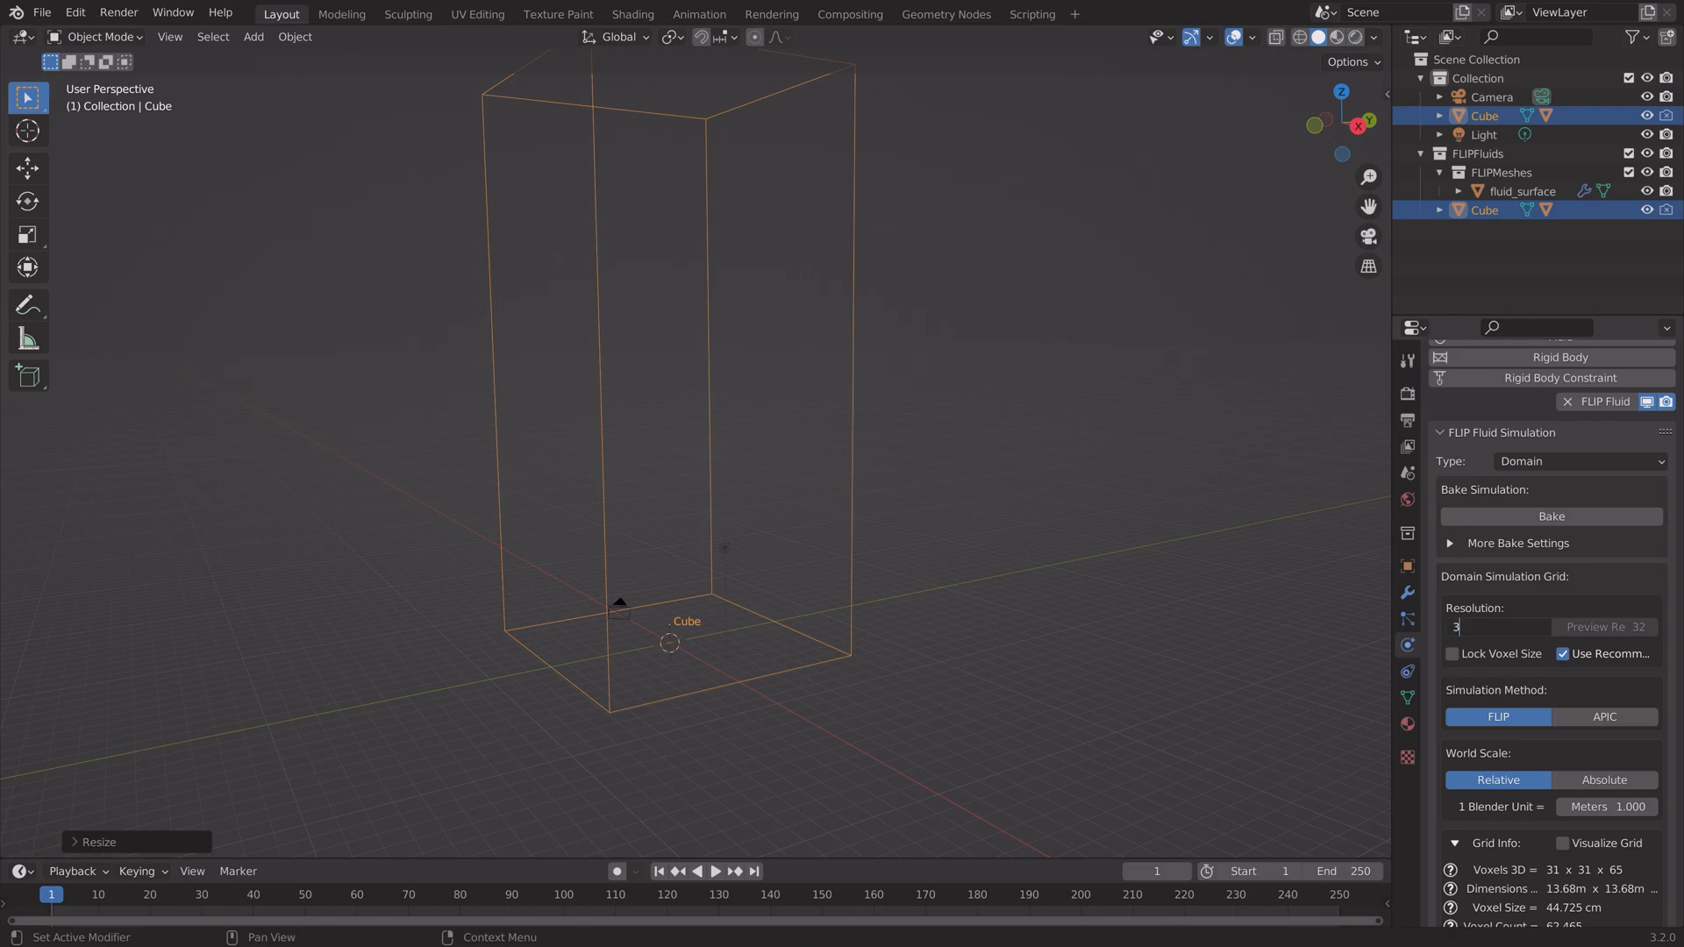
type("00")
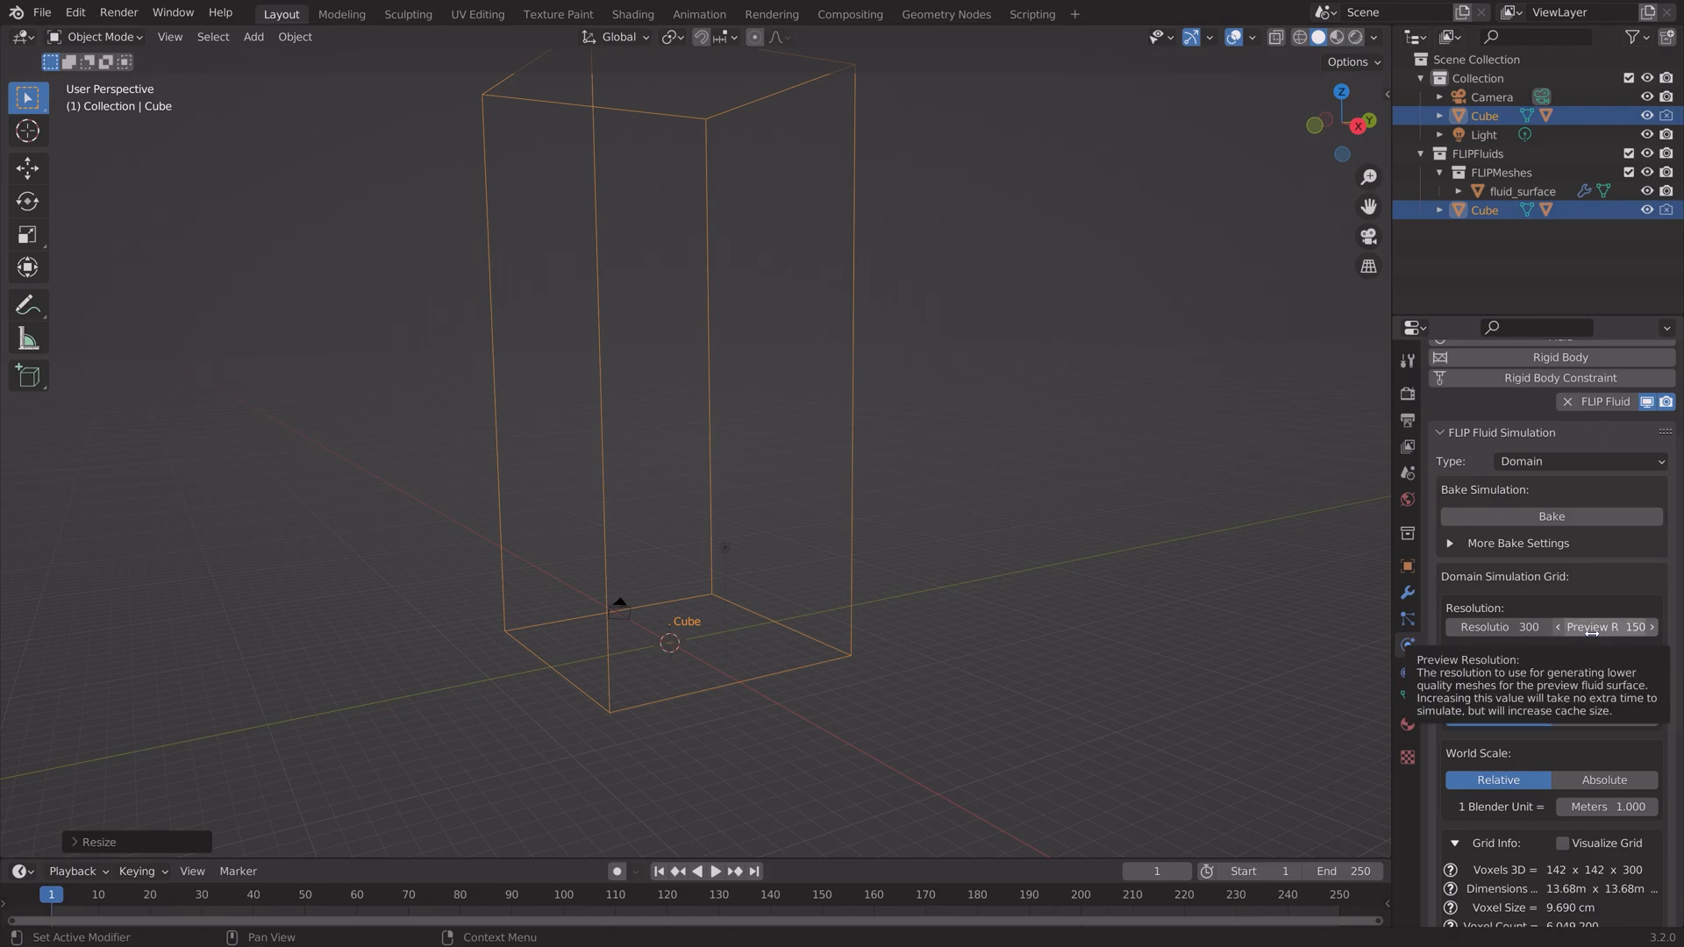
left_click(1630, 629)
type("300")
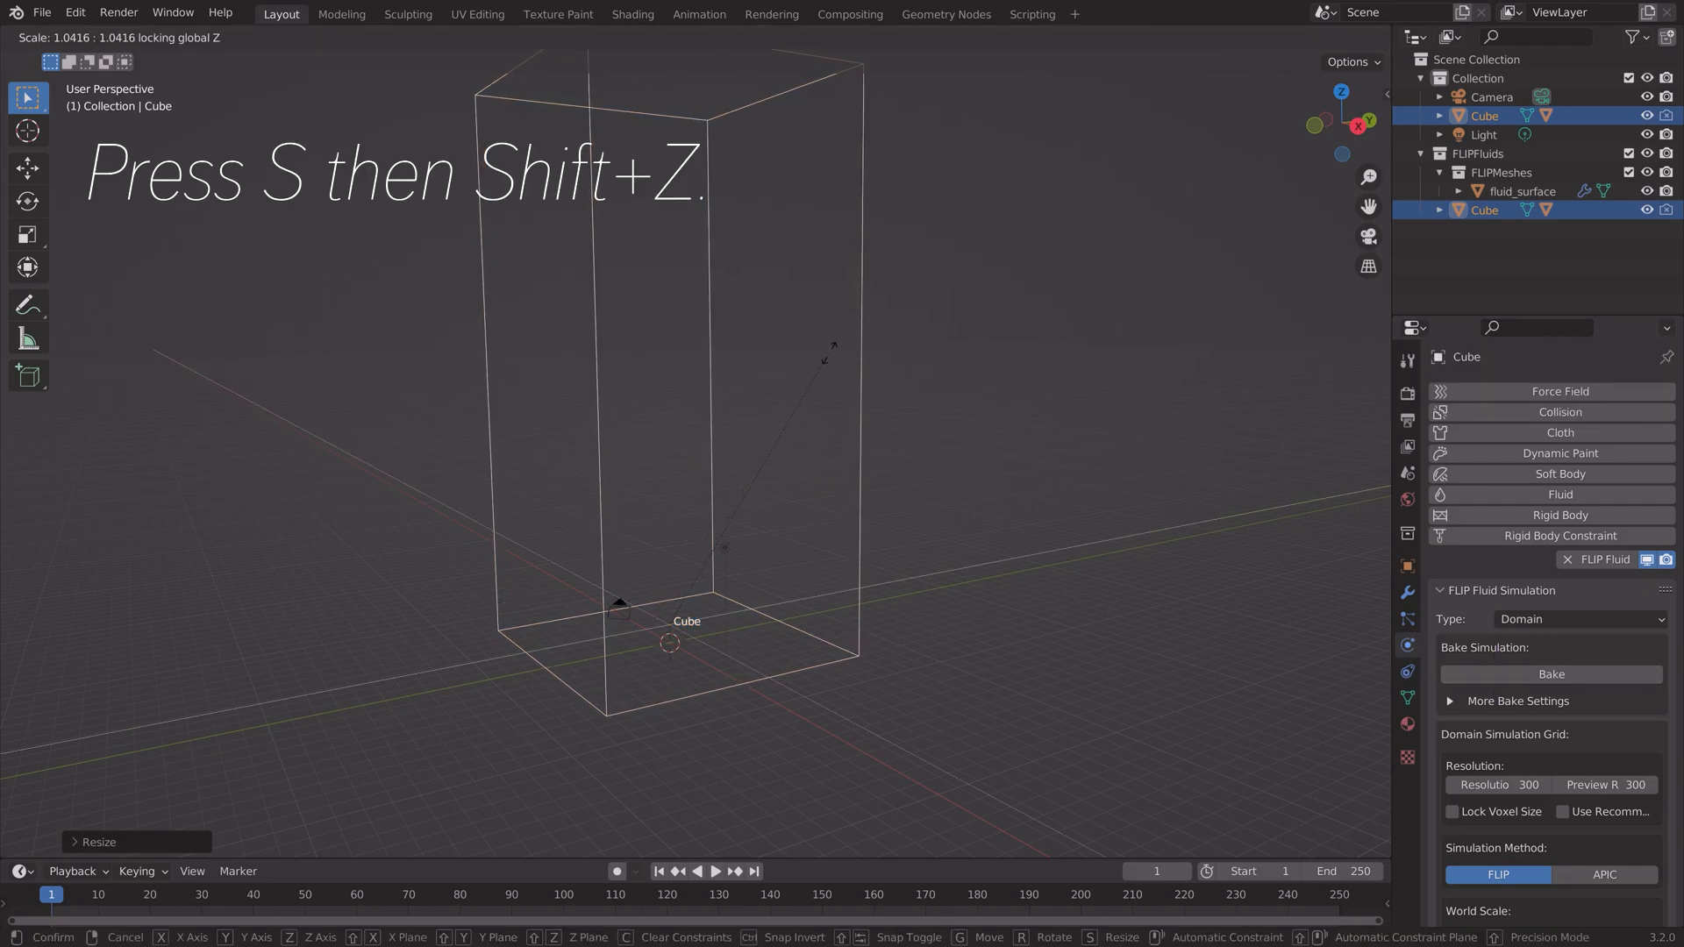
left_click(792, 445)
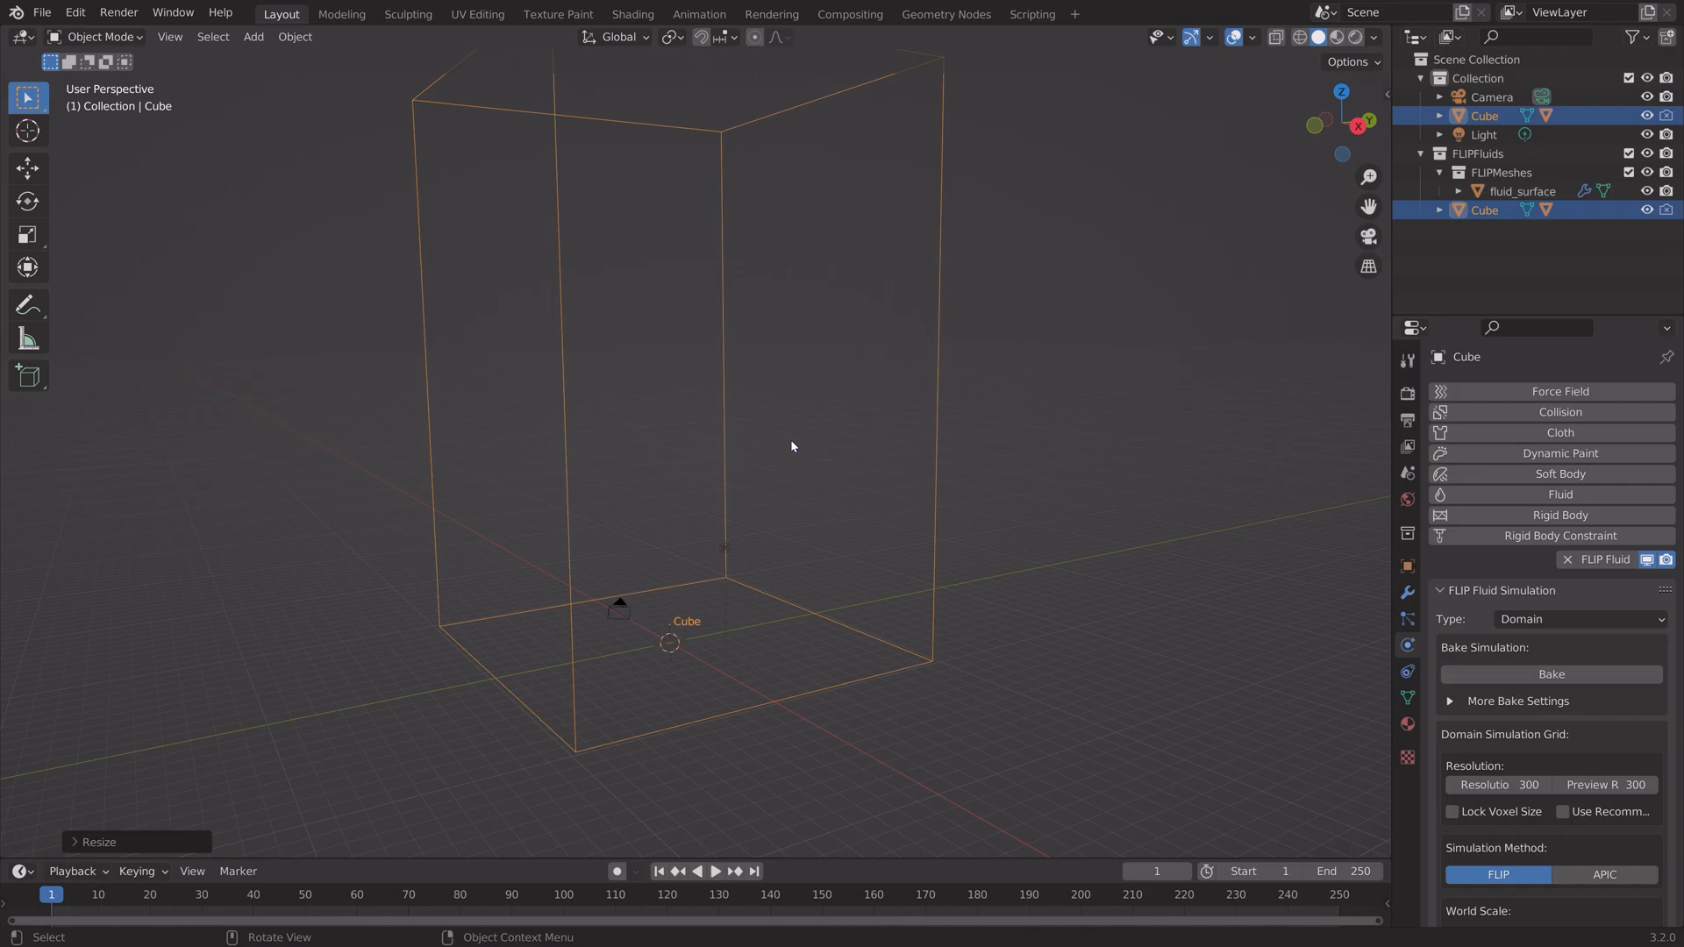
Save the scene as a new copy named tut1.blend.
key("ctrl+shift+s")
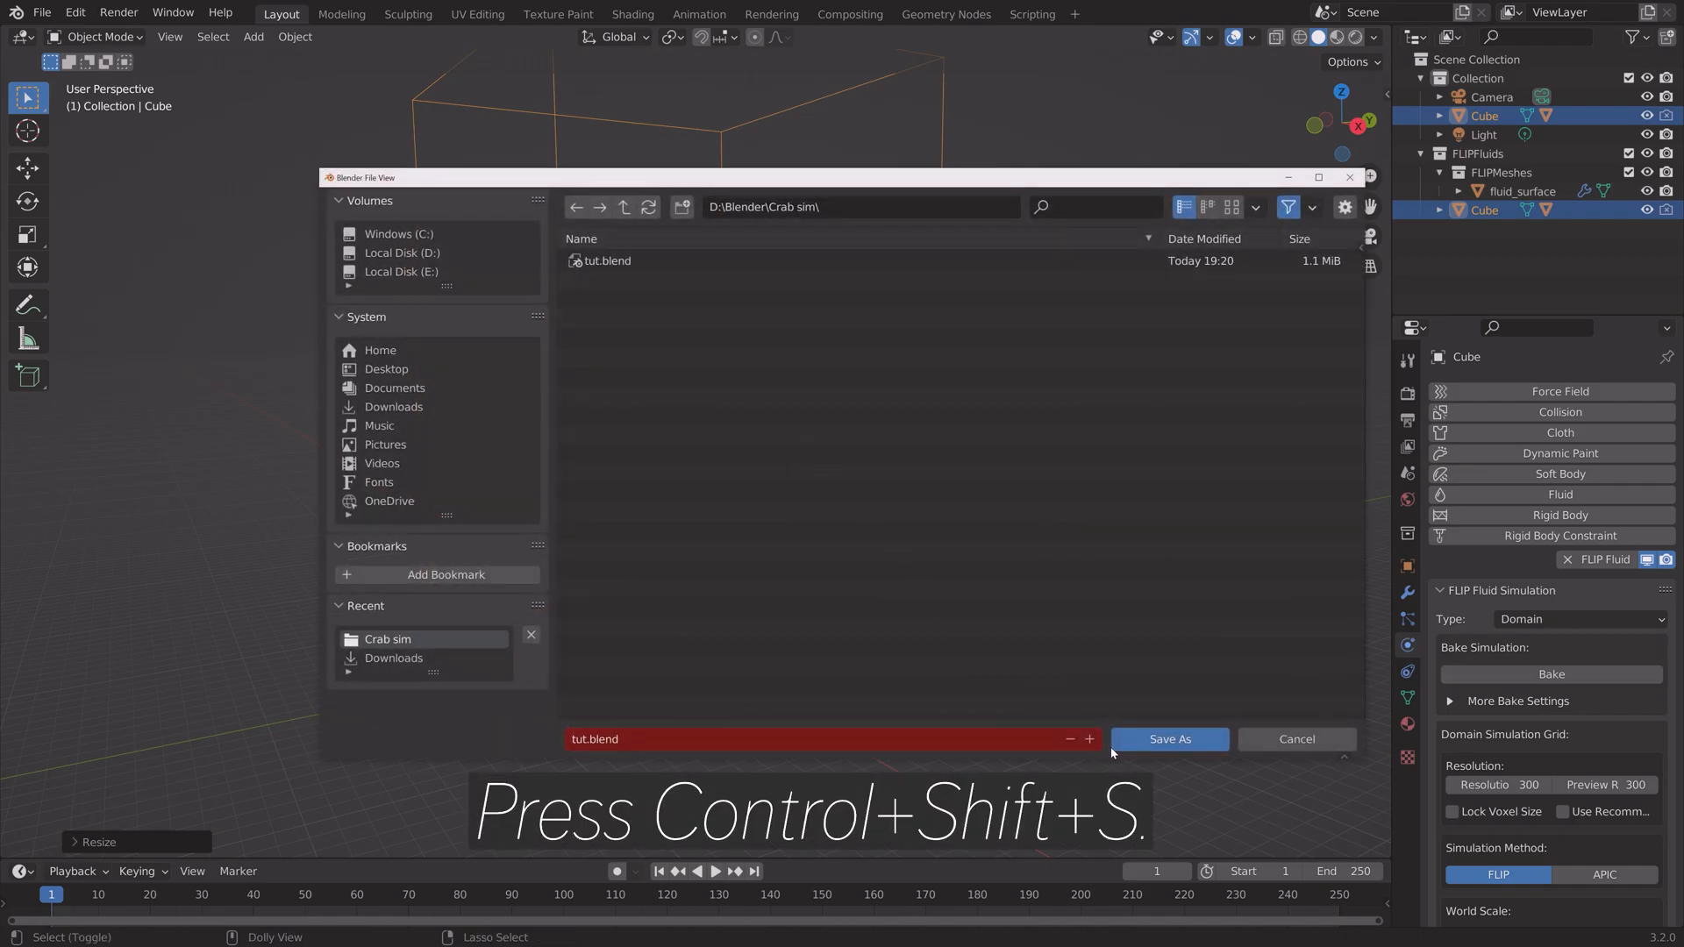
left_click(1168, 738)
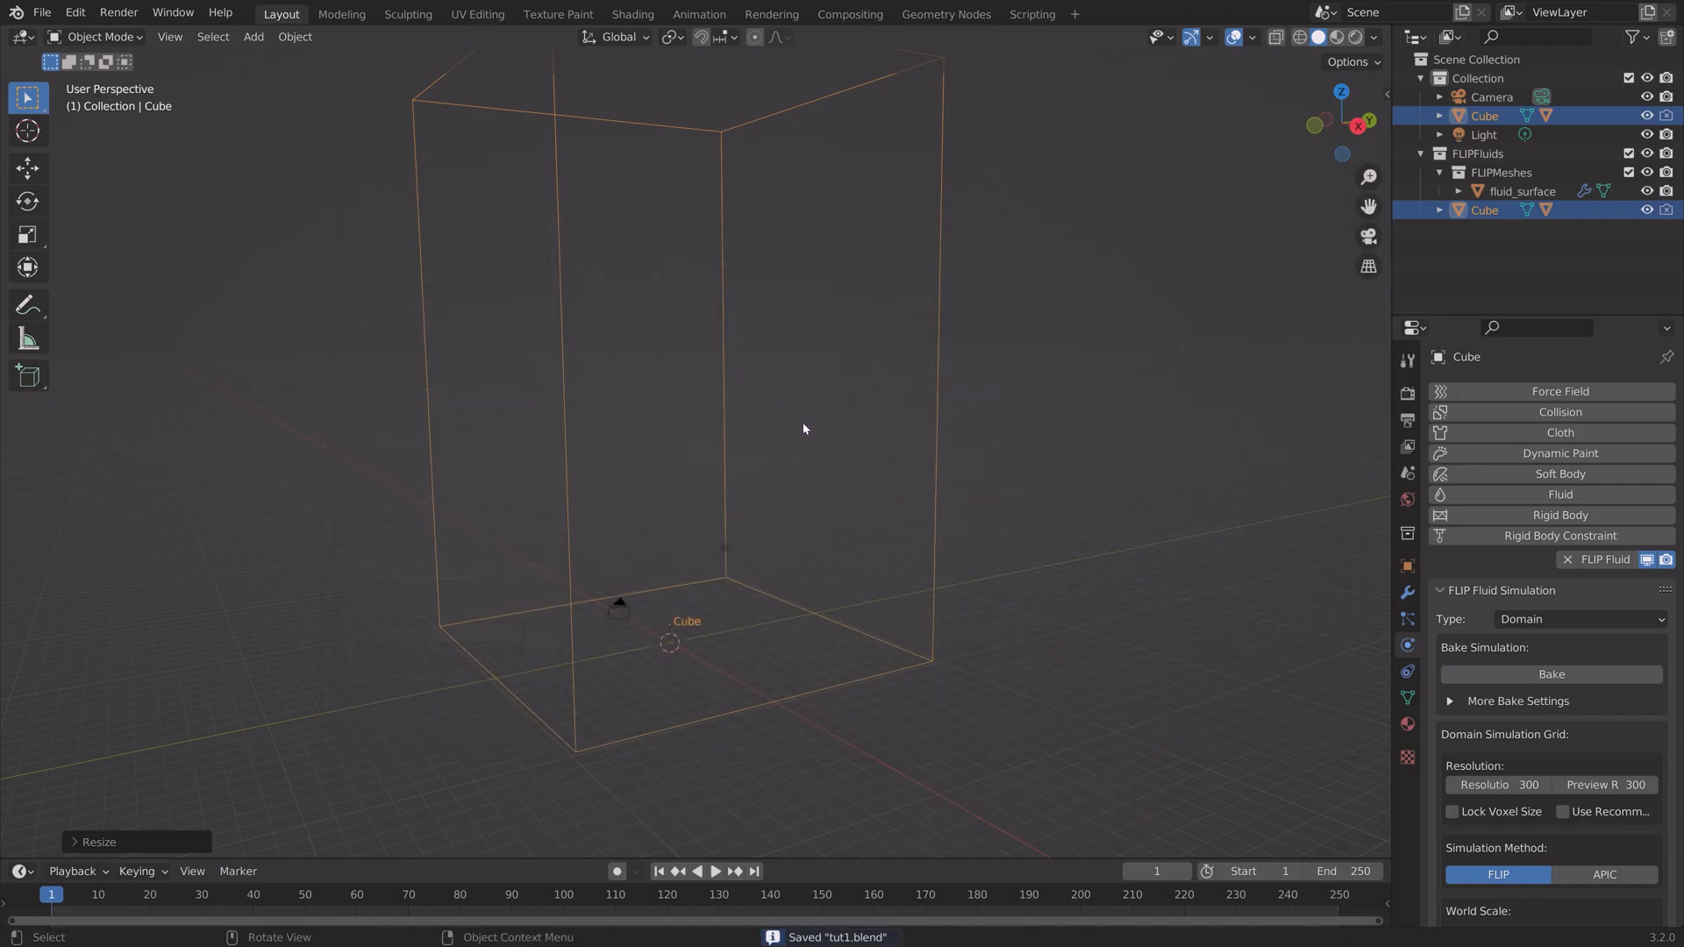
Duplicate the domain as Cube.001 and squash it into a thin slab at the base.
key("shift+d")
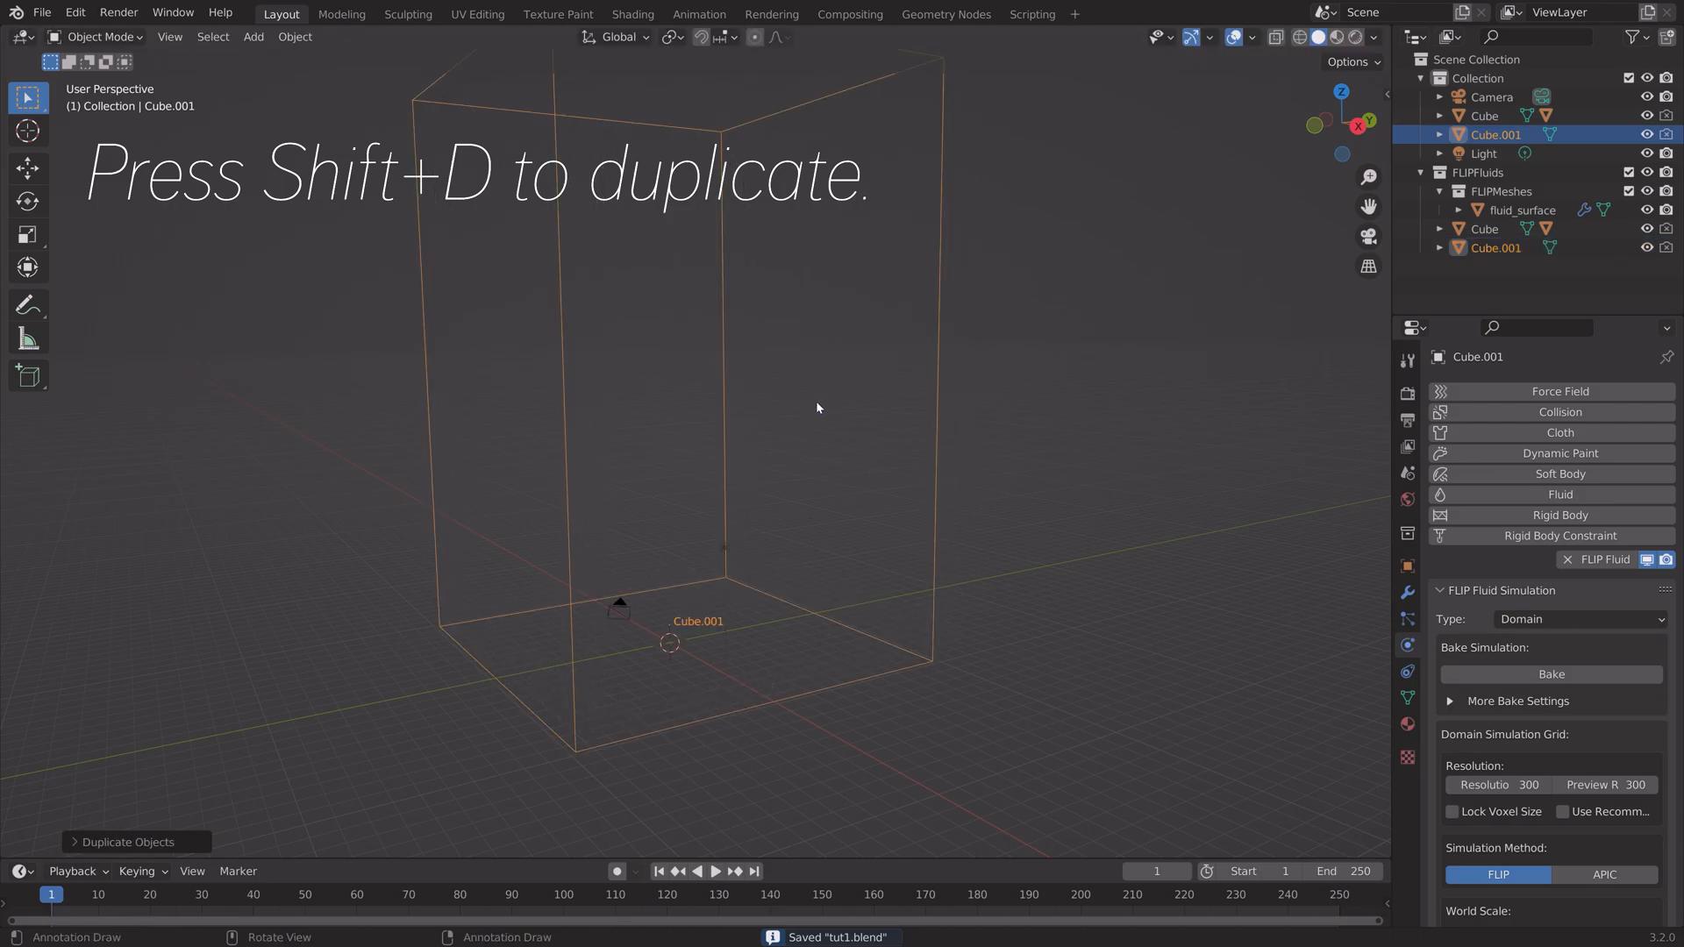
key("Tab")
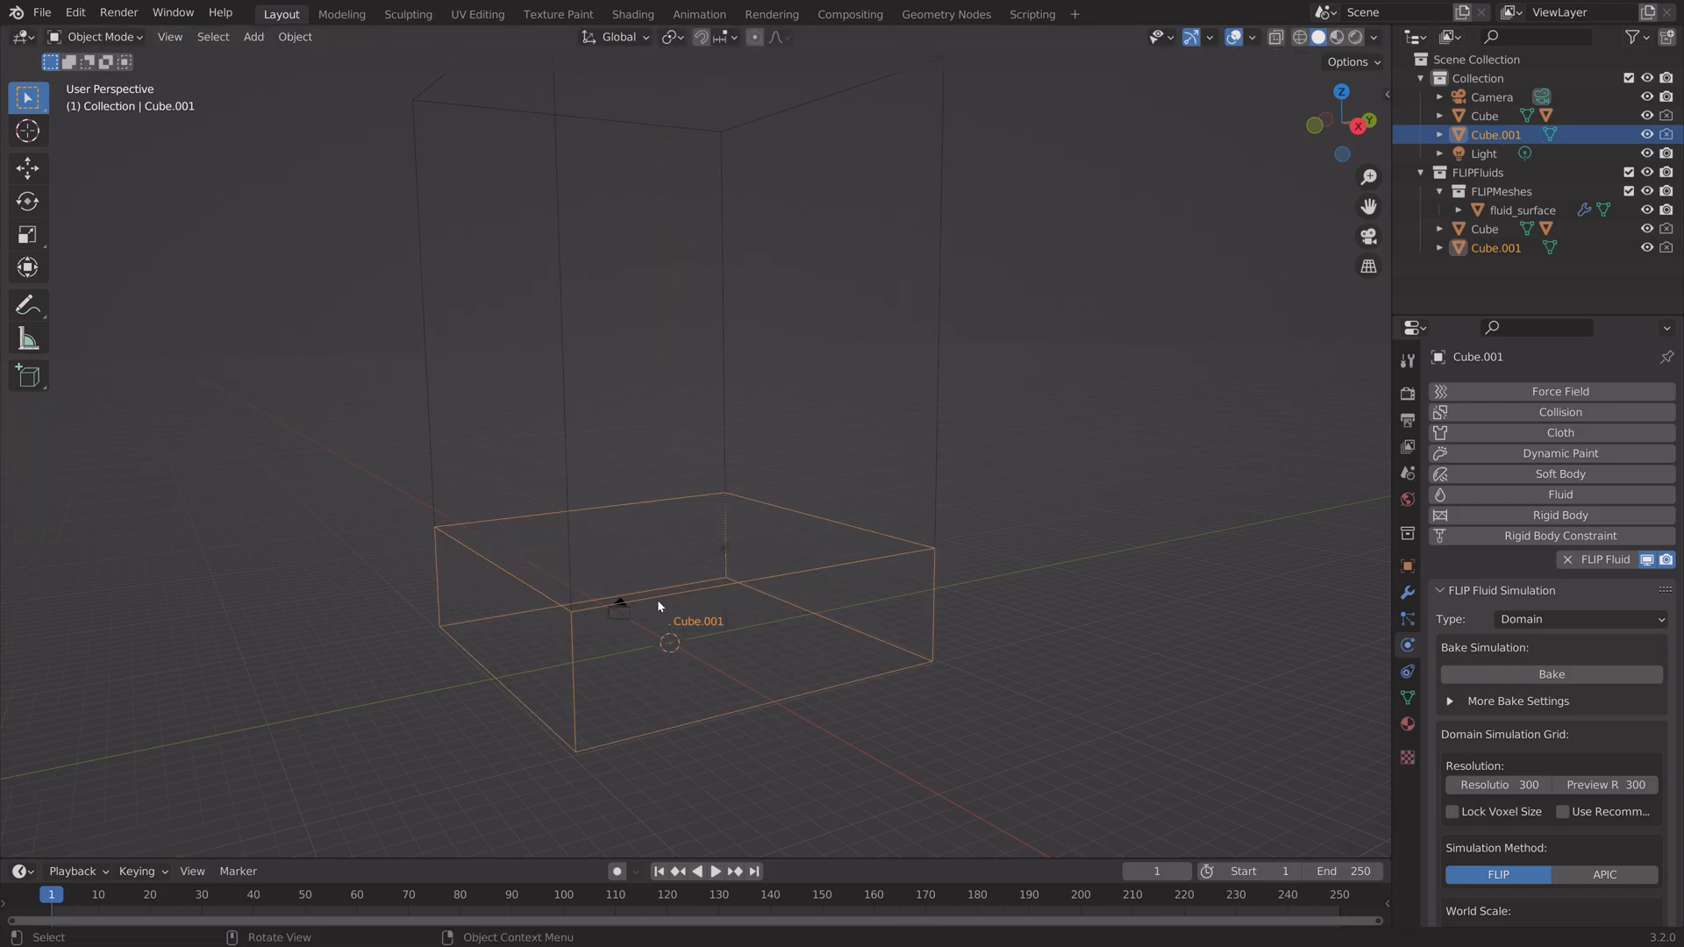
left_click(43, 12)
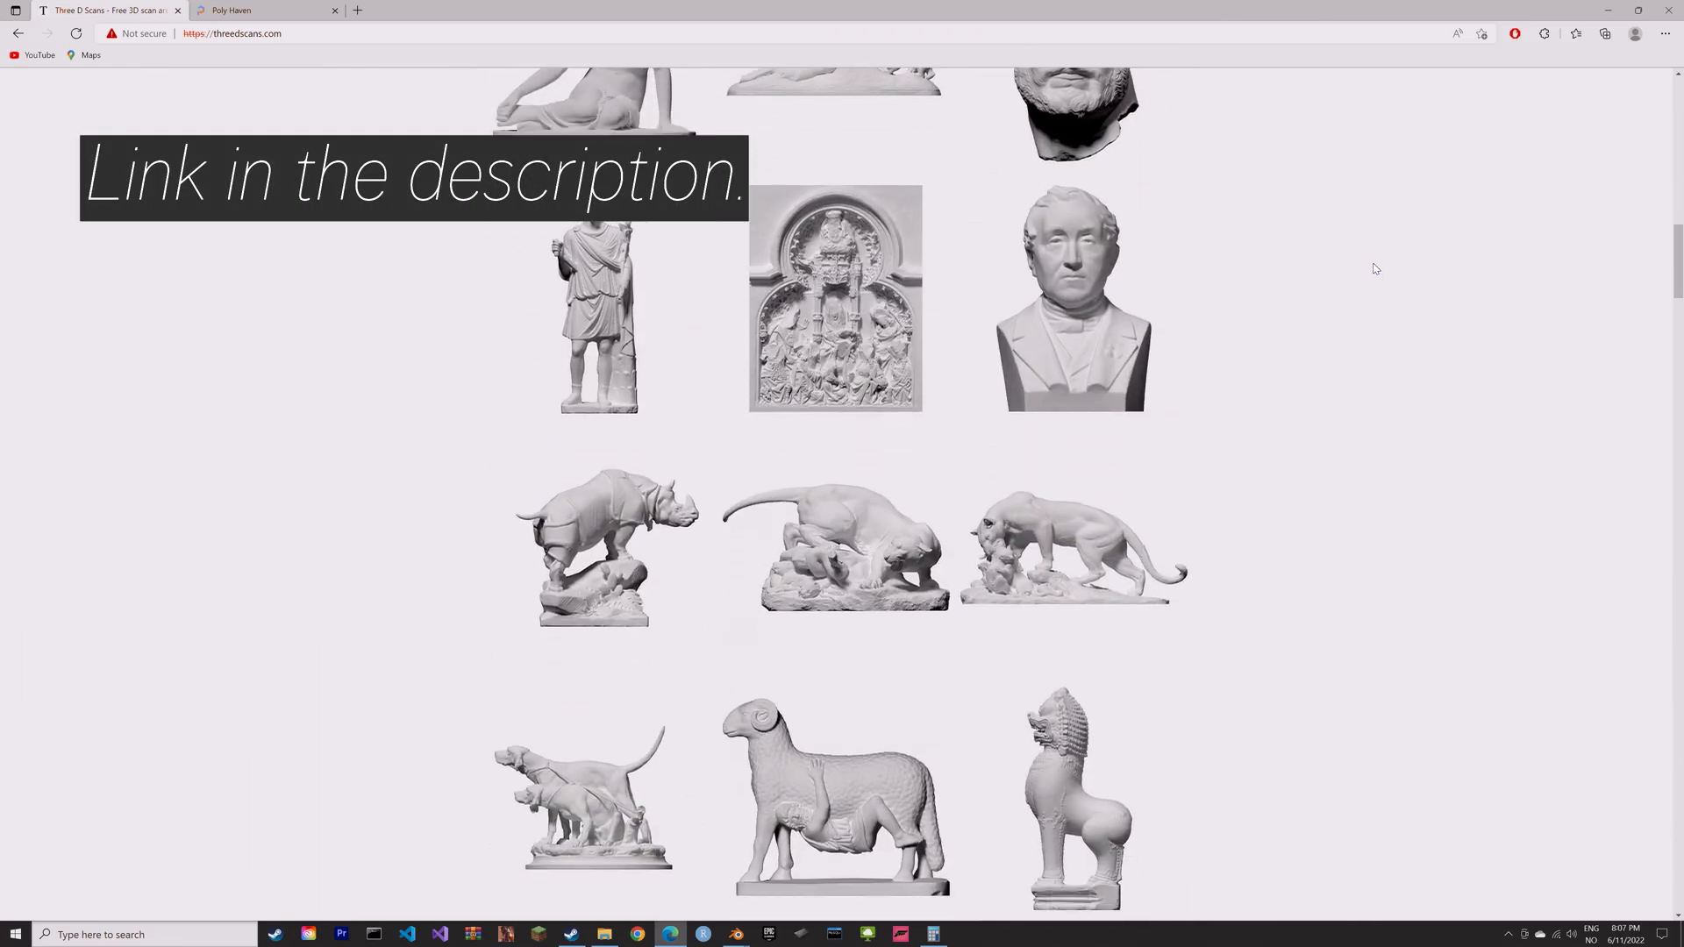
Scroll through the threedscans.com gallery of free scanned sculptures.
scroll("down", 3)
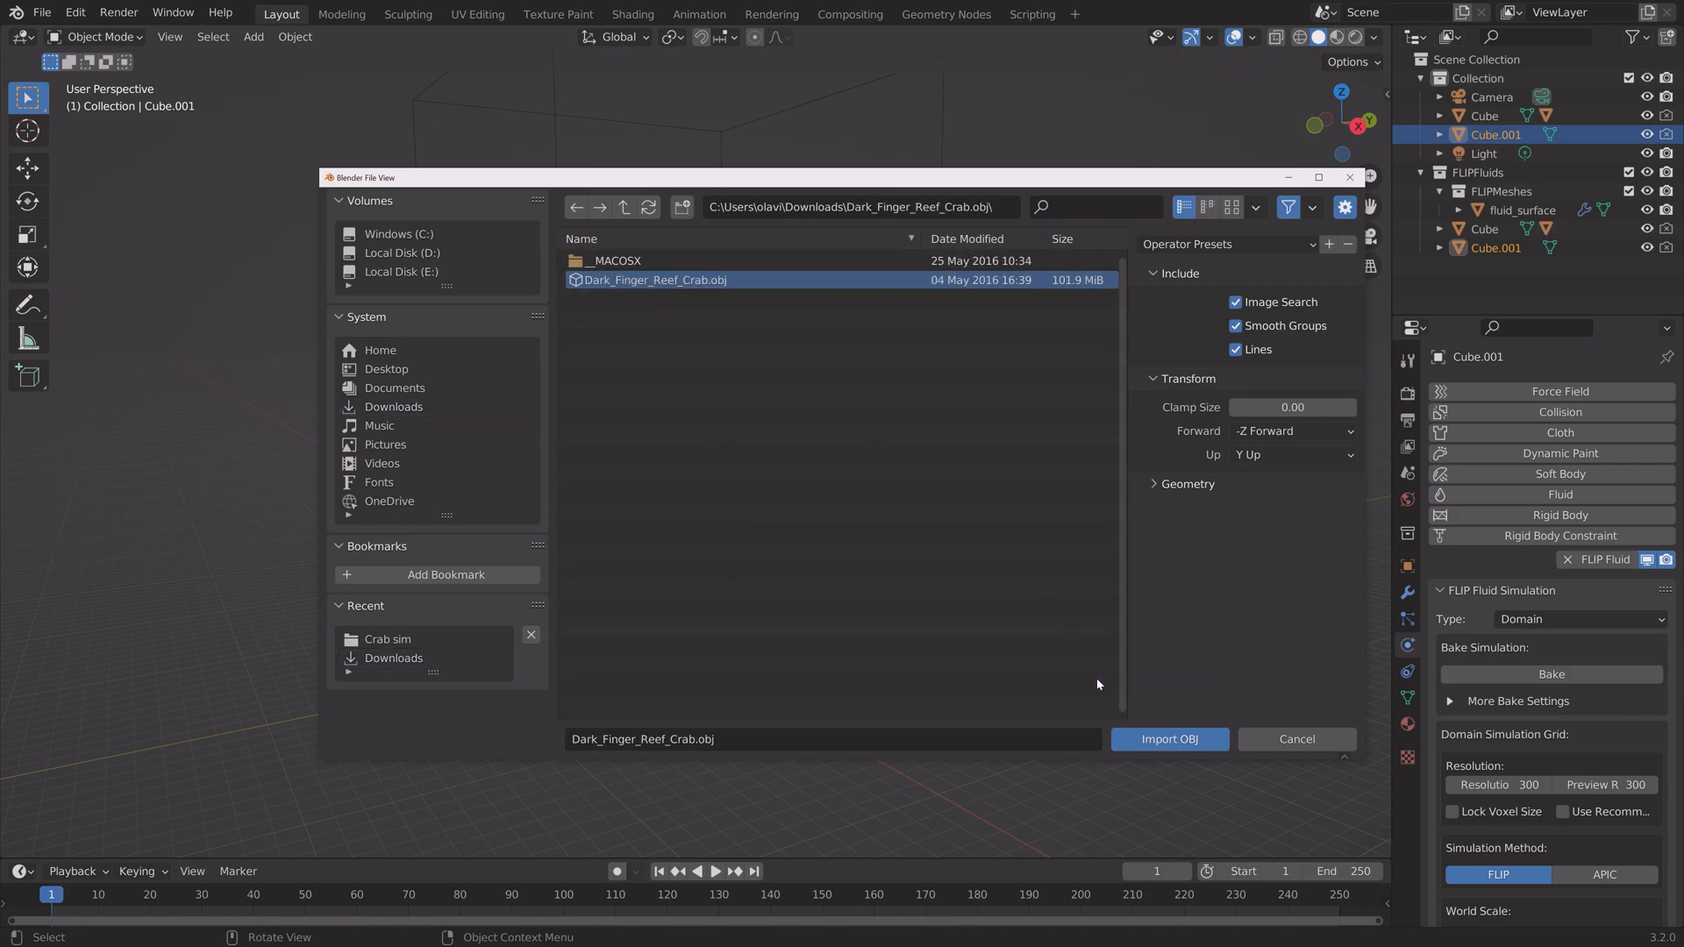
Import Dark_Finger_Reef_Crab.obj, shrink it small and lower it to the domain's base.
left_click(1169, 738)
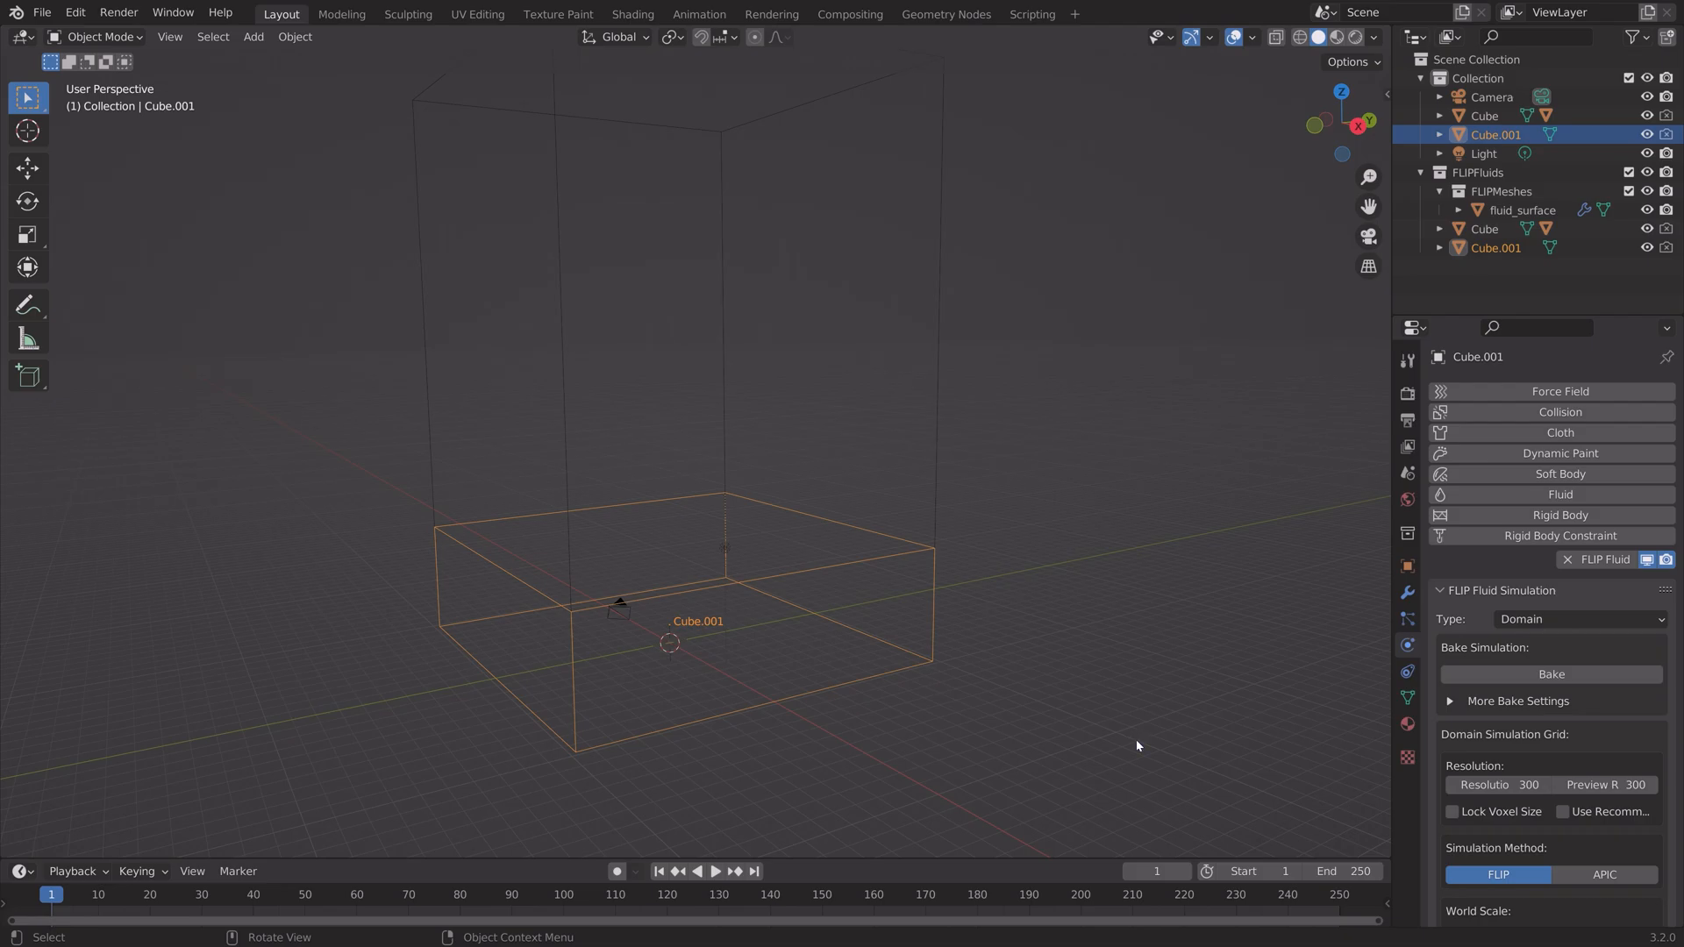
key("s")
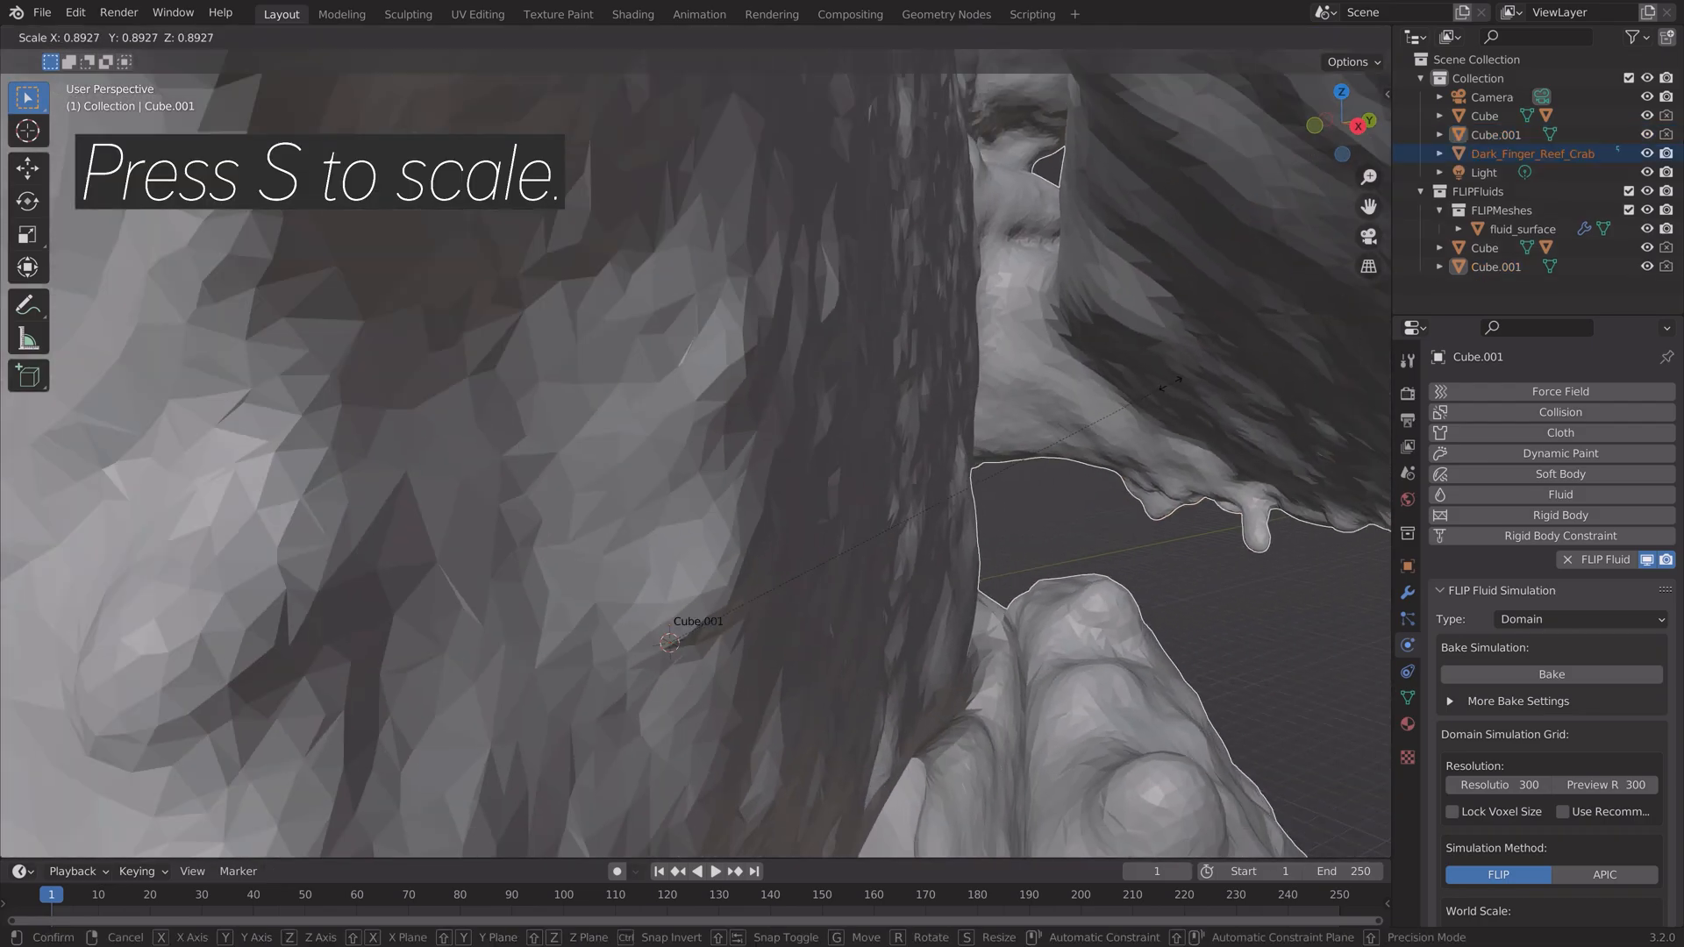
key("Return")
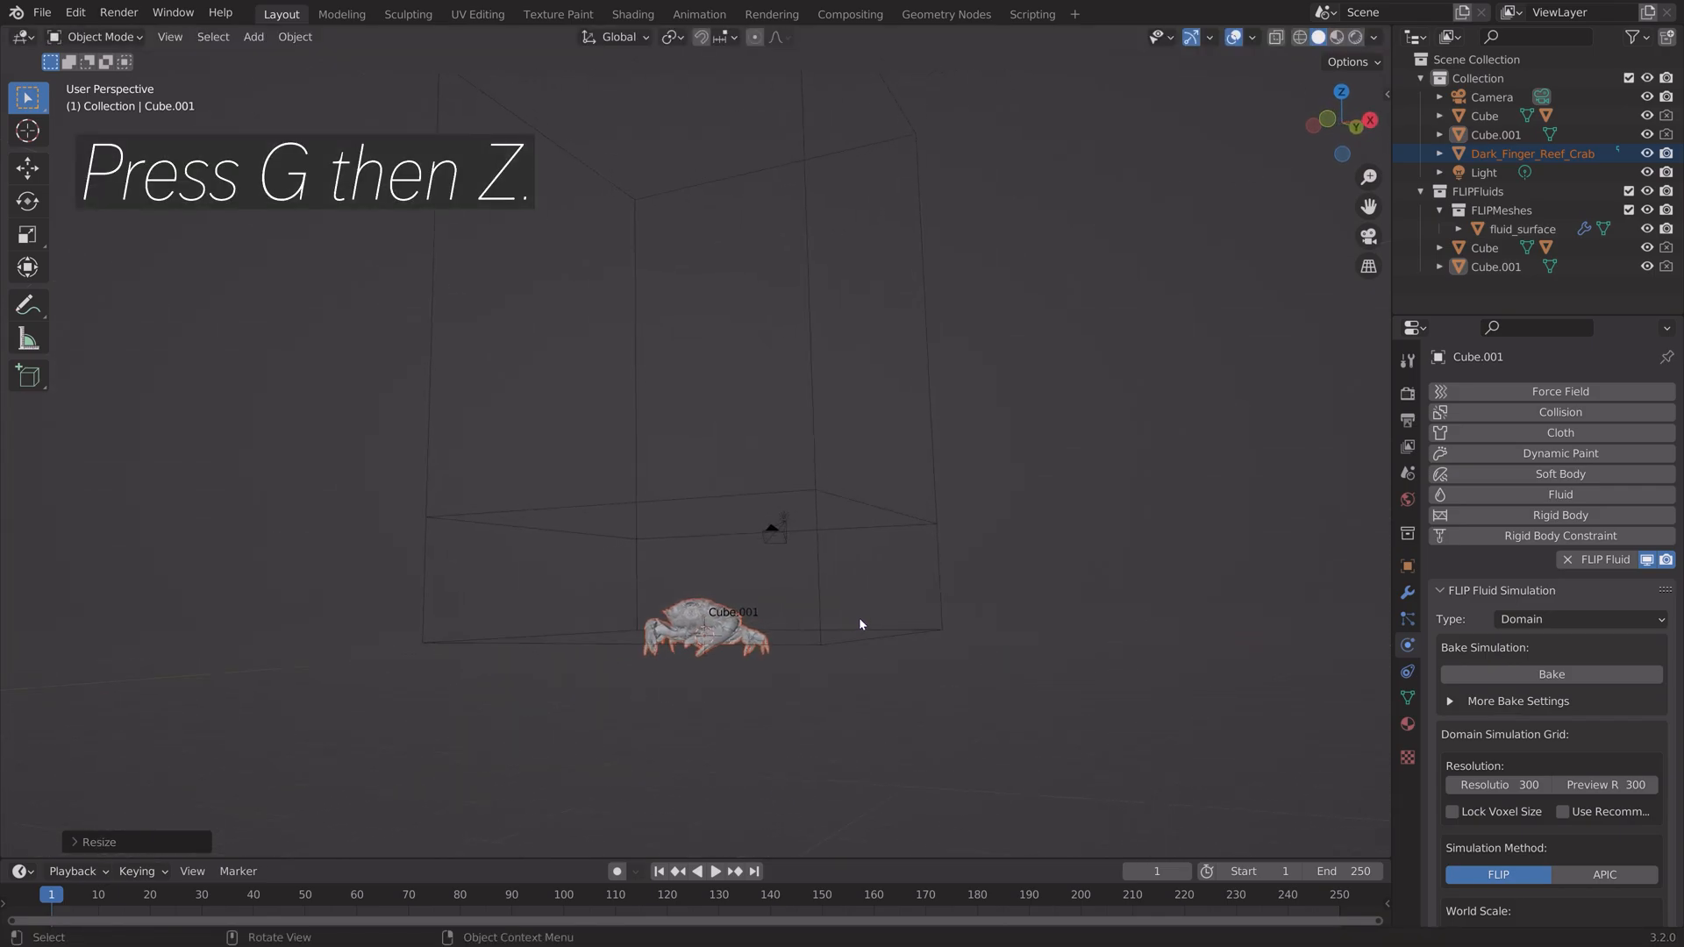
key("g")
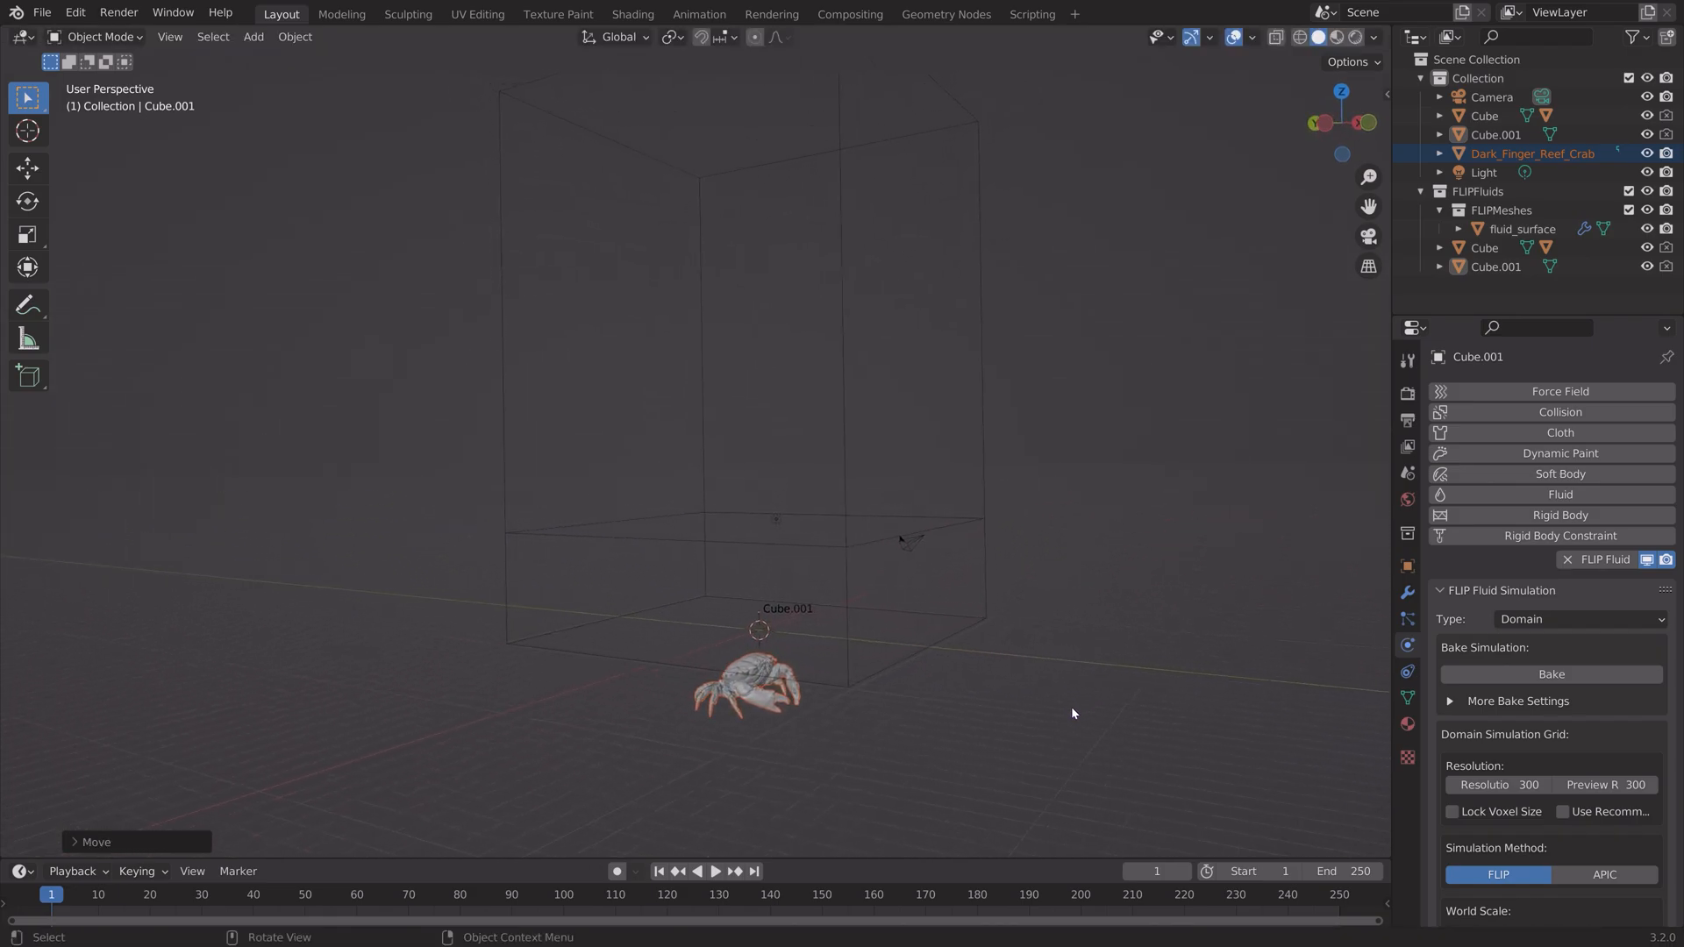
key("r")
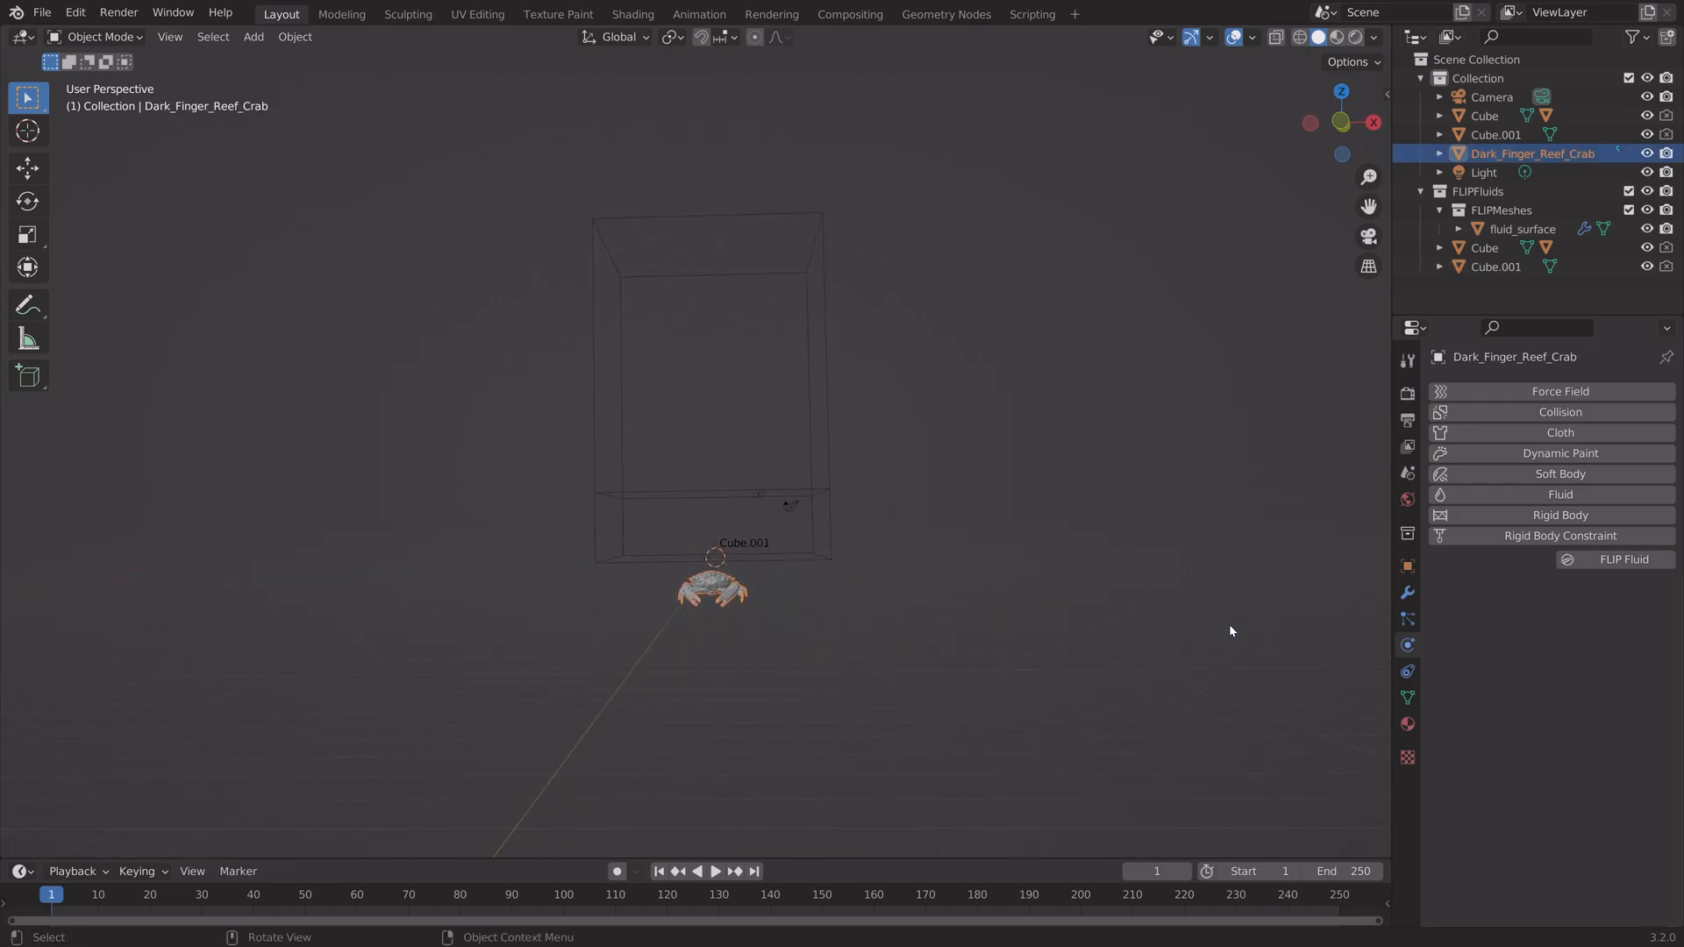
Make the crab a FLIP Obstacle and the slab Cube.001 a FLIP Fluid object.
left_click(1579, 619)
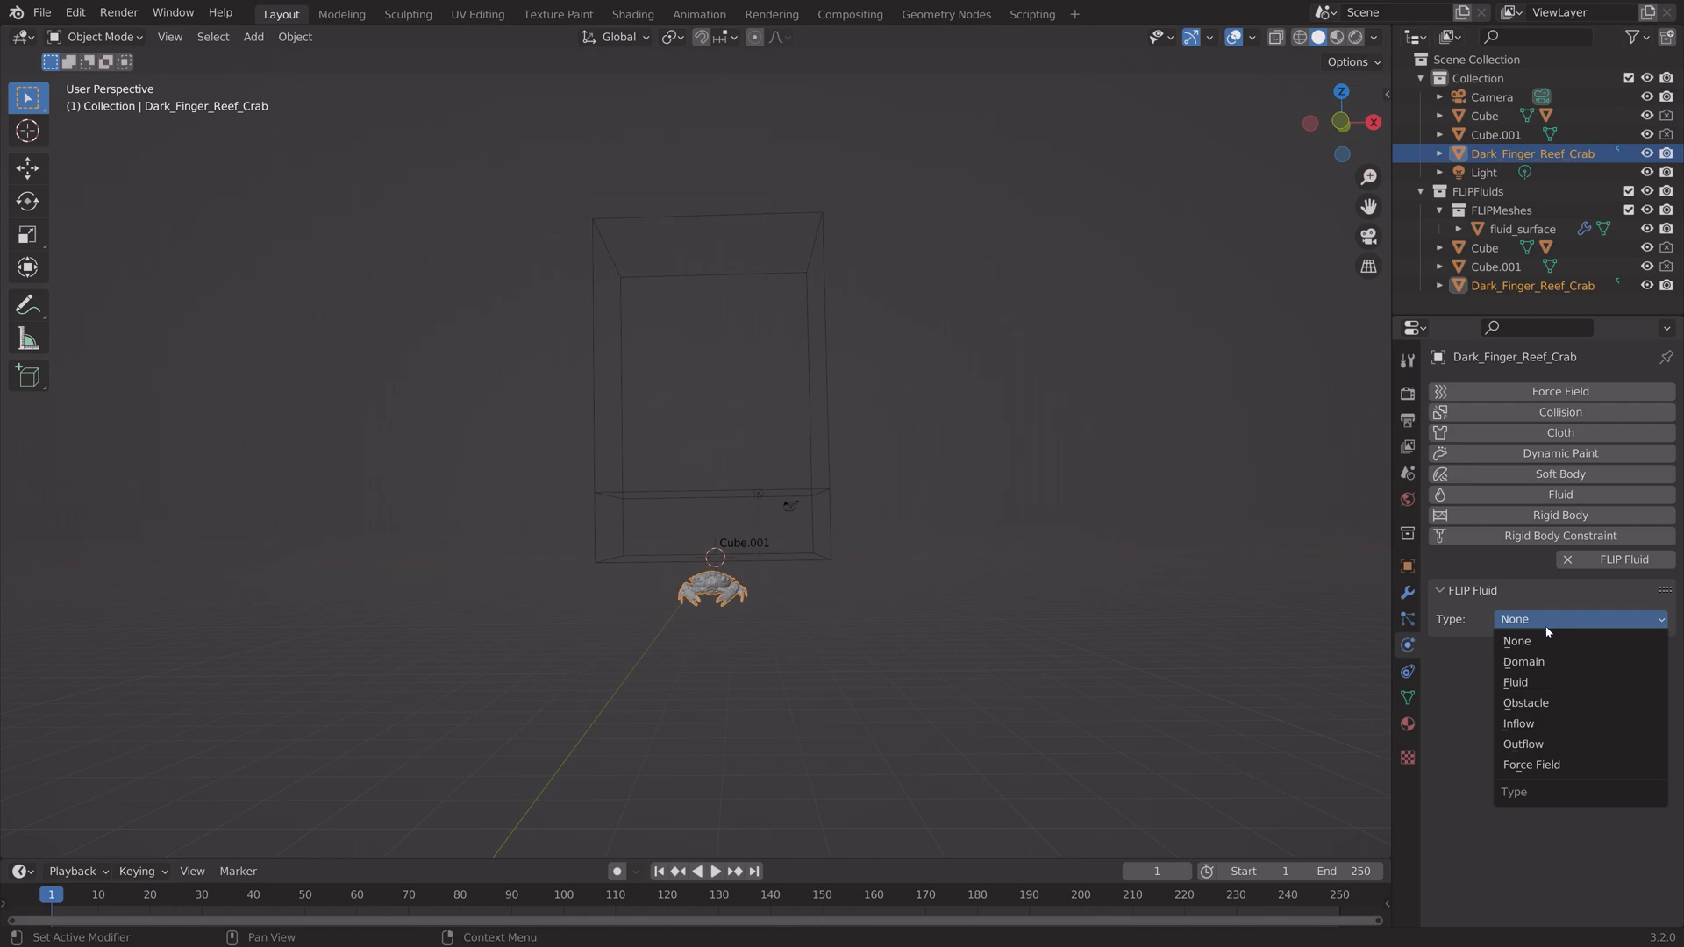
left_click(1525, 702)
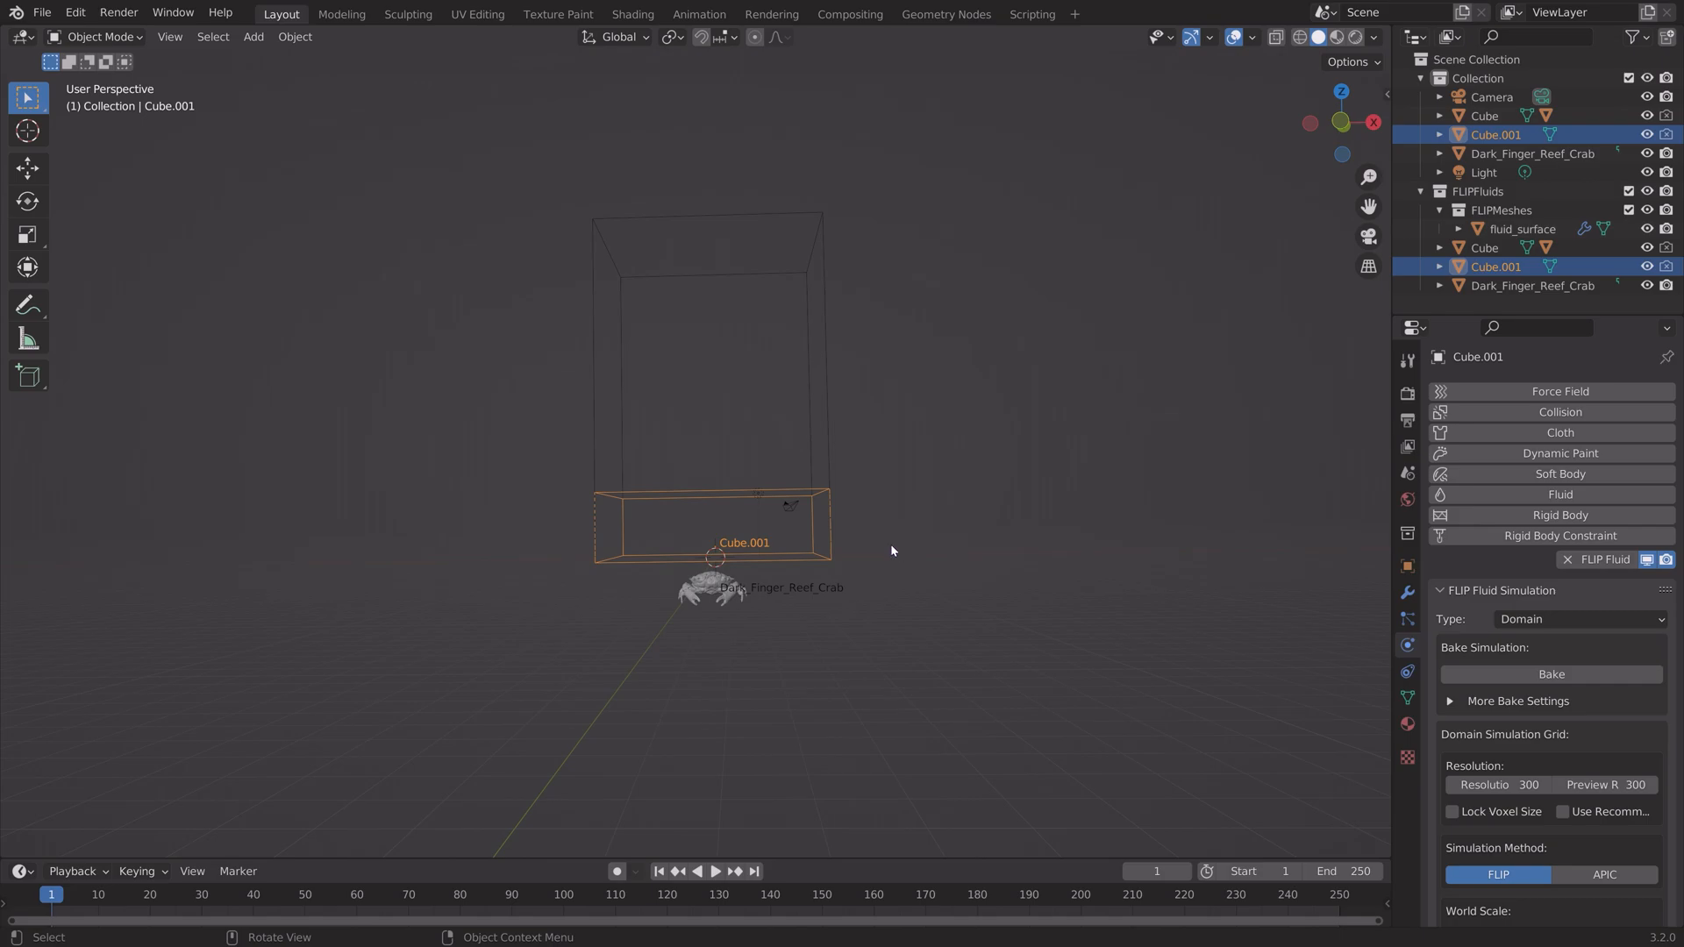
left_click(1579, 619)
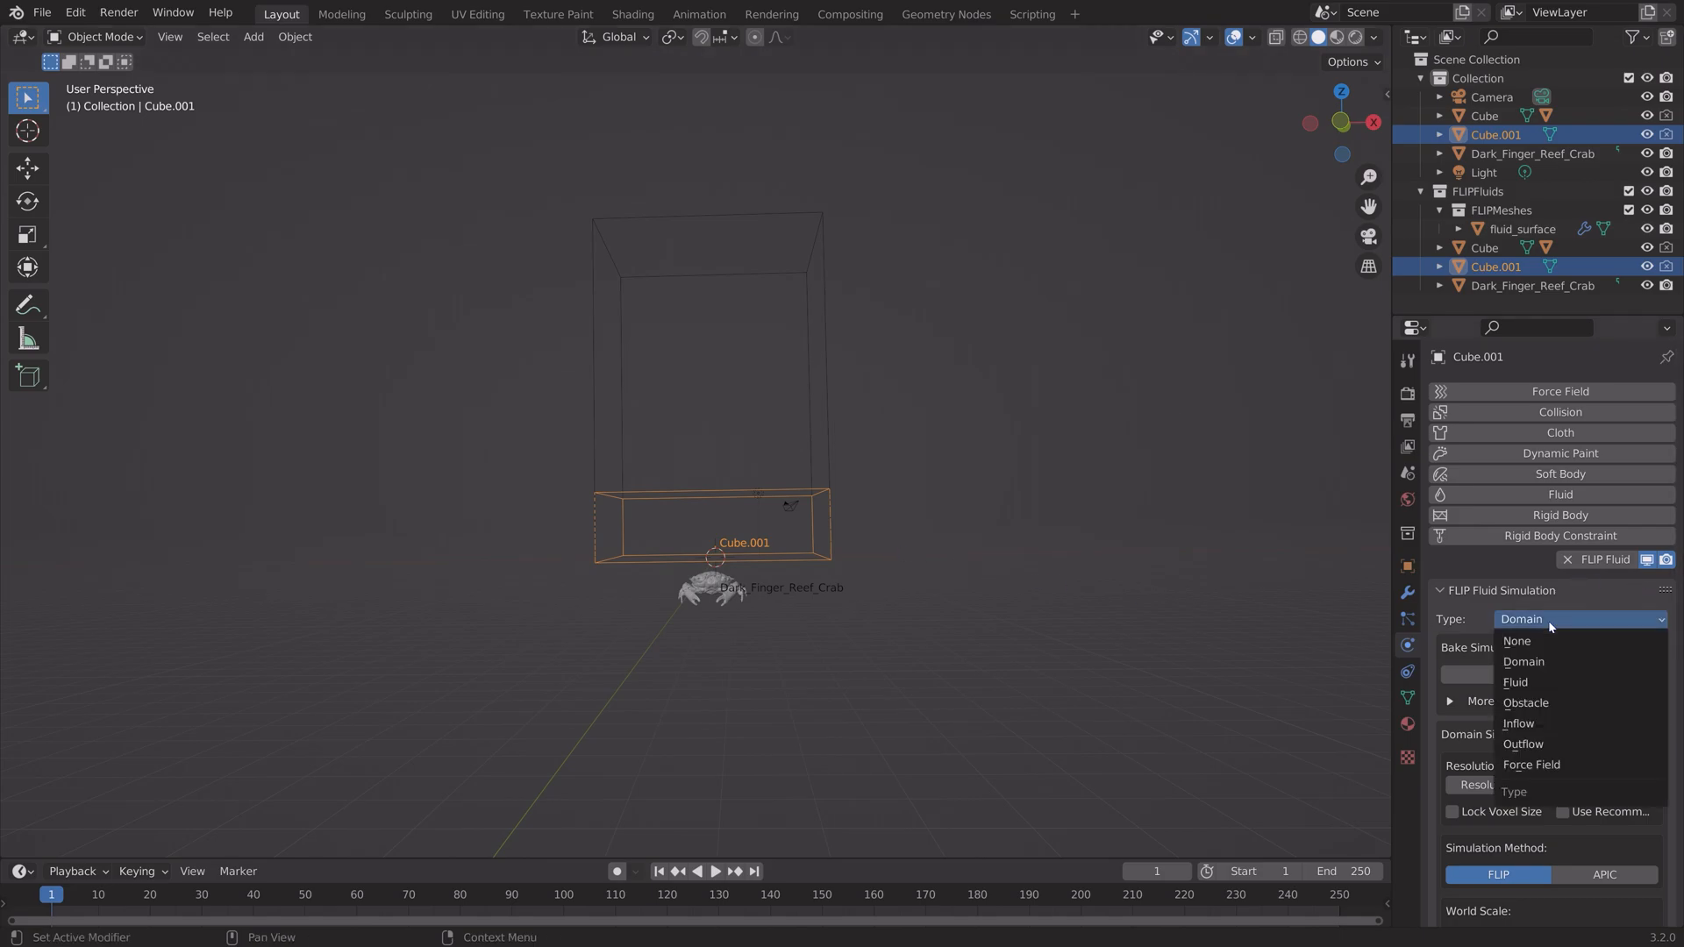
left_click(1516, 682)
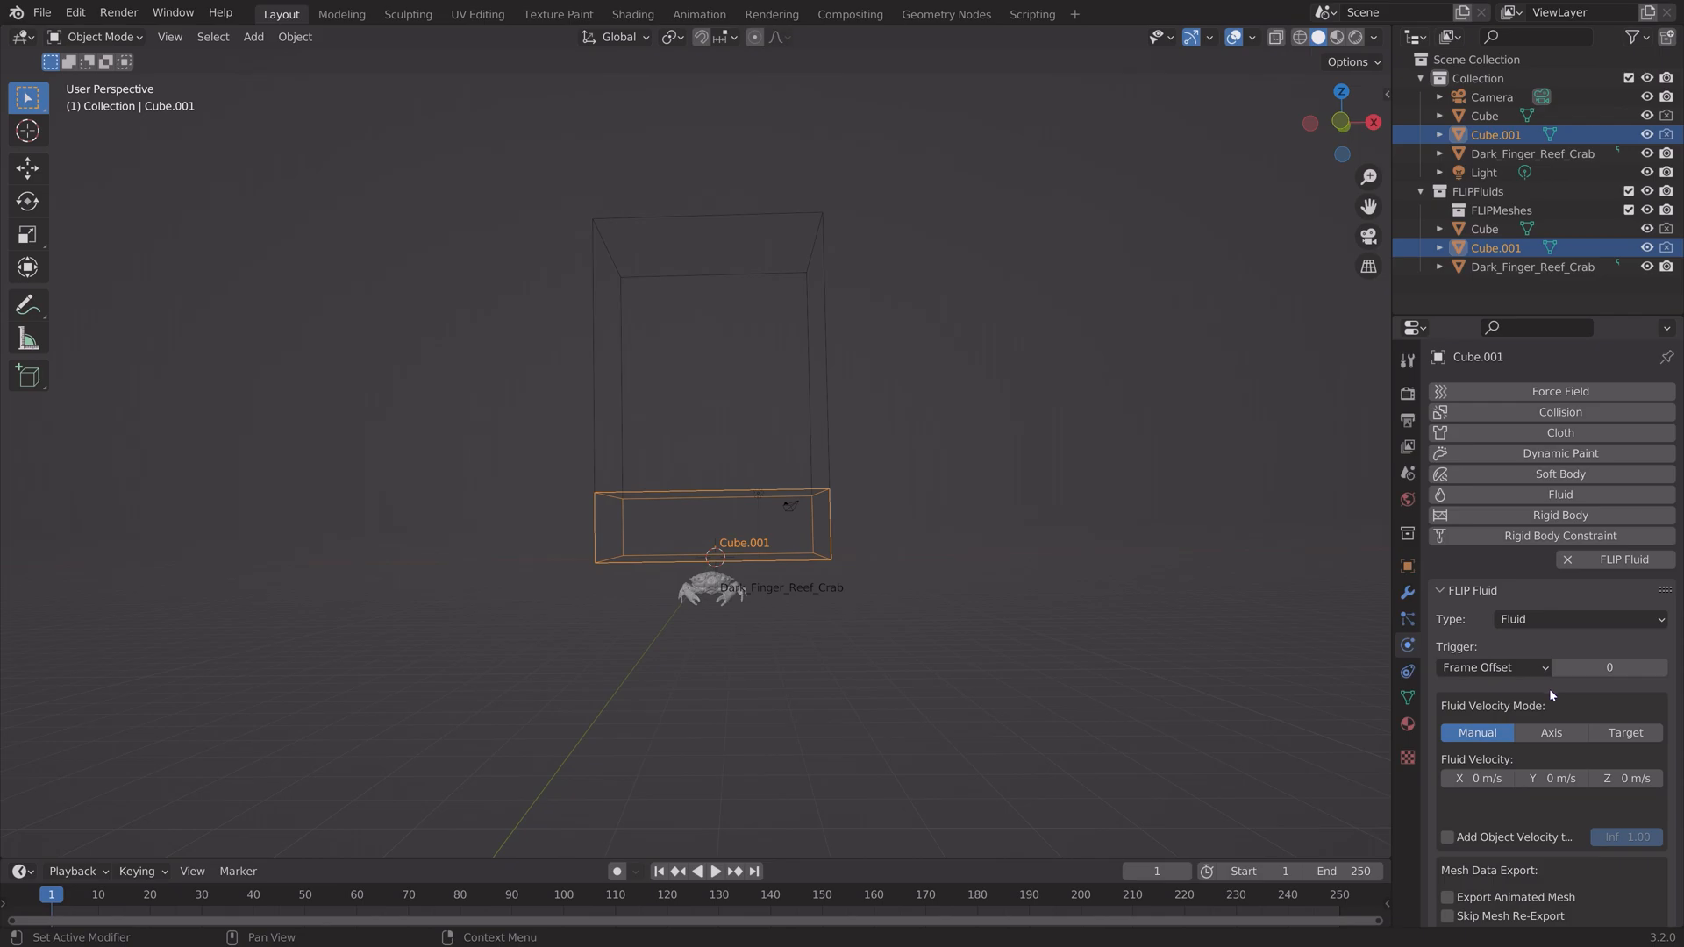
mouse_move(756, 612)
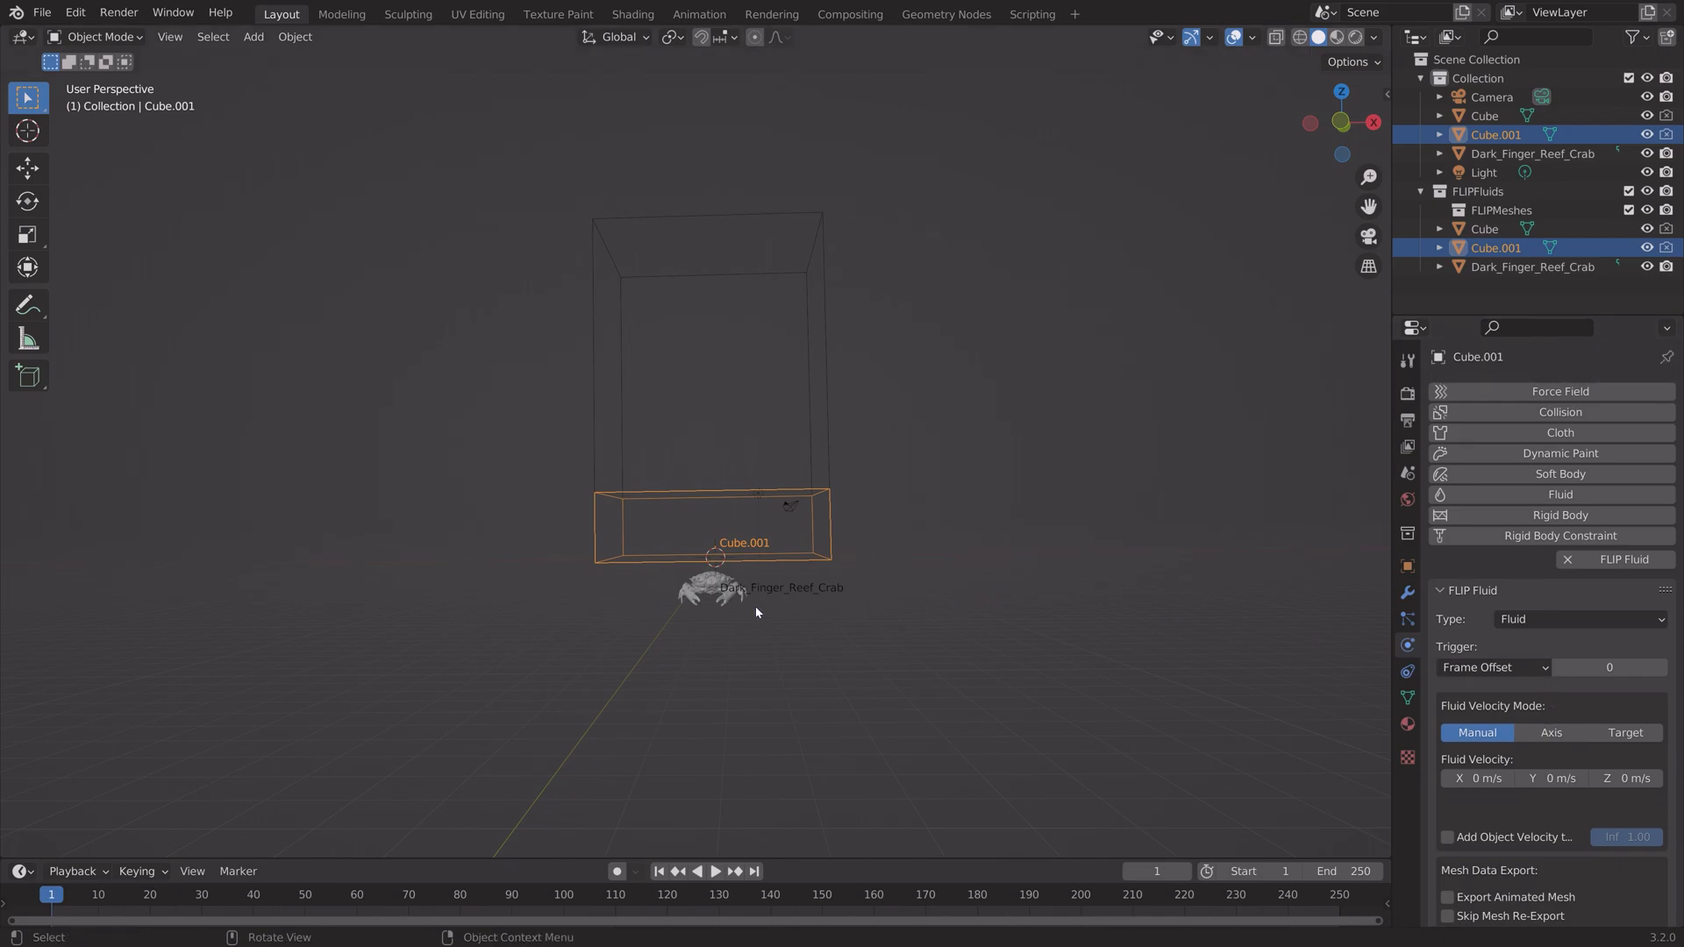
left_click(713, 588)
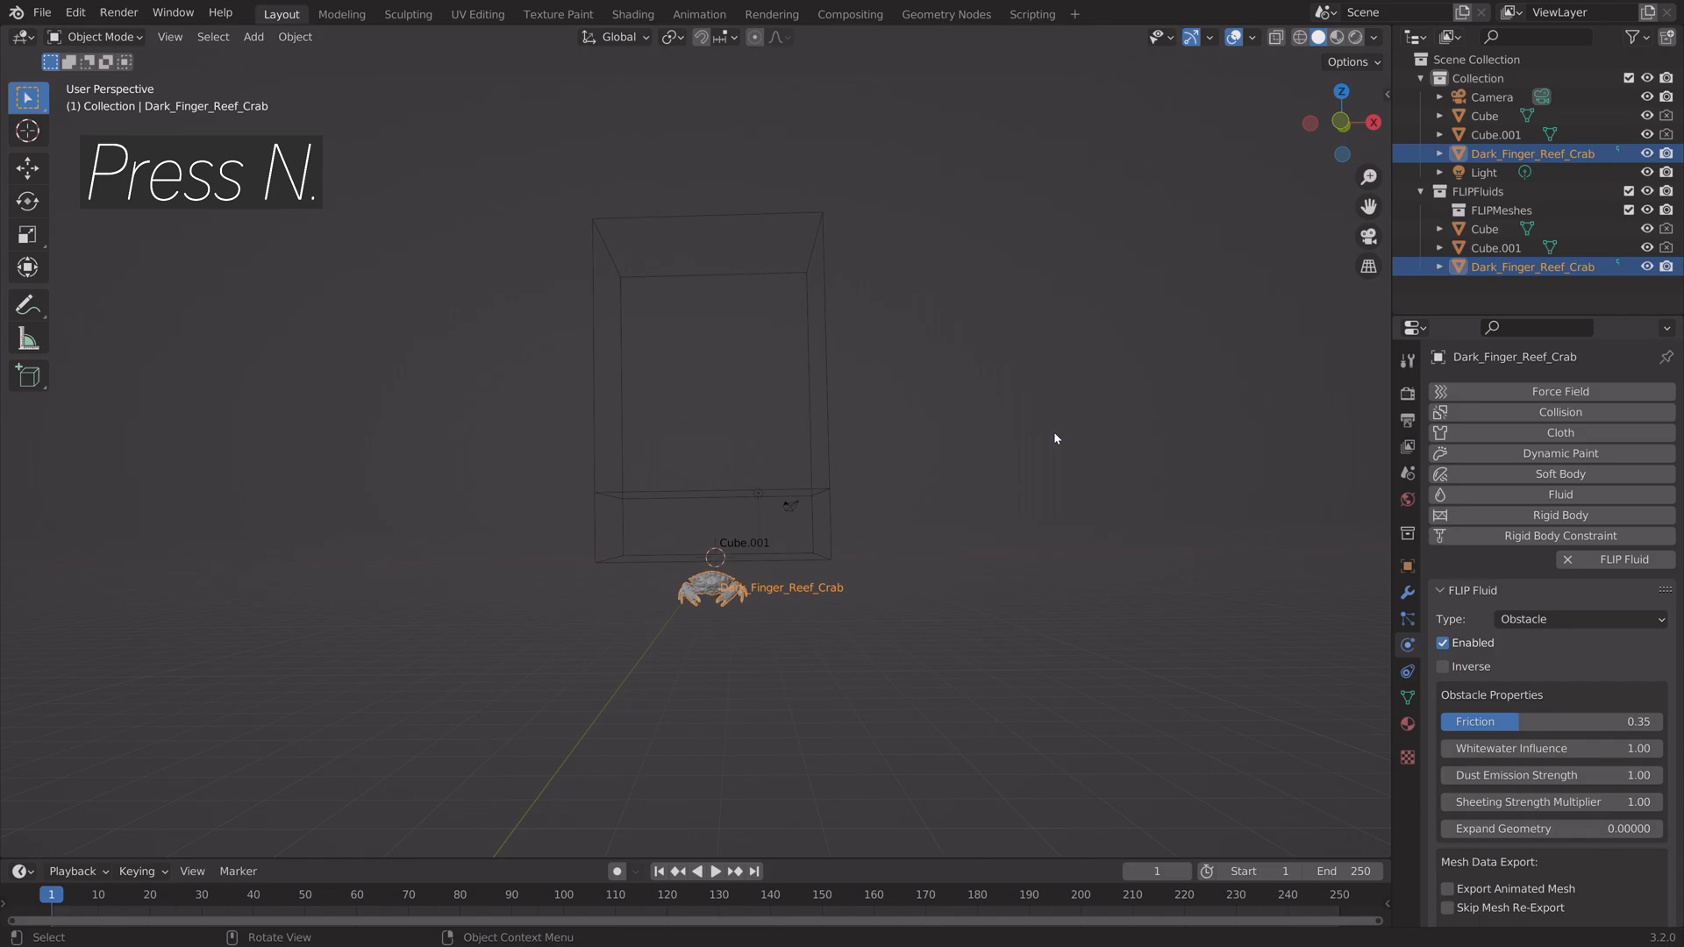
Keyframe the crab's Z location and Z rotation at frames 1 and 70 so it rises while spinning.
key("n")
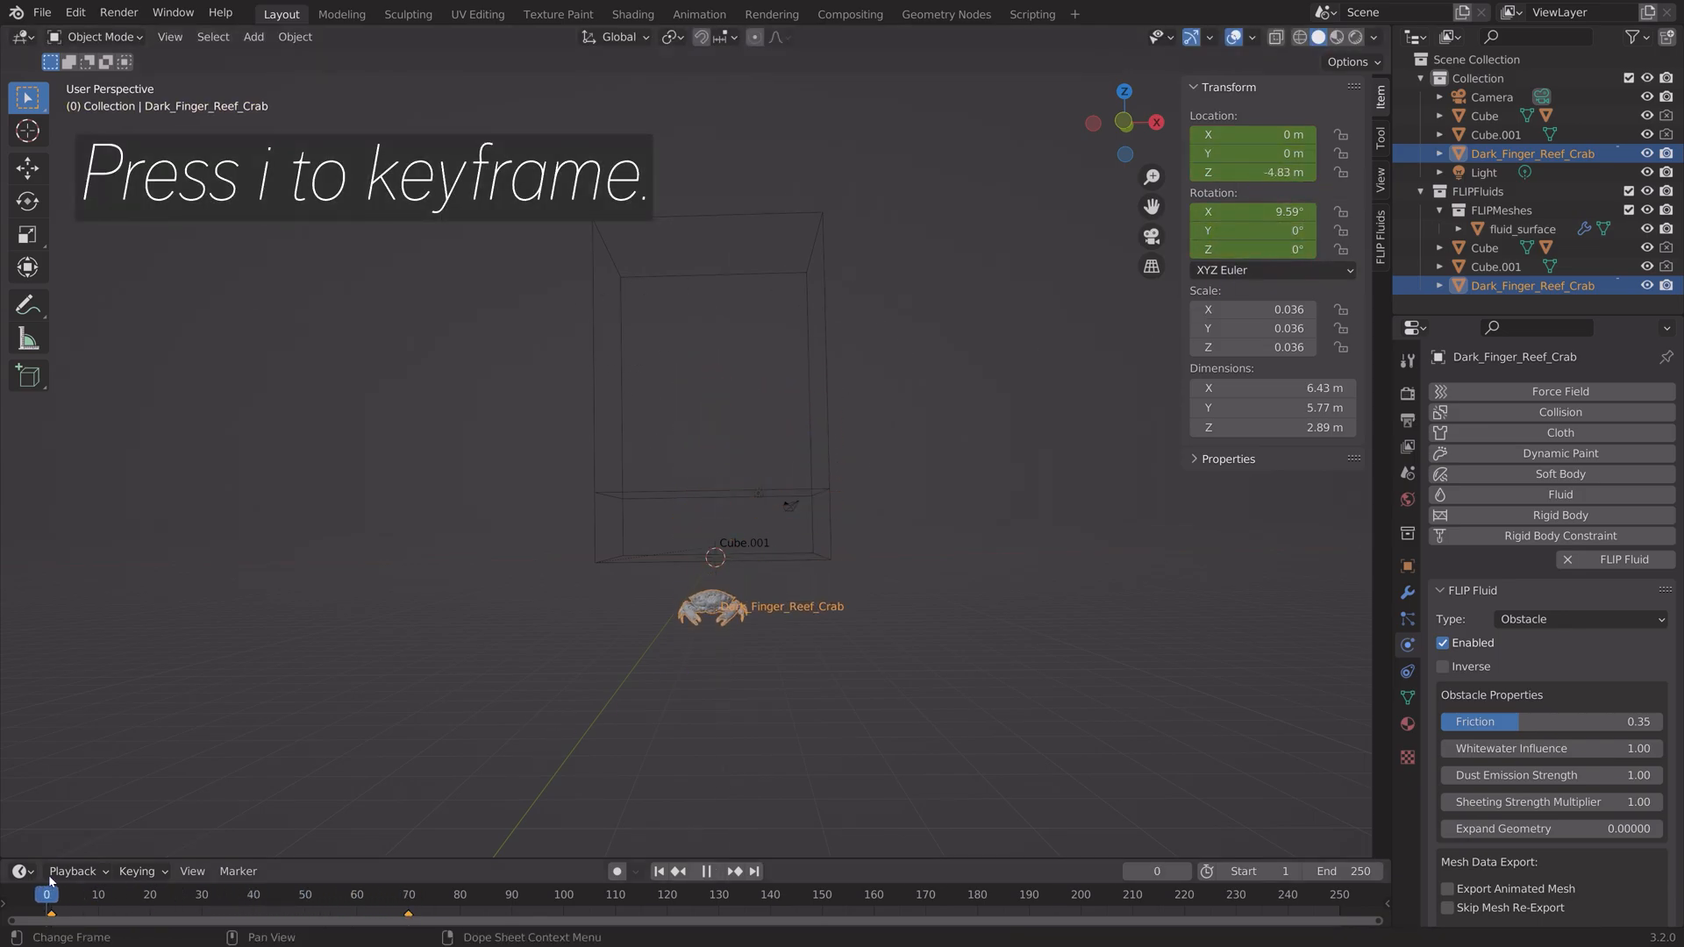
left_click_drag(48, 895, 1304, 895)
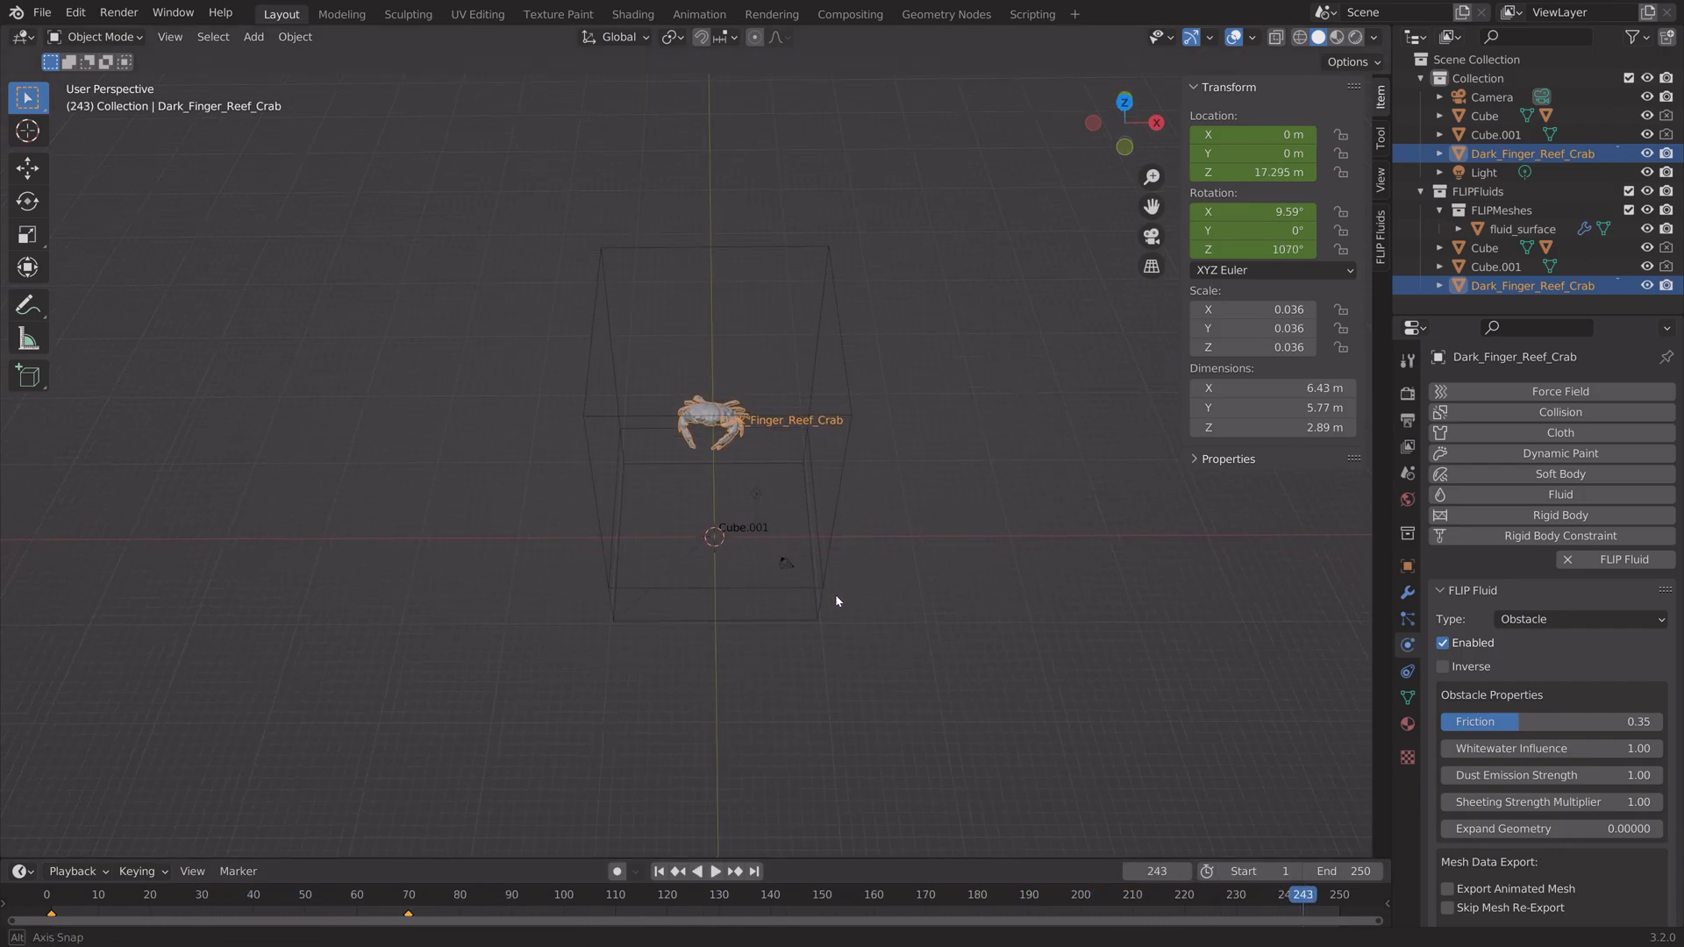
left_click(409, 895)
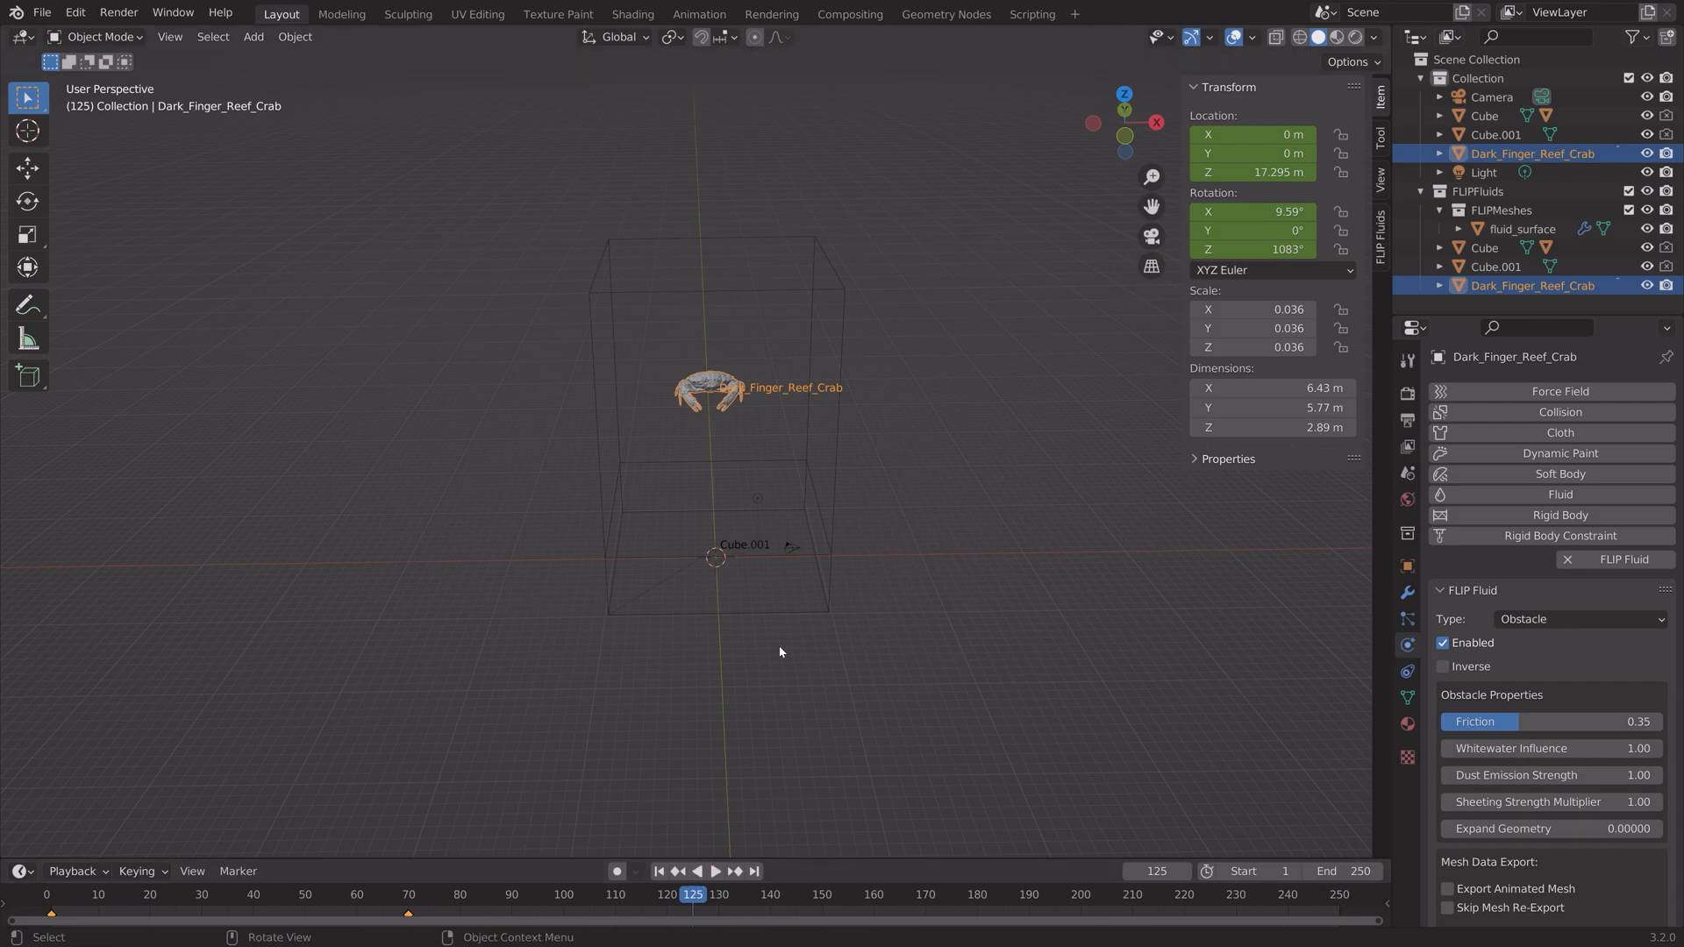
key("ctrl+shift+s")
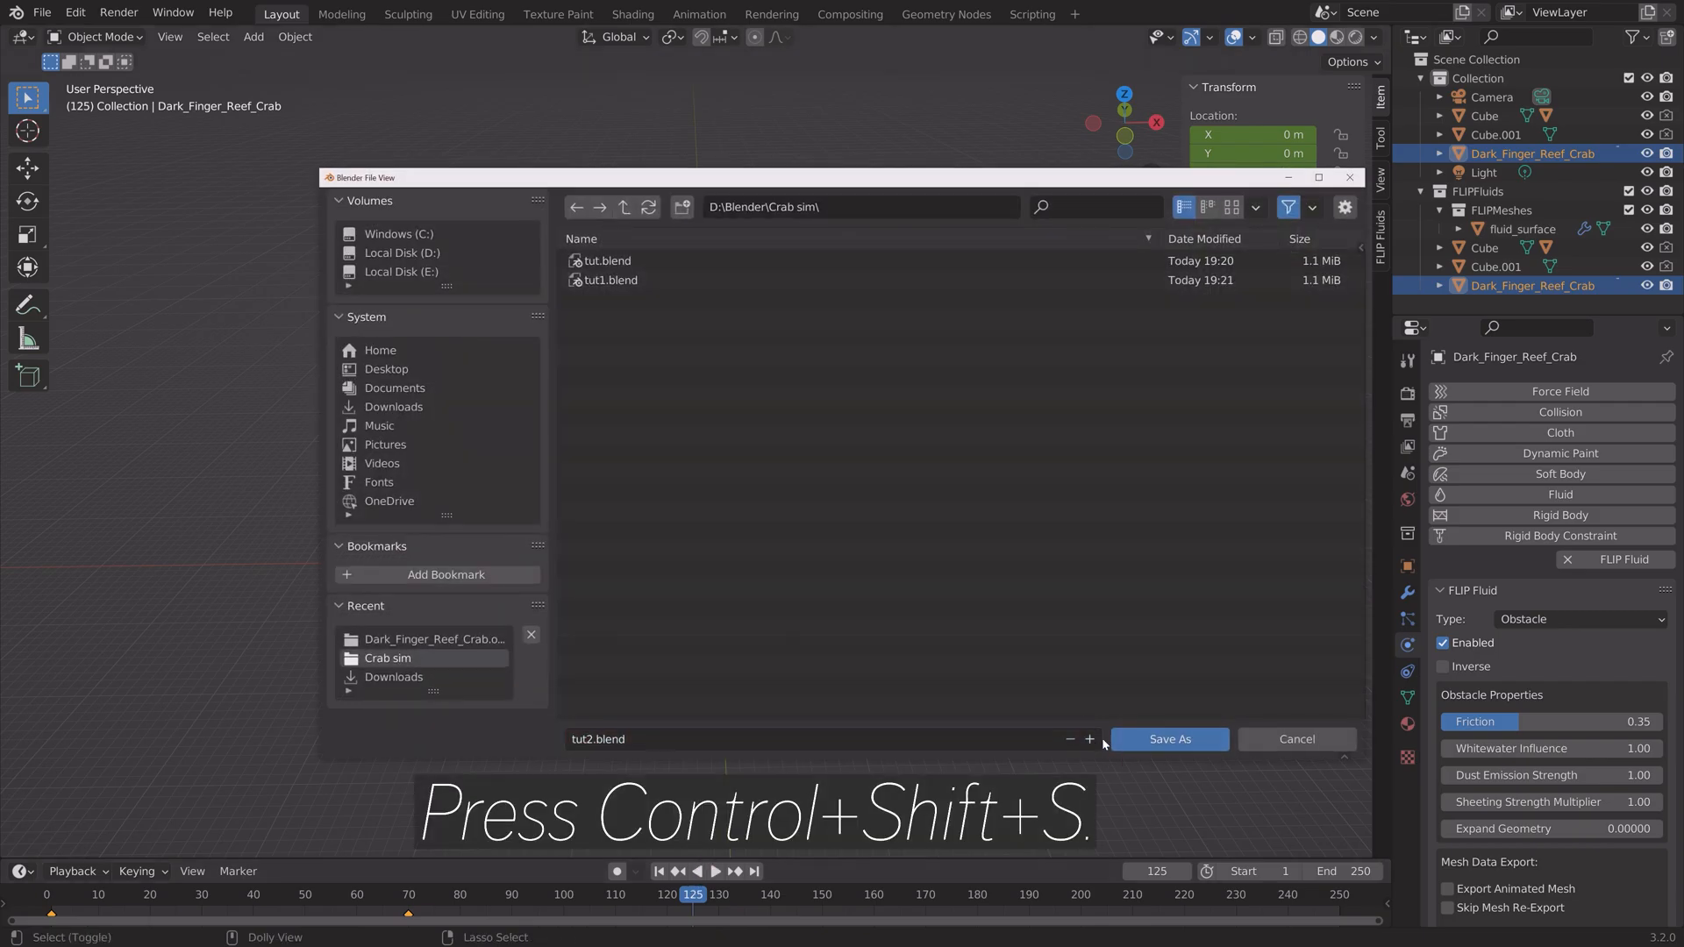
Save as tut2.blend, select the domain Cube and start the FLIP fluid bake.
left_click(1169, 738)
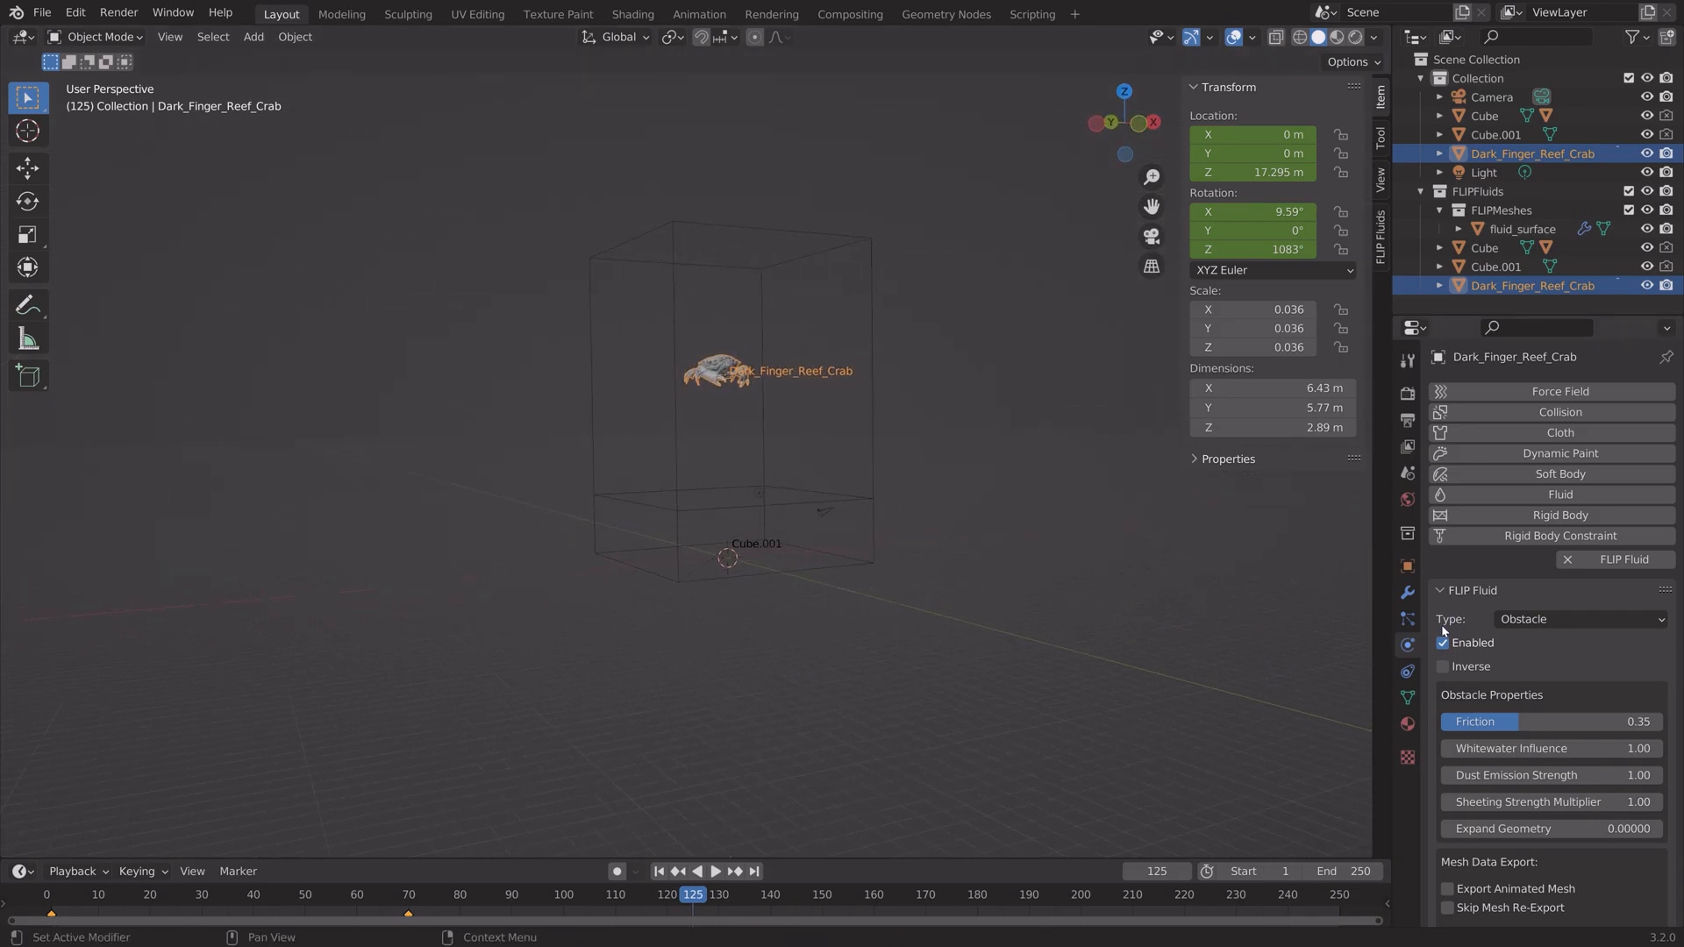
left_click(1484, 115)
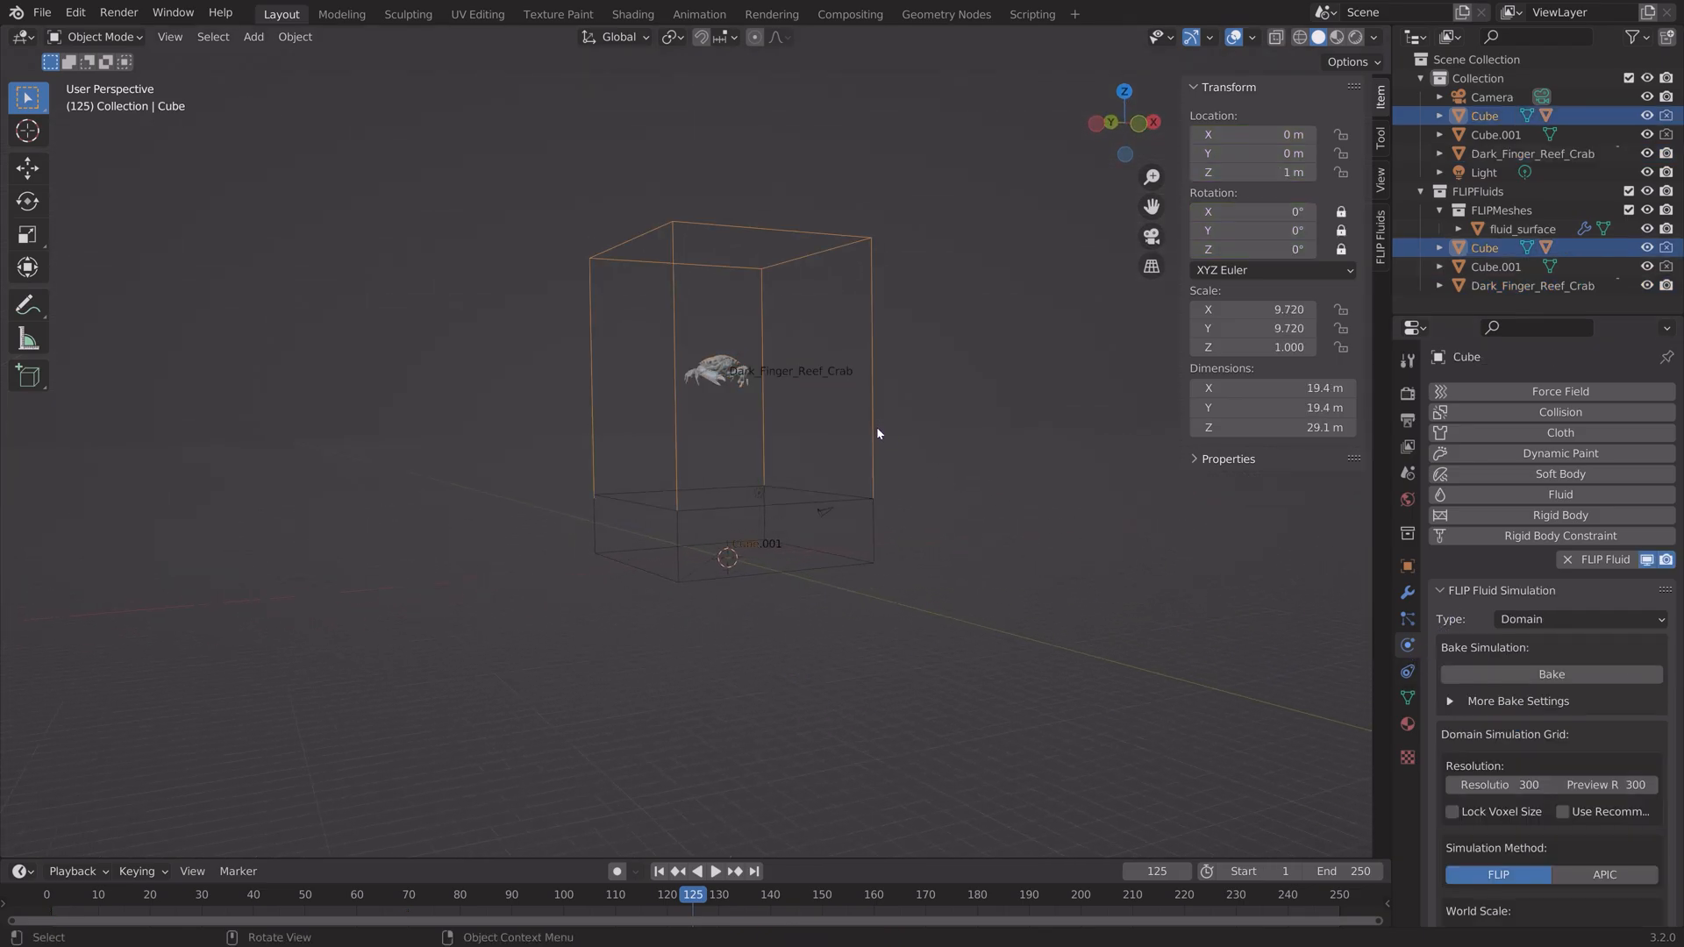
left_click(1551, 674)
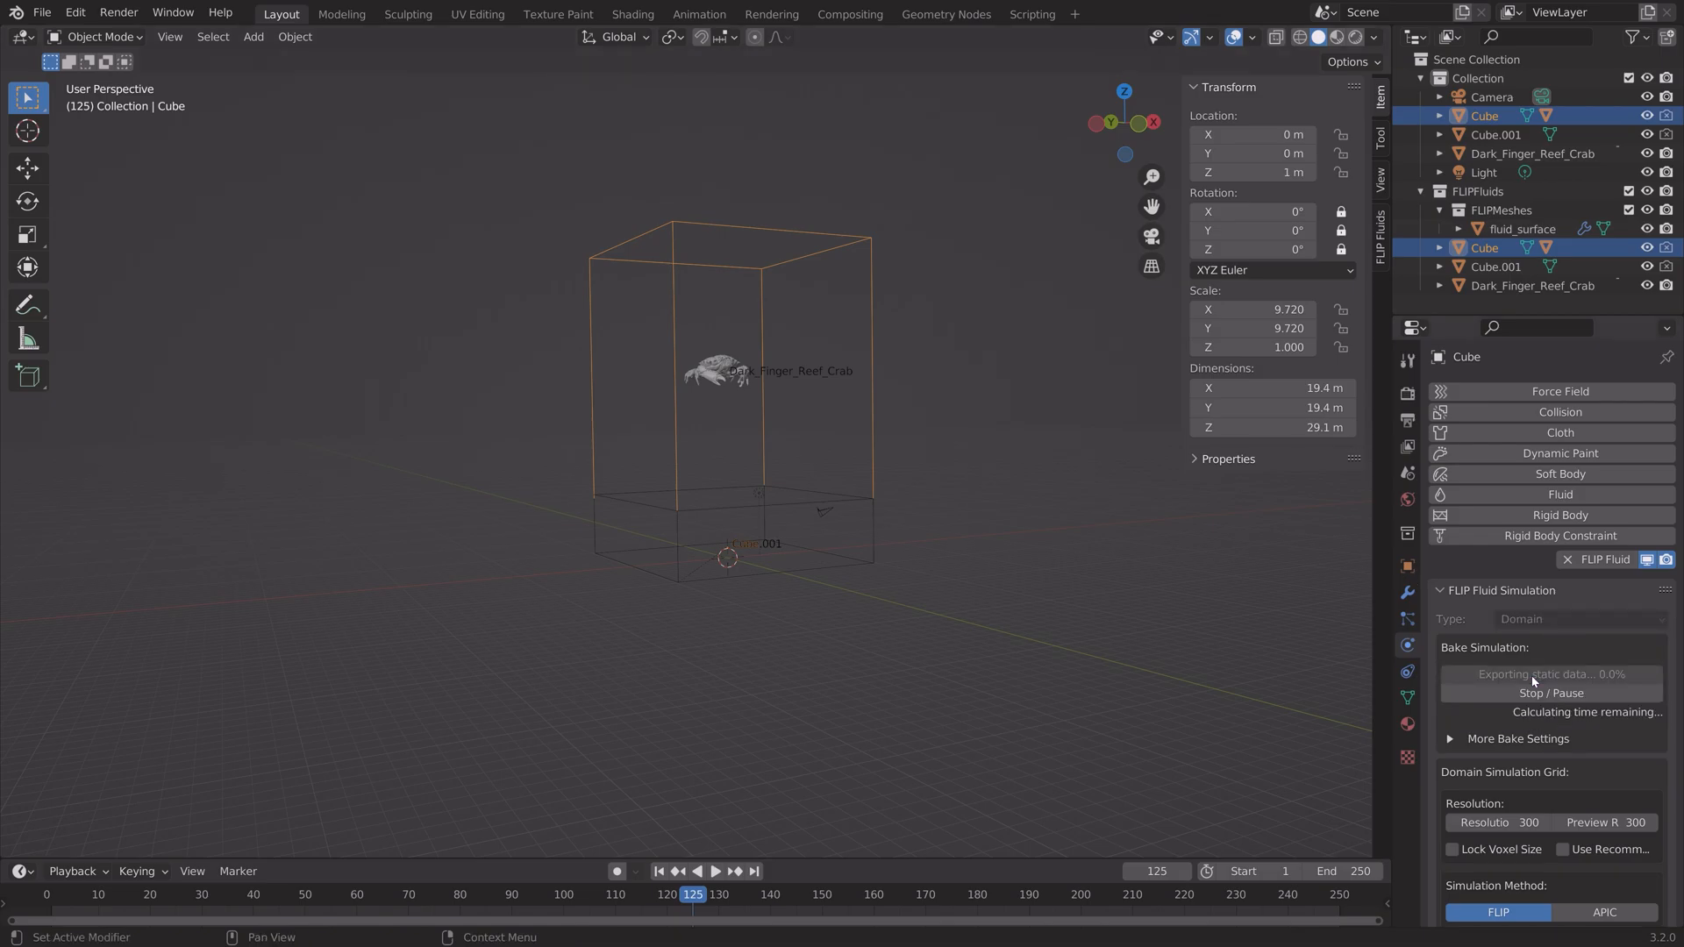
mouse_move(924, 472)
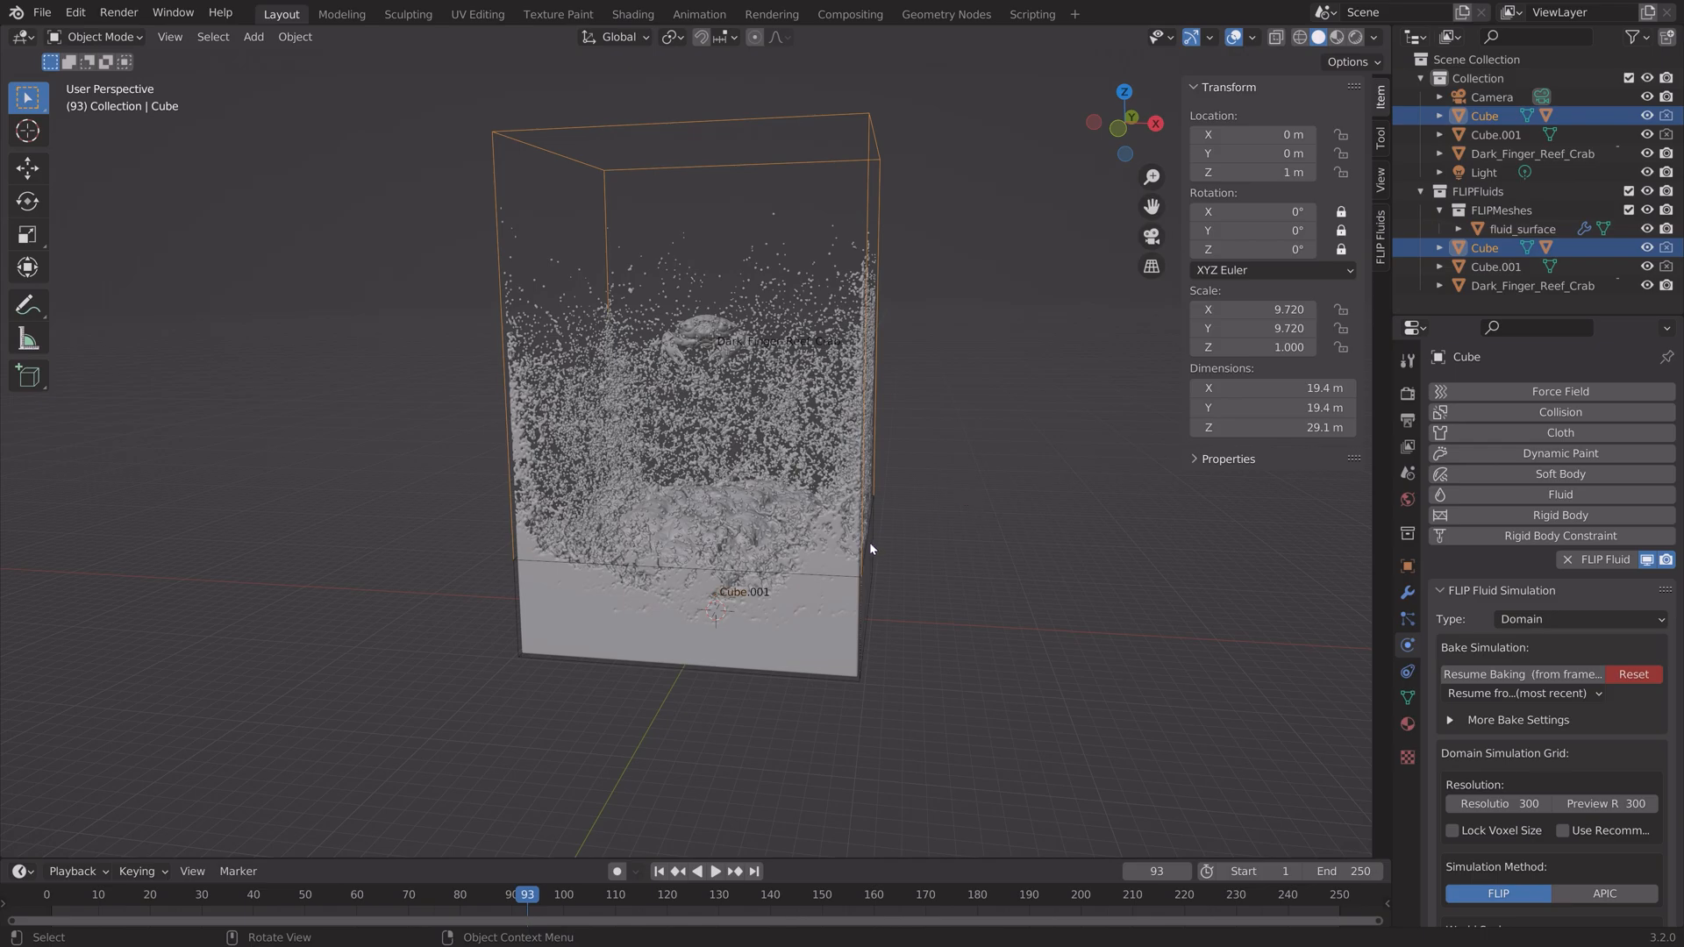
Add a plane, scale it to a huge 309 m floor and raise it just under the water.
key("shift+a")
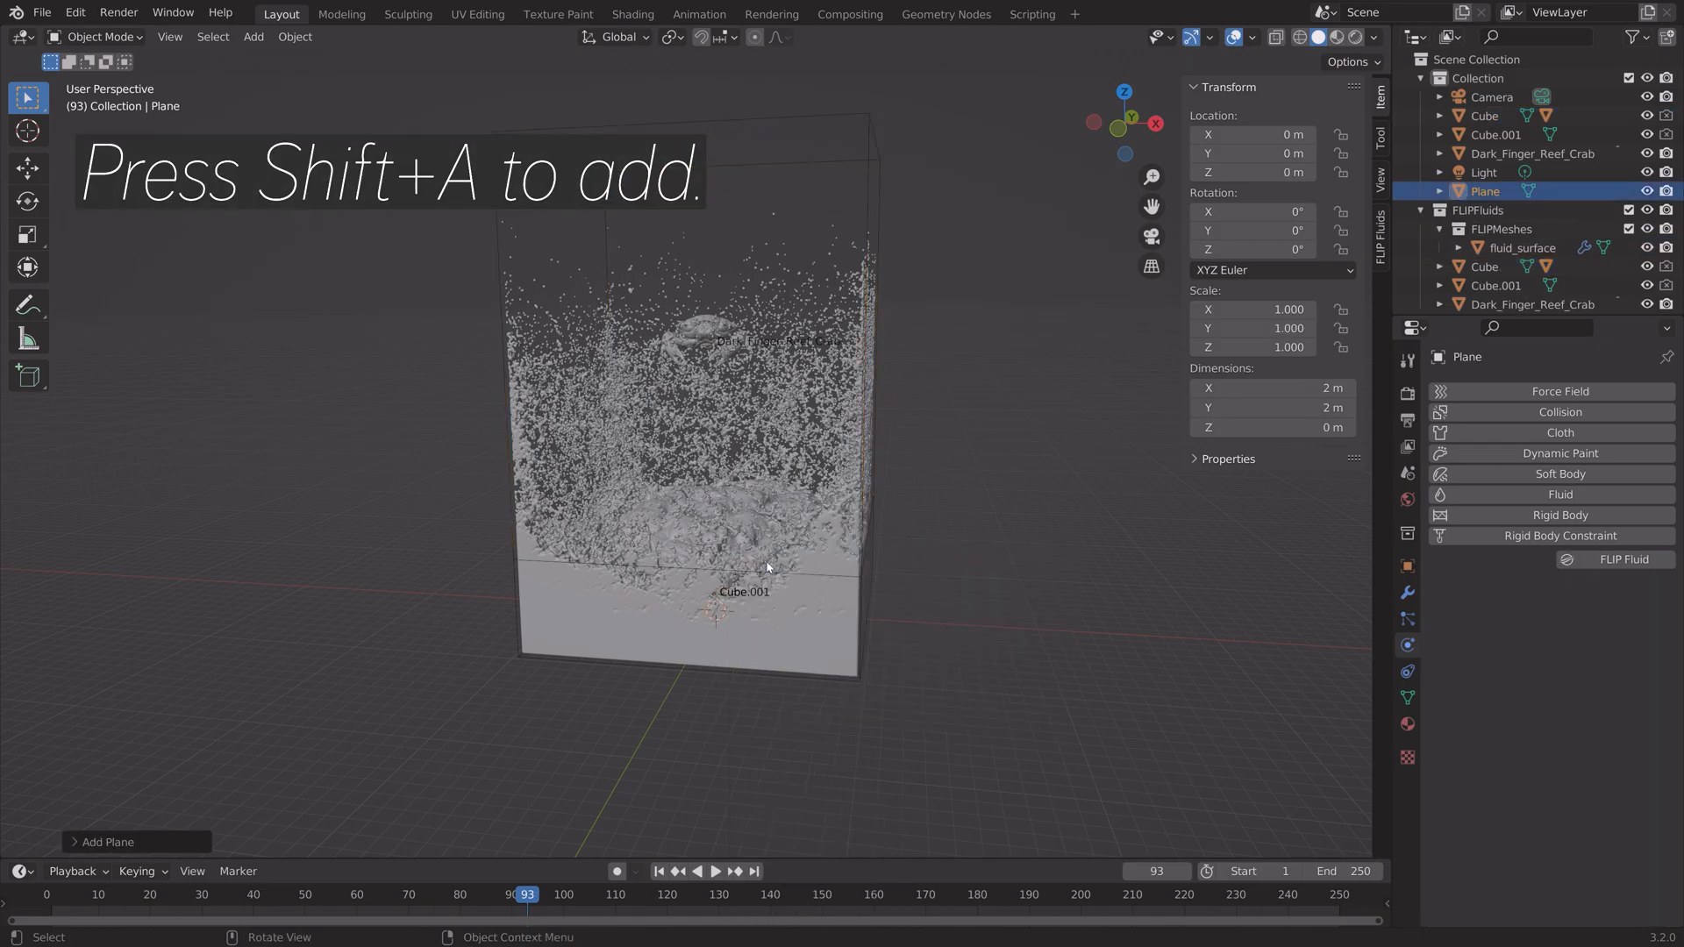
key("s")
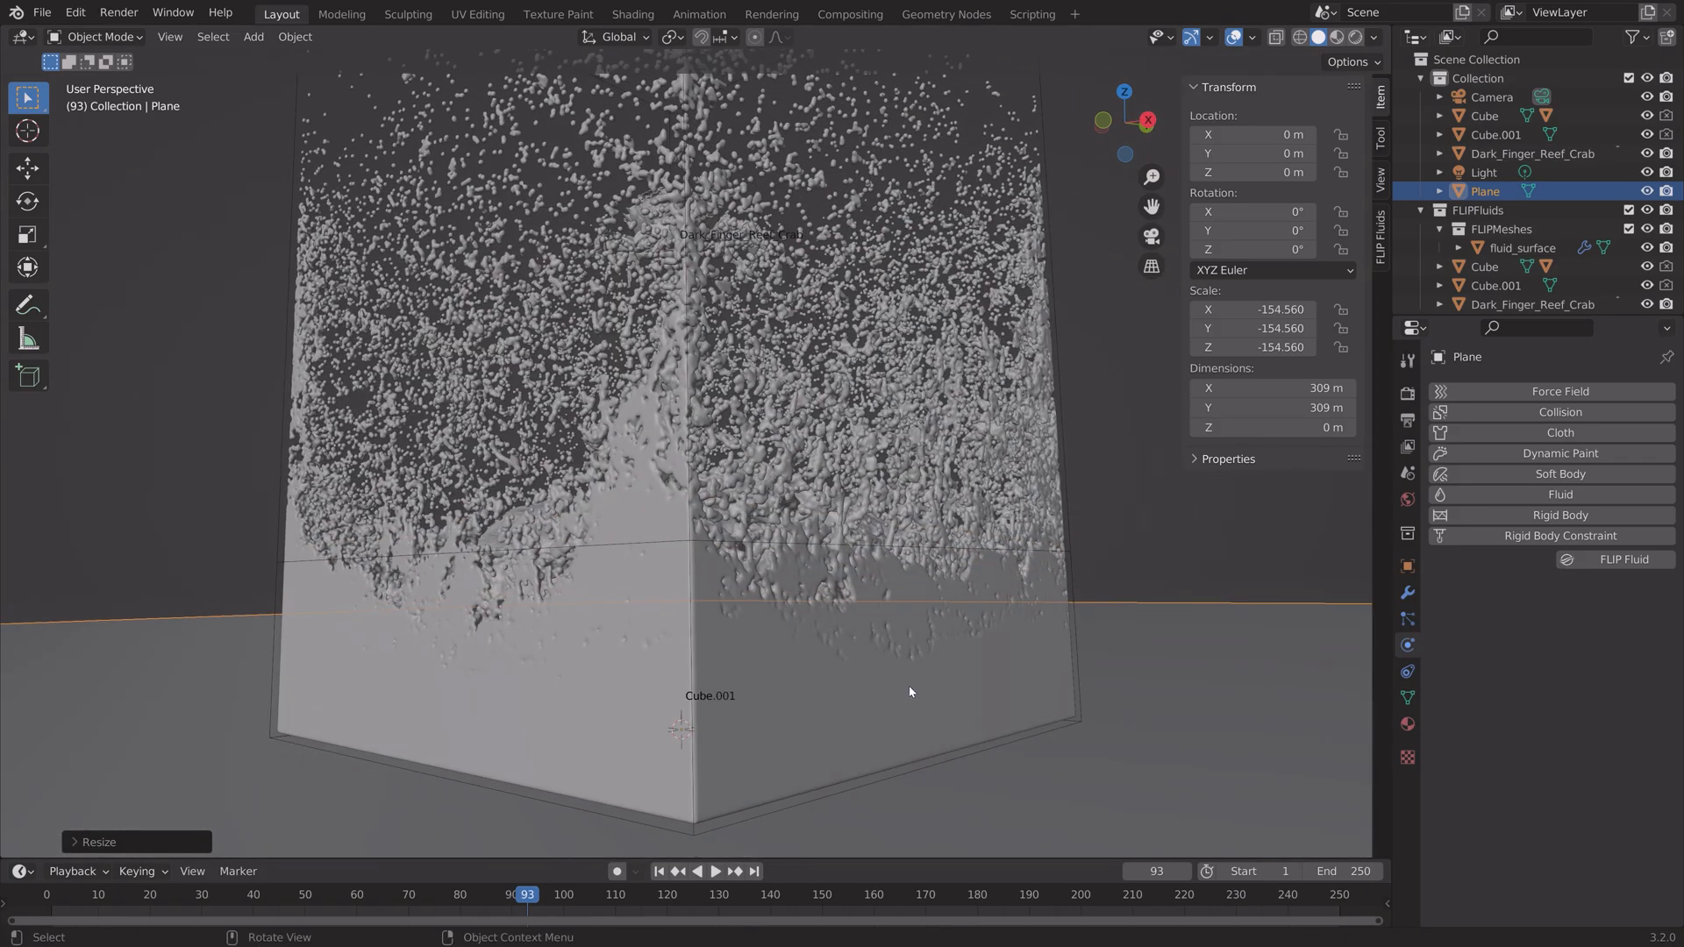
key("g")
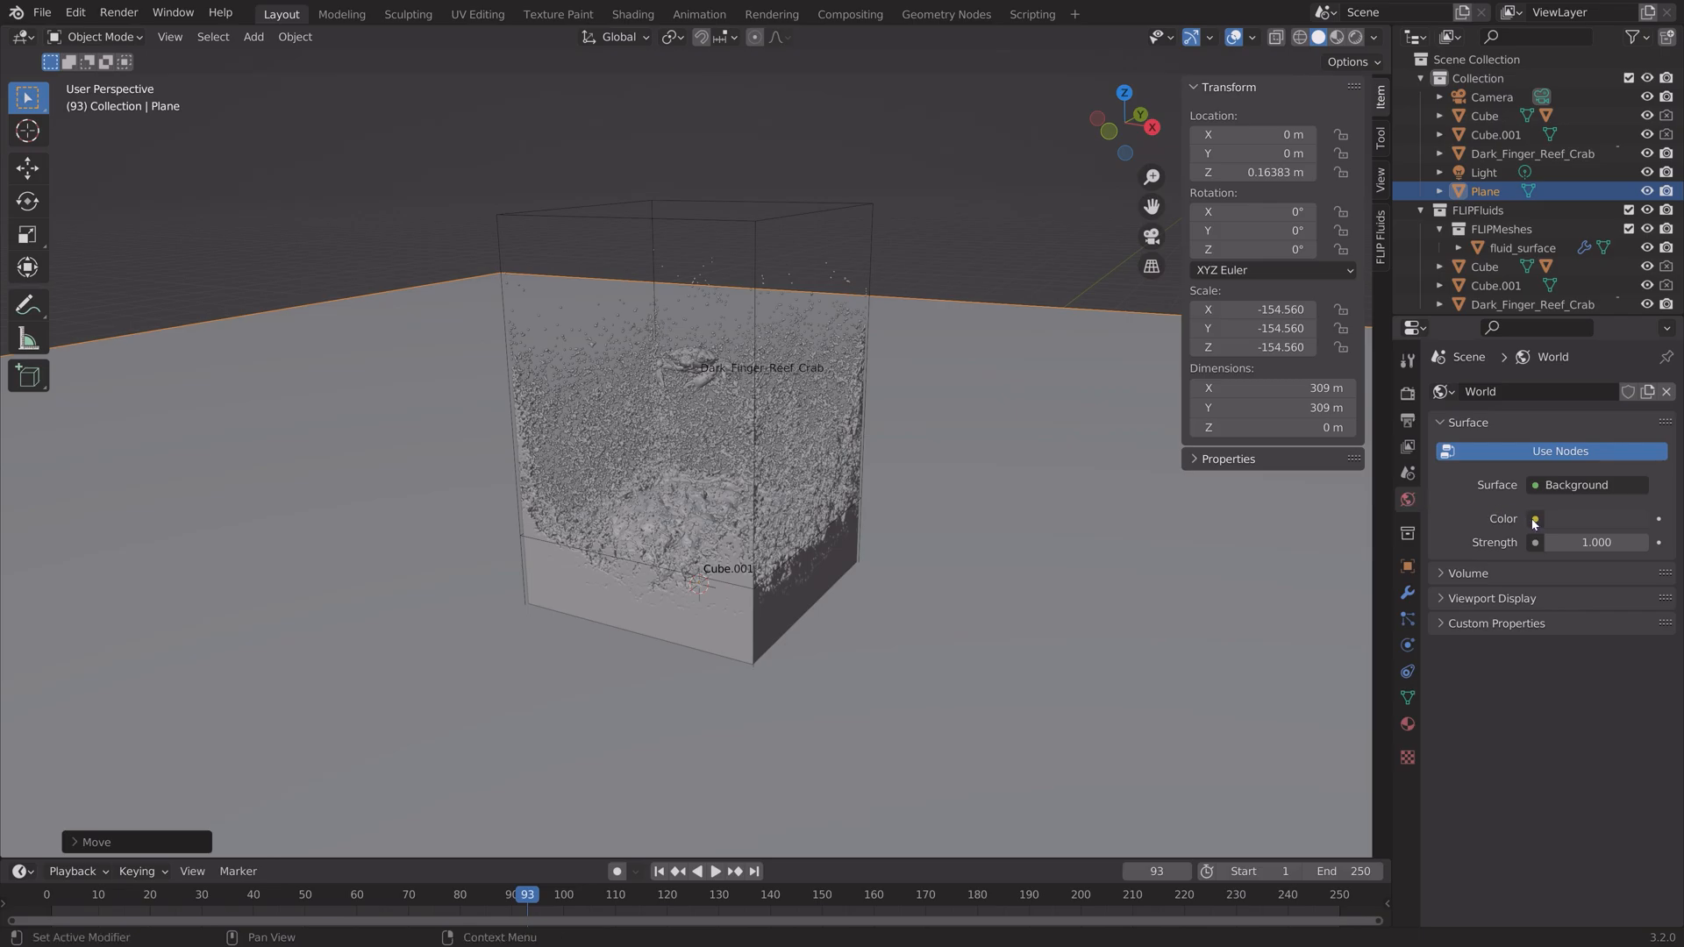
Switch the world colour to an Environment Texture and browse the Chelsea_Stairs HDR downloads.
left_click(1537, 520)
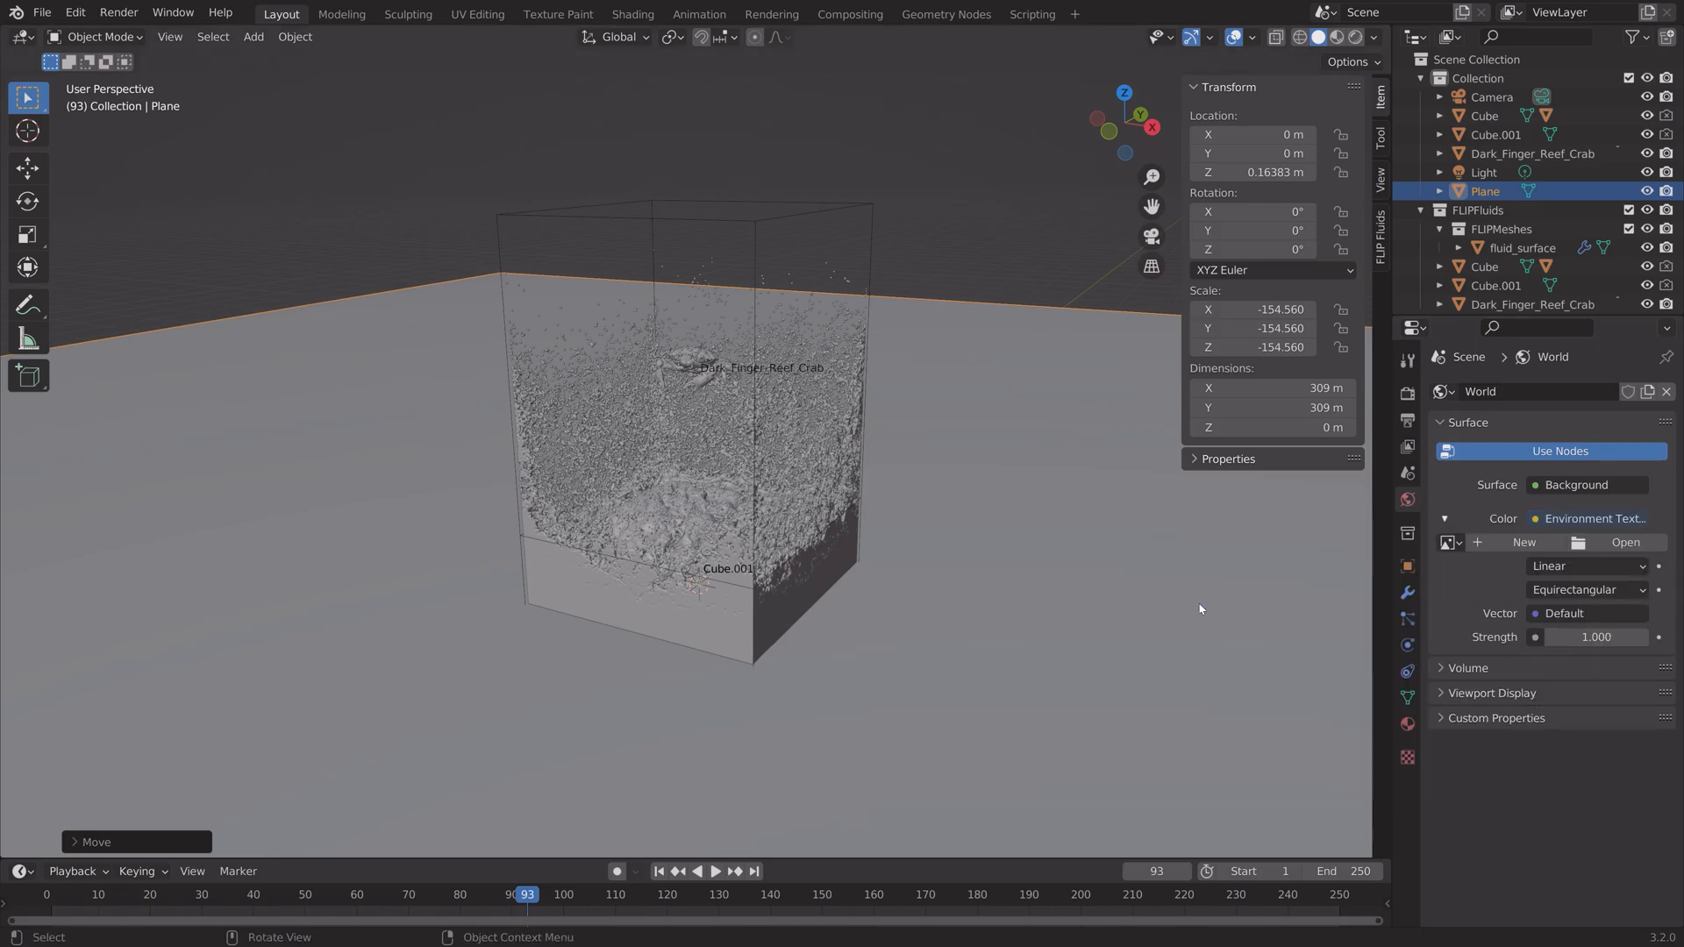
left_click(1625, 542)
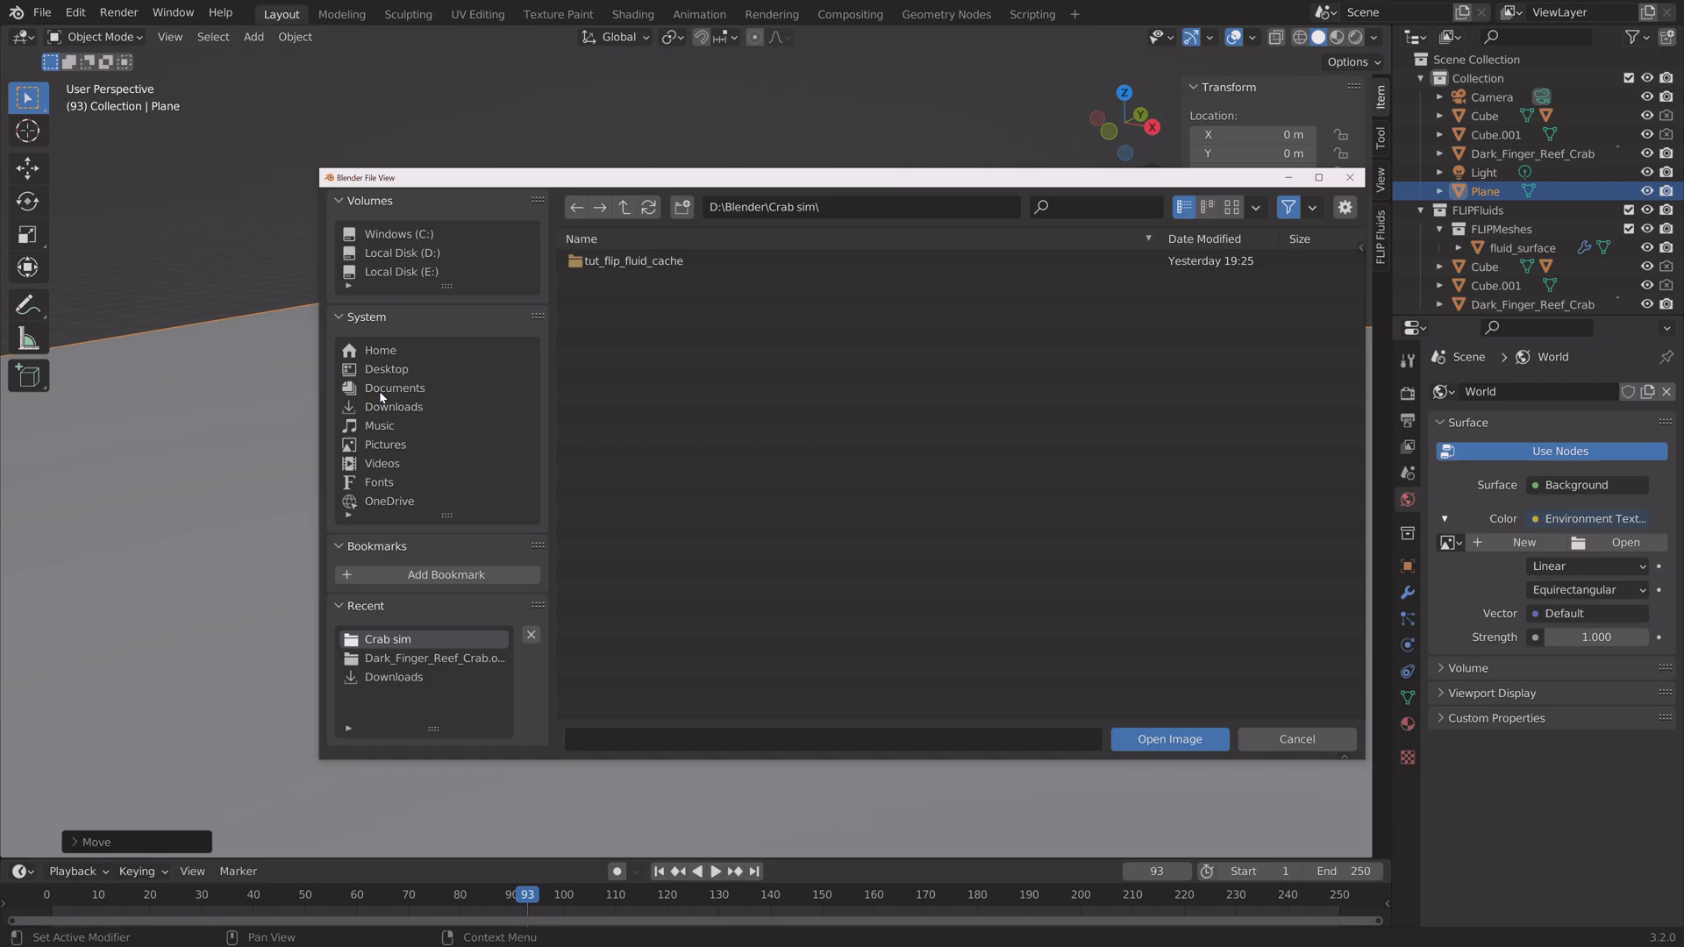
mouse_move(450, 305)
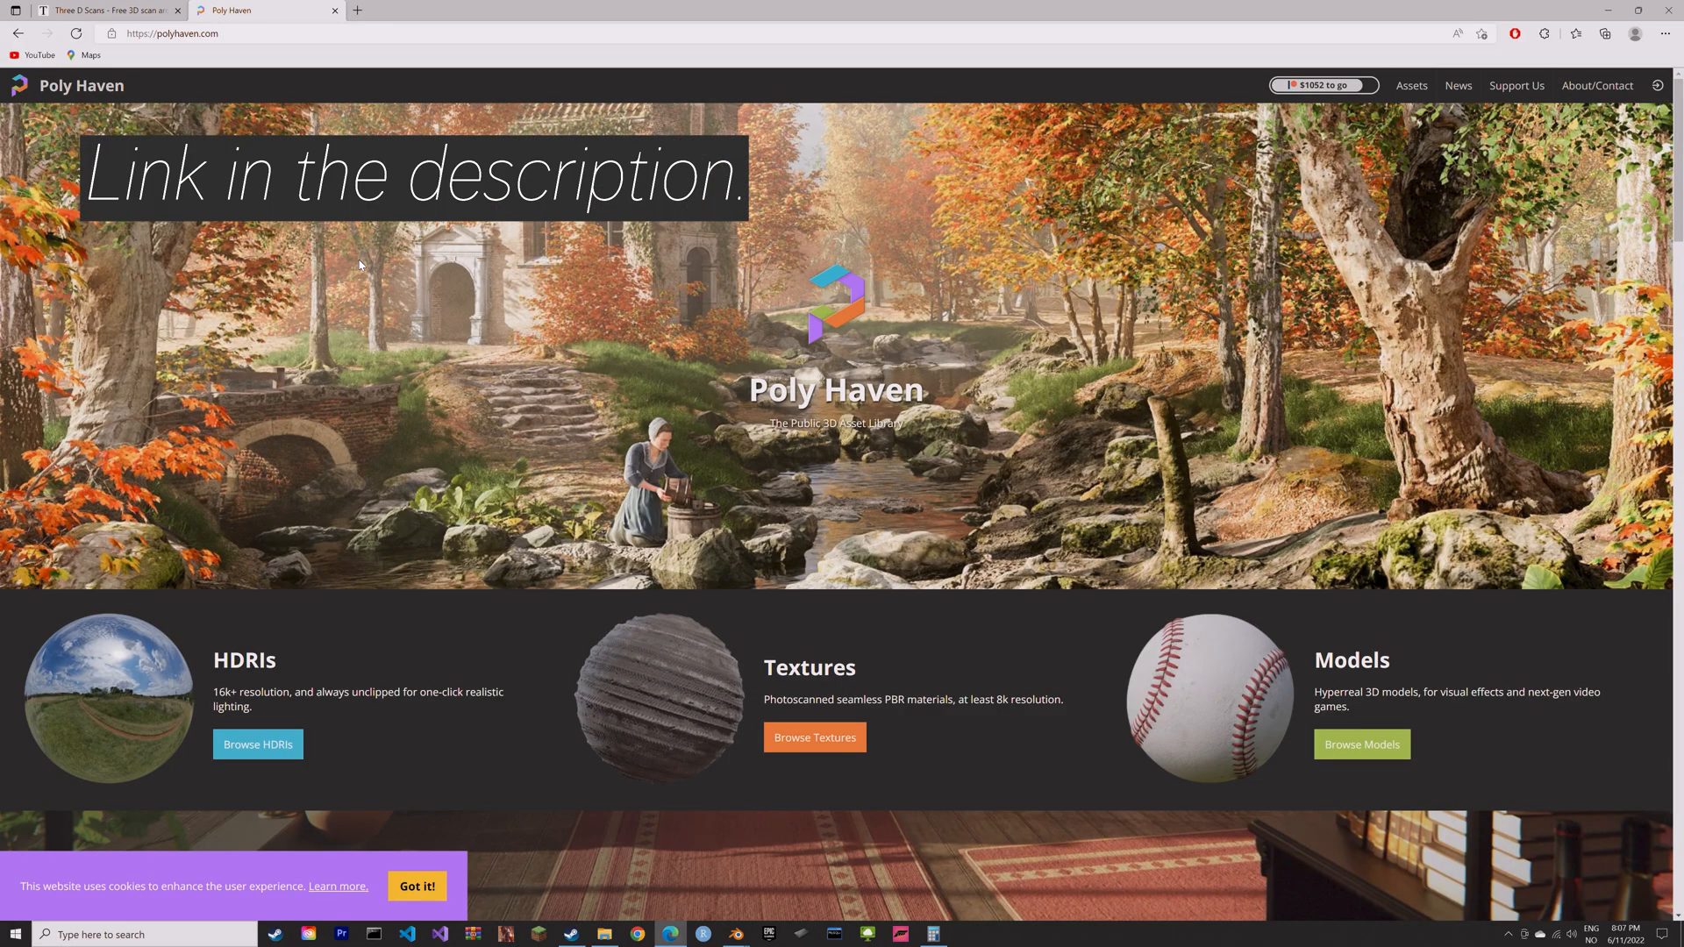
left_click(257, 744)
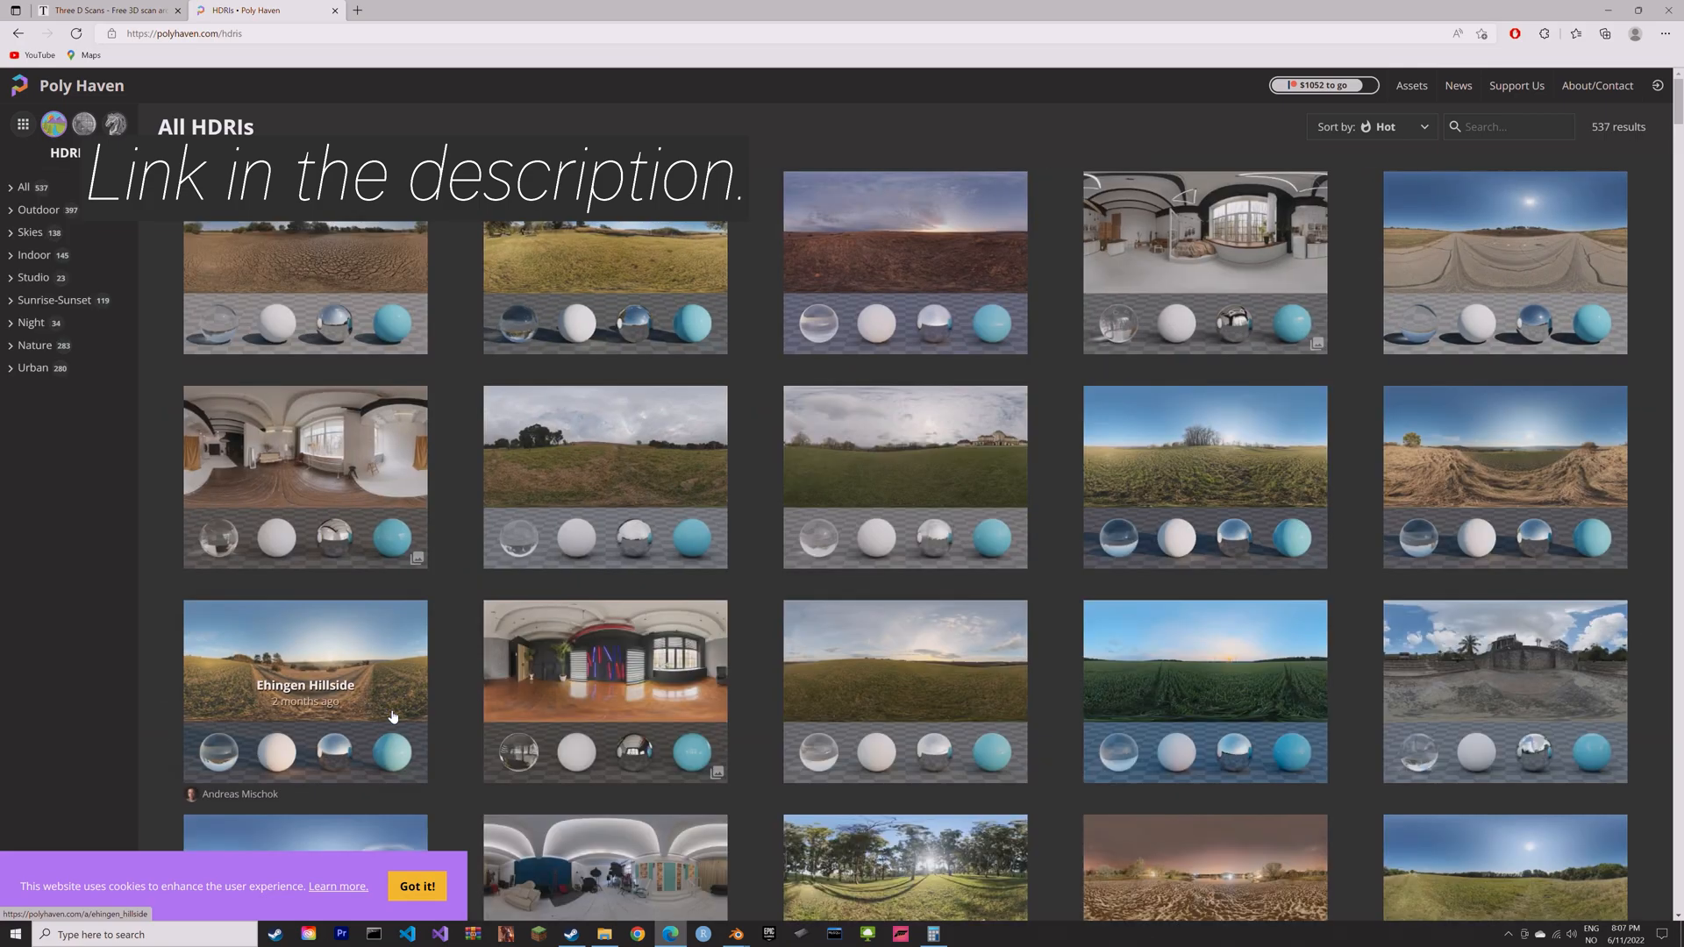
scroll("down", 3)
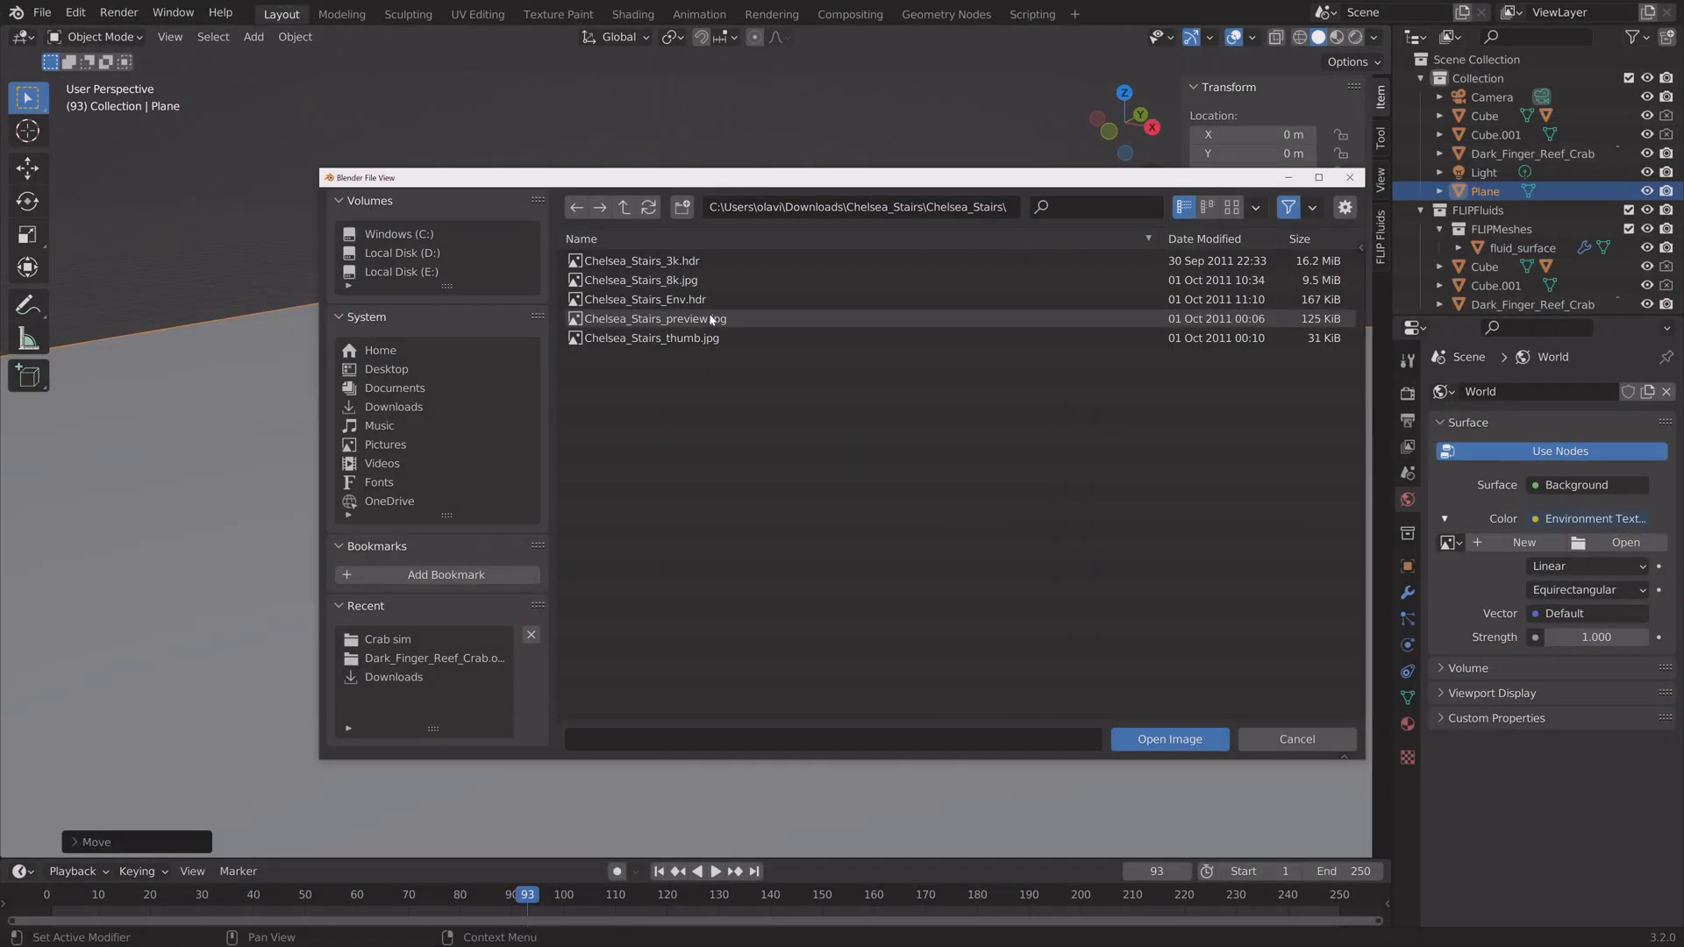
Load Chelsea_Stairs_8k.jpg as the environment image at strength 2.
left_click(640, 281)
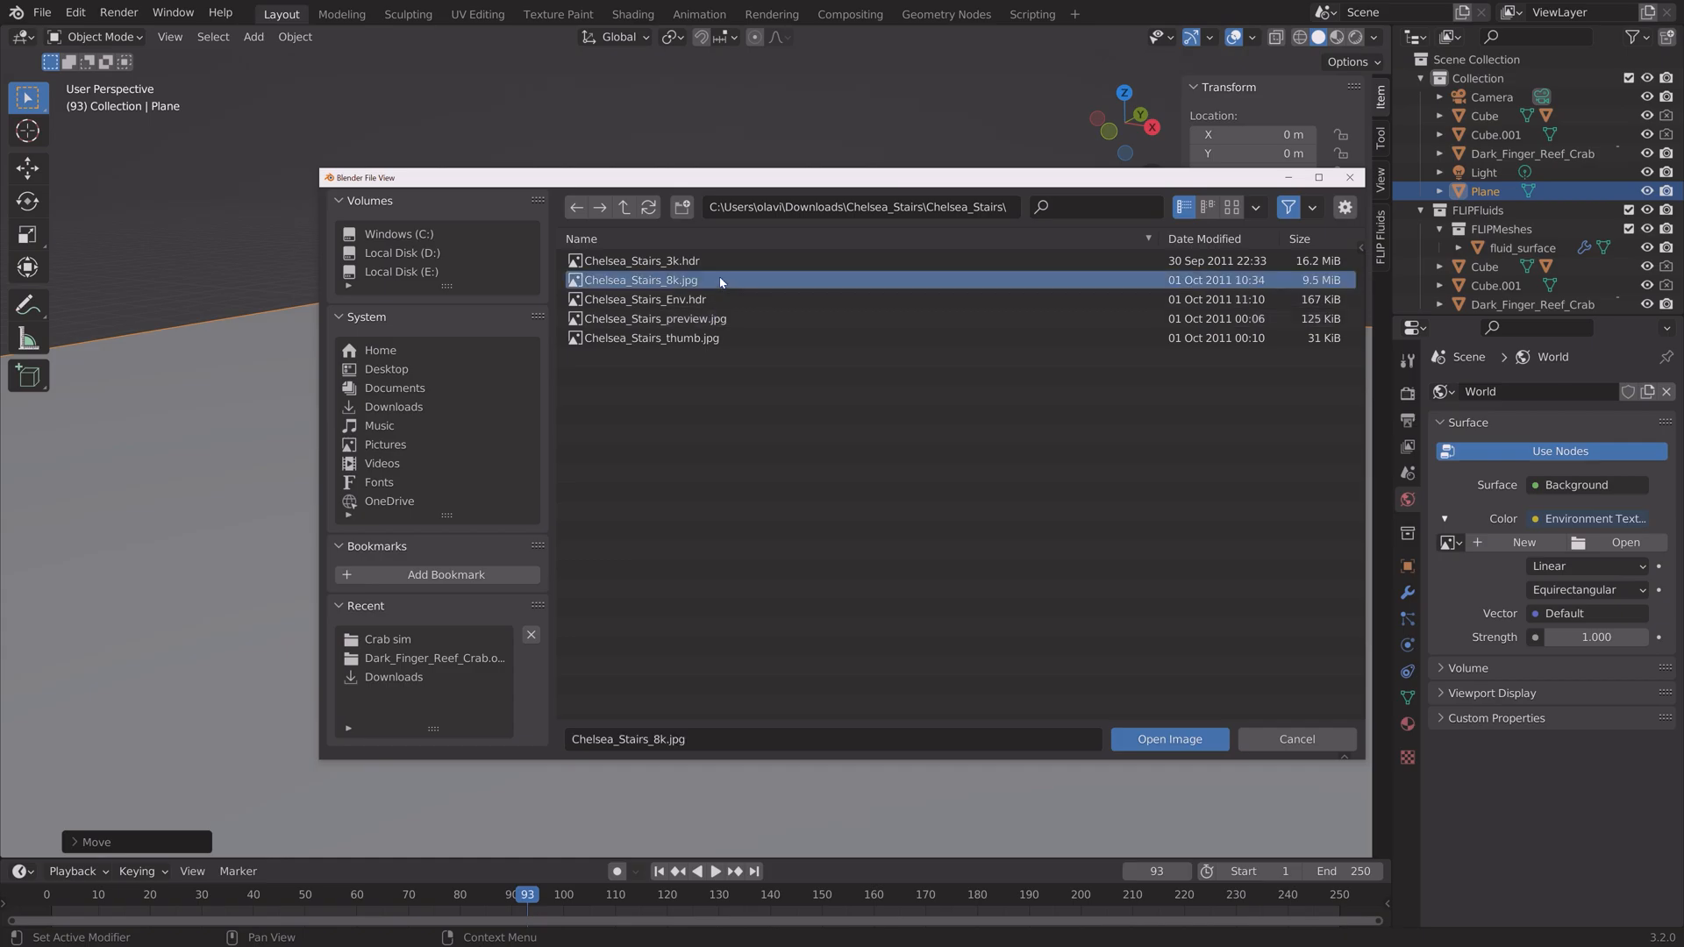
left_click(1169, 739)
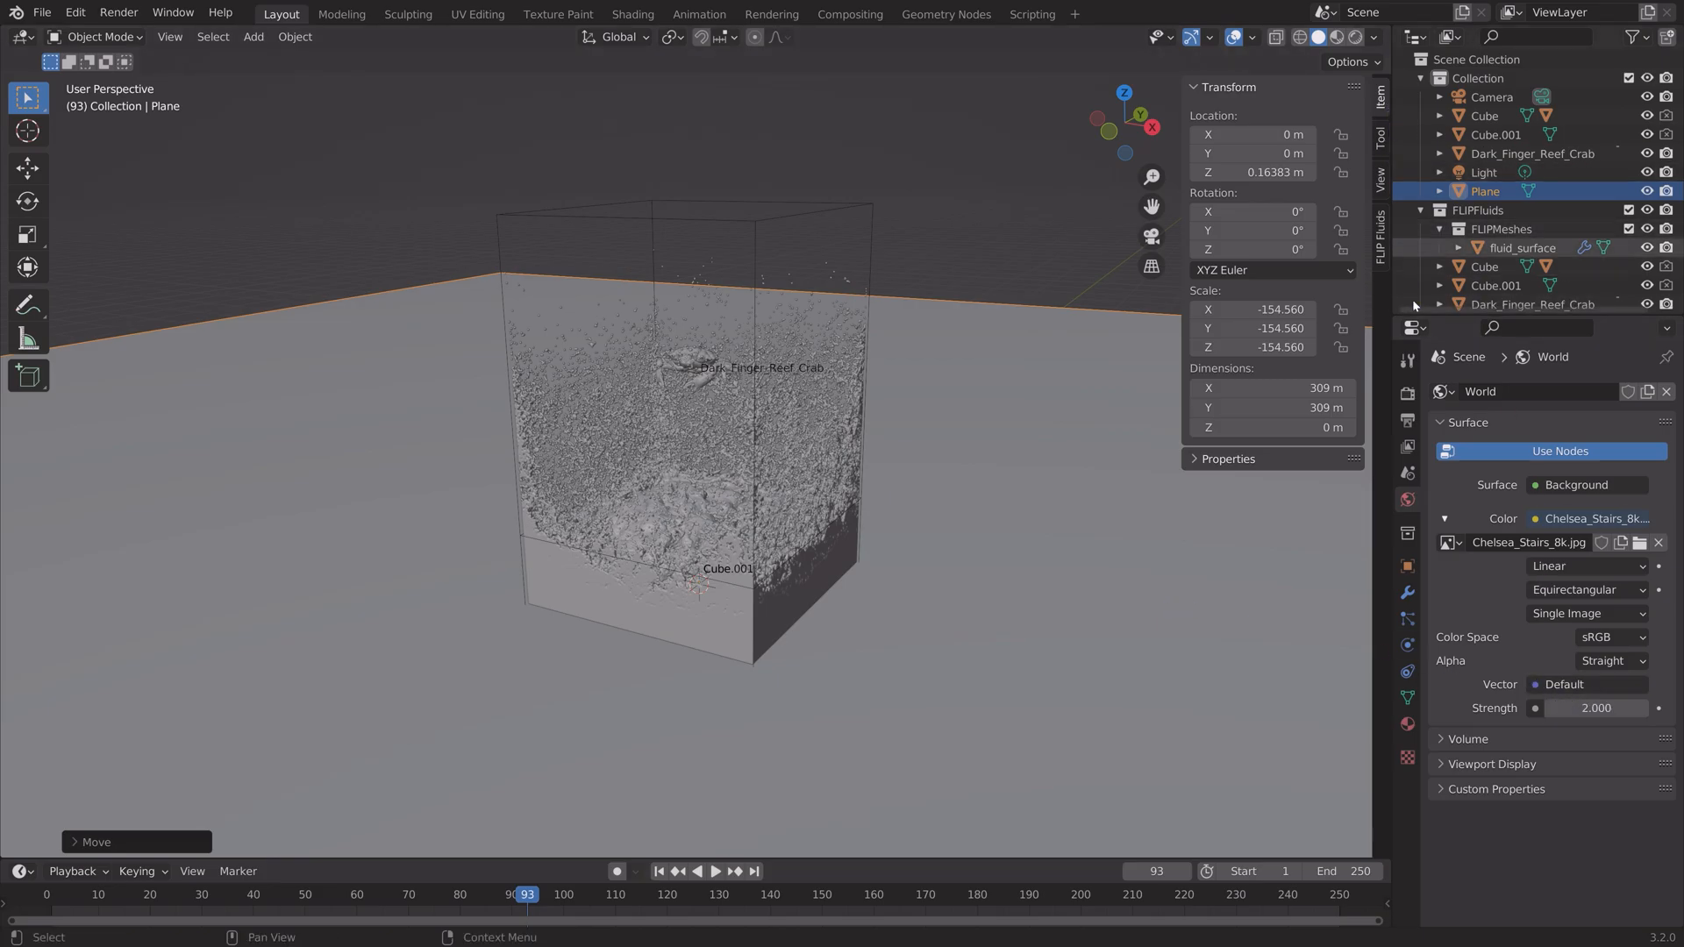
left_click(1408, 393)
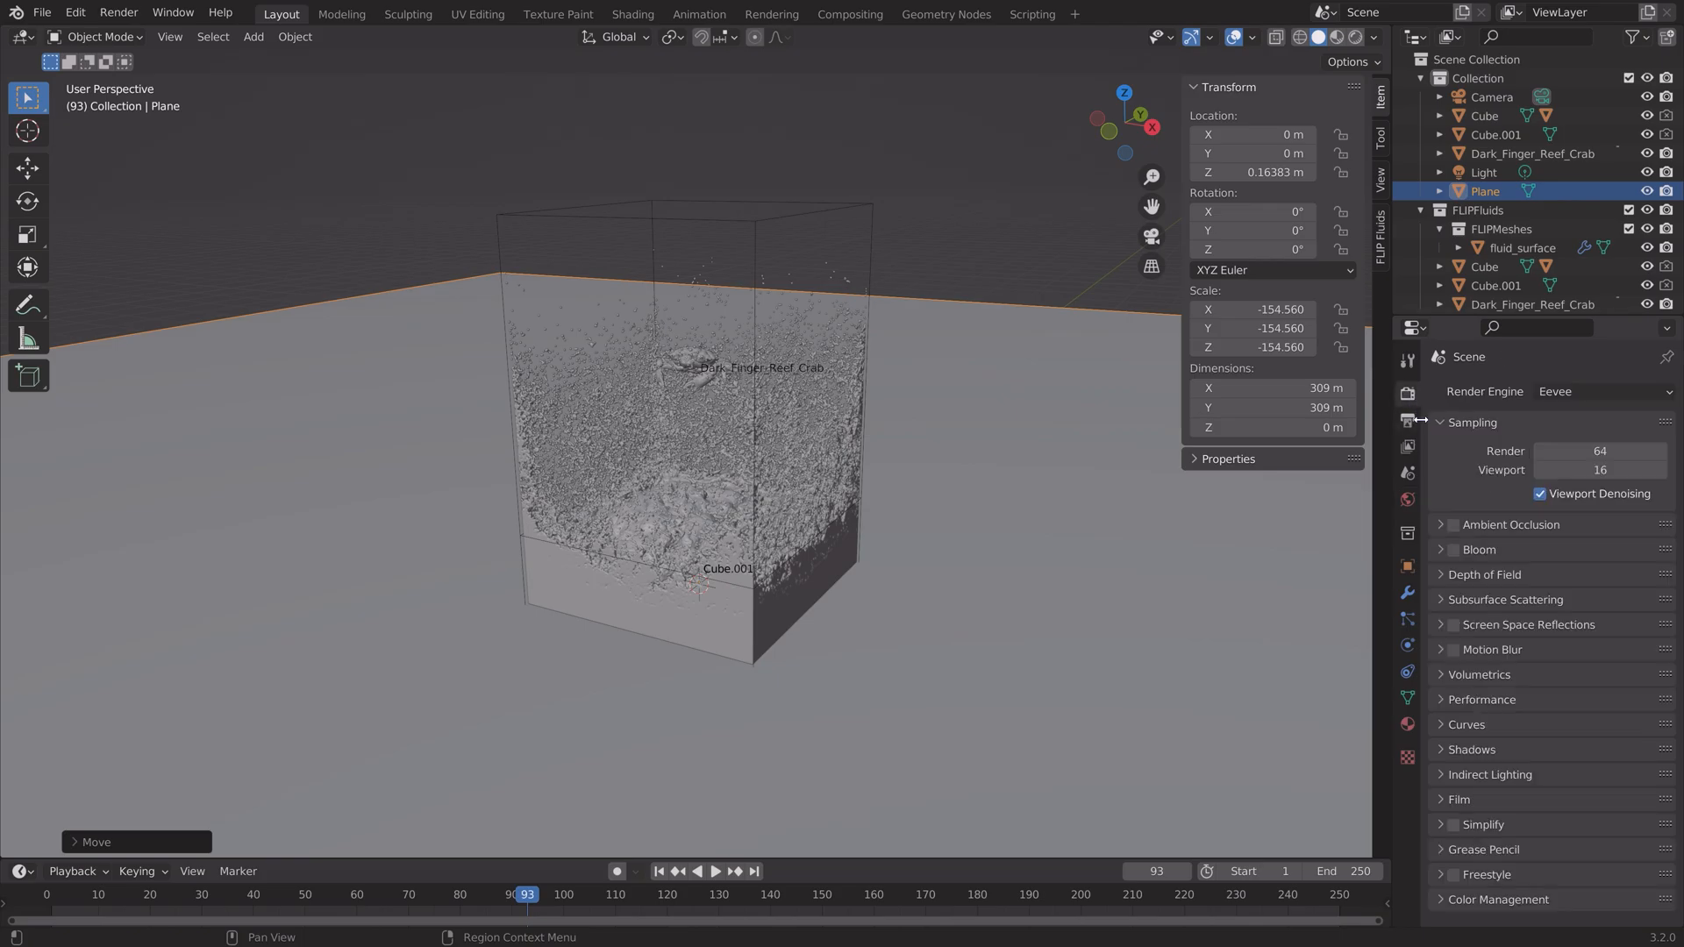
Render with Cycles and enable transparent film and transparent glass.
left_click(1600, 392)
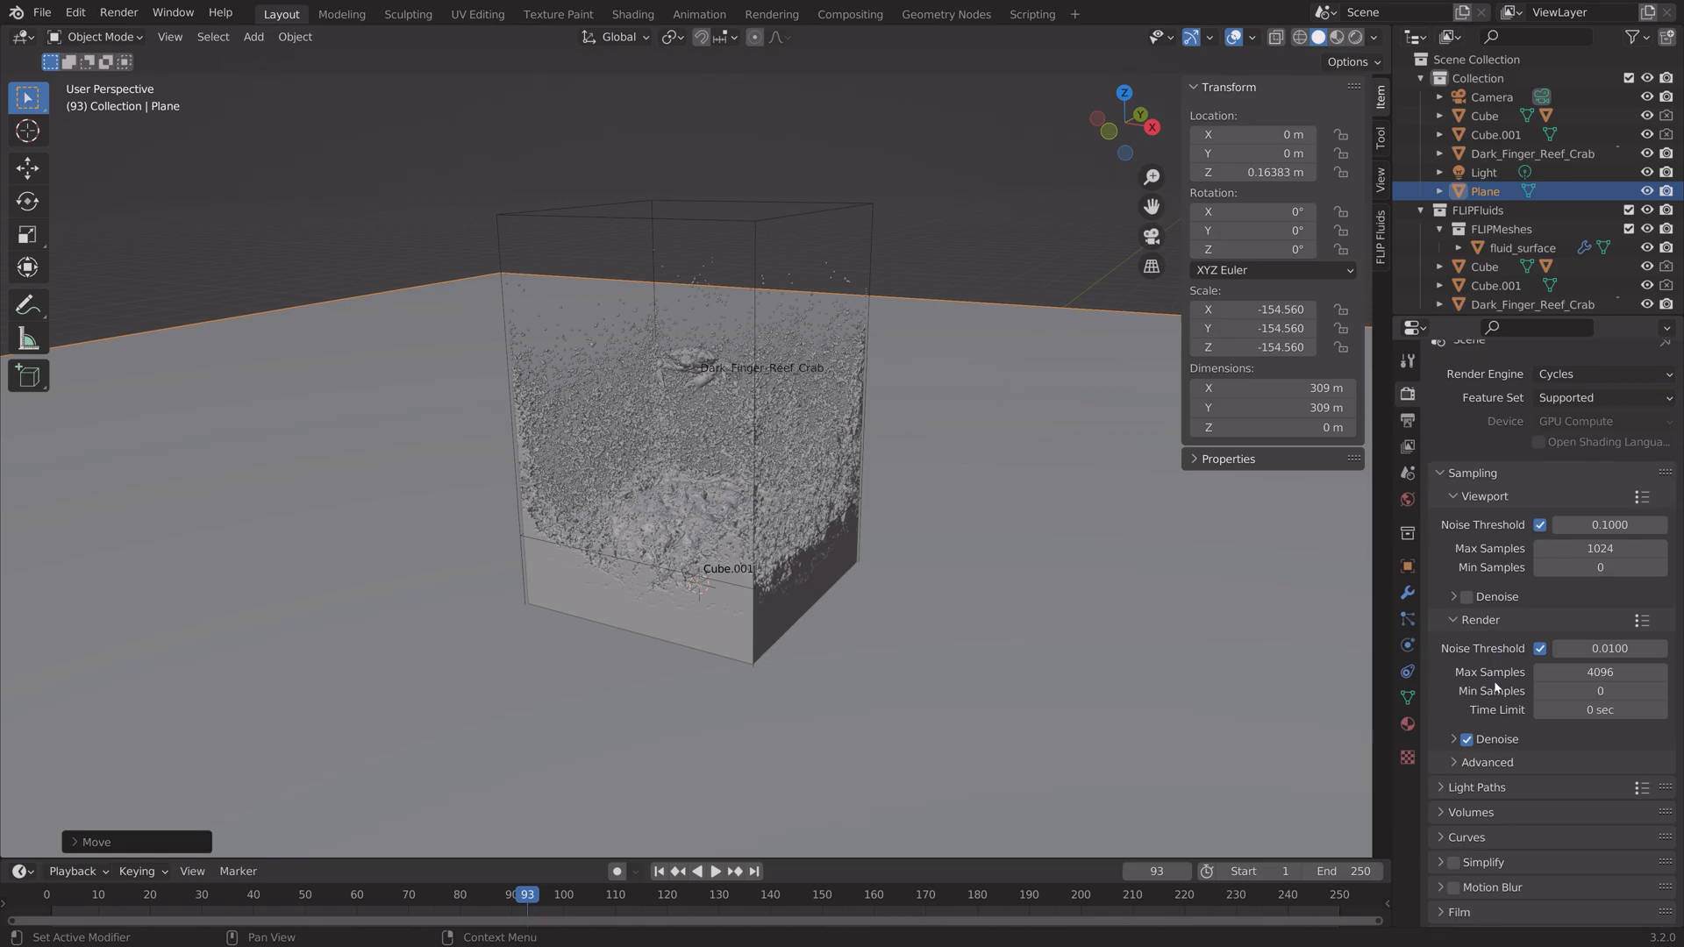
scroll("down", 3)
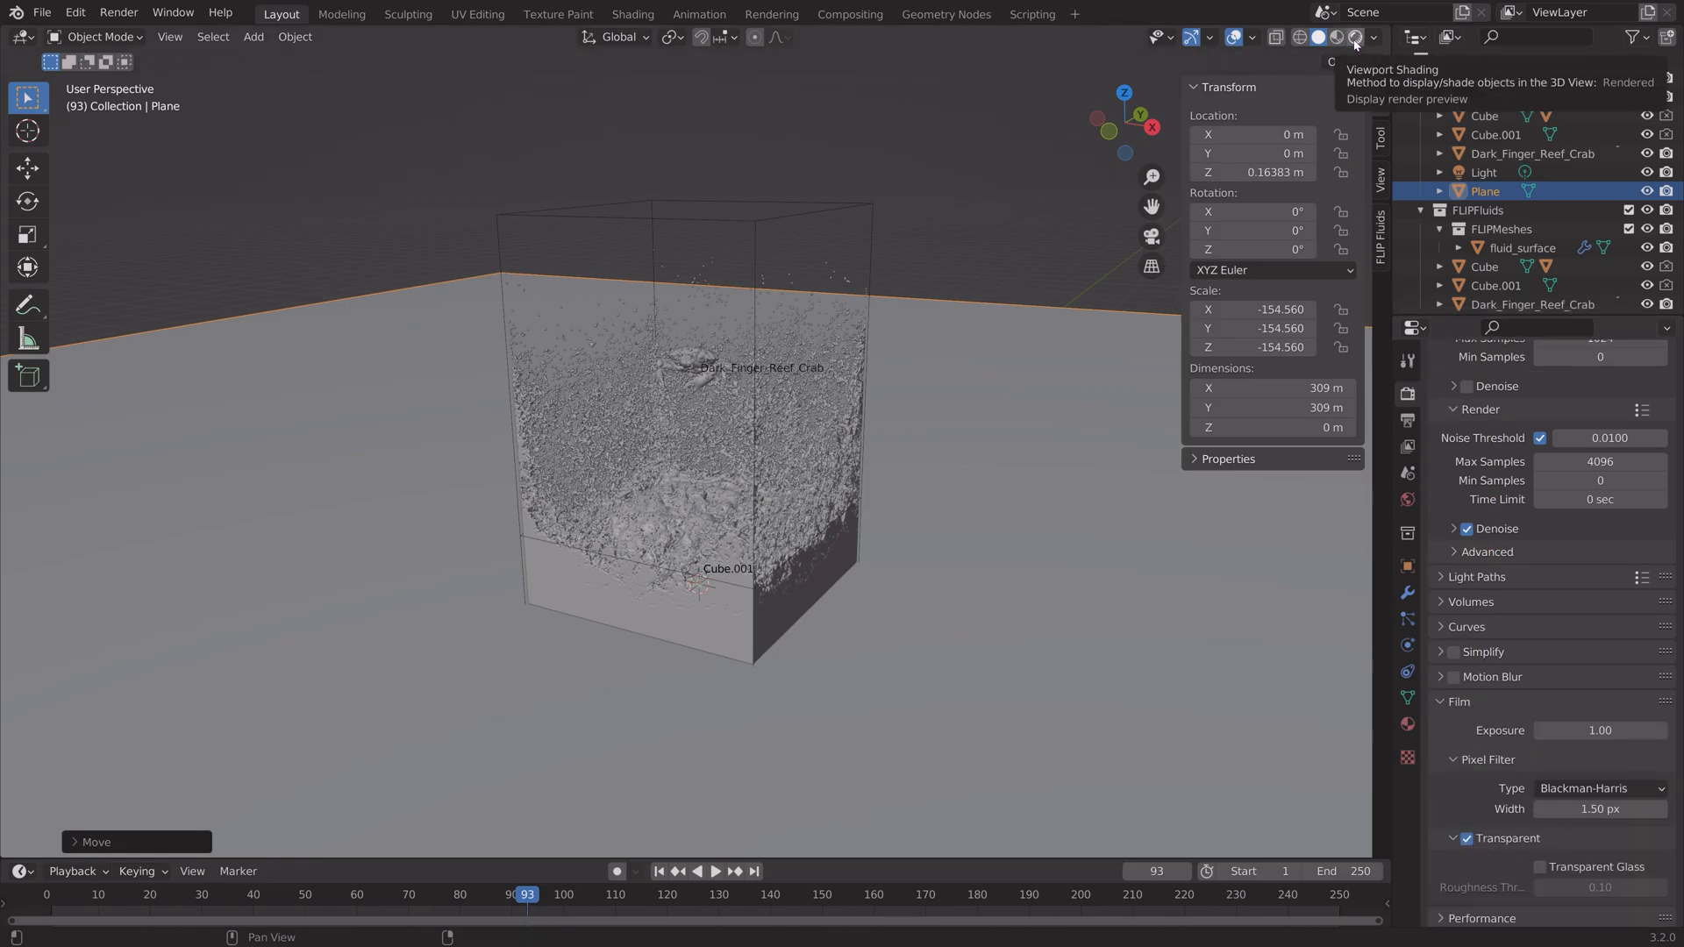
left_click(1356, 37)
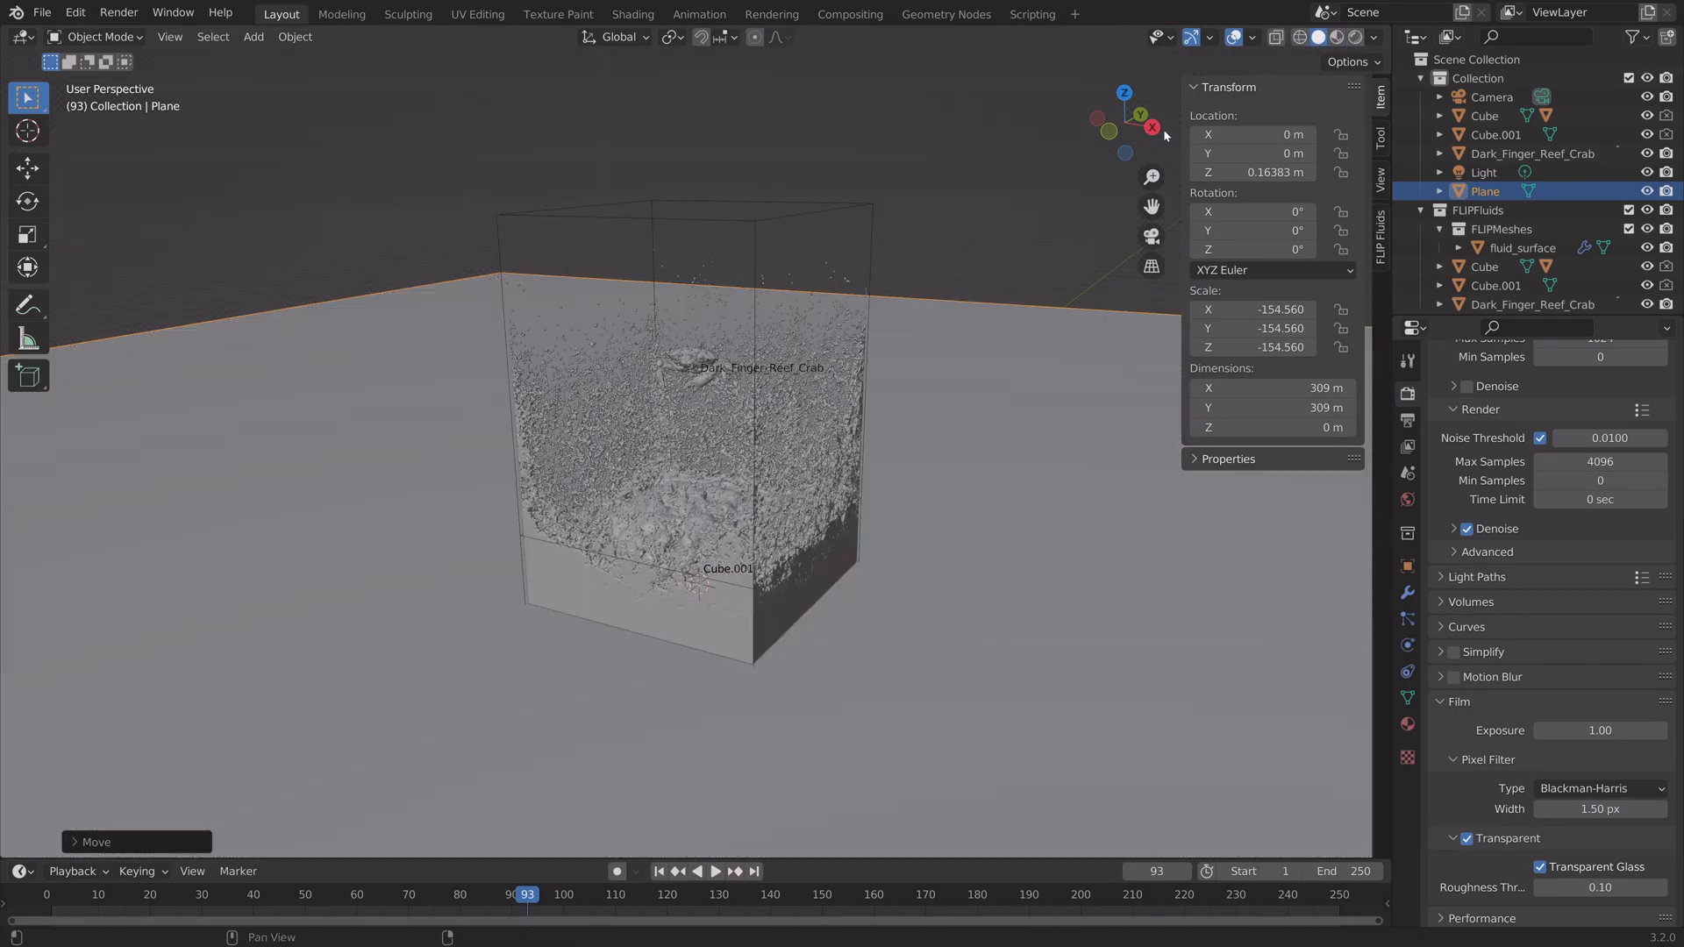
Give the fluid_surface mesh a Glass BSDF surface shader.
left_click(1524, 247)
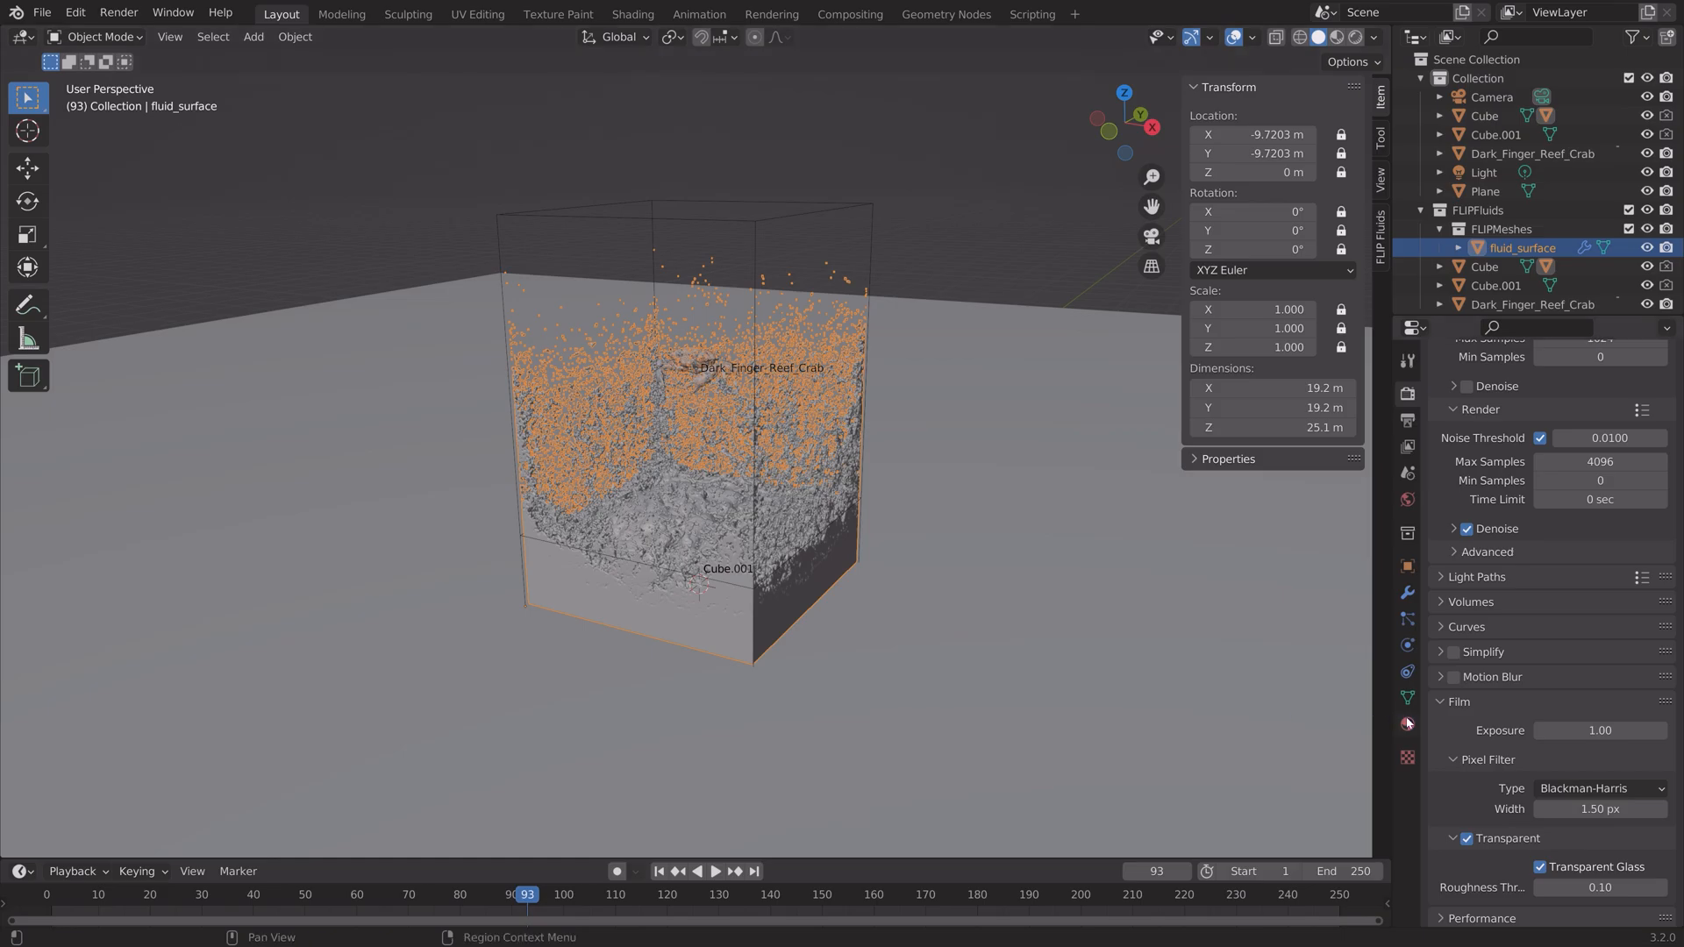
left_click(1405, 723)
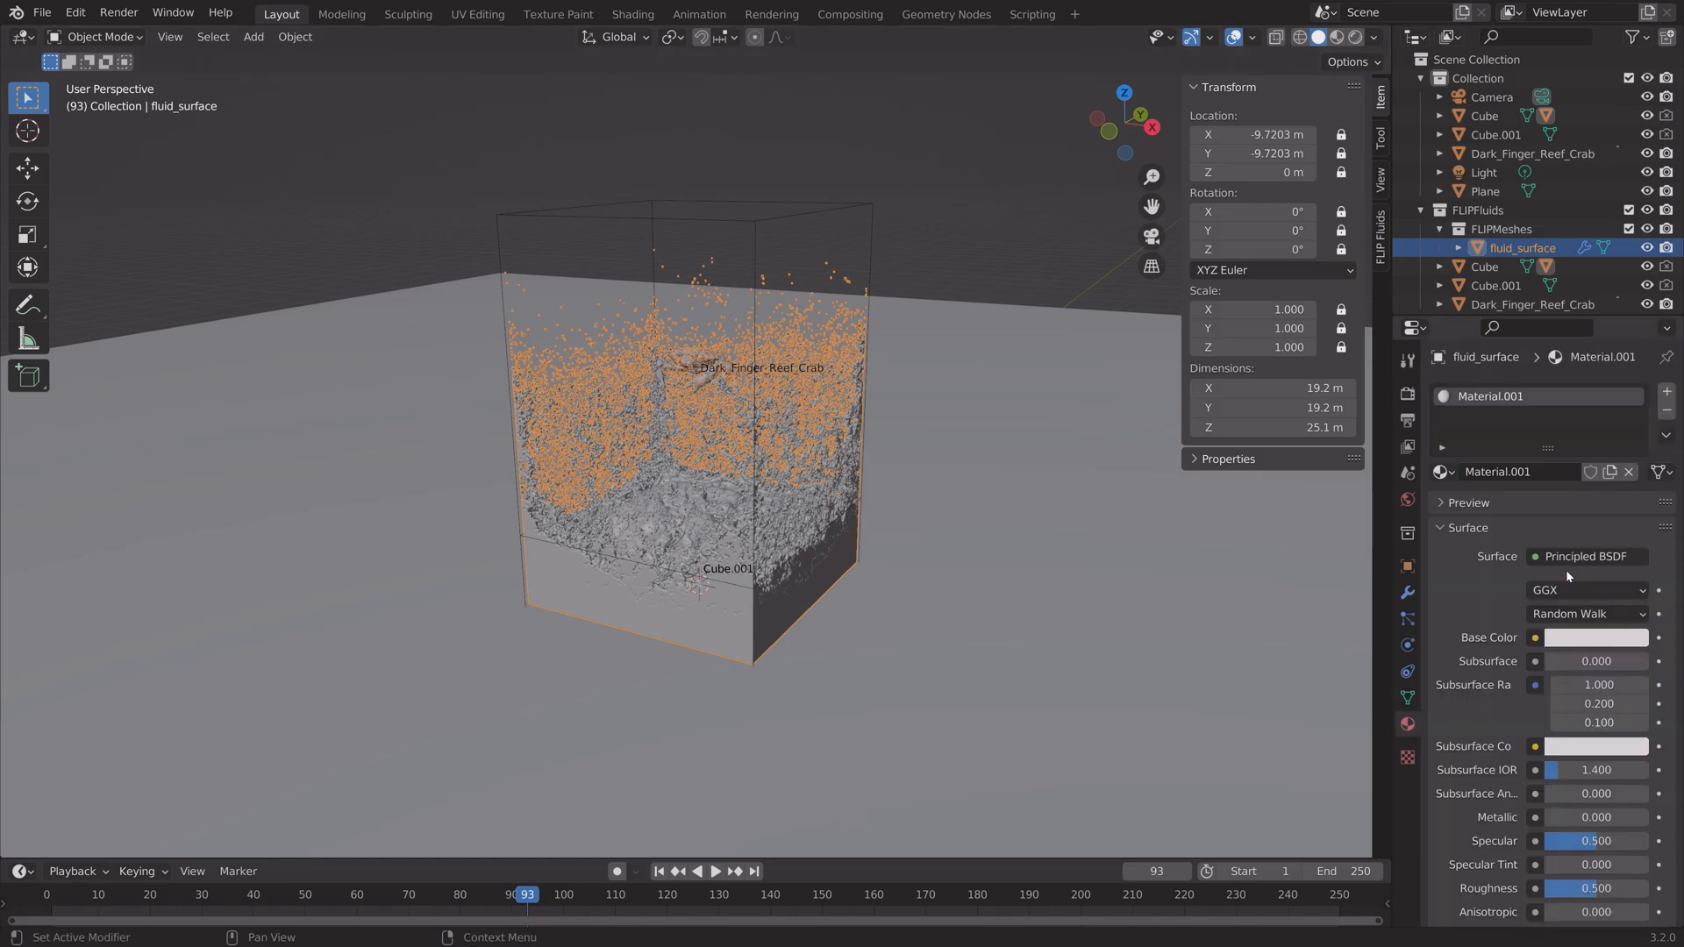
left_click(1586, 556)
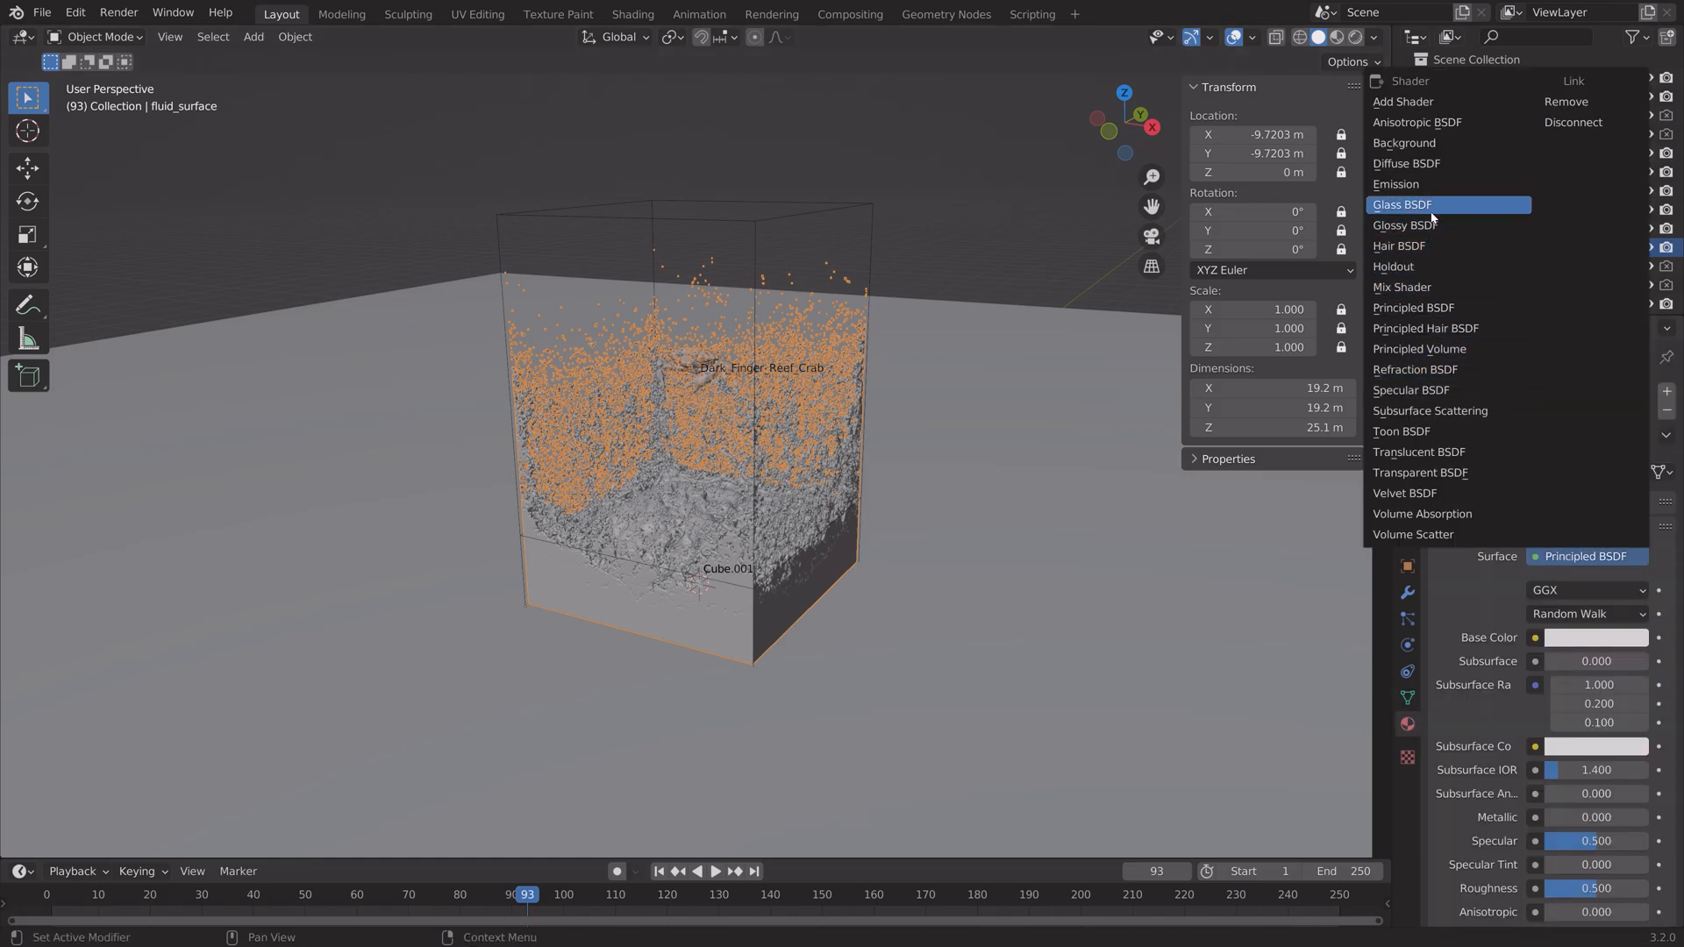
left_click(1402, 204)
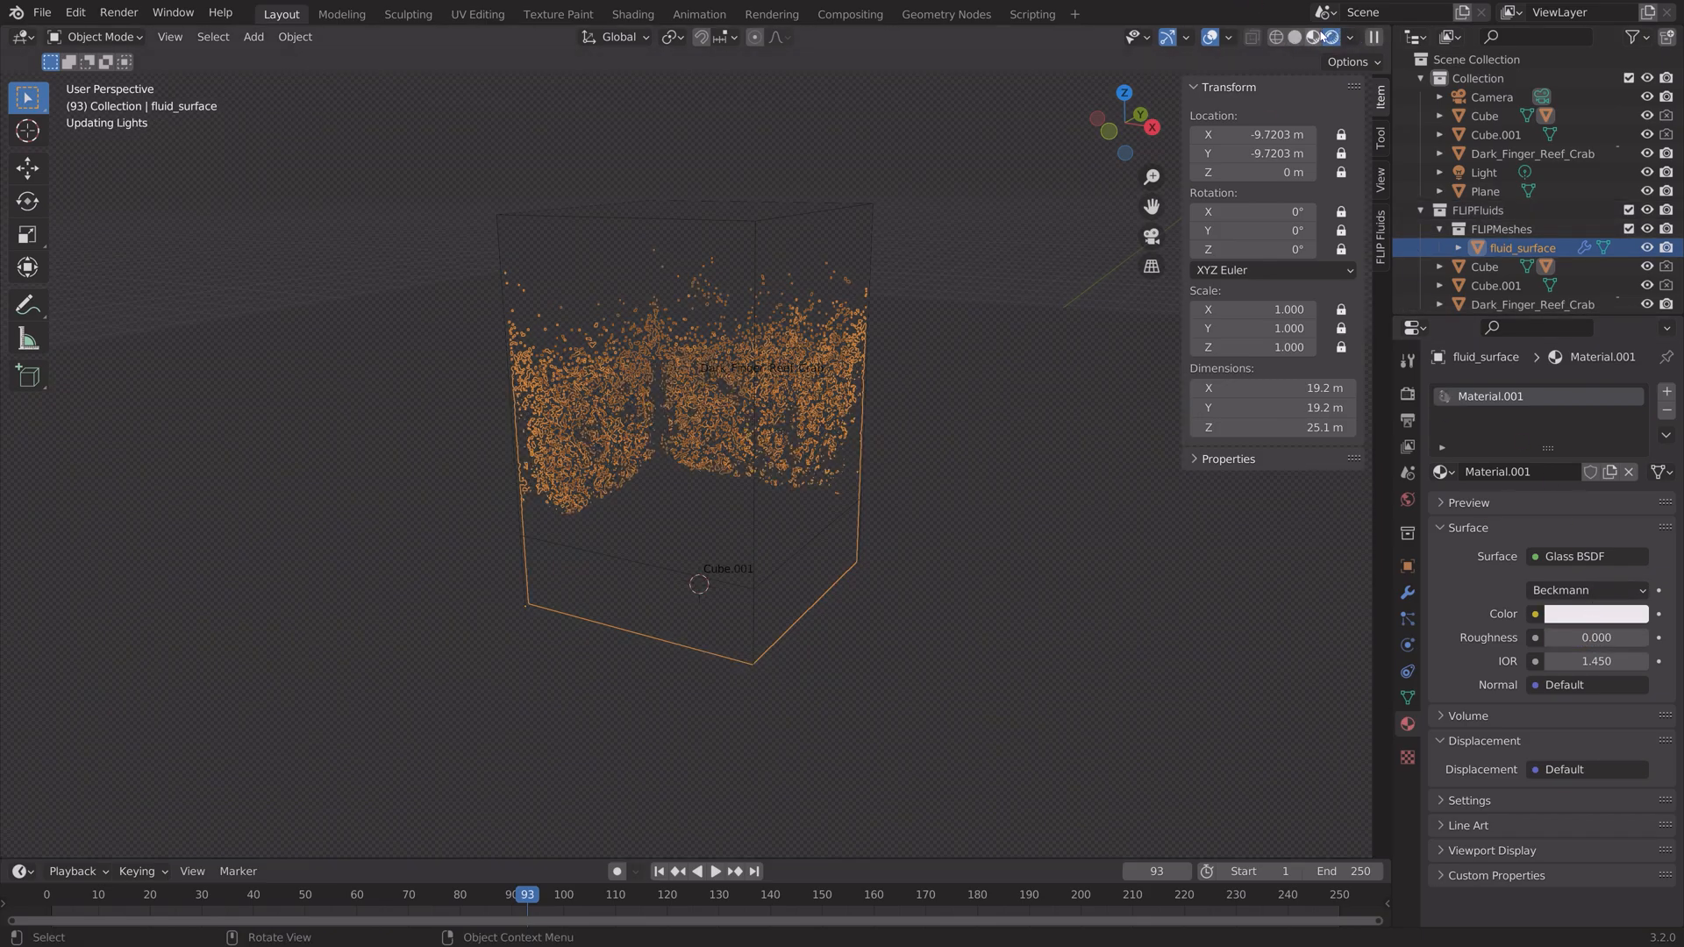
Preview the scene in Rendered shading with viewport overlays hidden.
left_click(1314, 37)
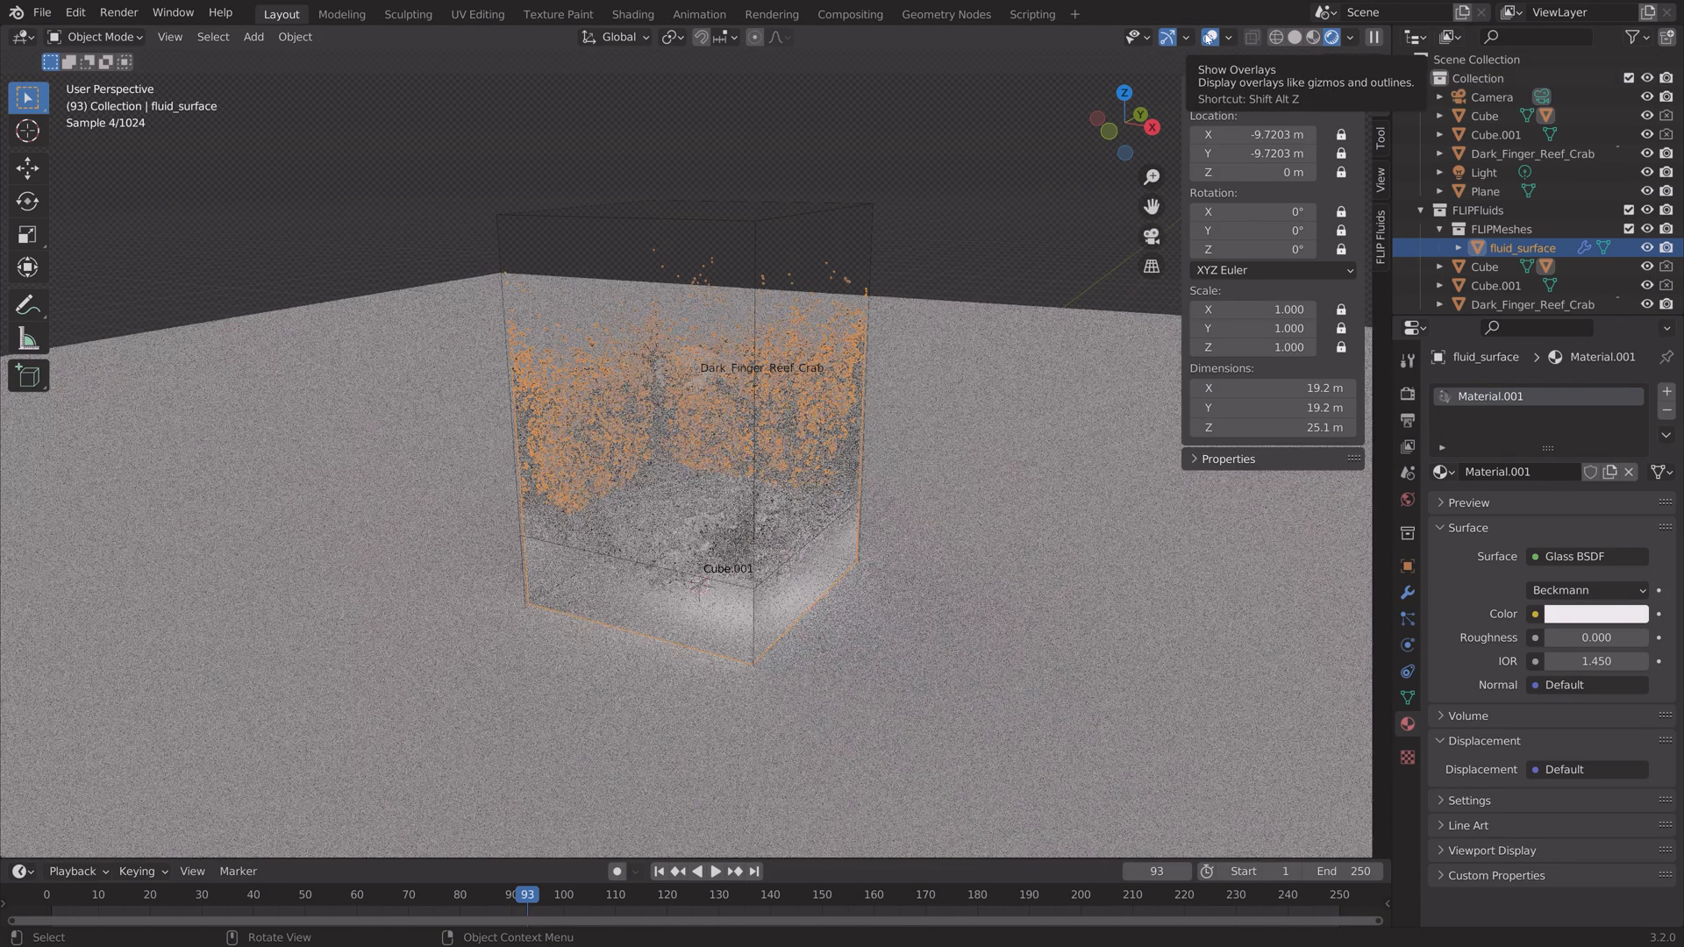
left_click(1209, 36)
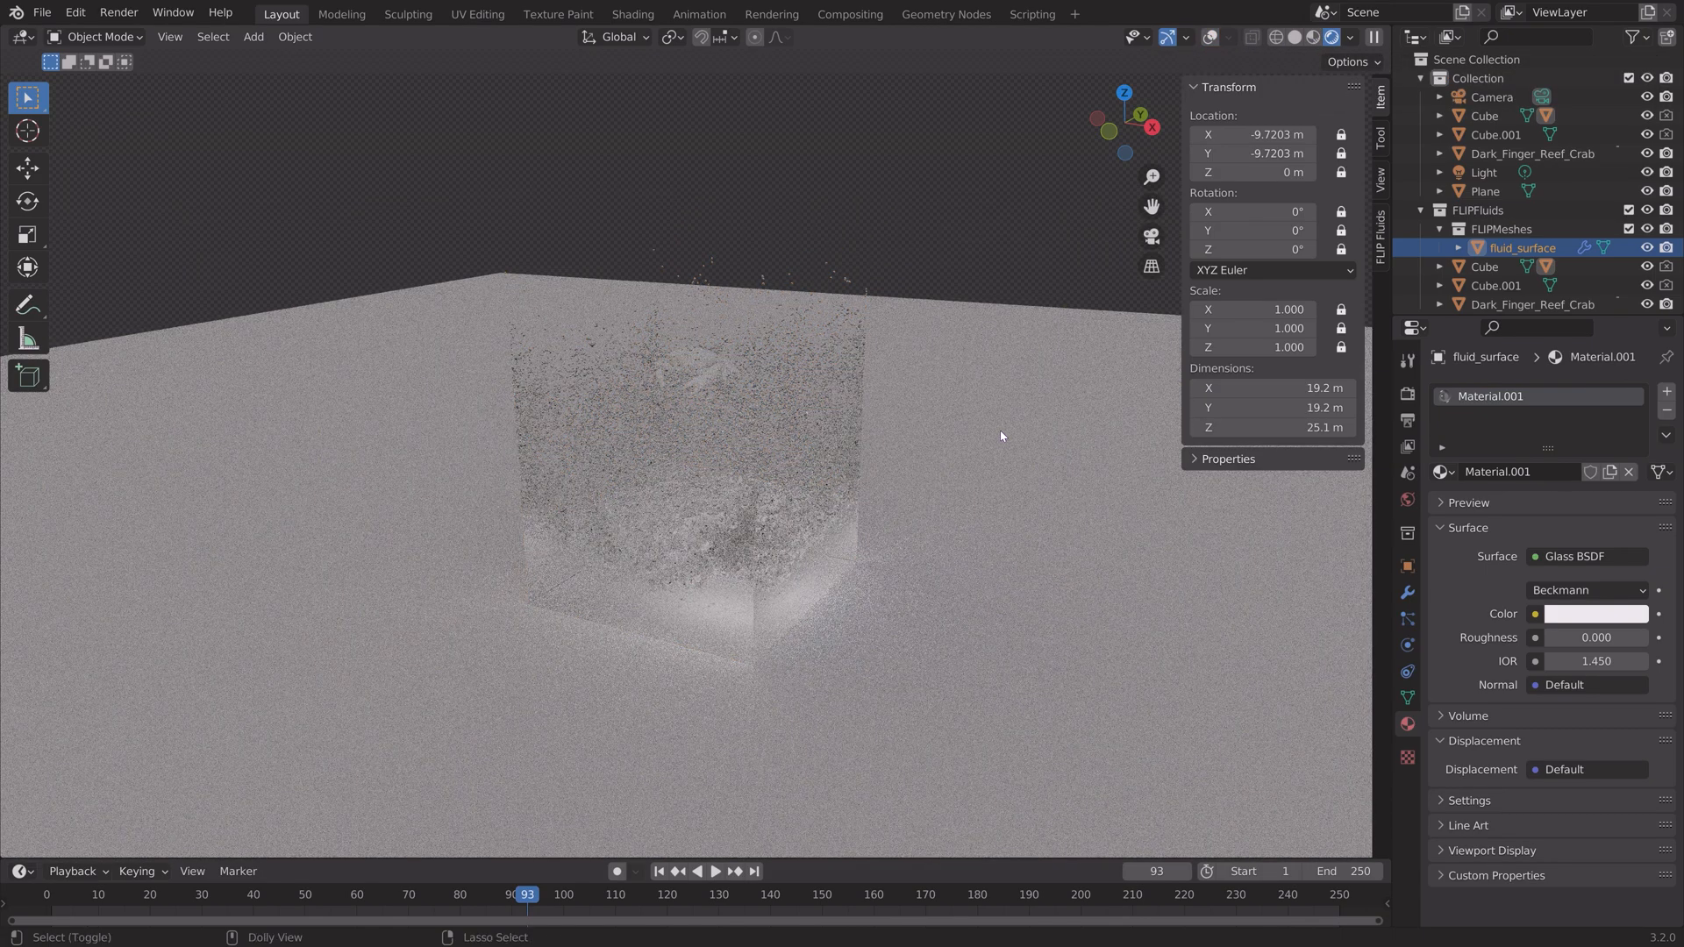
Make the scene light a Sun with strength 5.
left_click(1487, 172)
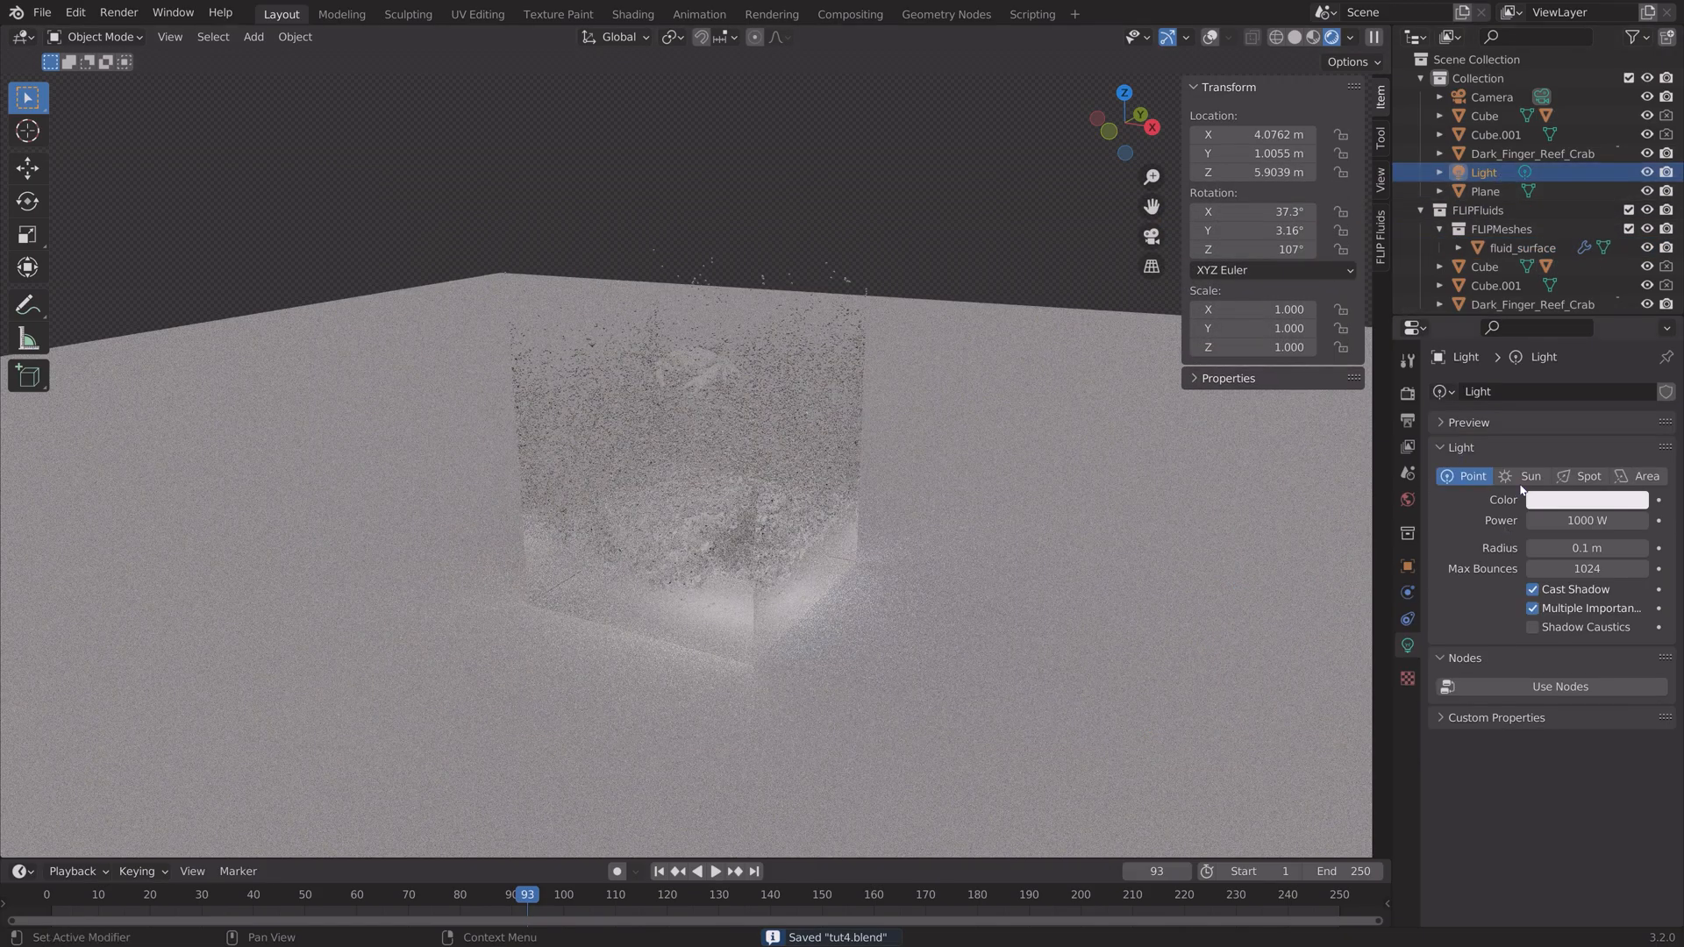
left_click(1530, 475)
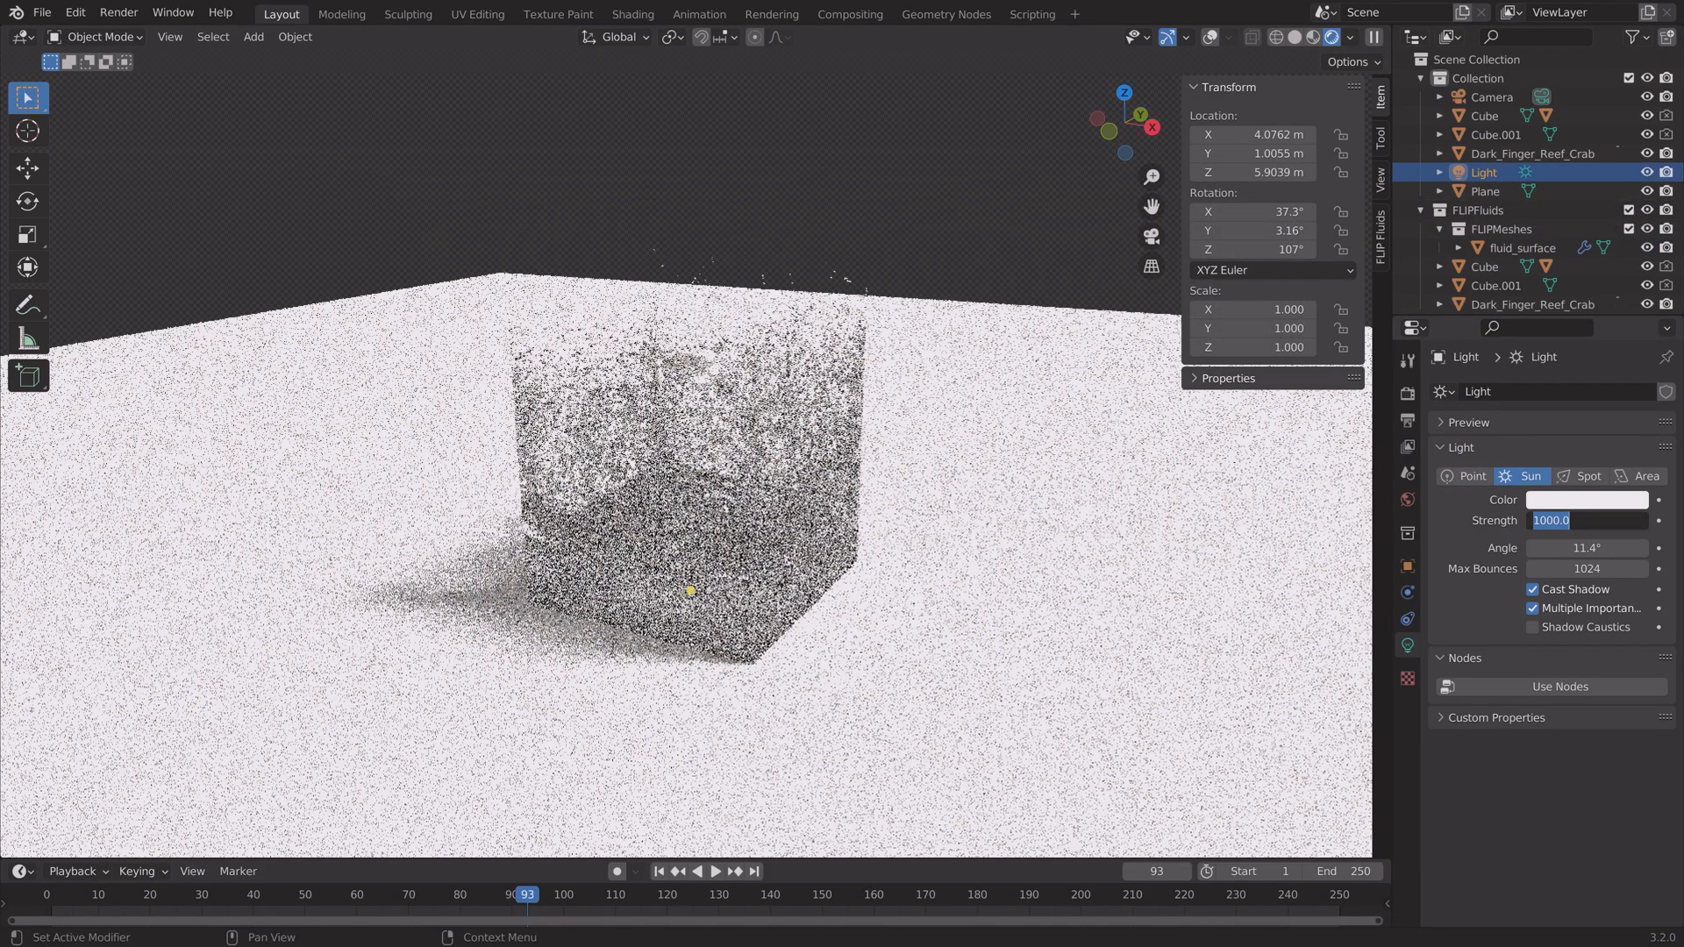
type("5.000")
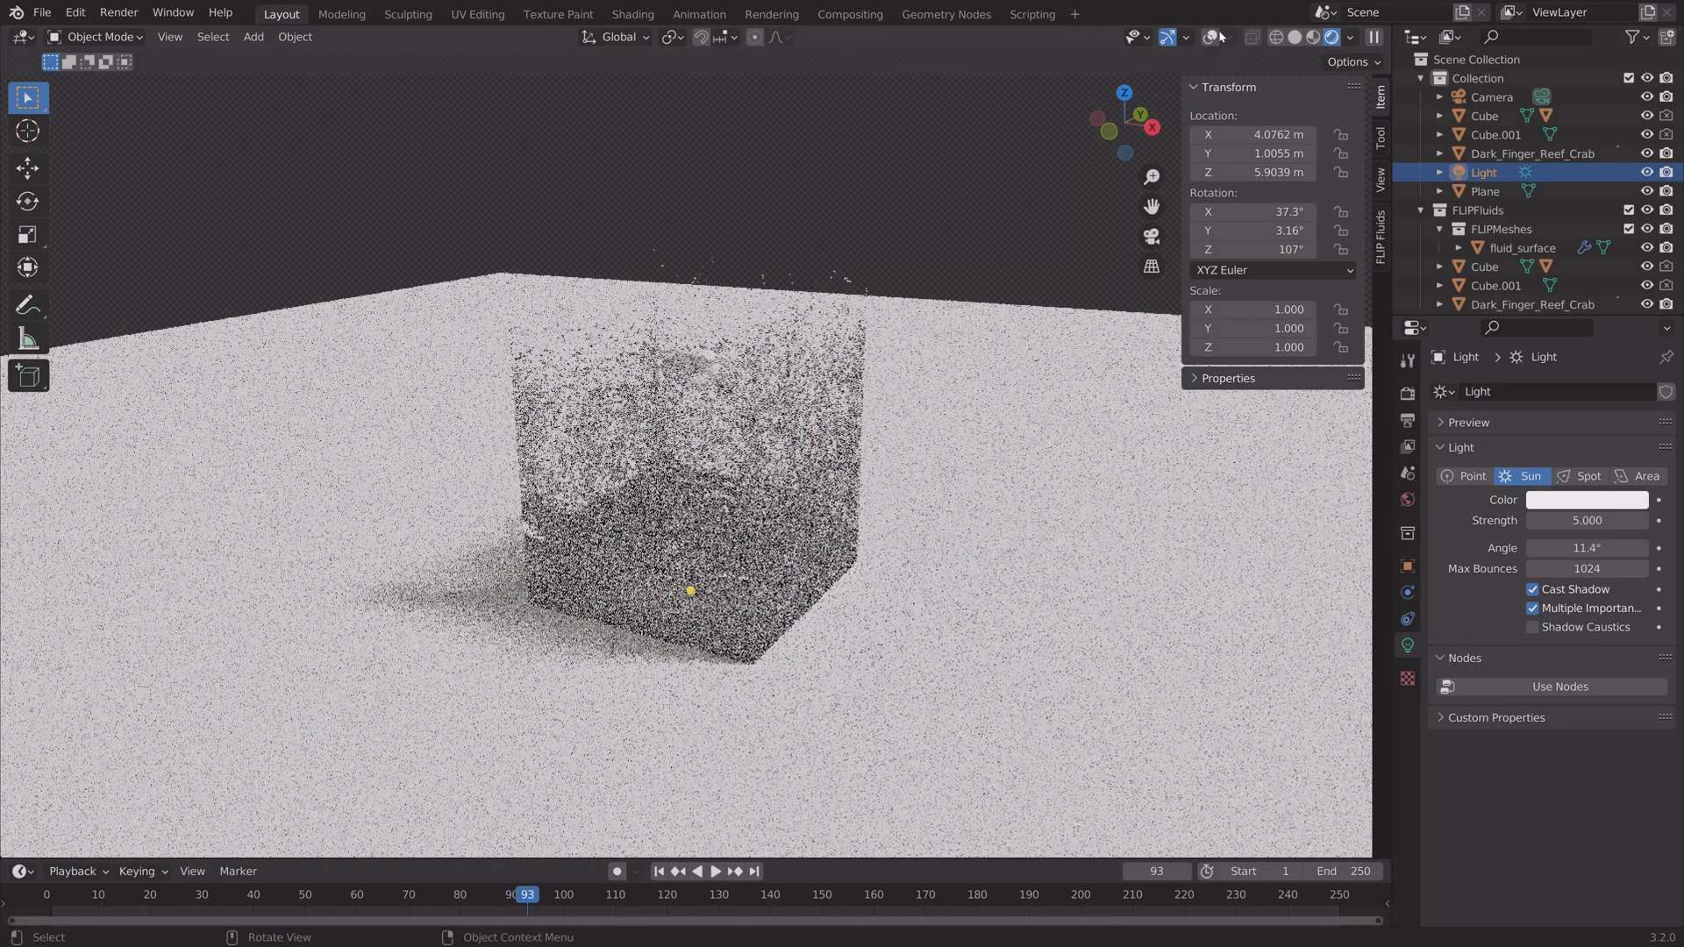
key("r")
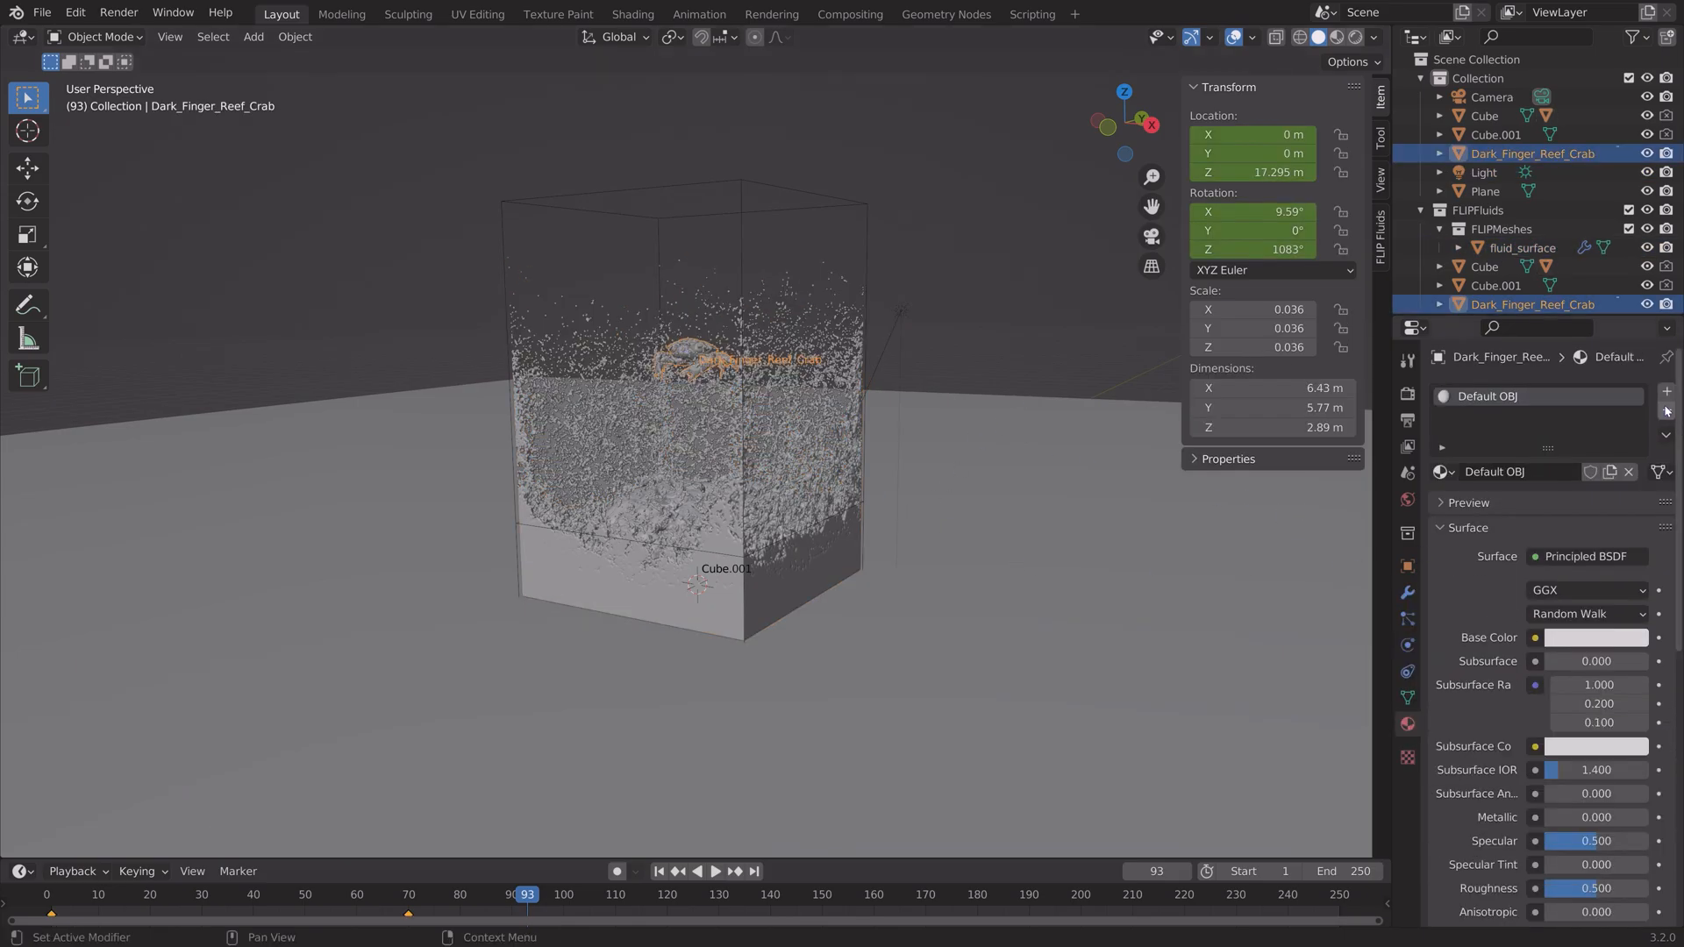
Give the crab a Subsurface Scattering material with orange surface and subsurface colours.
left_click(1587, 557)
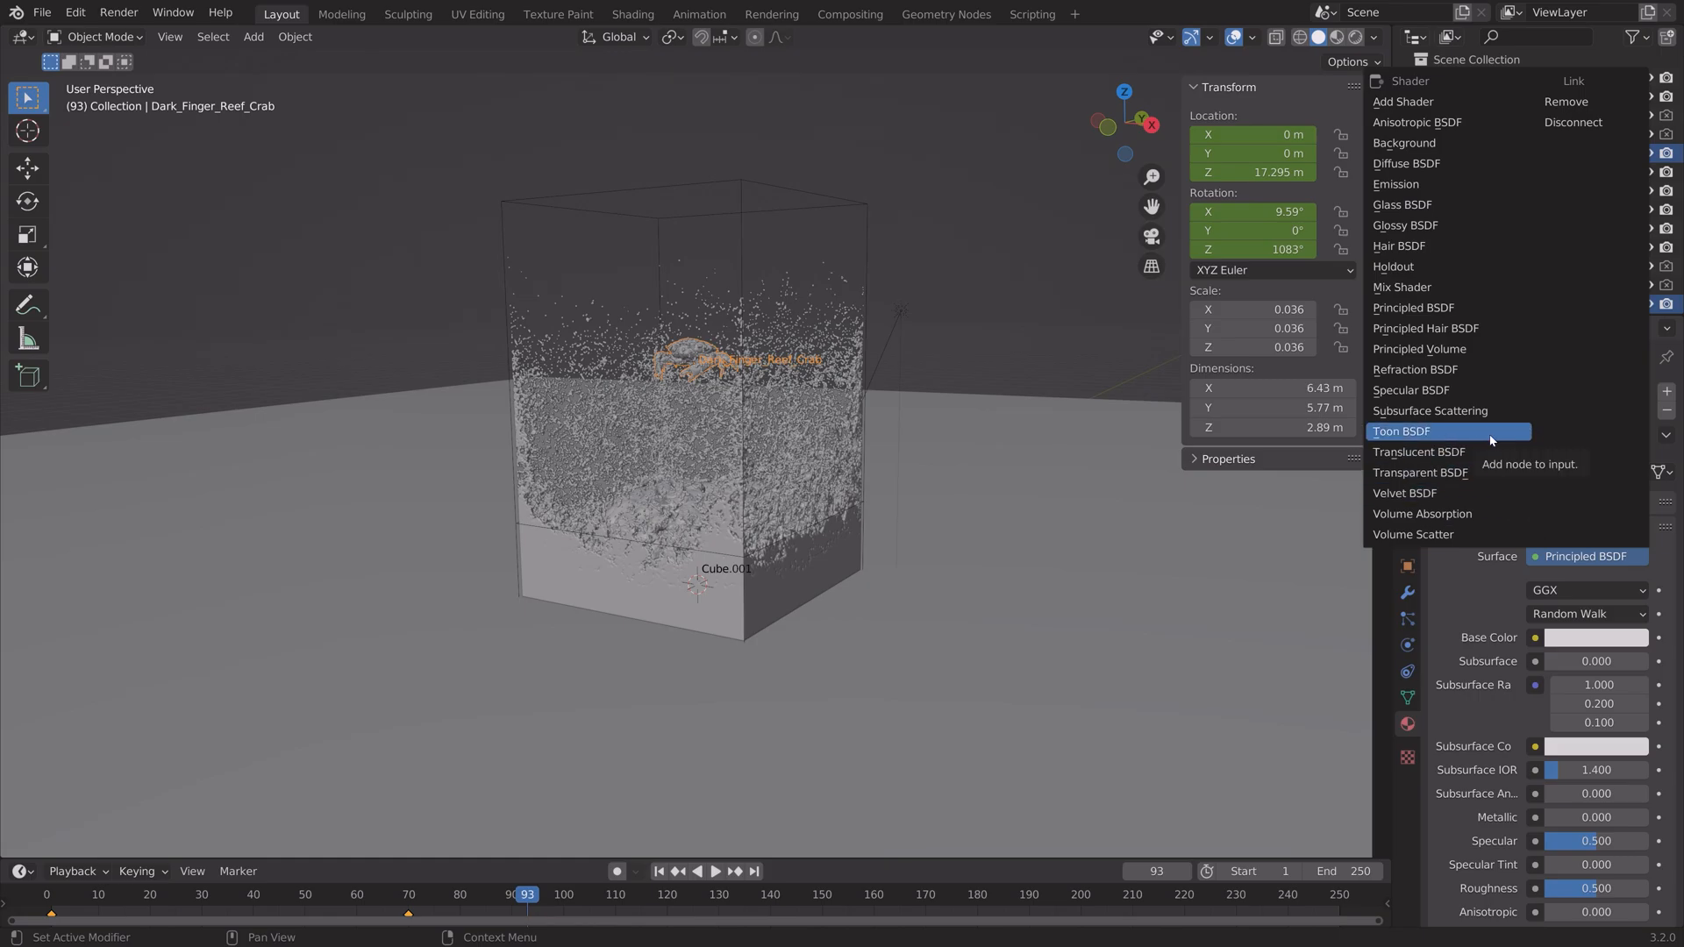
left_click(1430, 410)
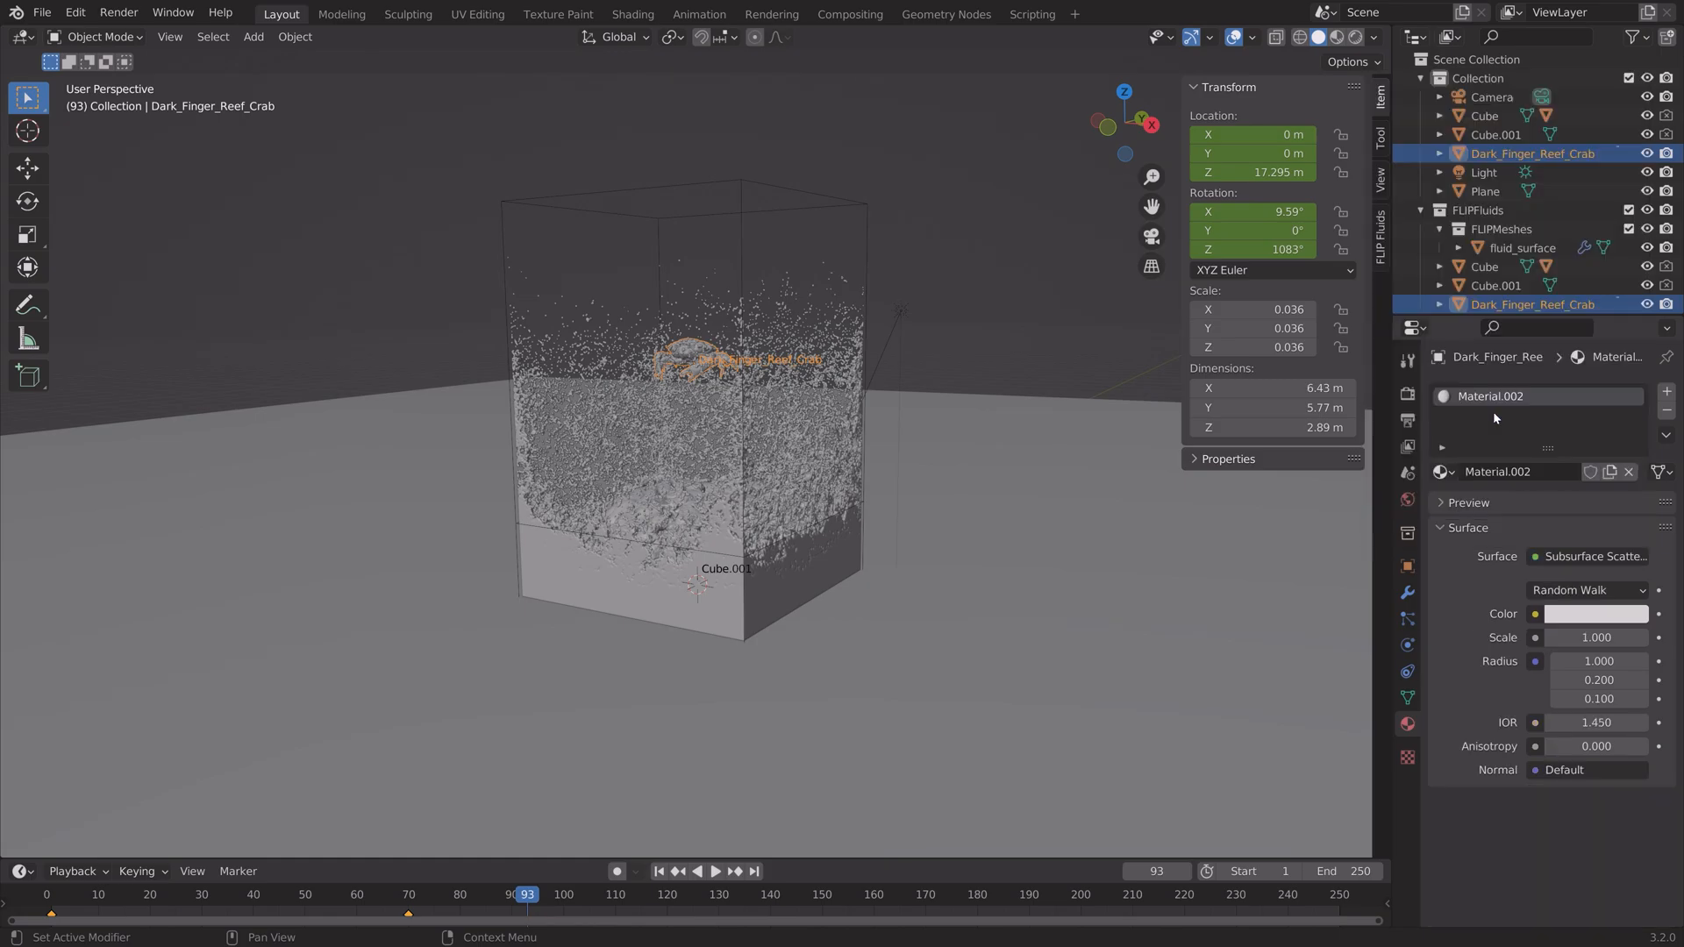
left_click(1597, 614)
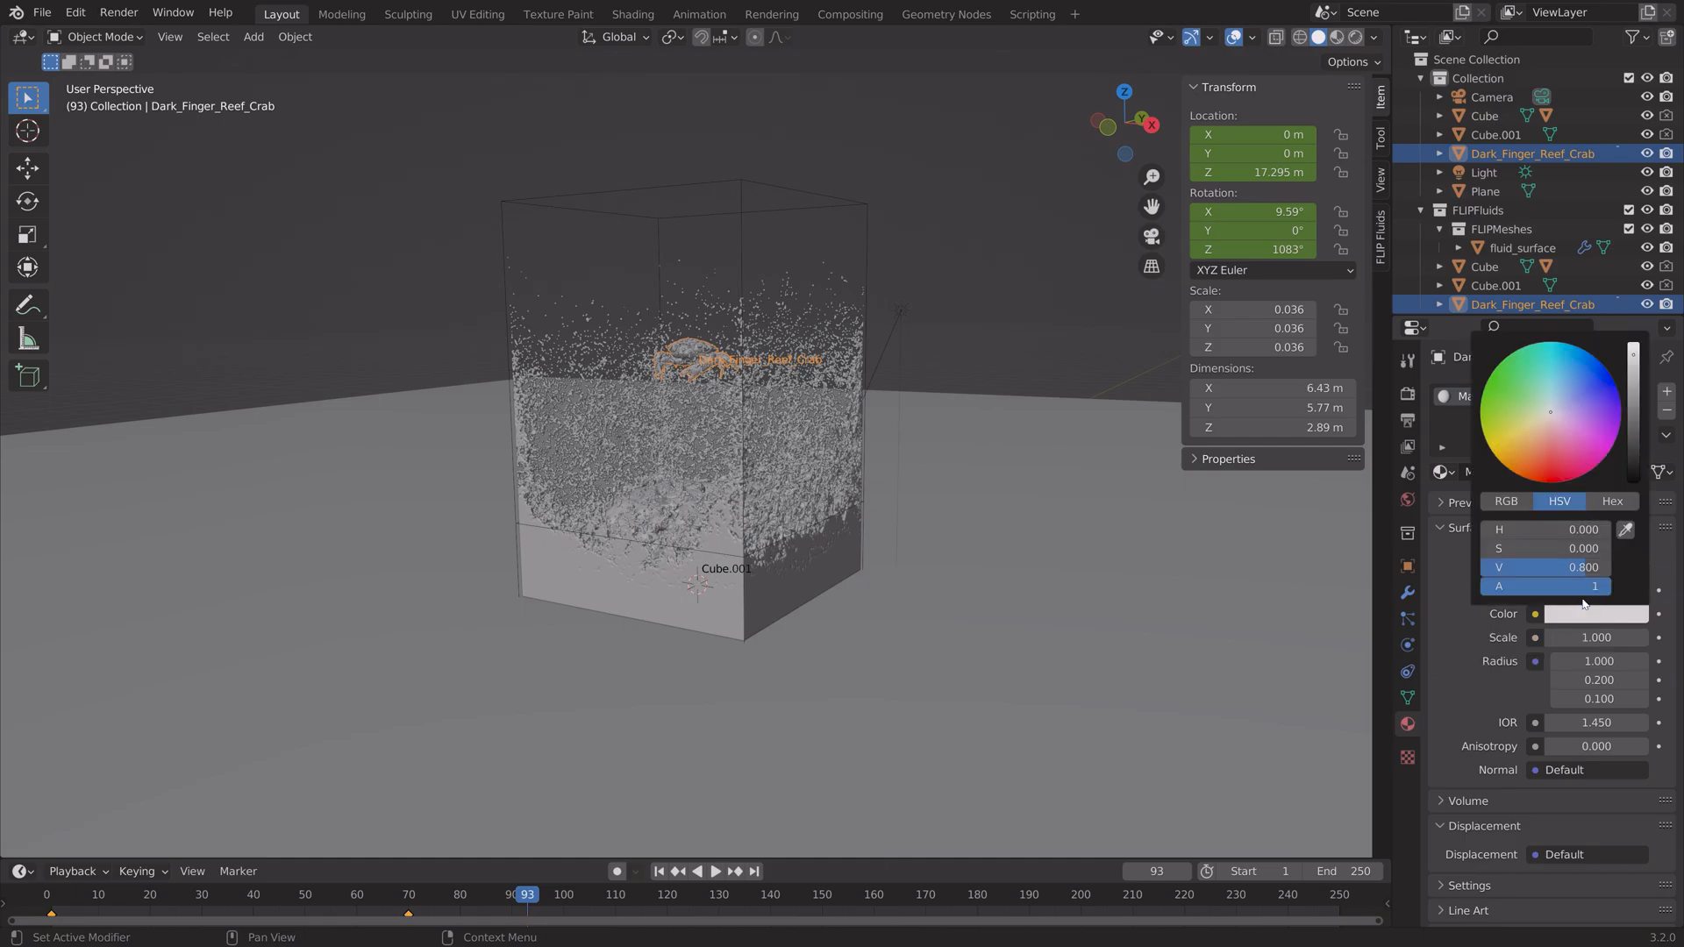
left_click(1534, 452)
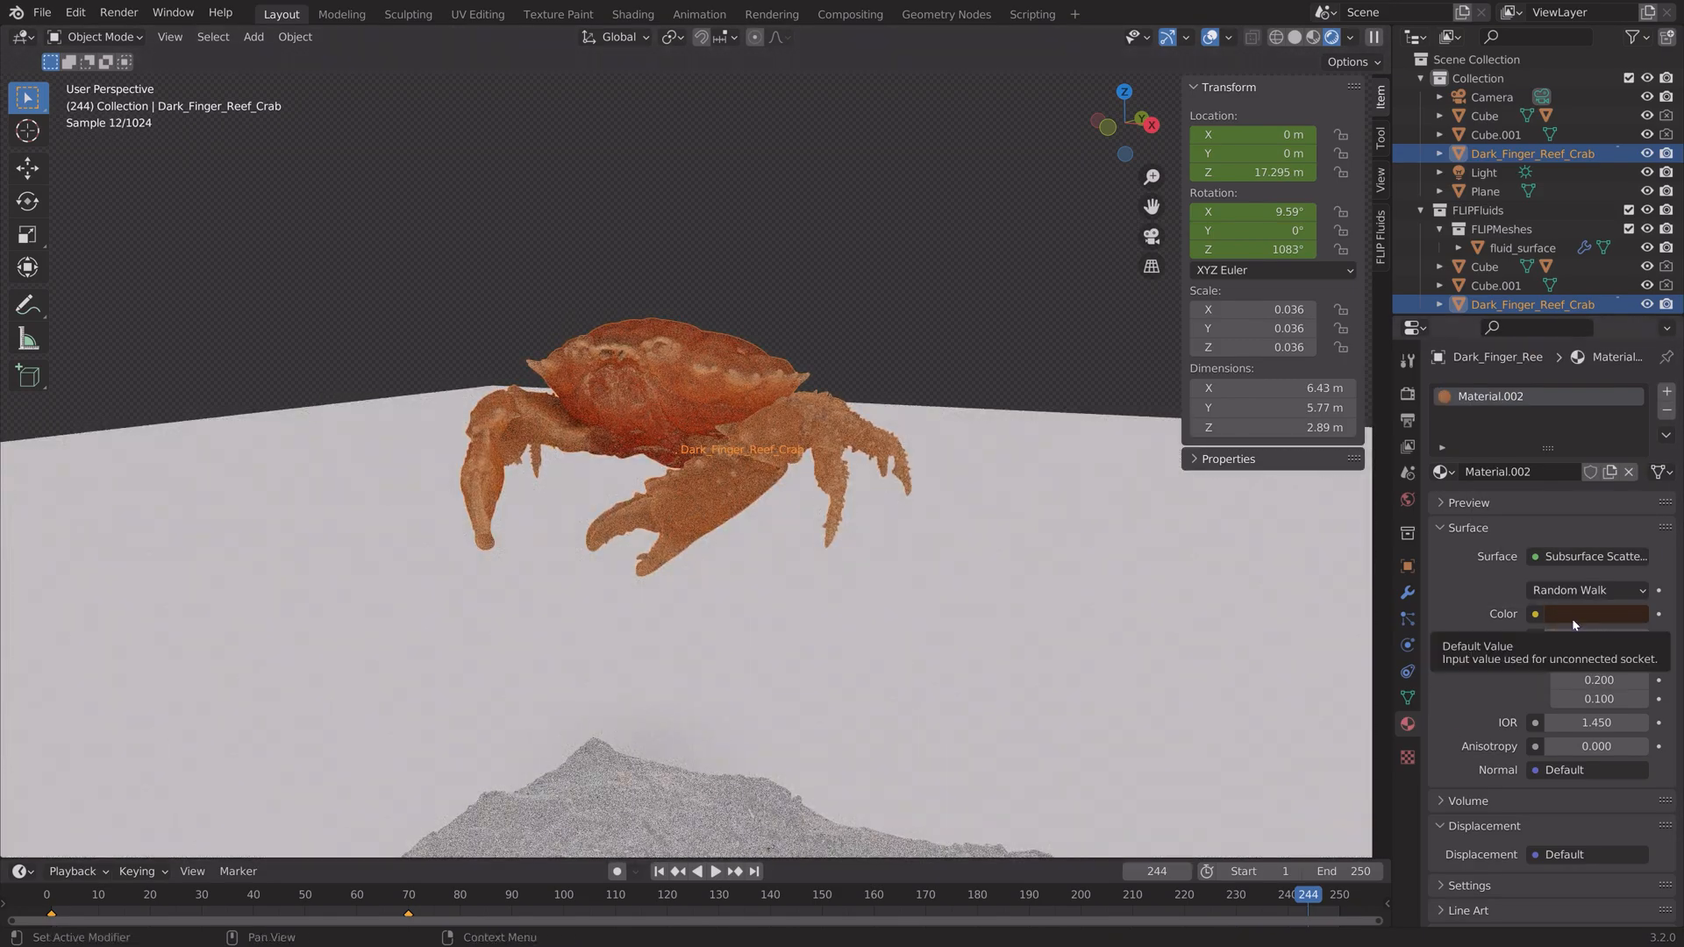
left_click(1484, 189)
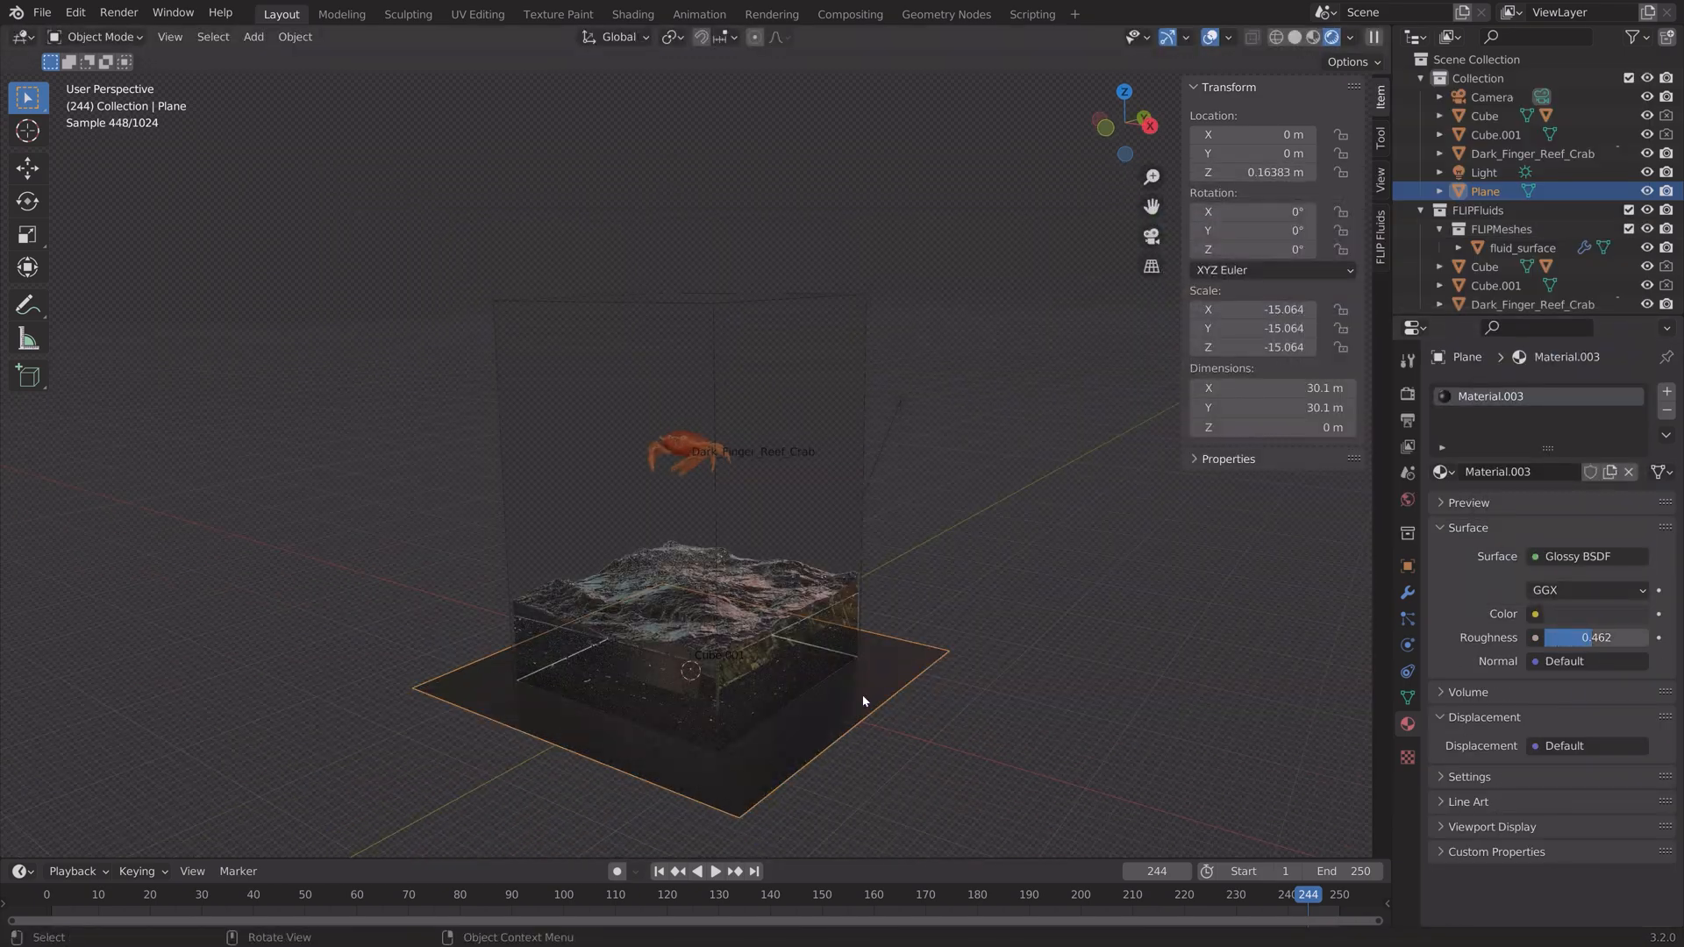
Raise the glossy floor plane to about 0.23 m, just under the water block.
key("g")
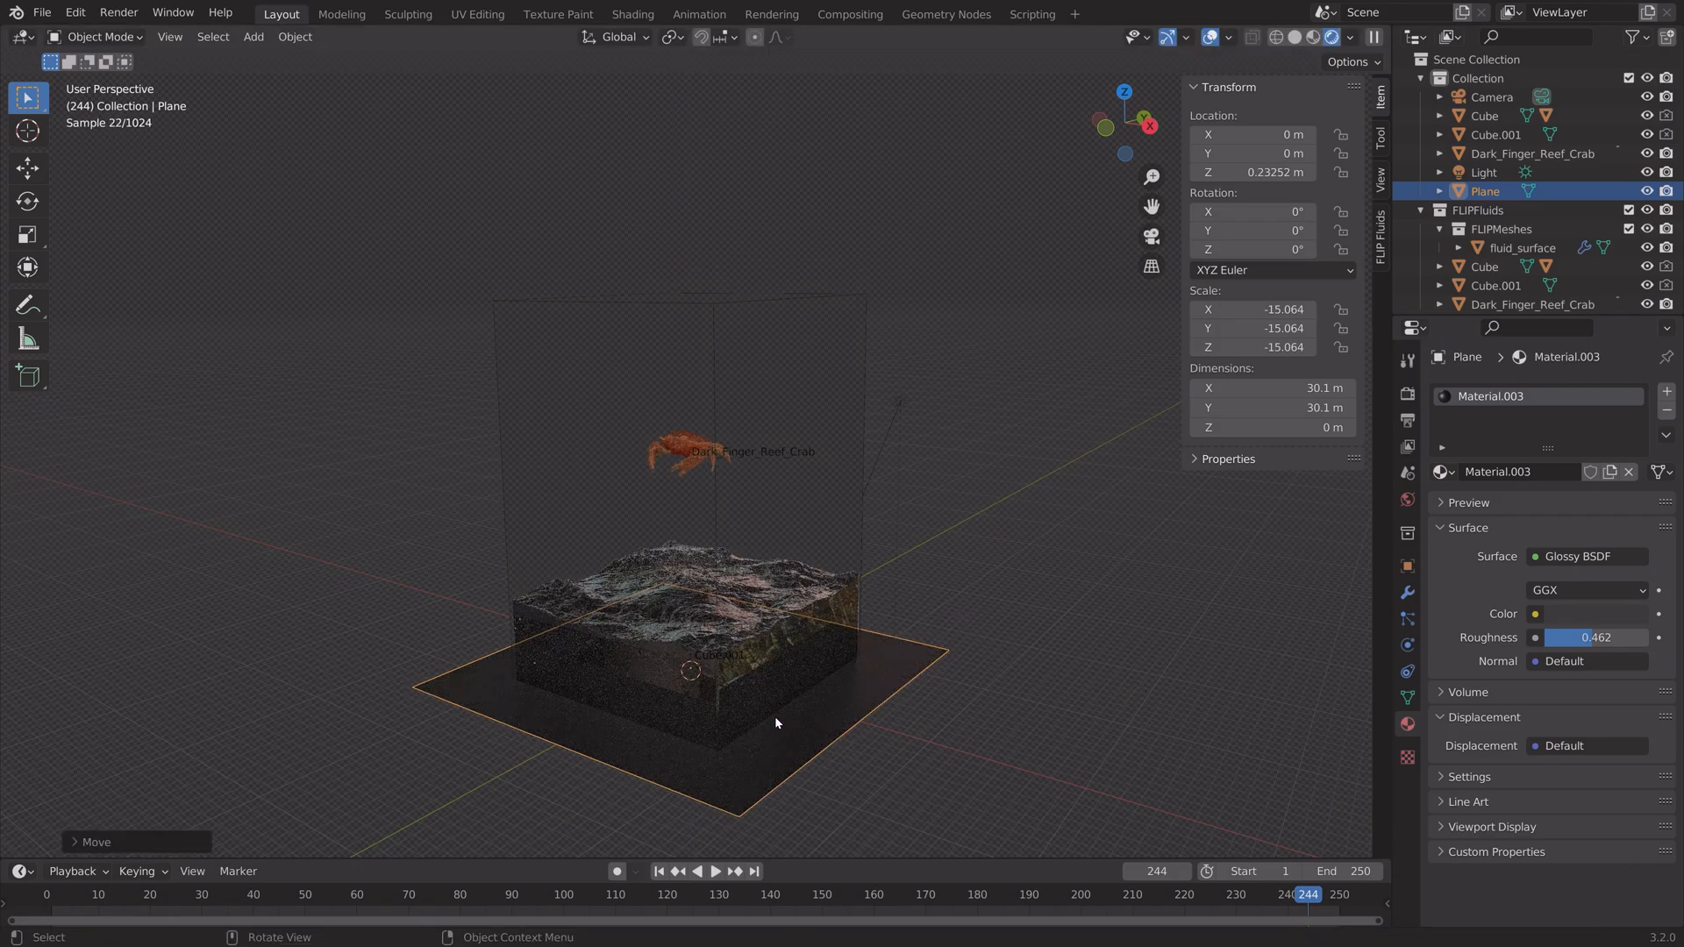
key("shift+a")
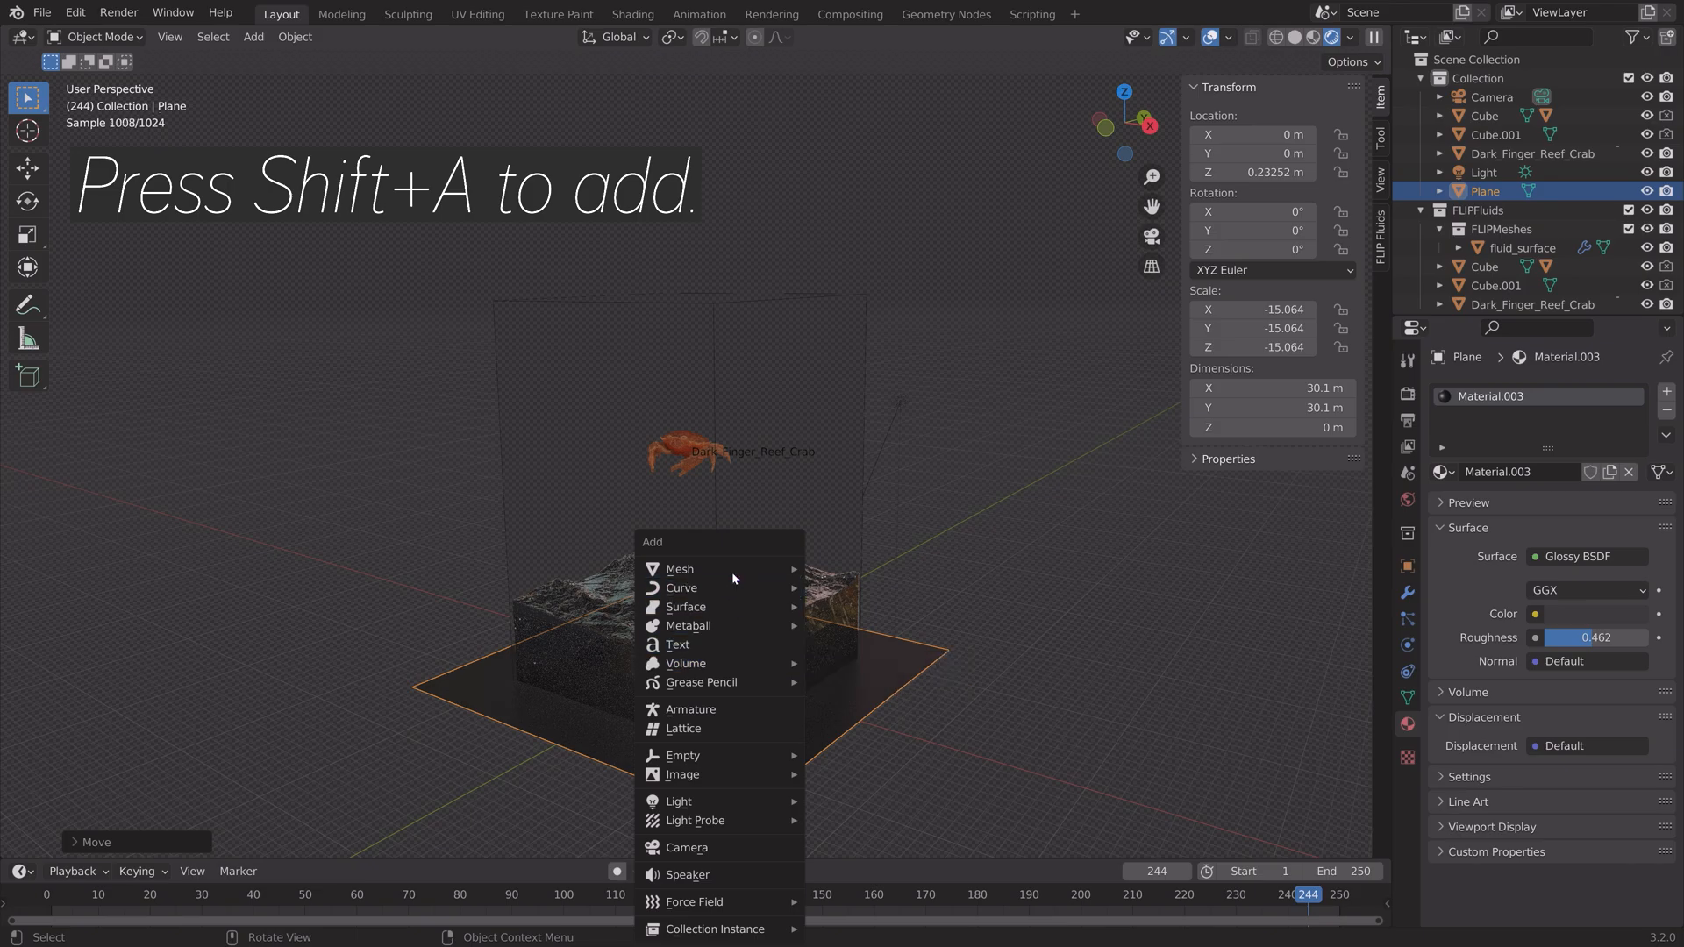
Add a UV sphere beside the block with an orange Emission material at strength 24.6.
left_click(679, 568)
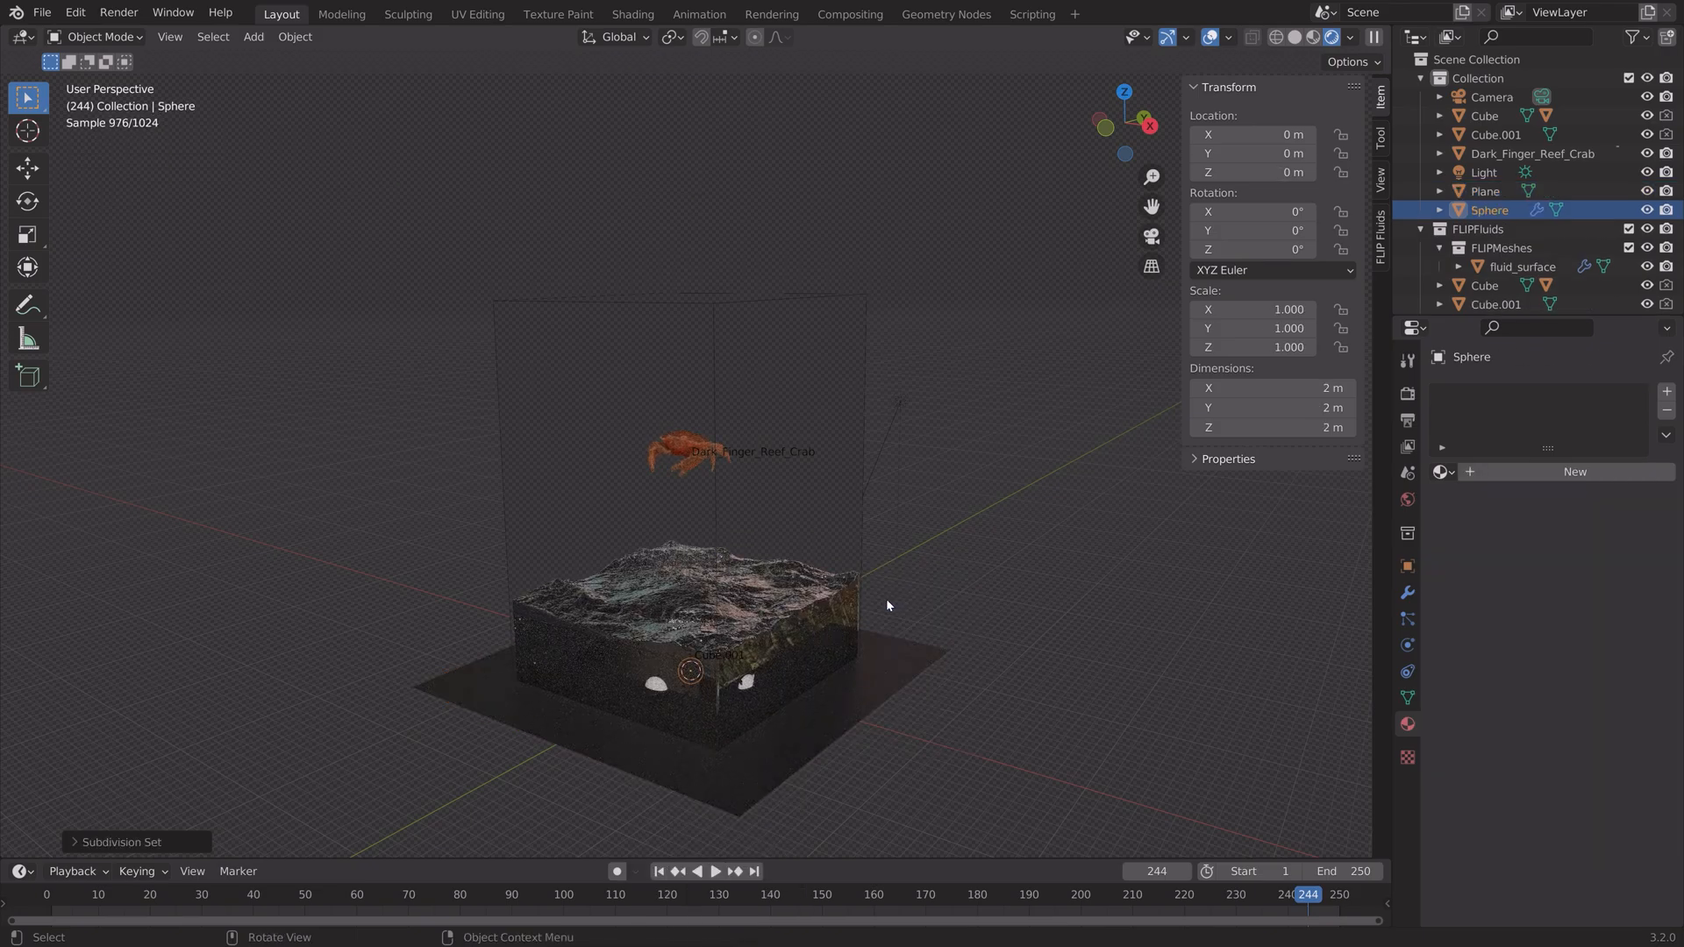
left_click_drag(693, 672, 592, 644)
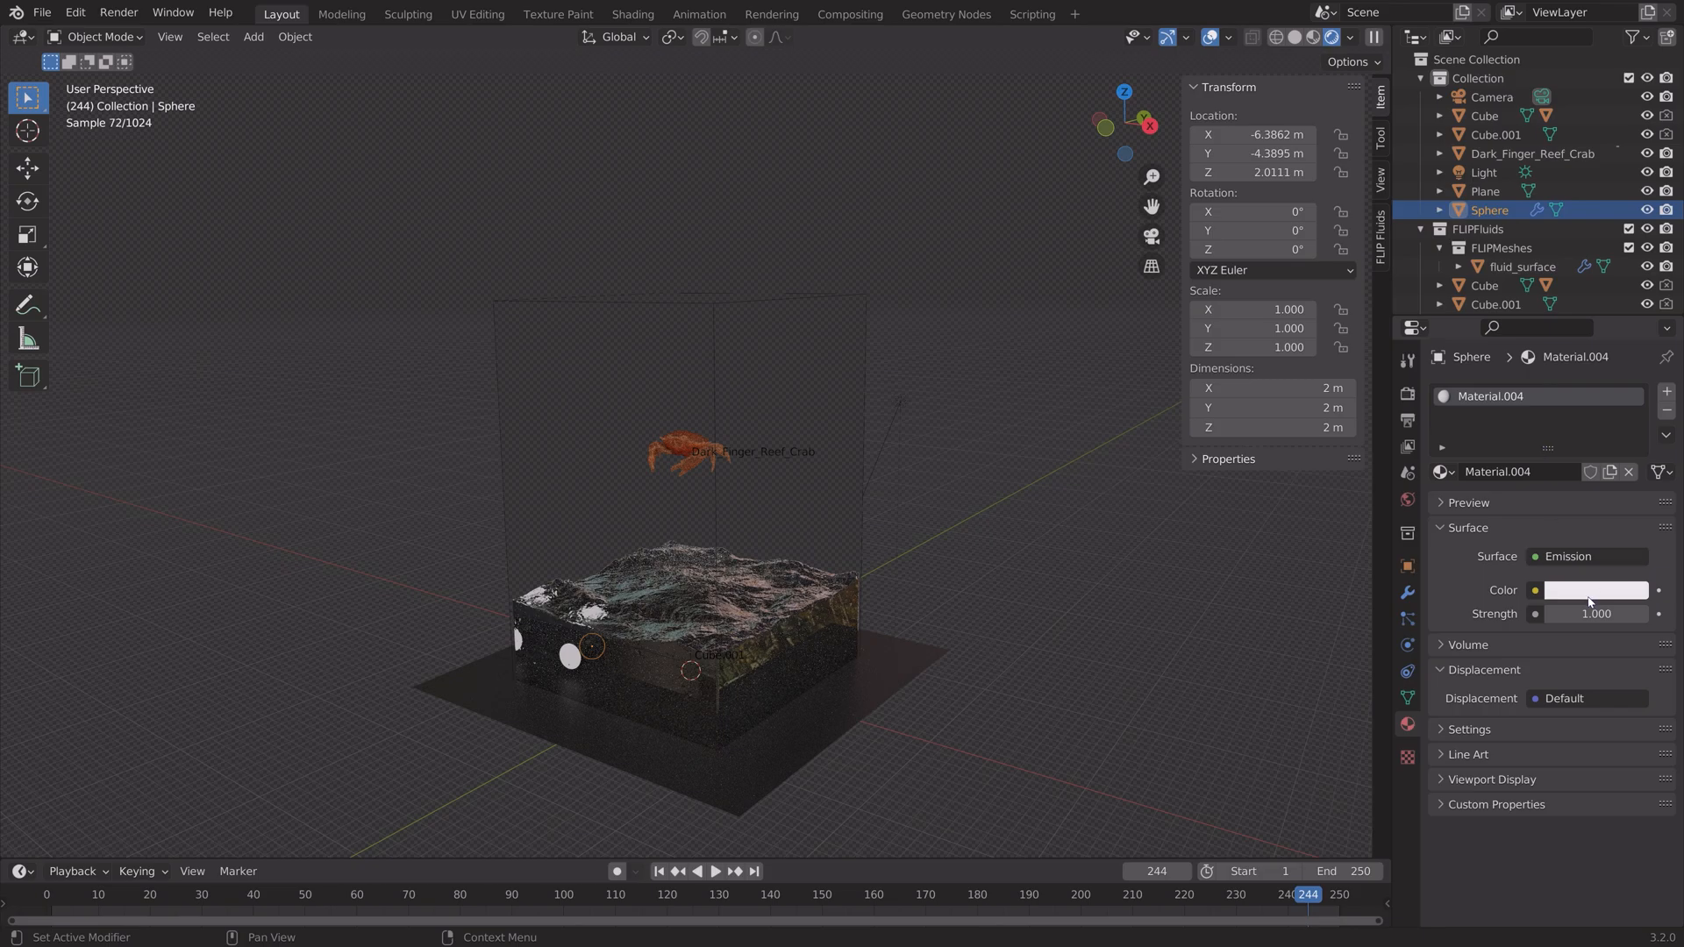
left_click(1595, 591)
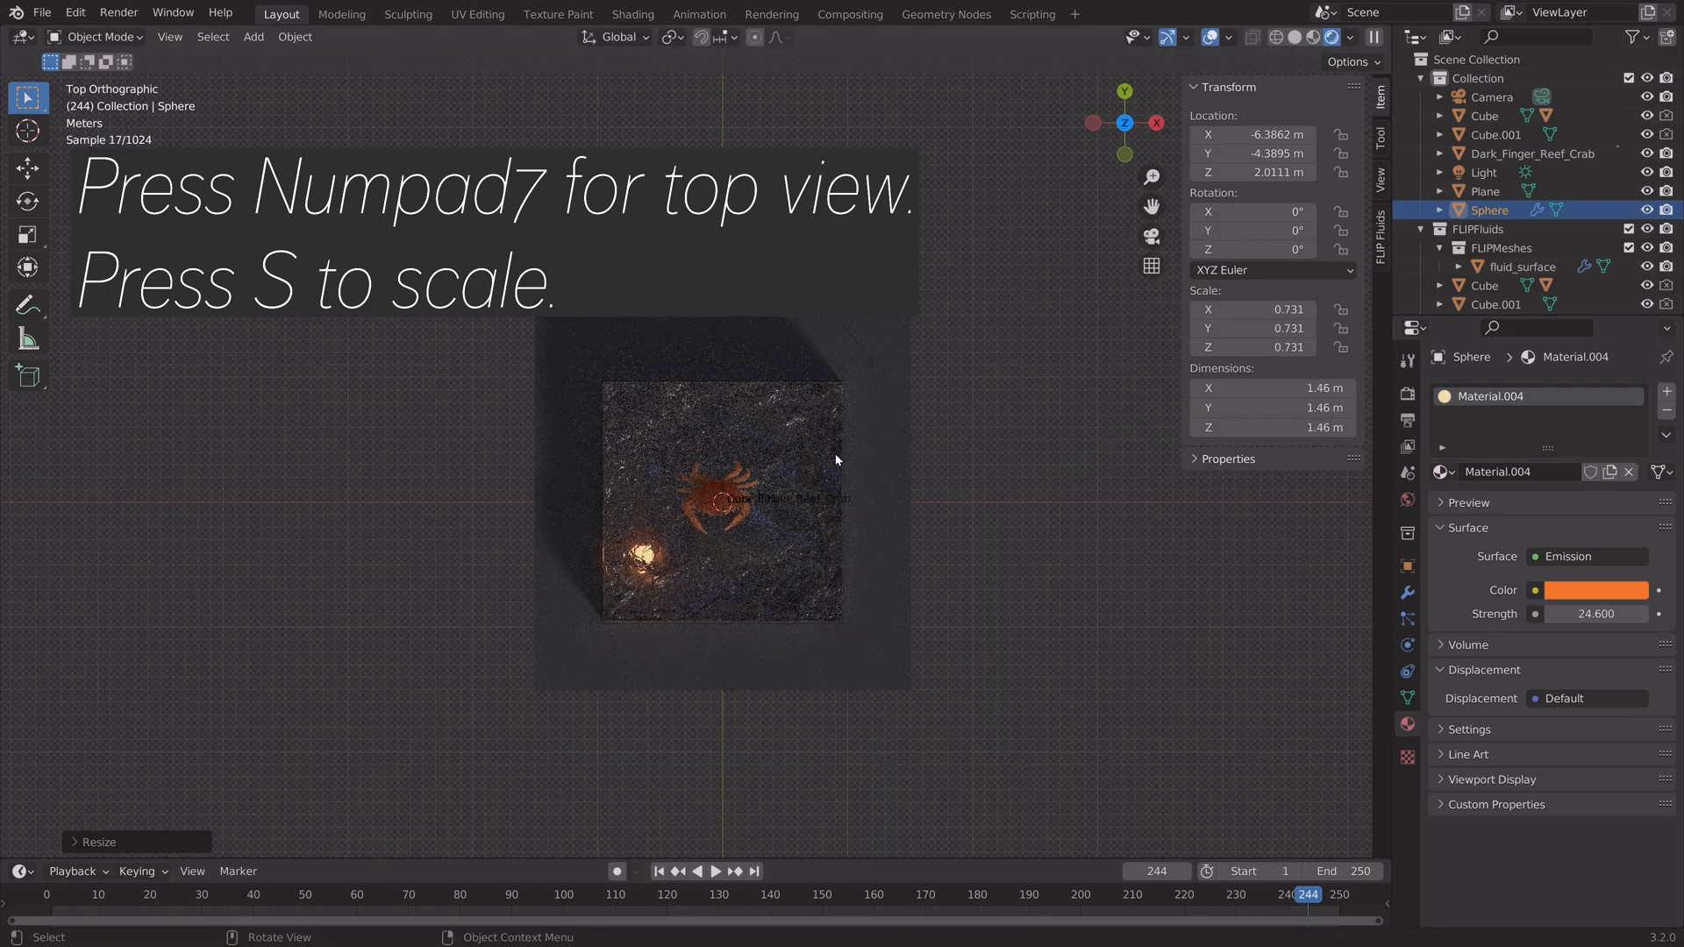
Duplicate the glowing sphere into about sixteen copies around the block and scale them down.
key("shift+d")
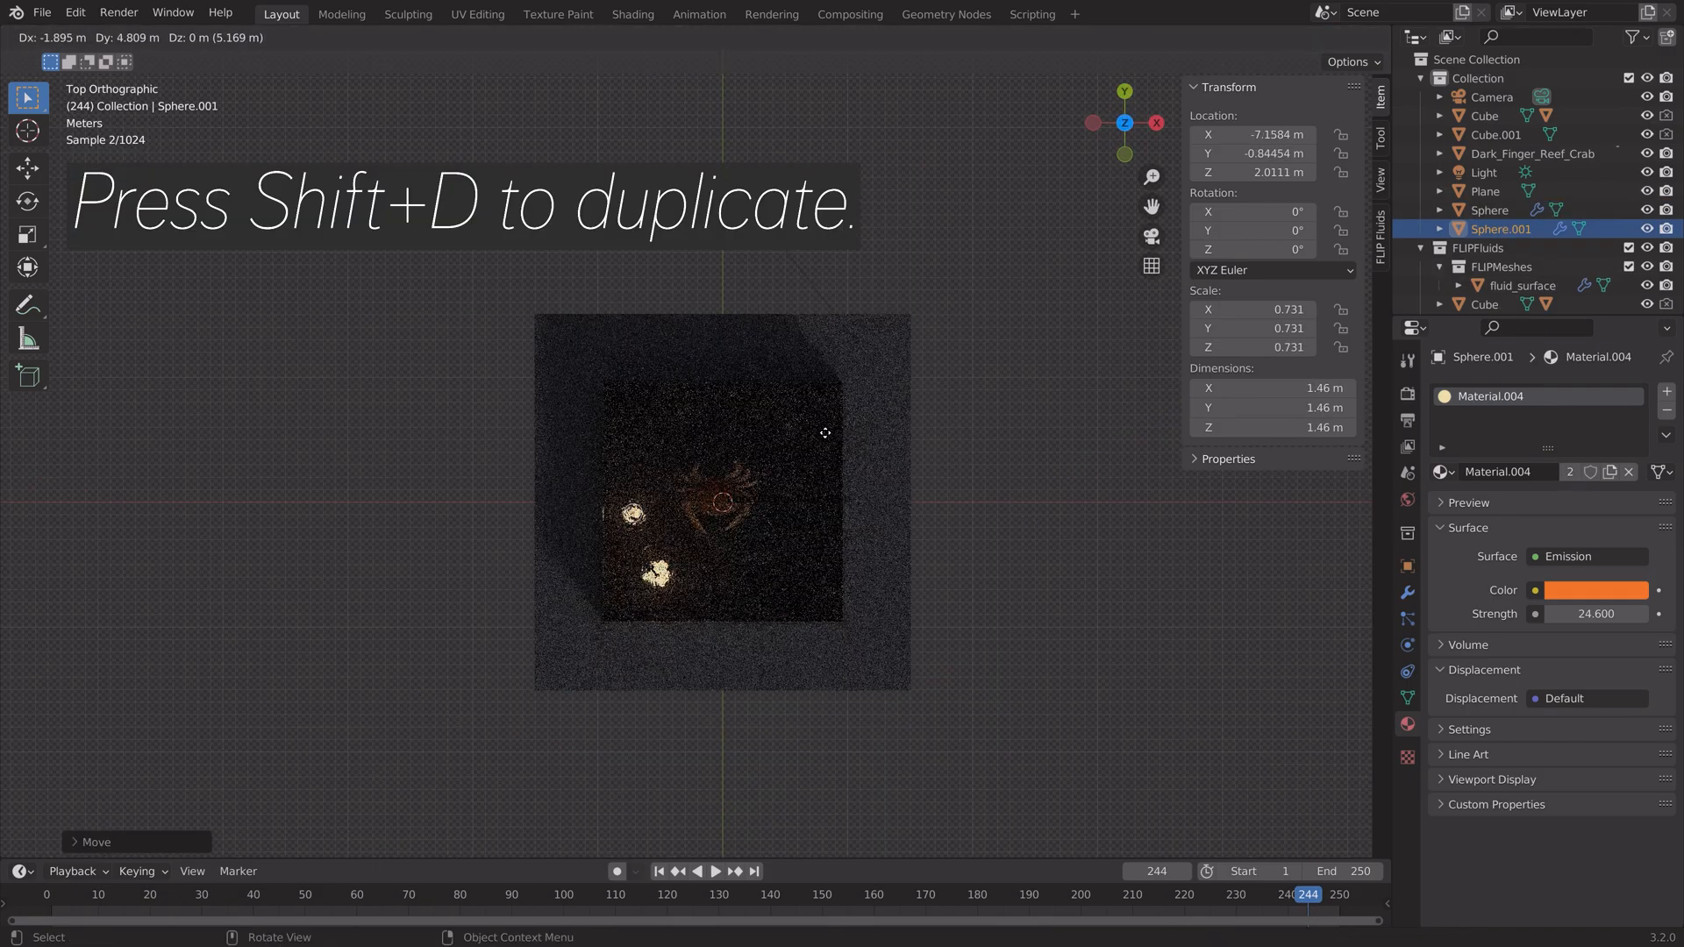
key("shift+d")
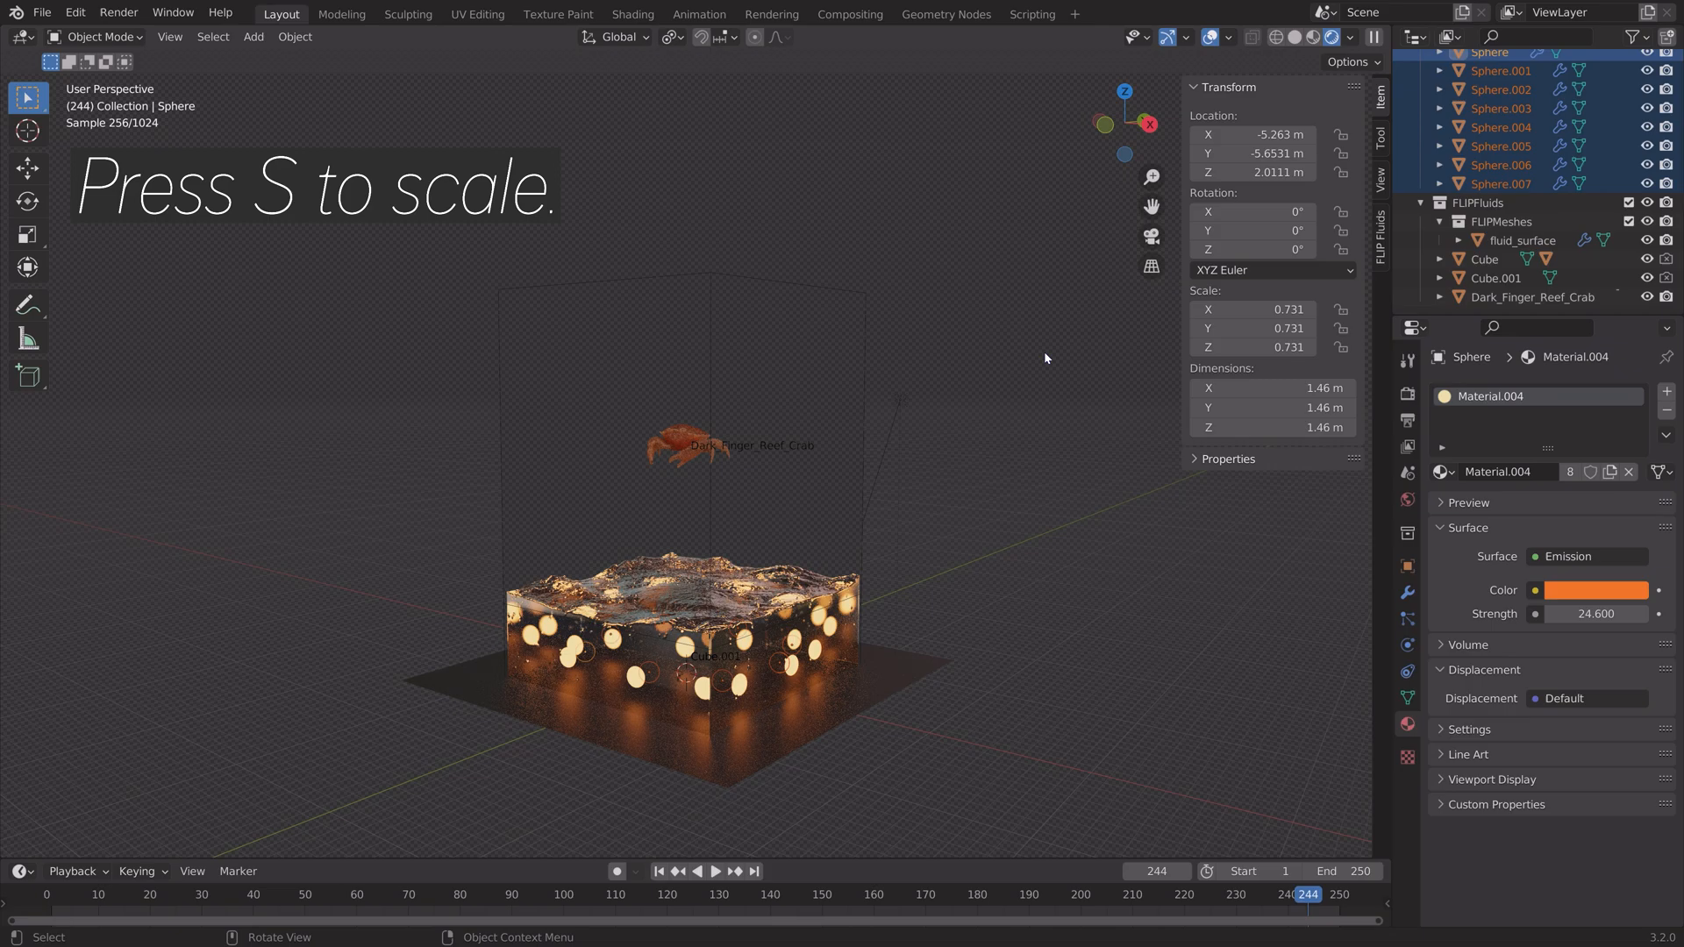
key("s")
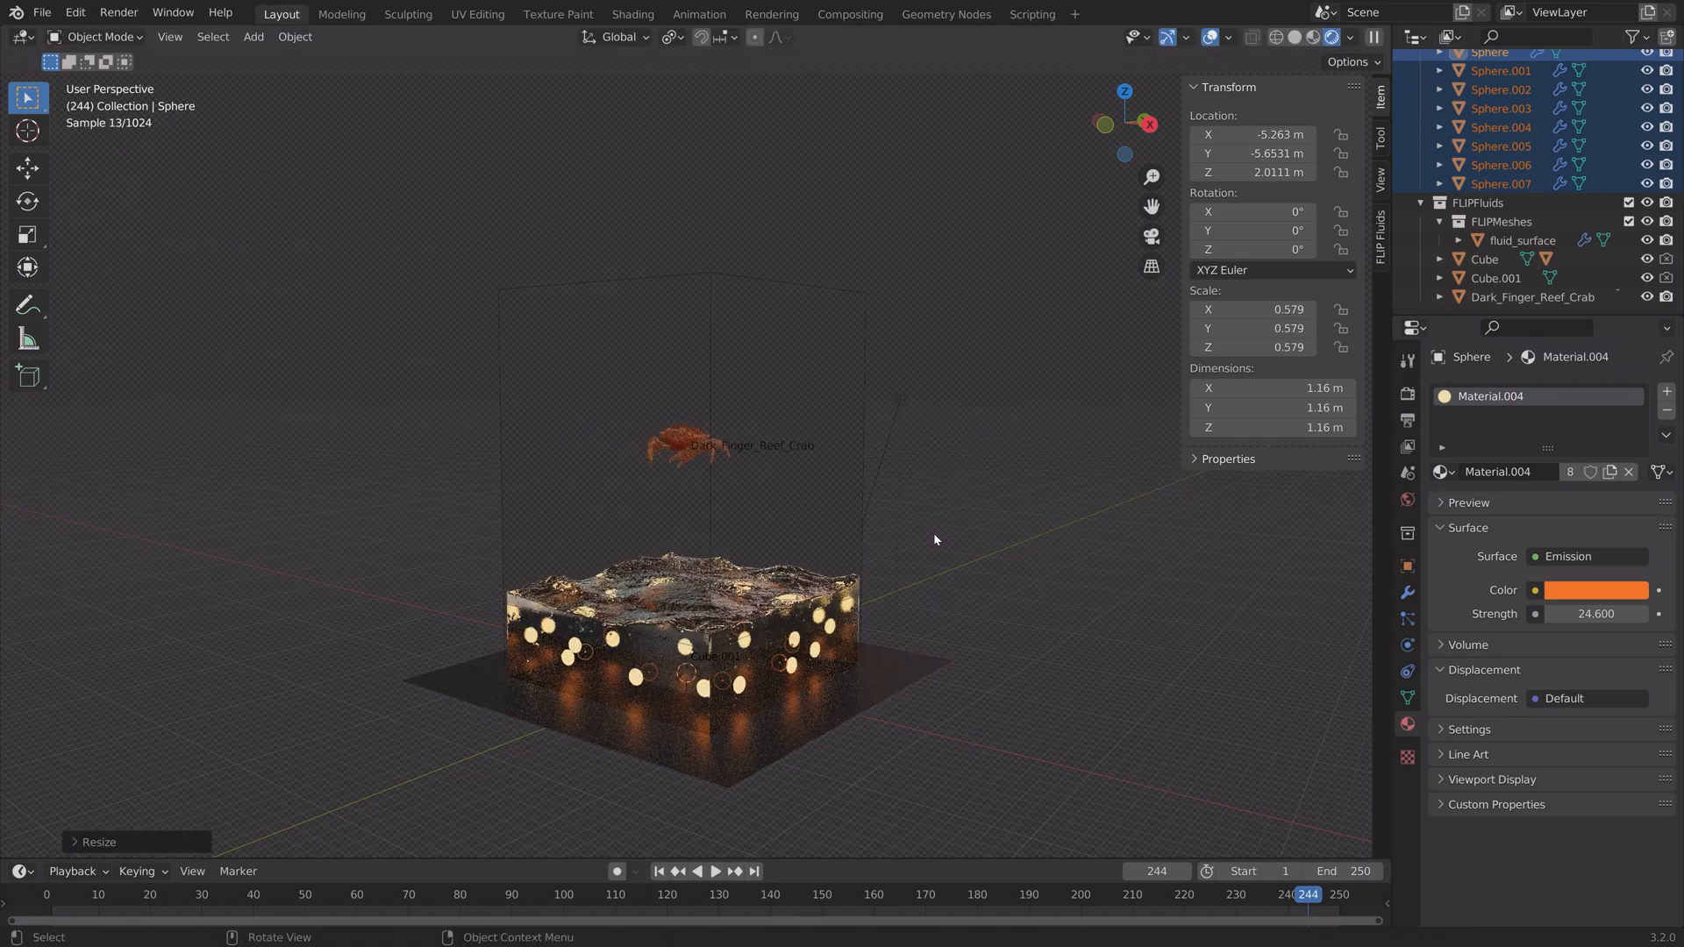
key("KP_1")
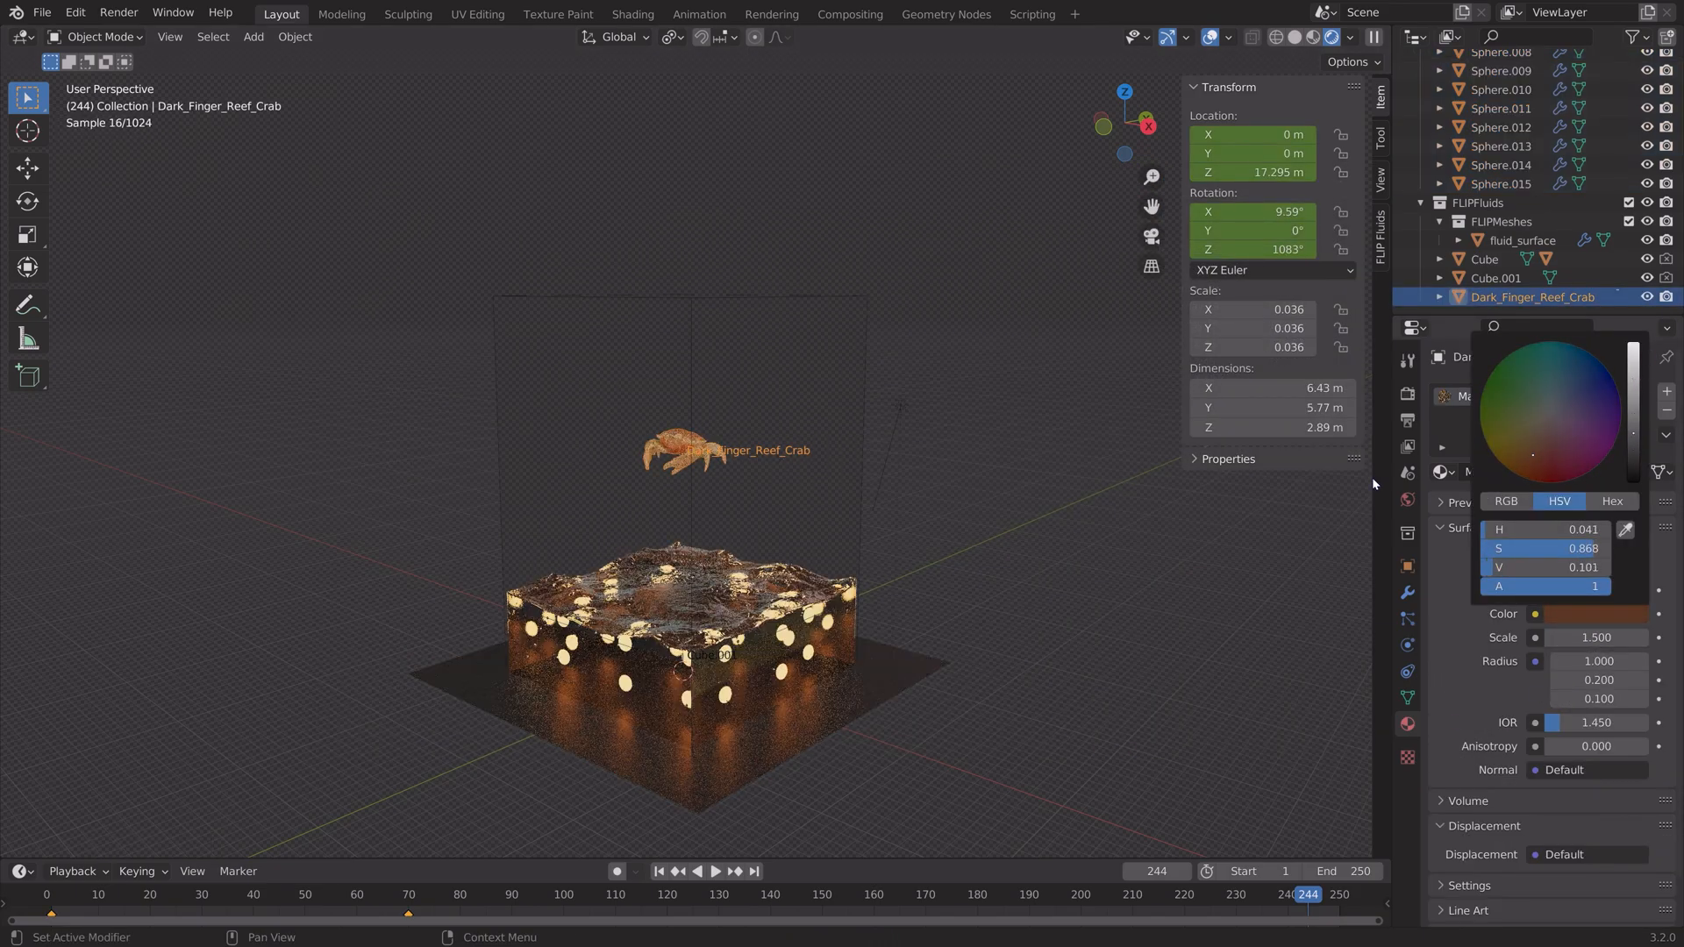
Darken the crab's subsurface colour to brown and look through the scene camera.
left_click(791, 486)
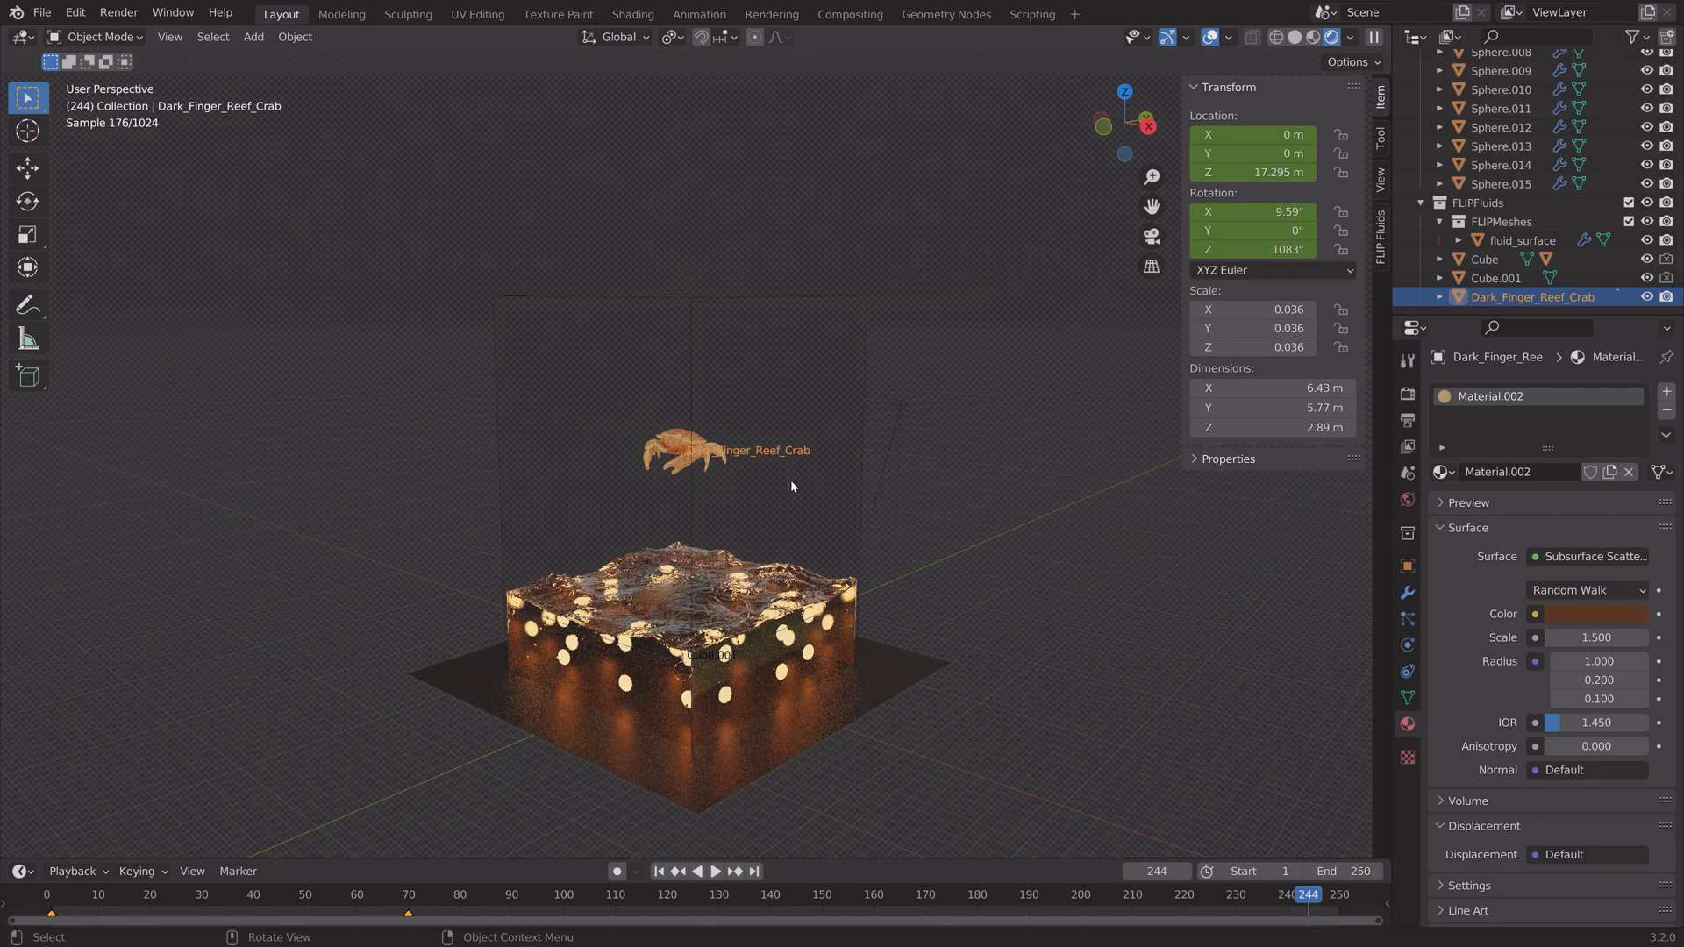
left_click(1595, 614)
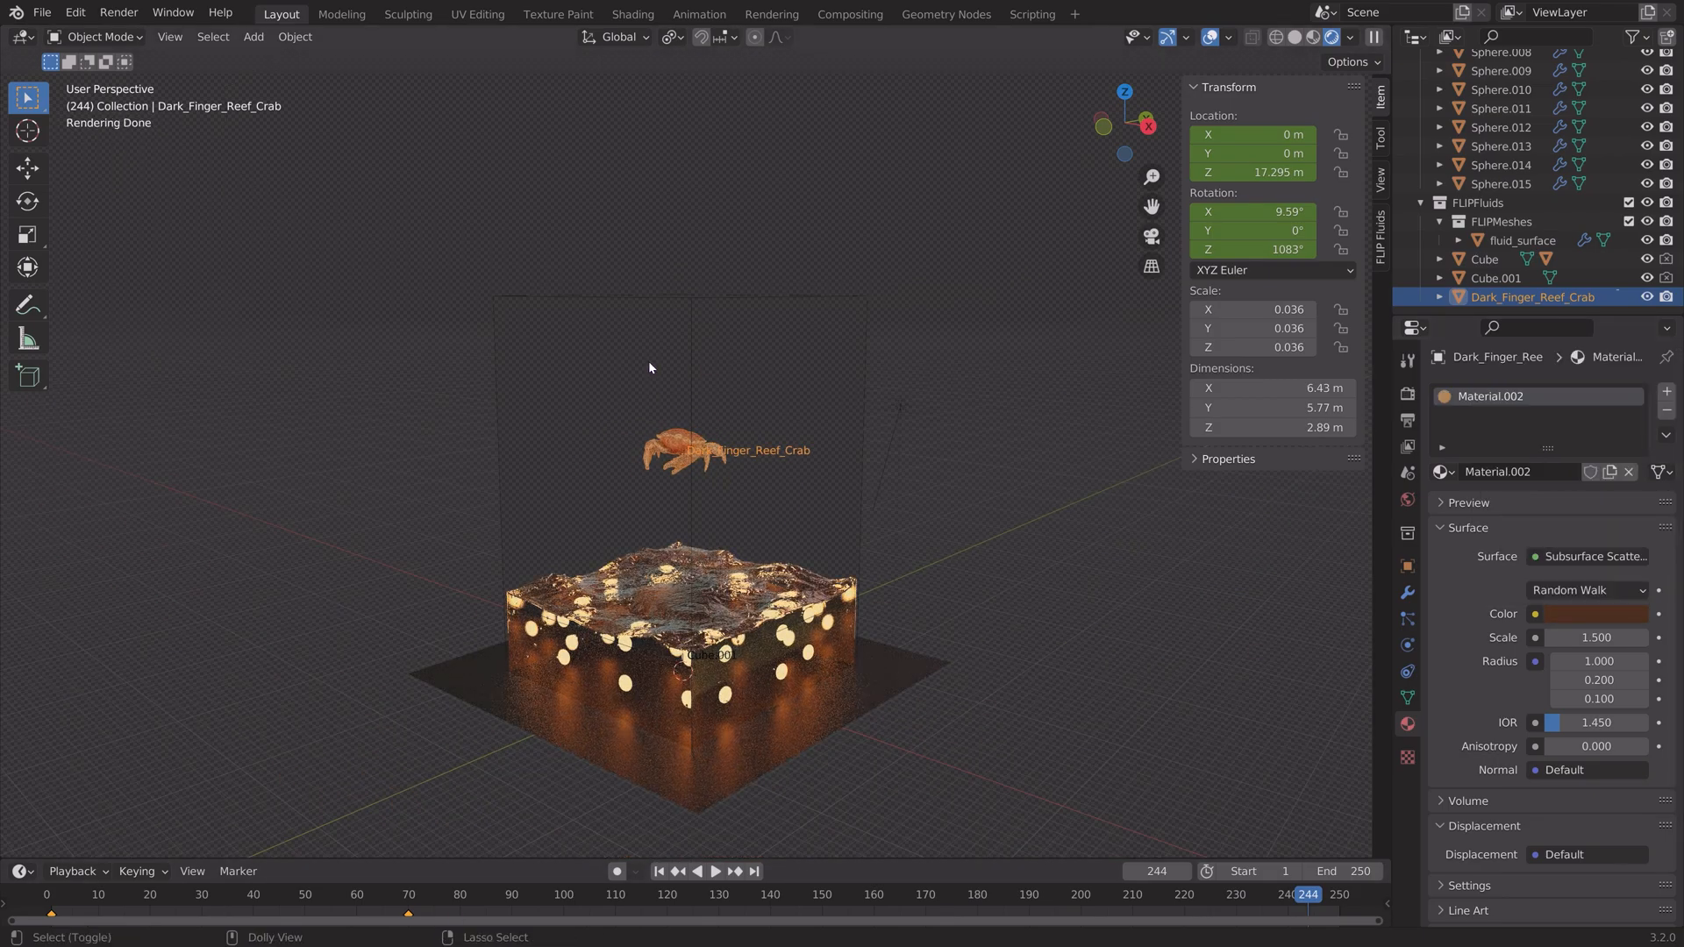
key("ctrl+s")
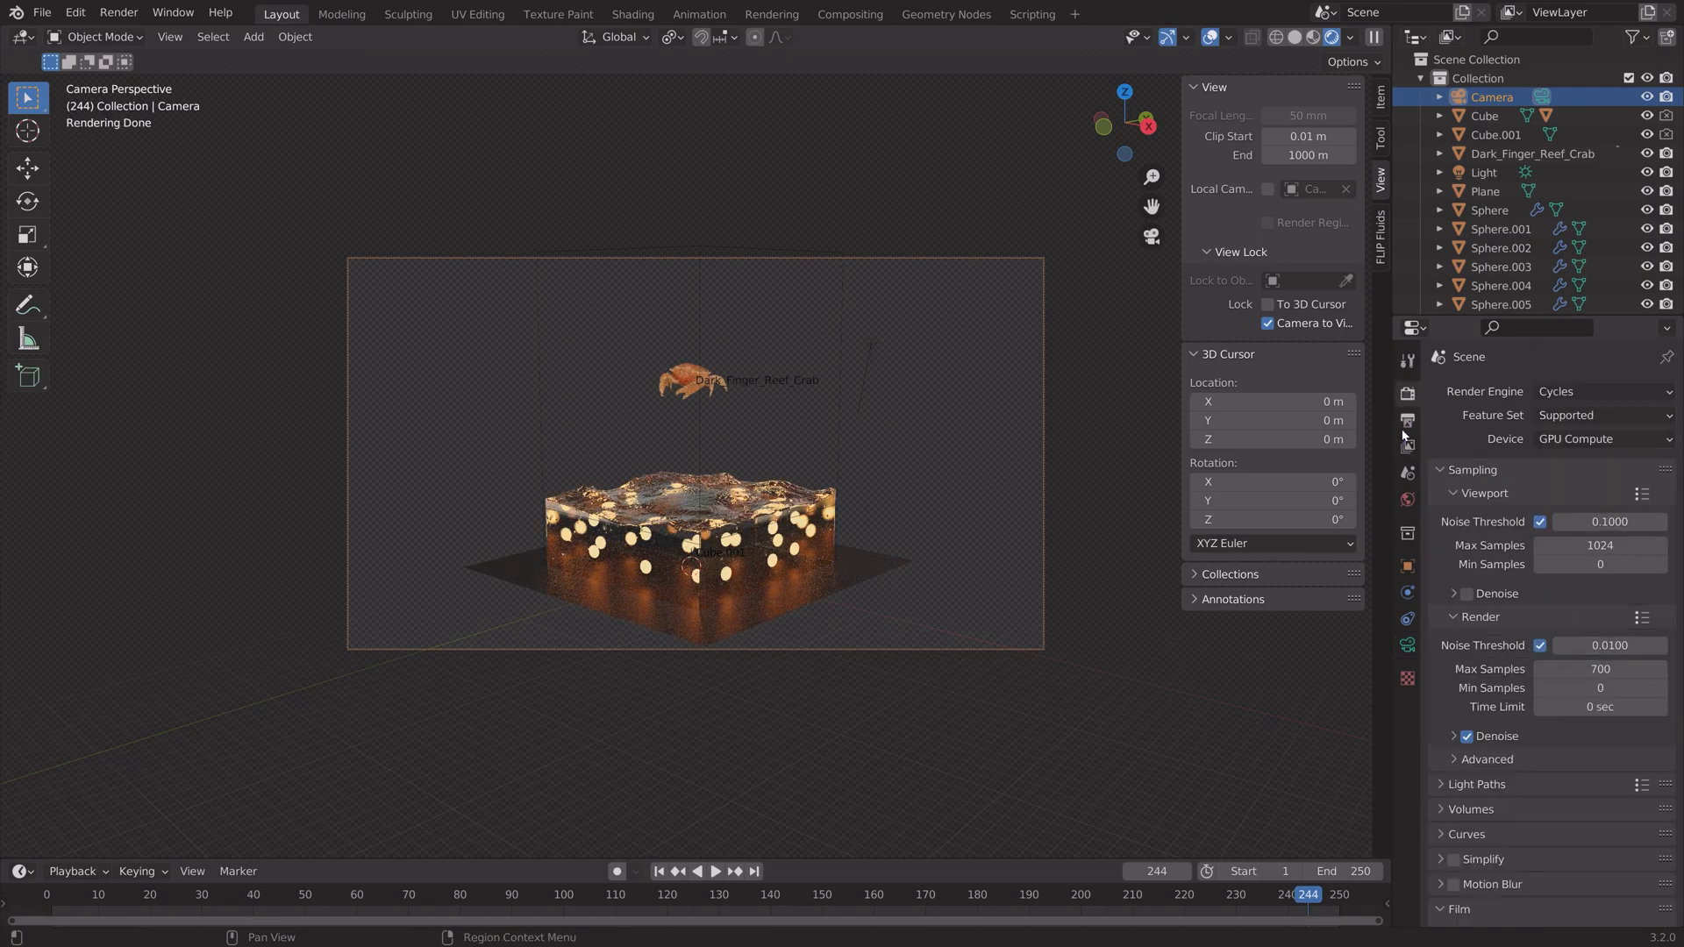
Set the output resolution to 2160 × 2160 px and preview the splash at frame 150.
left_click(1407, 419)
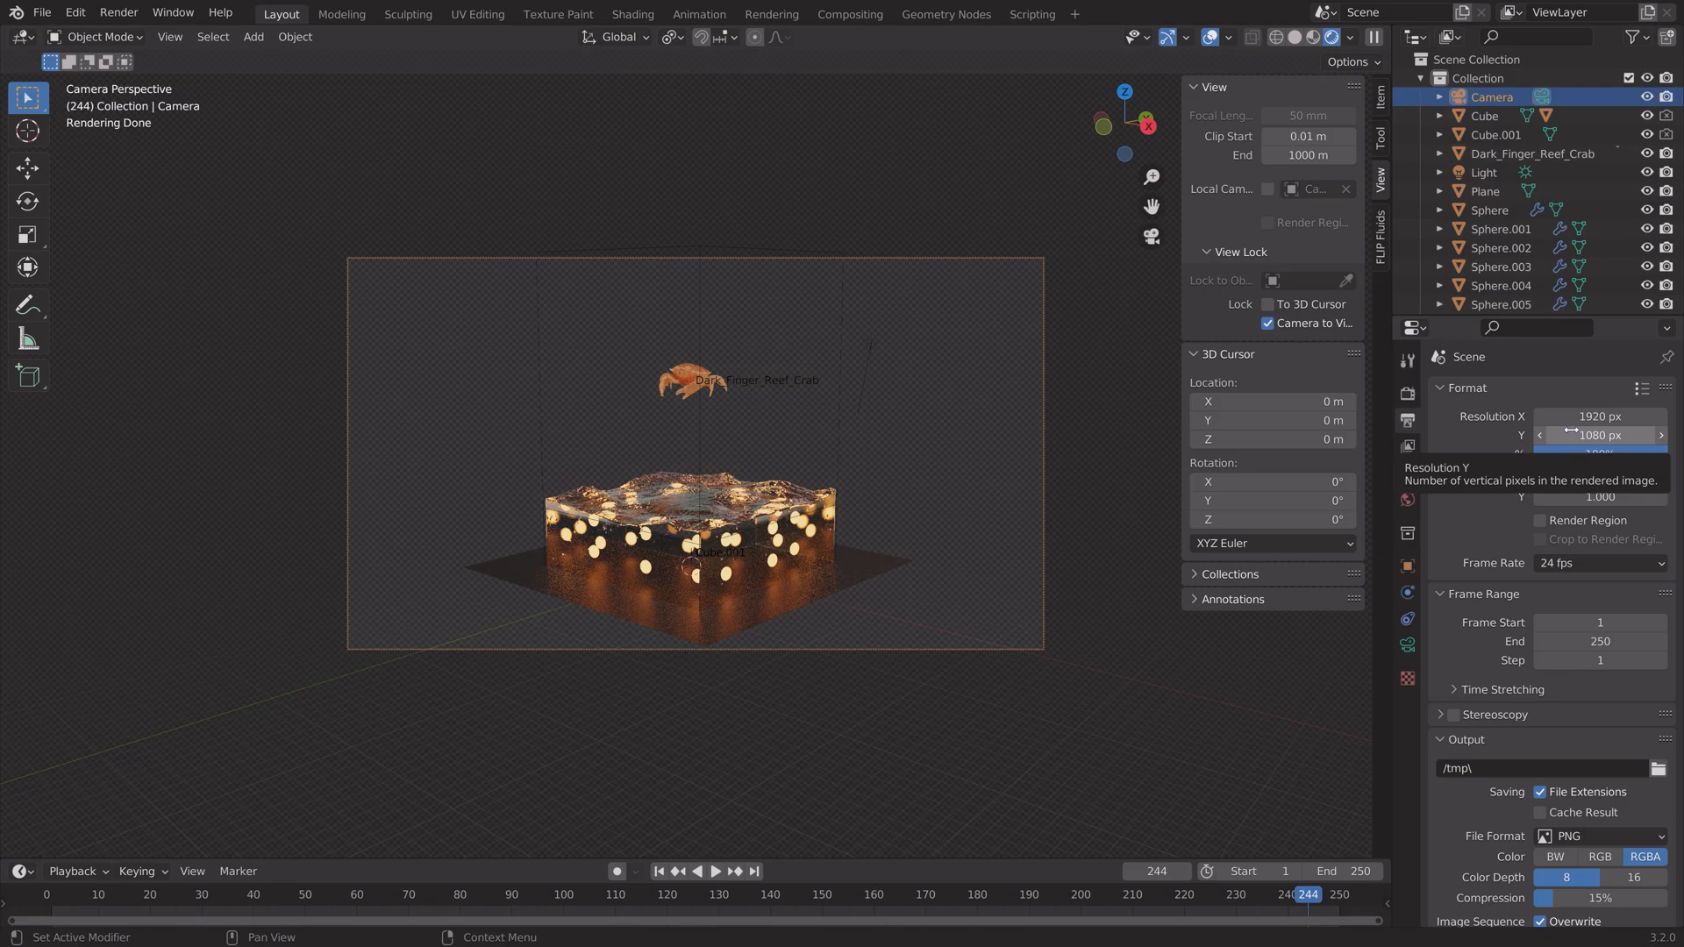
left_click(1600, 417)
type("2160")
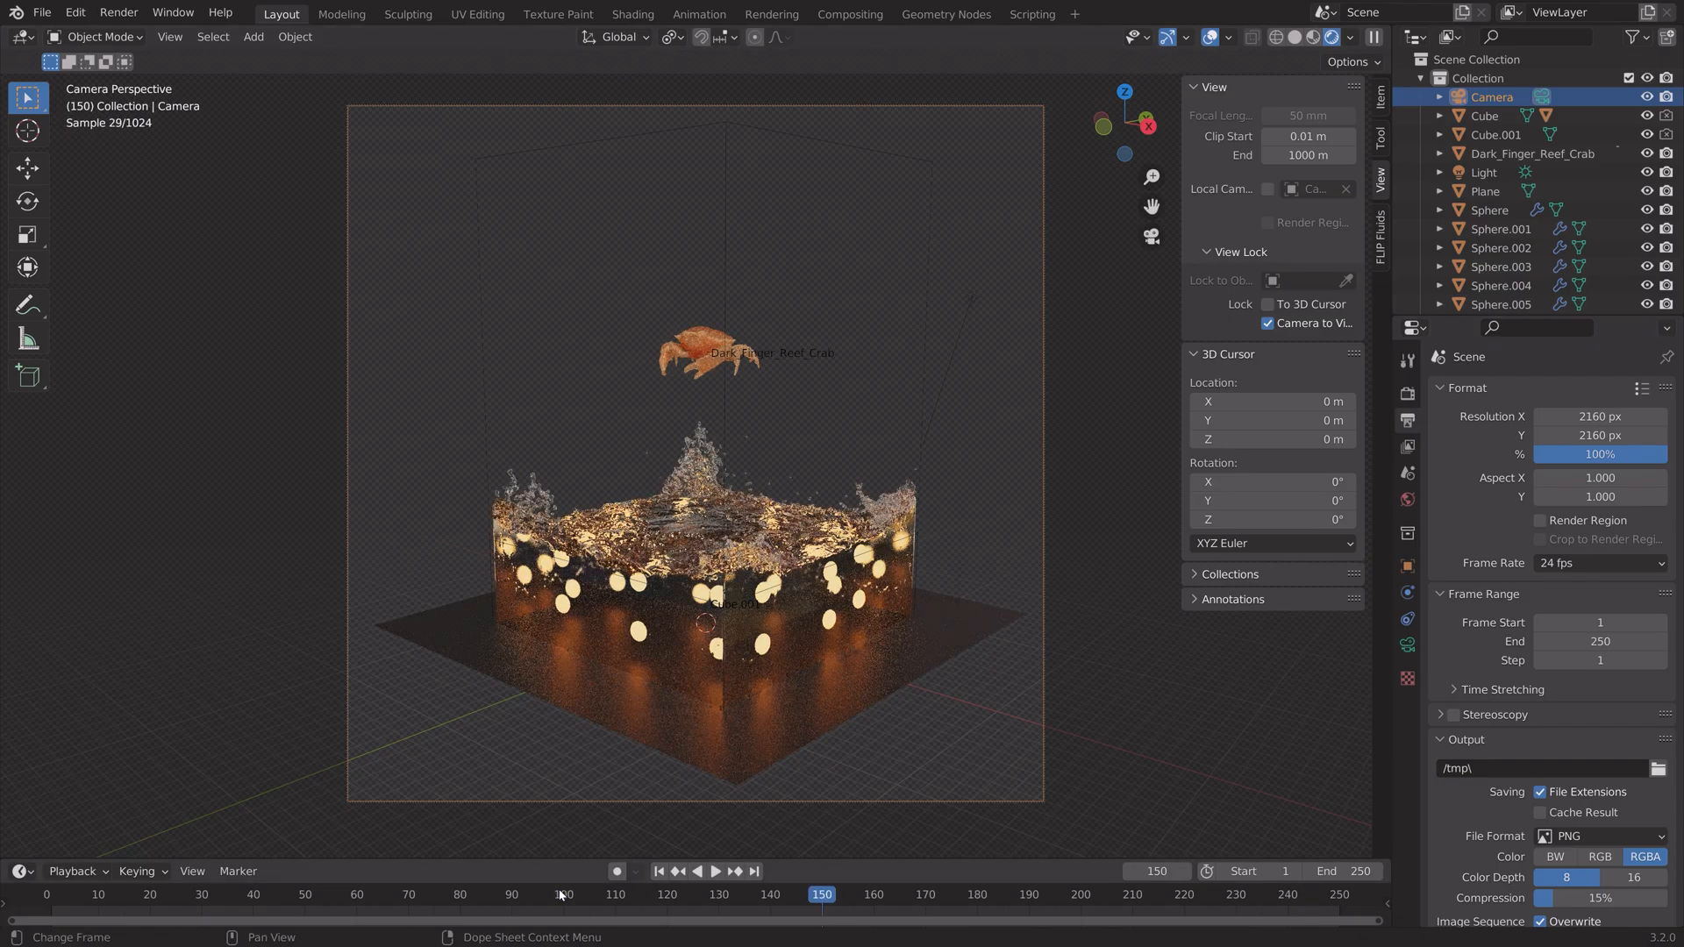
left_click(558, 893)
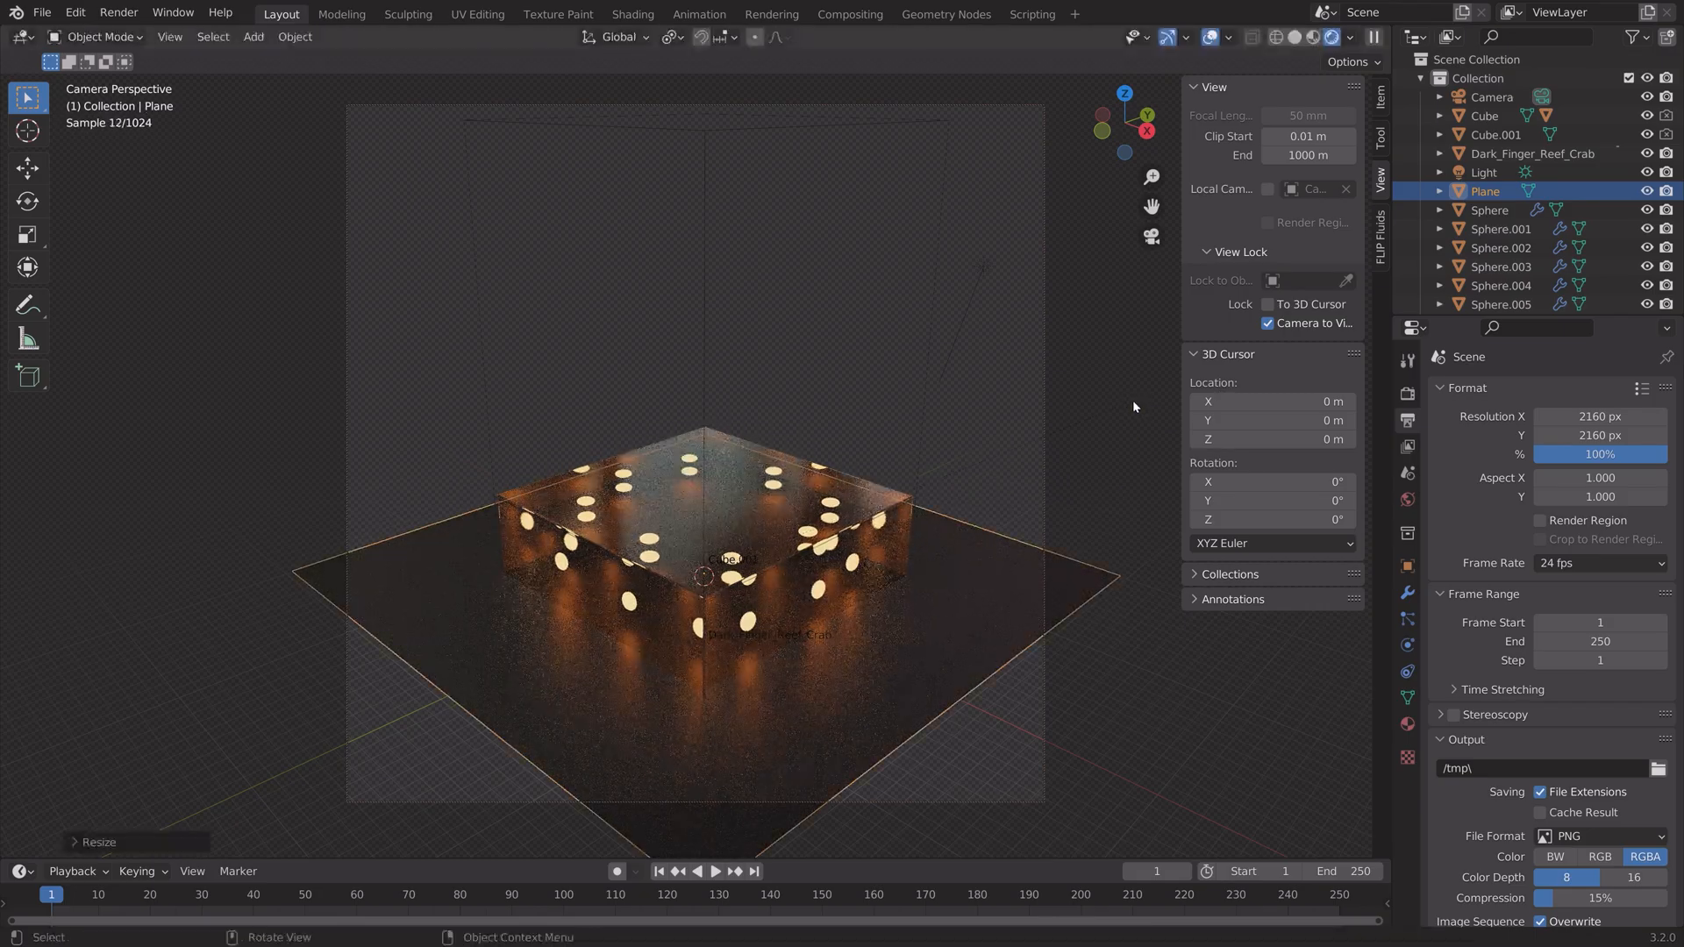
left_click(1405, 724)
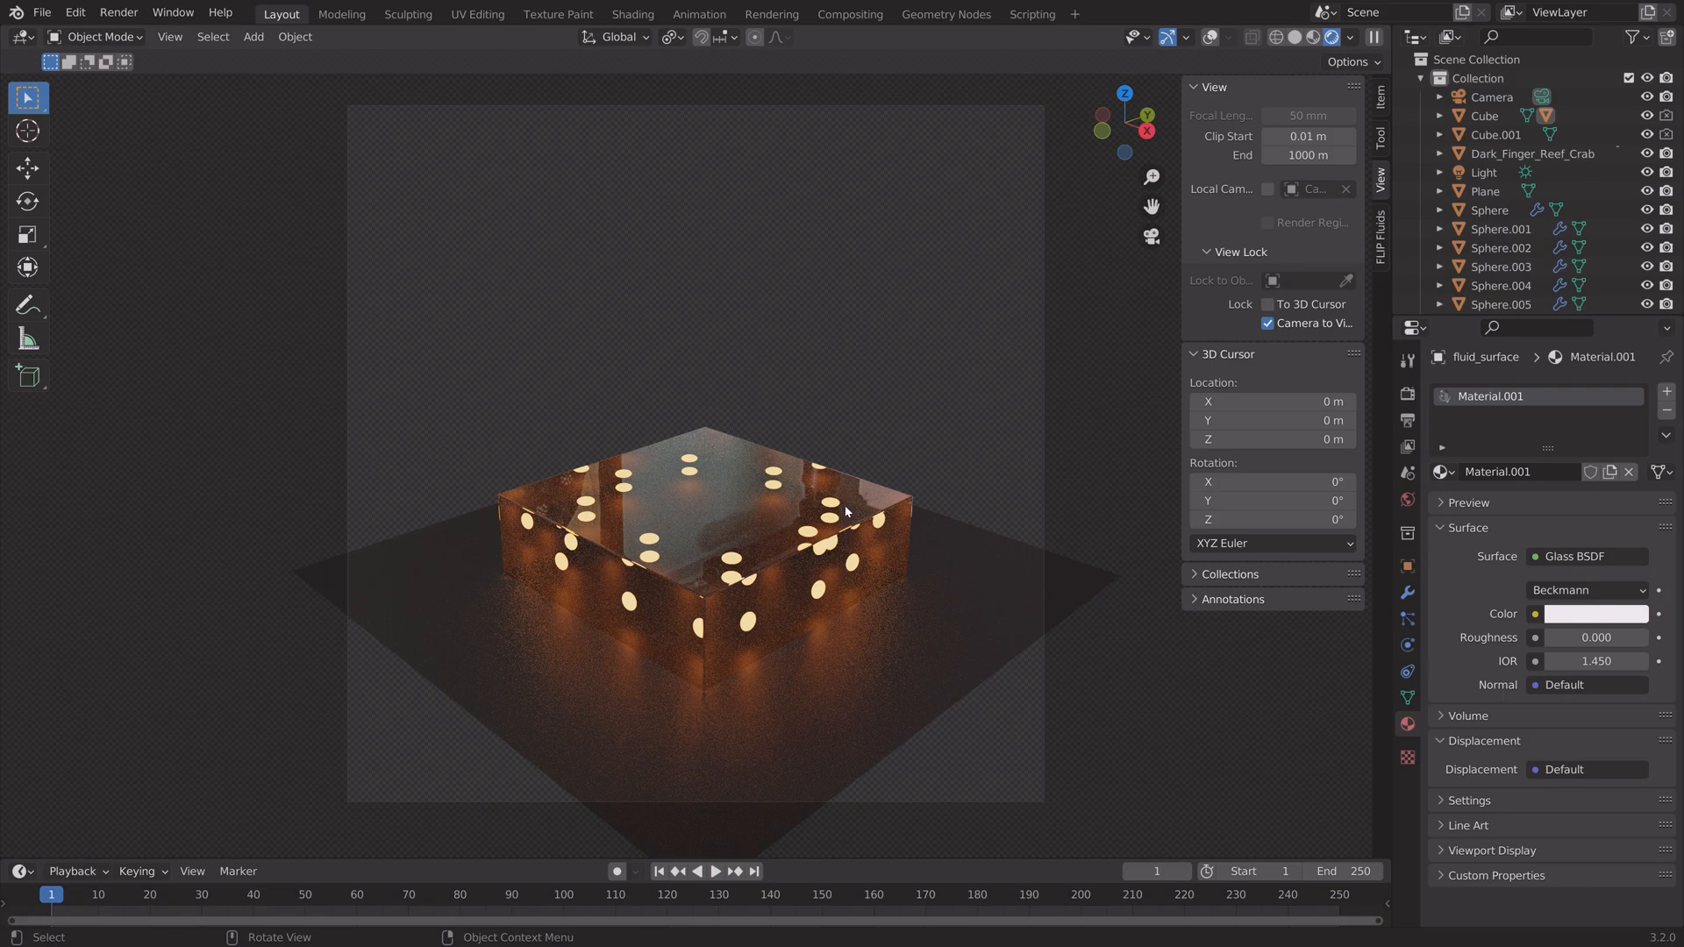
mouse_move(590, 903)
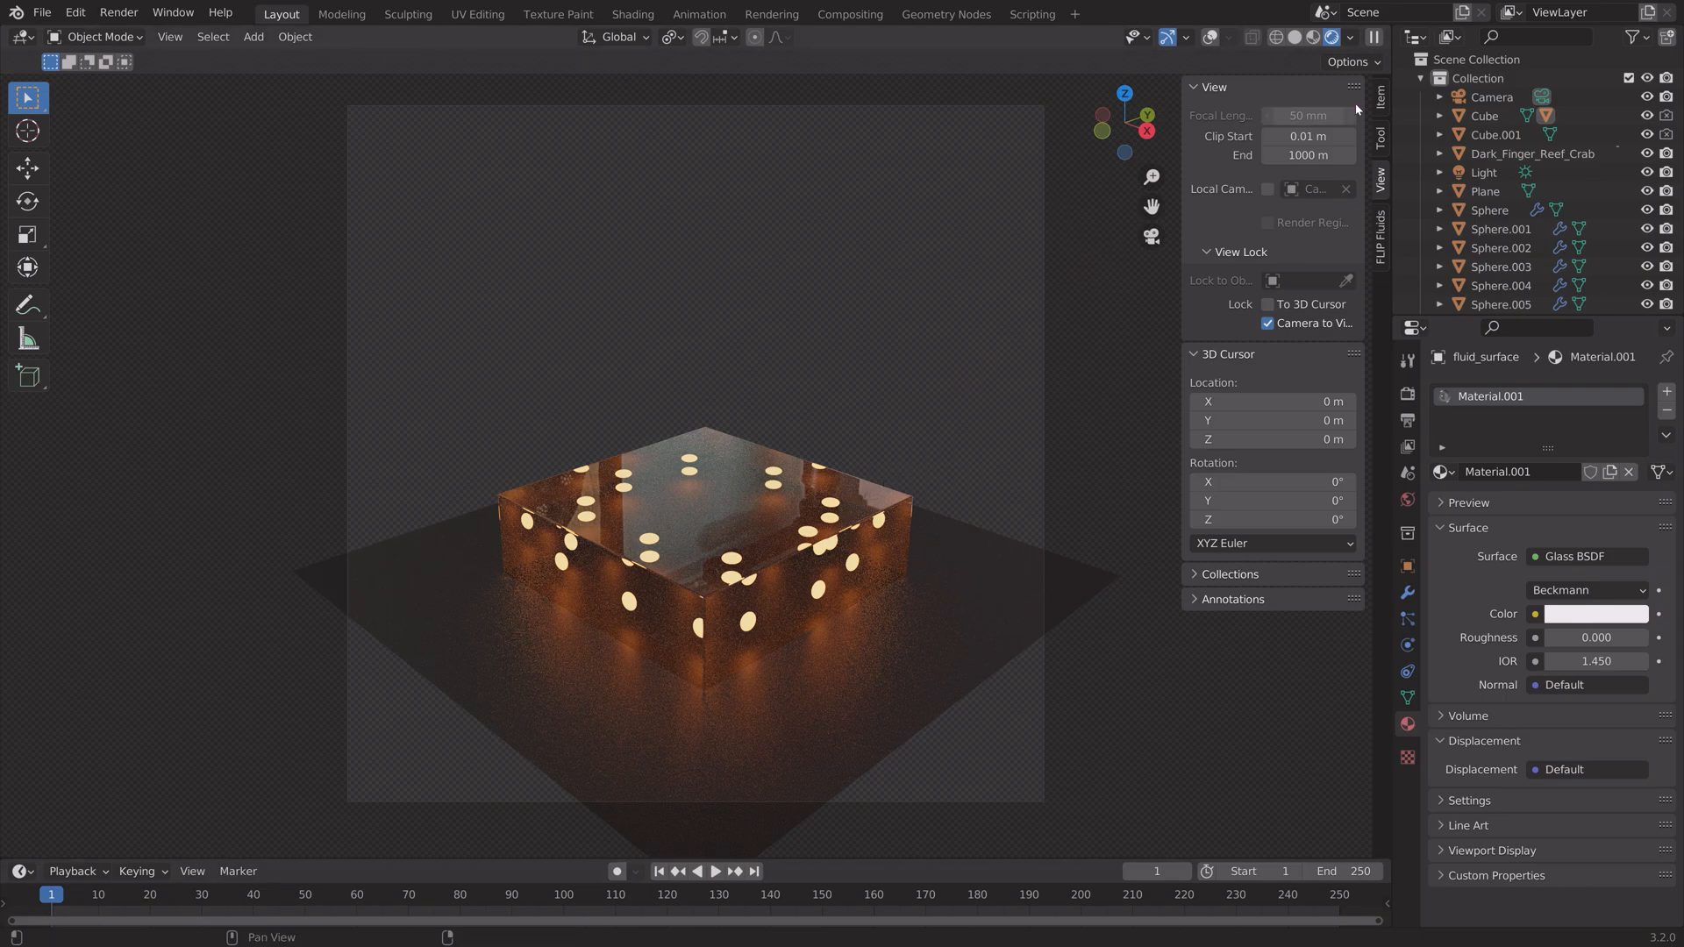
Keyframe the camera at frames 1 and 250, then rotate the floor plane about the Z axis.
left_click(1491, 96)
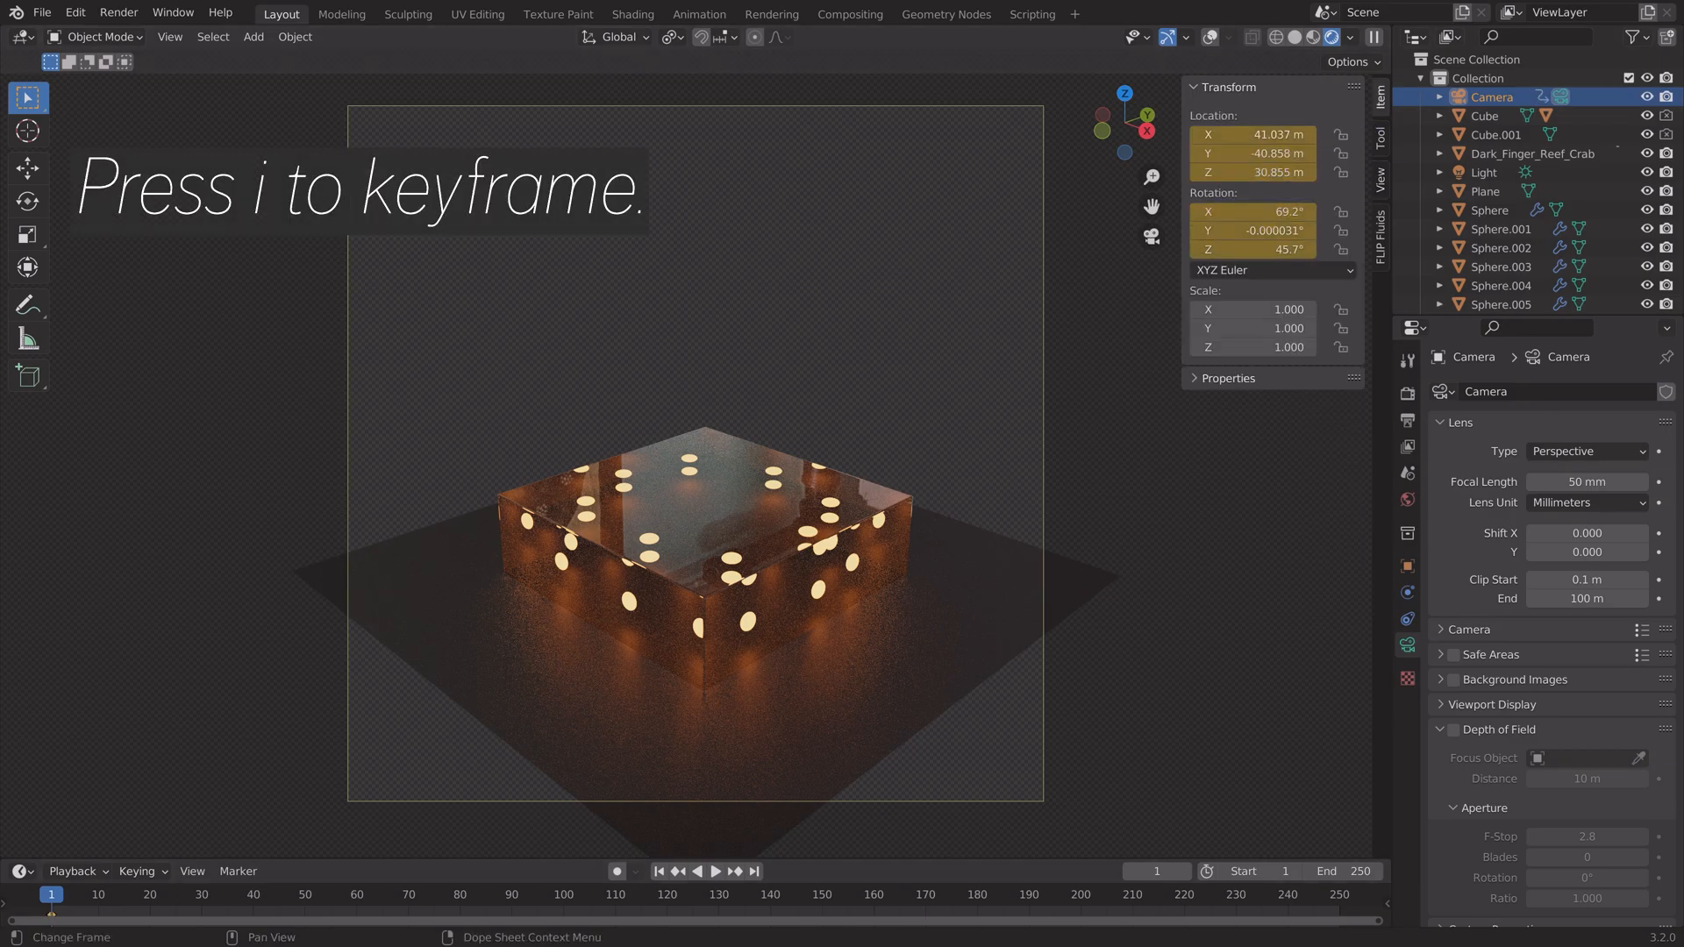
left_click(758, 872)
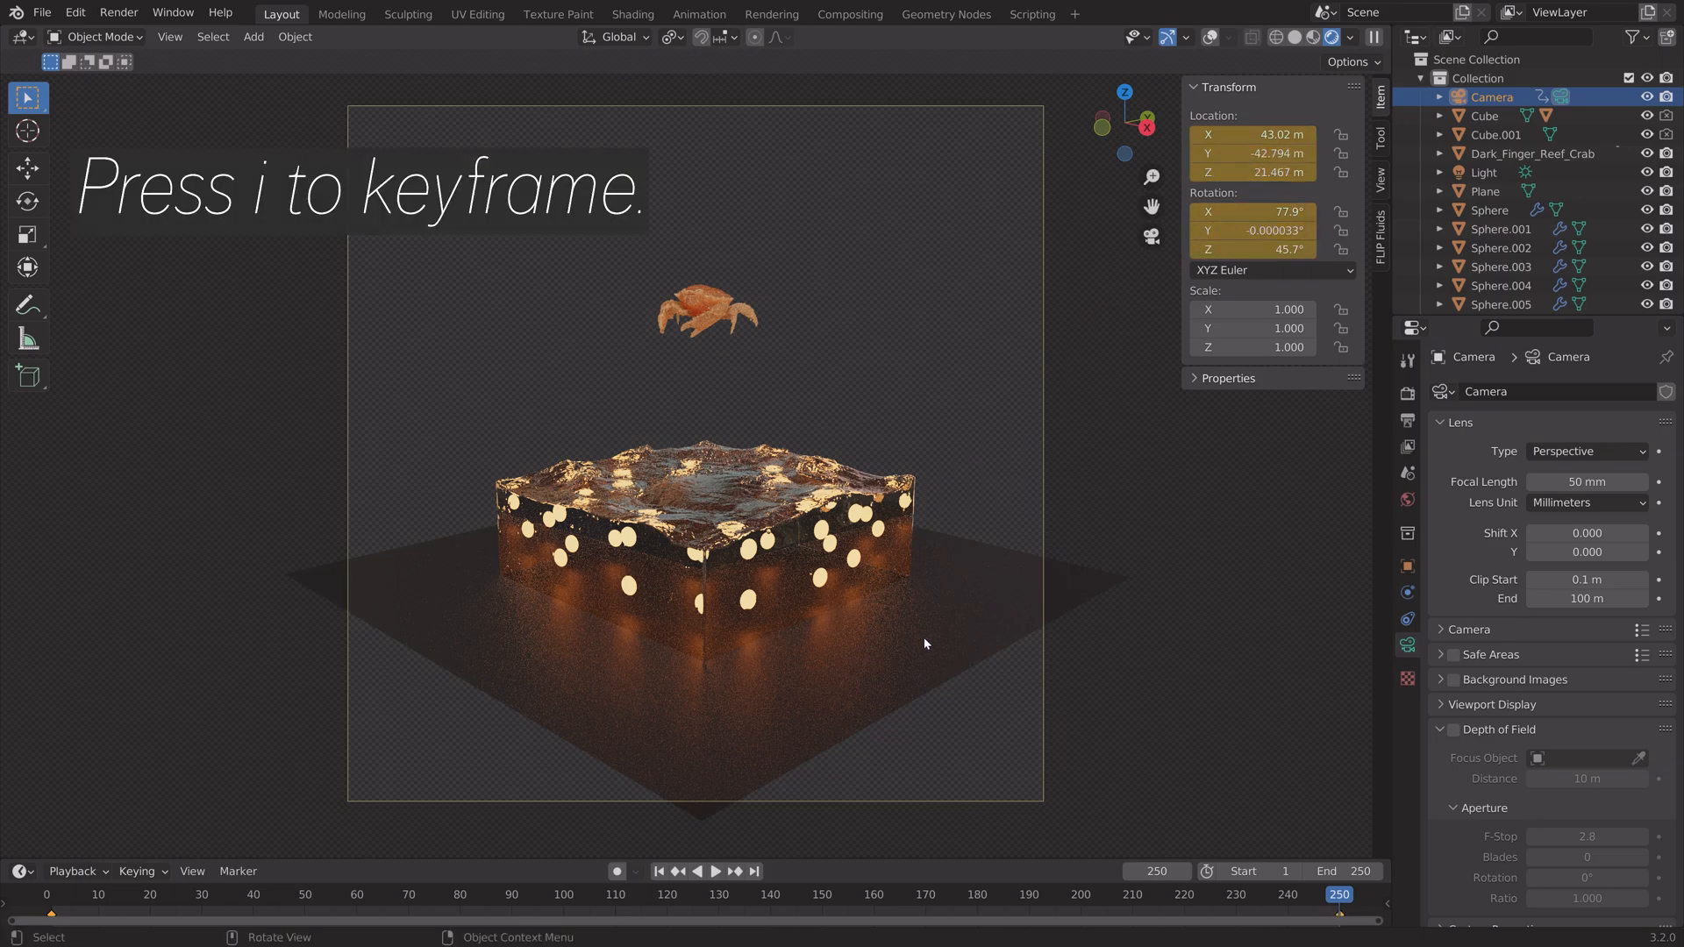
left_click(1486, 191)
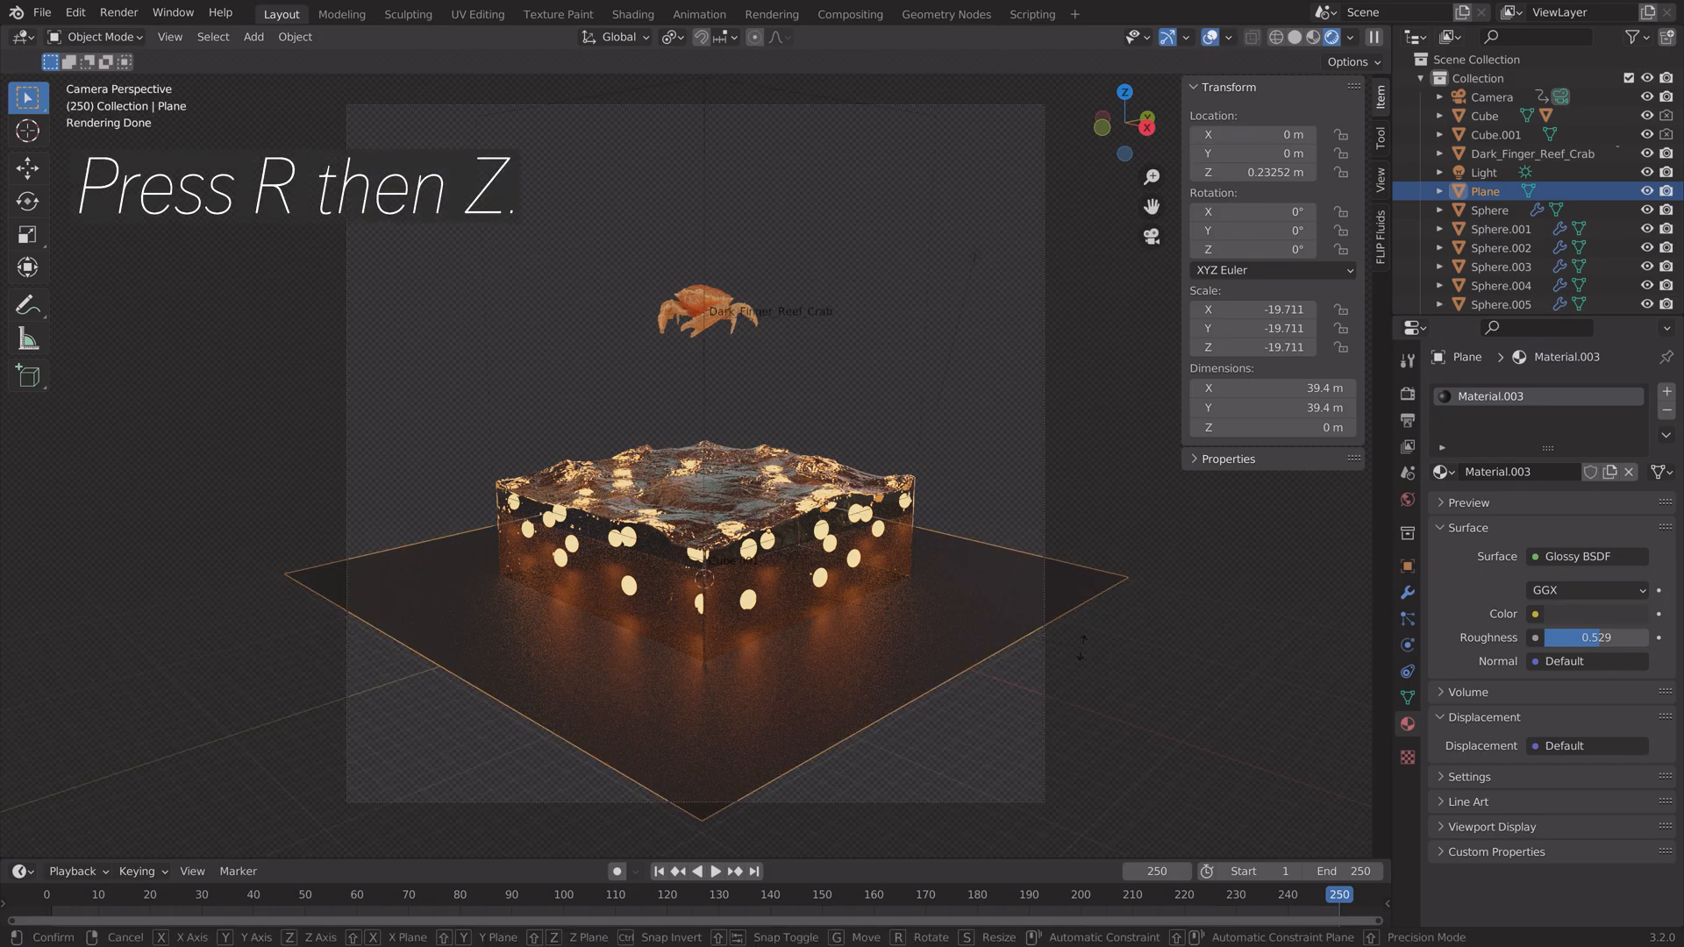
key("r")
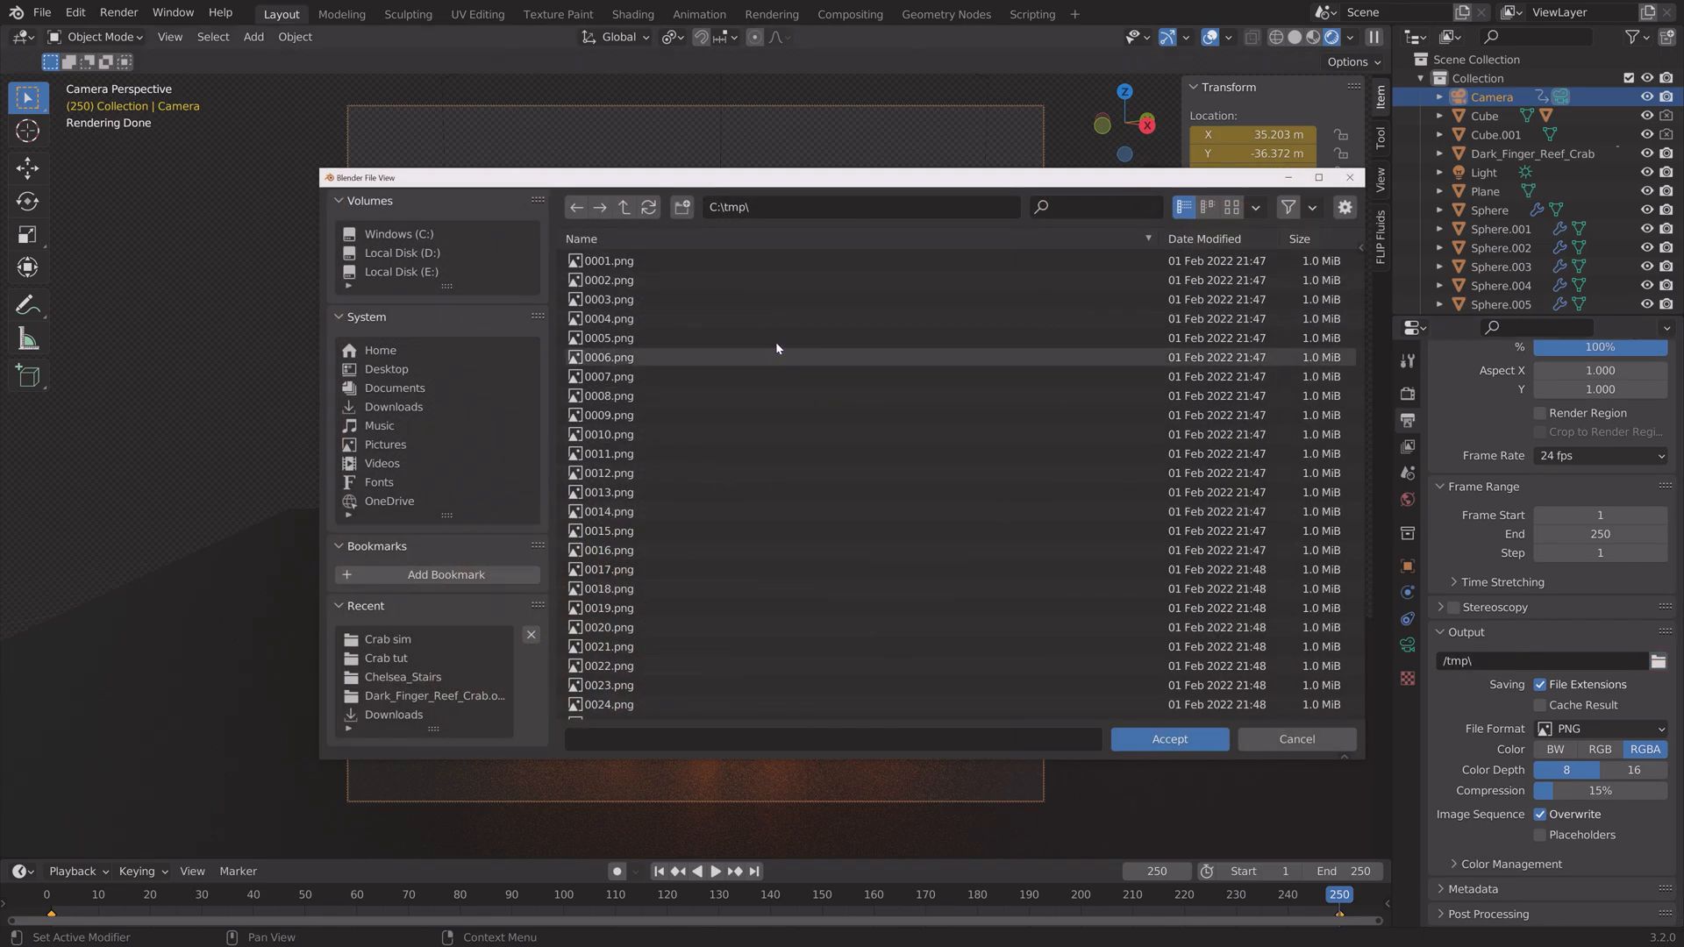
Set the render output path to E:\Large renders\Final crab, replacing C:\tmp.
left_click(402, 270)
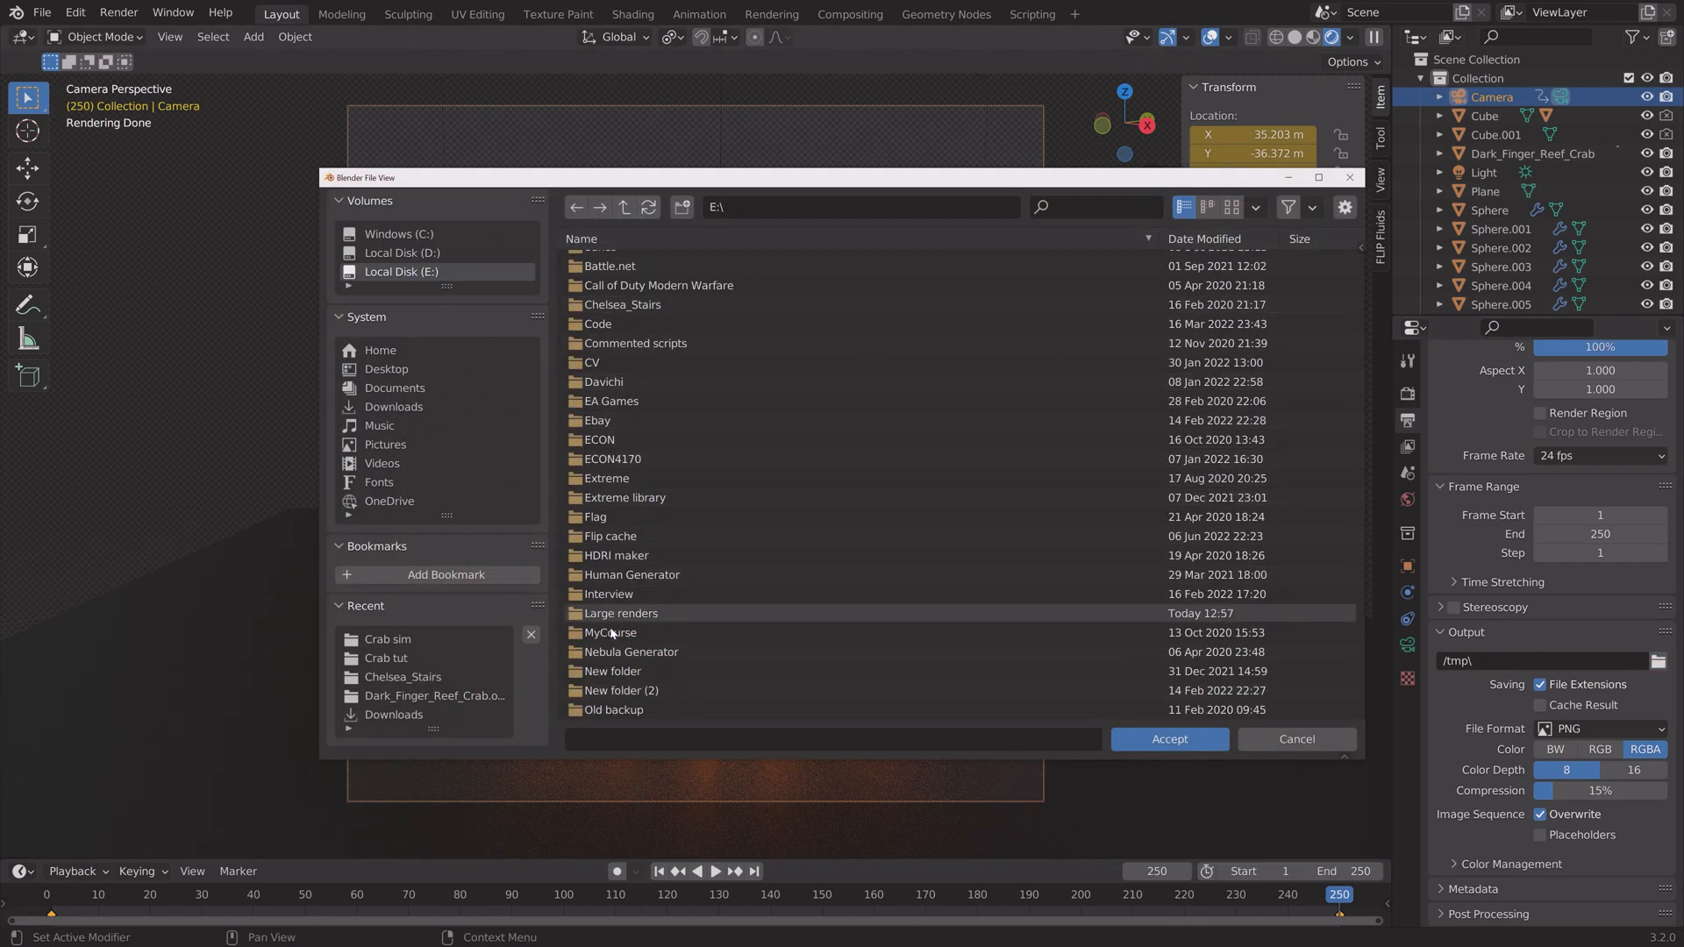
double_click(621, 615)
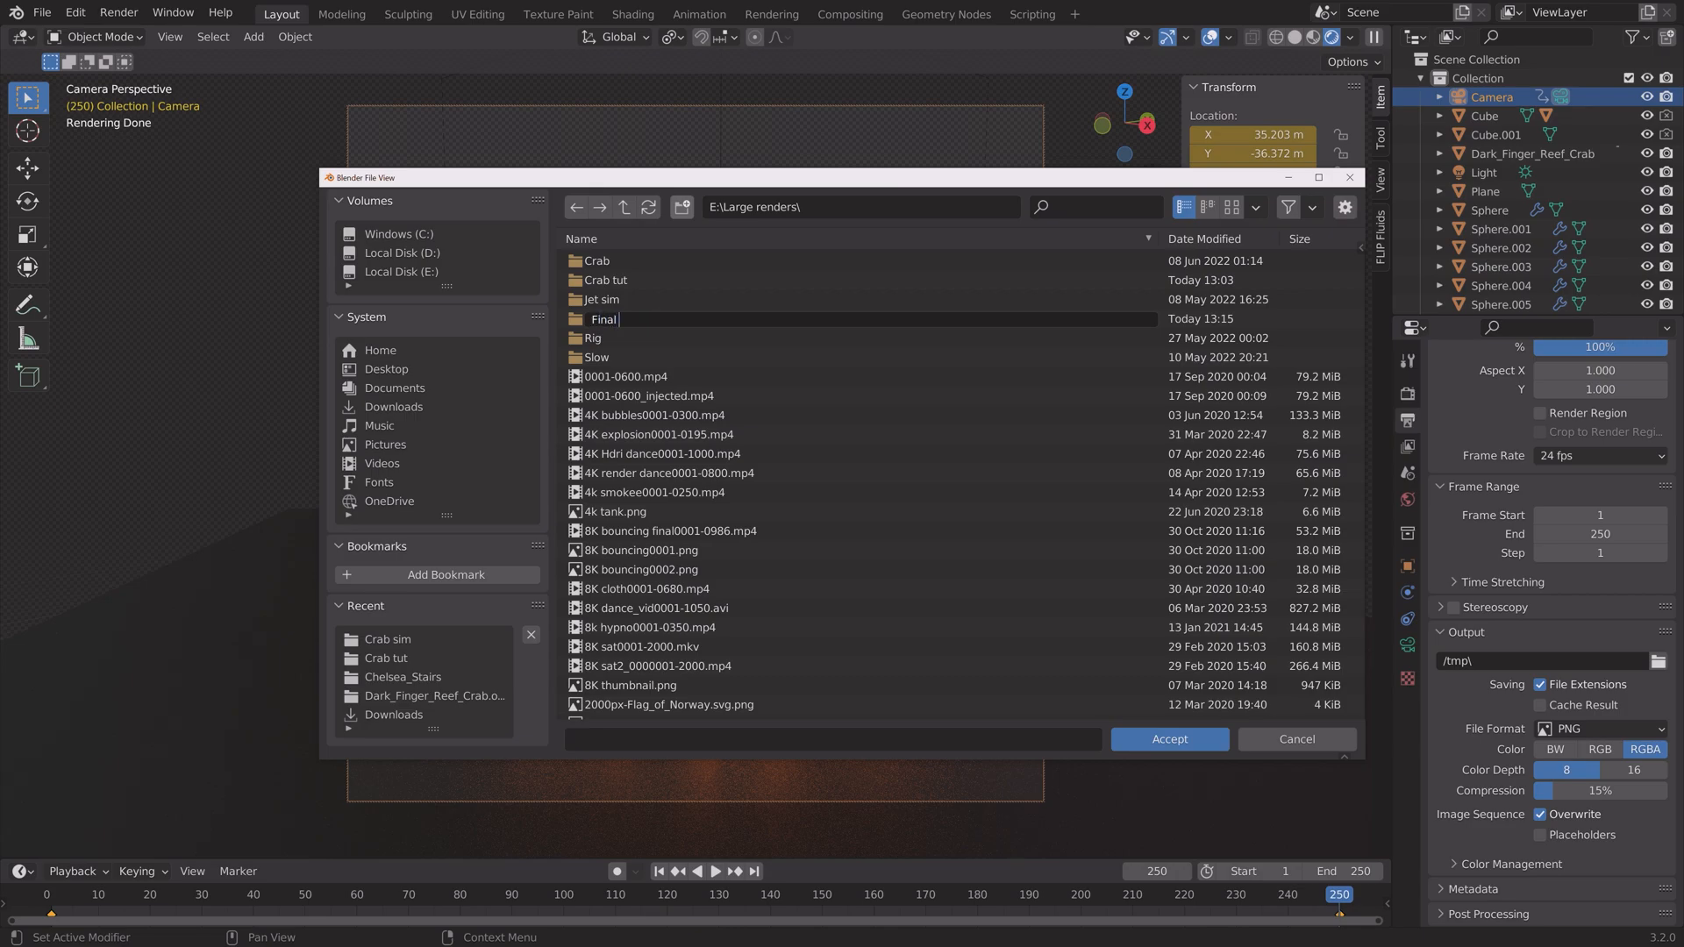
double_click(602, 319)
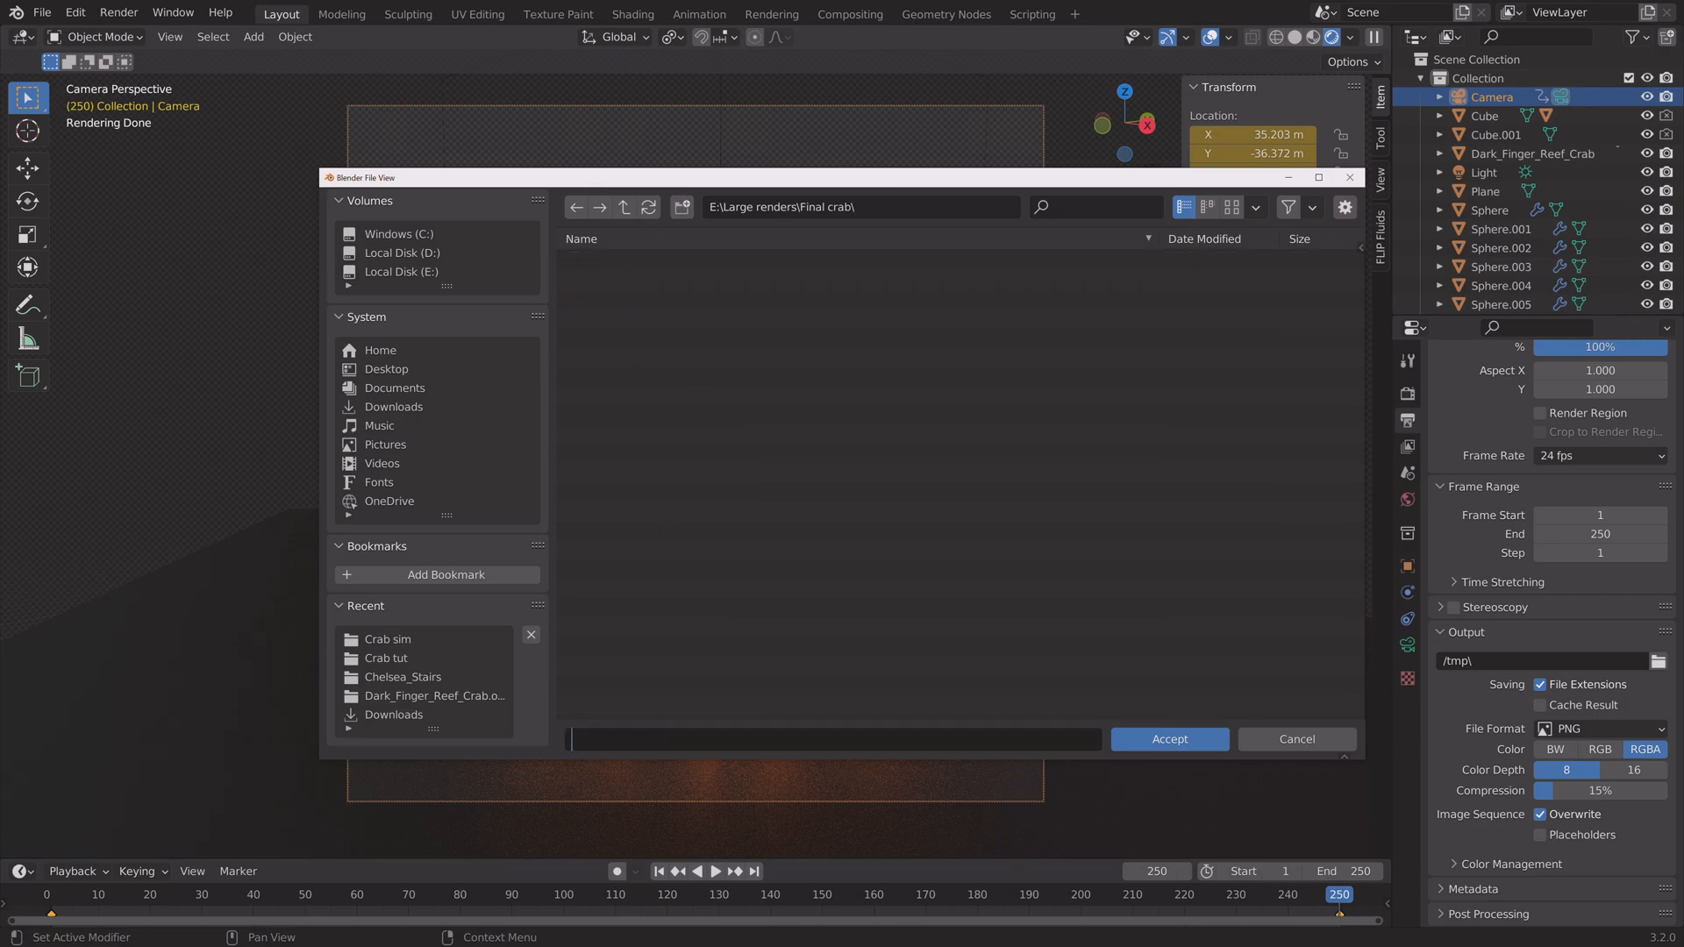
left_click(1168, 738)
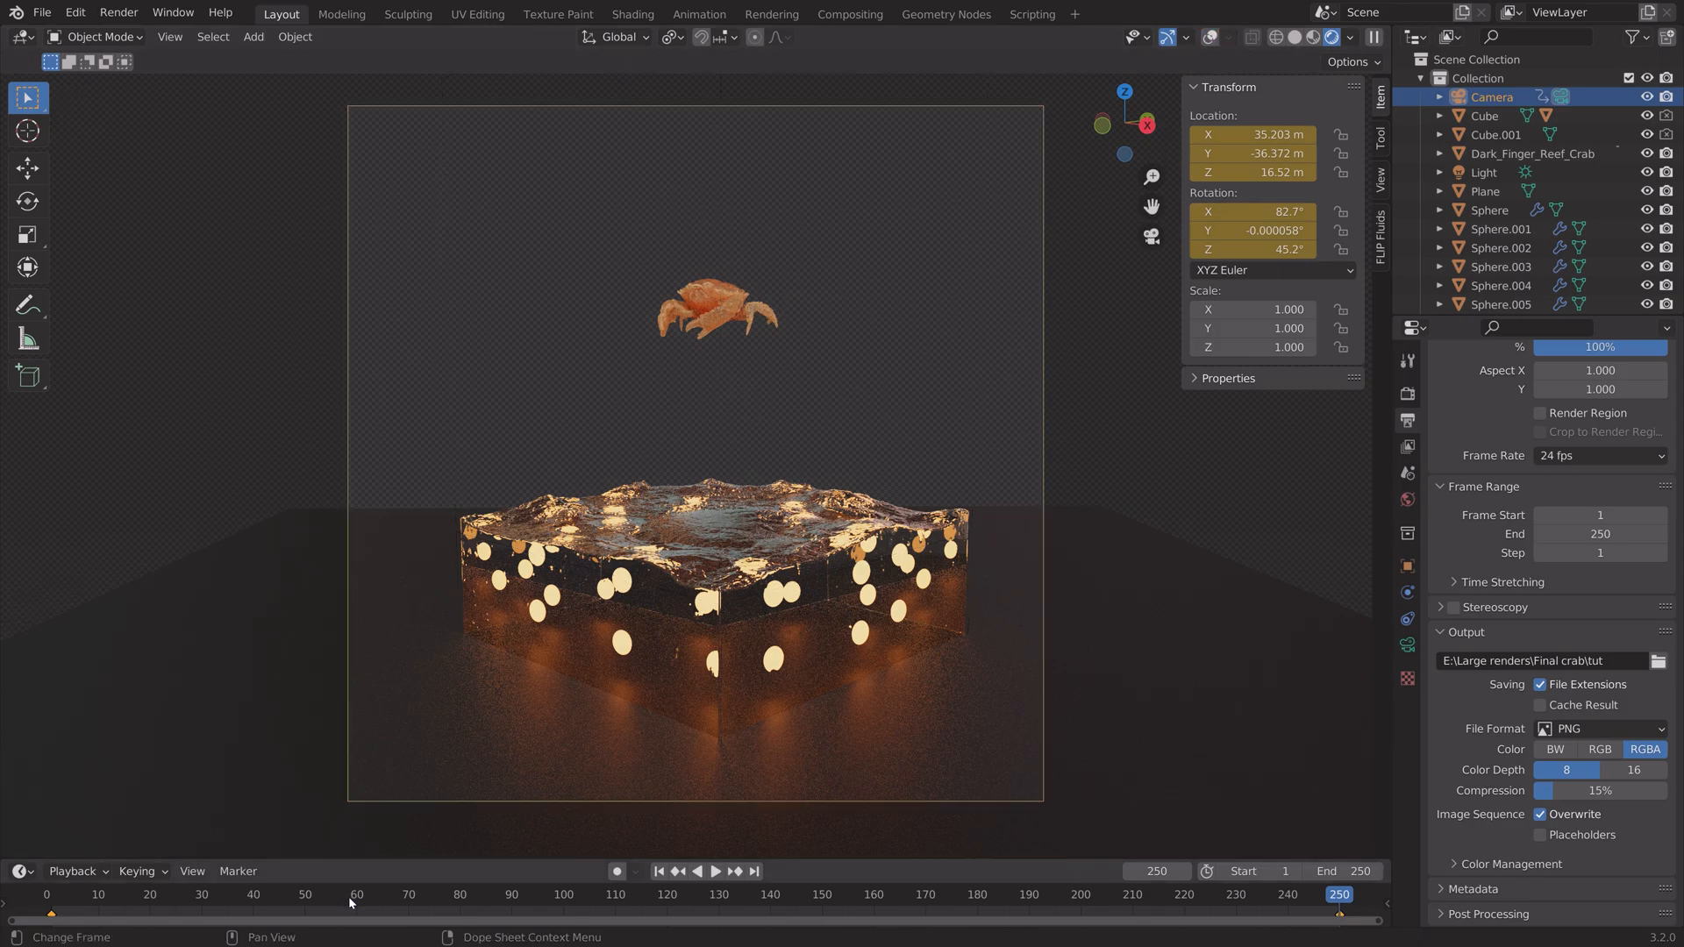
Save the project as tut9.blend in the Crab sim folder via Save As.
left_click(353, 893)
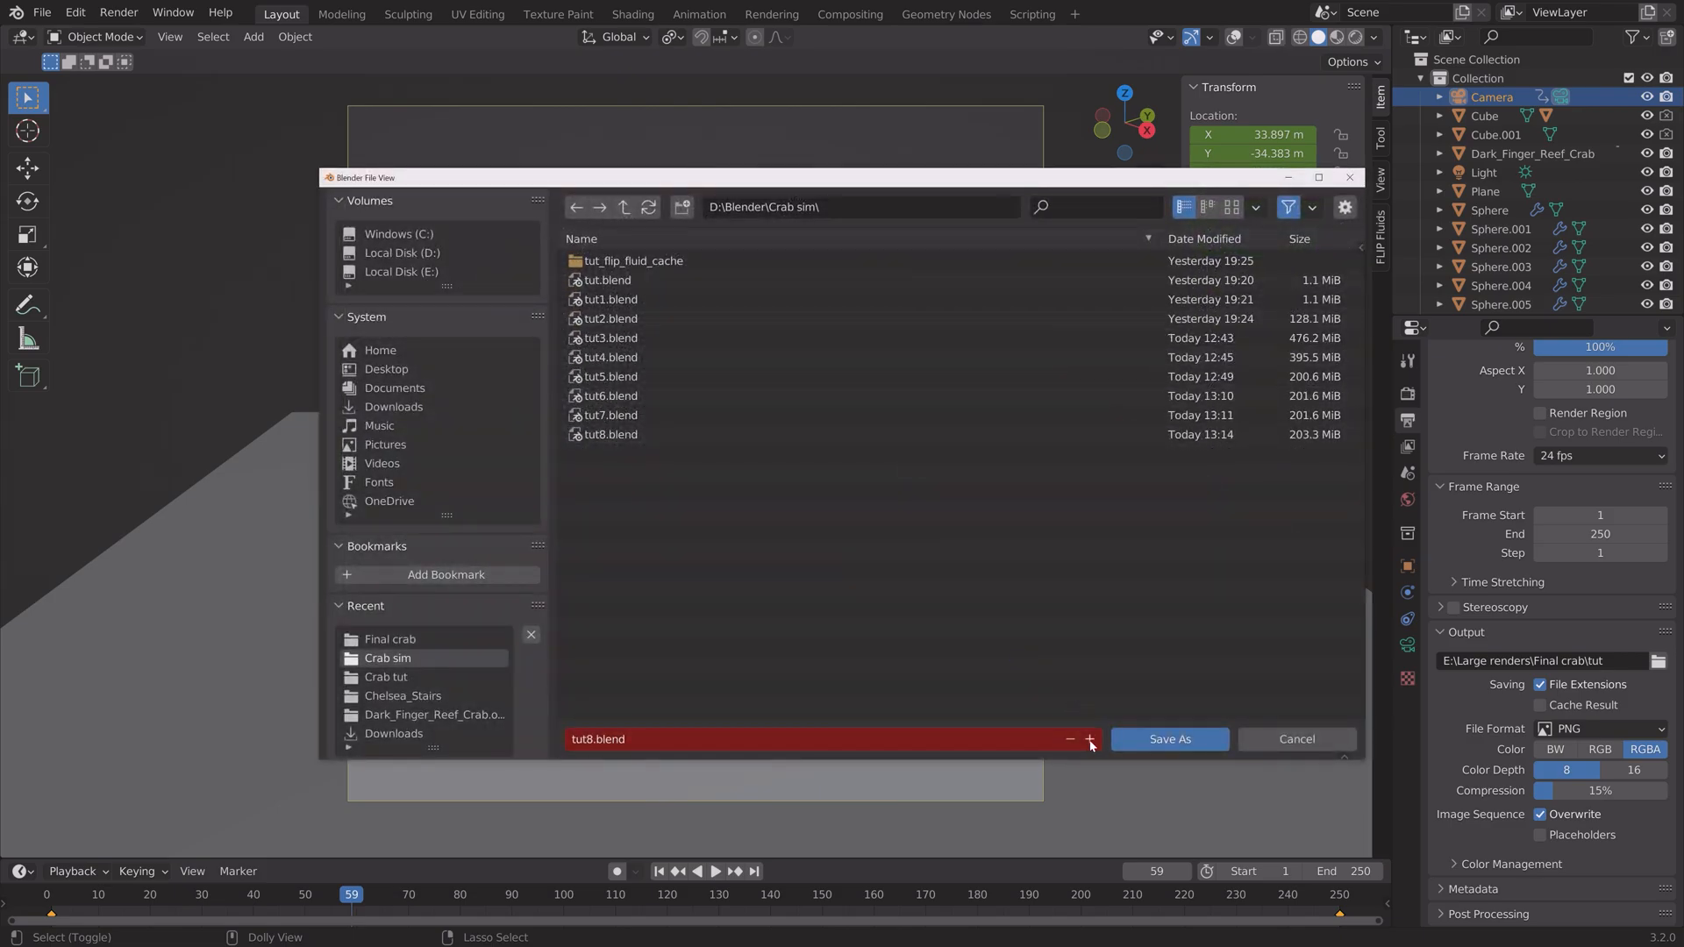
left_click(1169, 739)
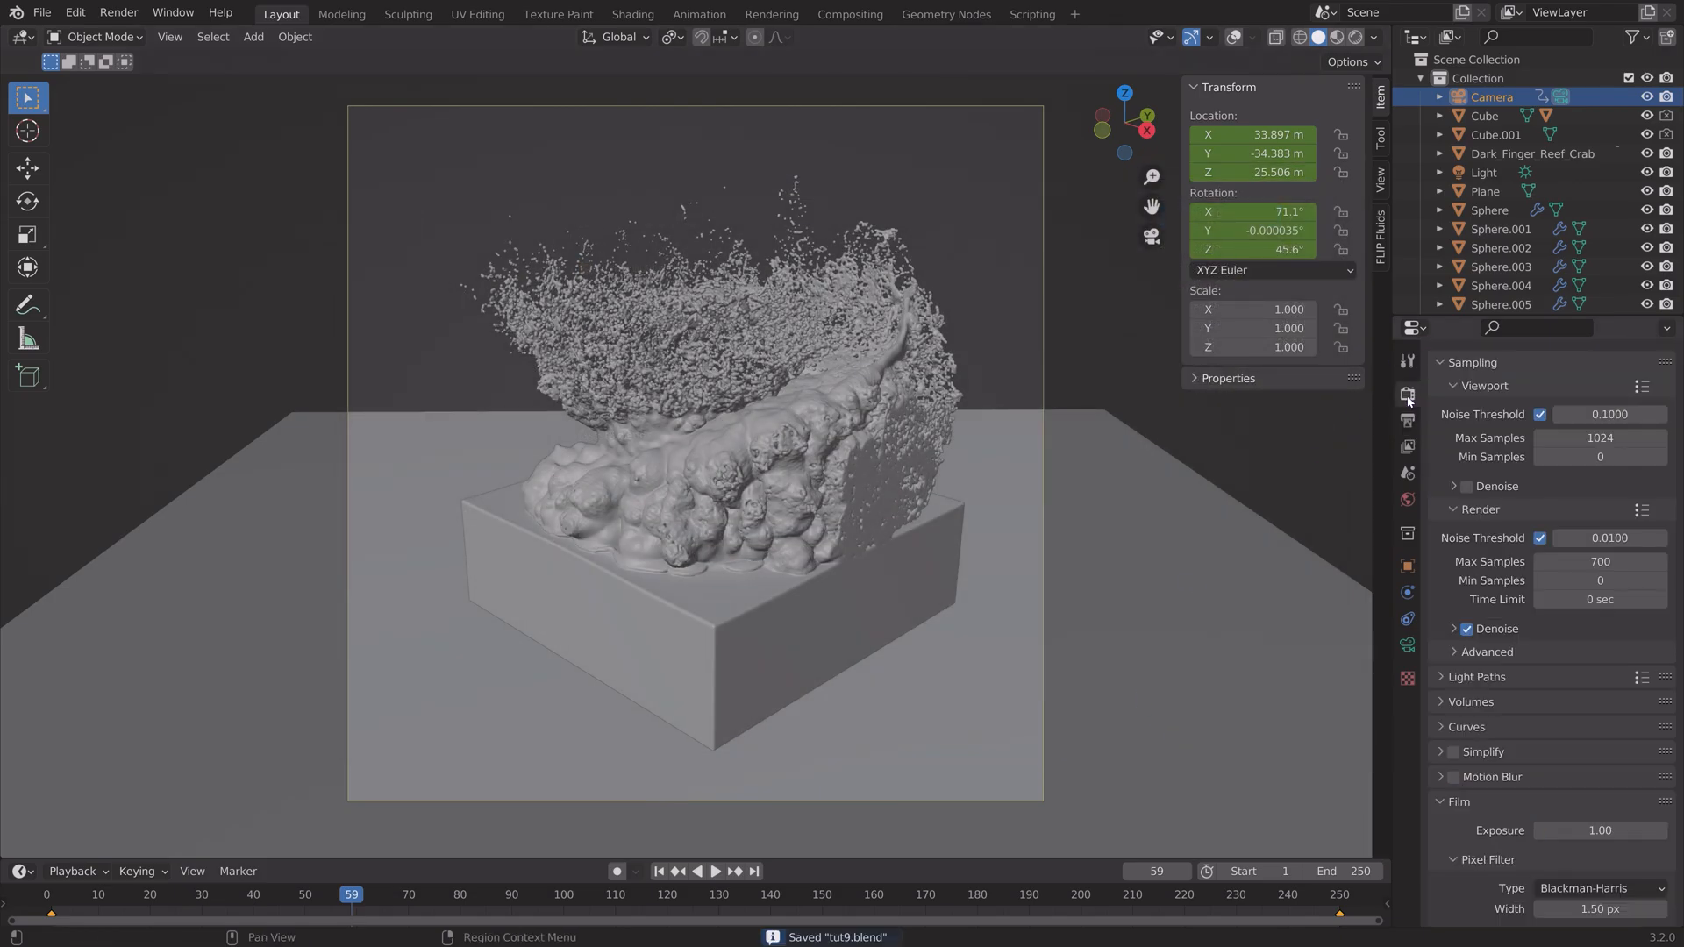
left_click(118, 12)
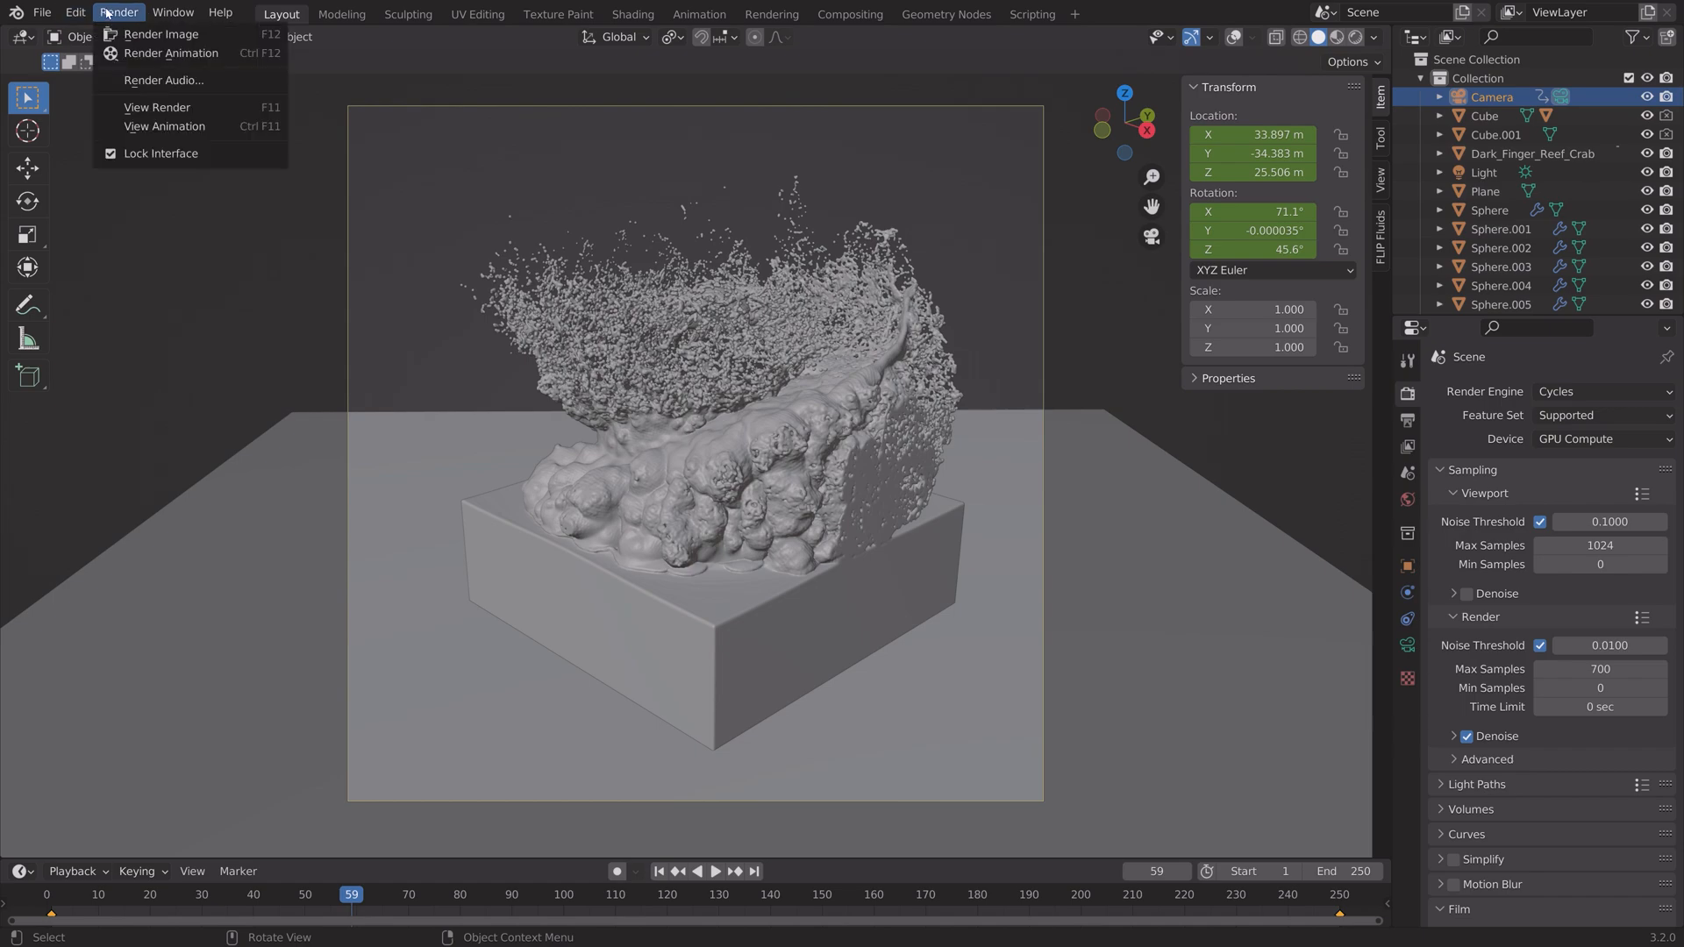